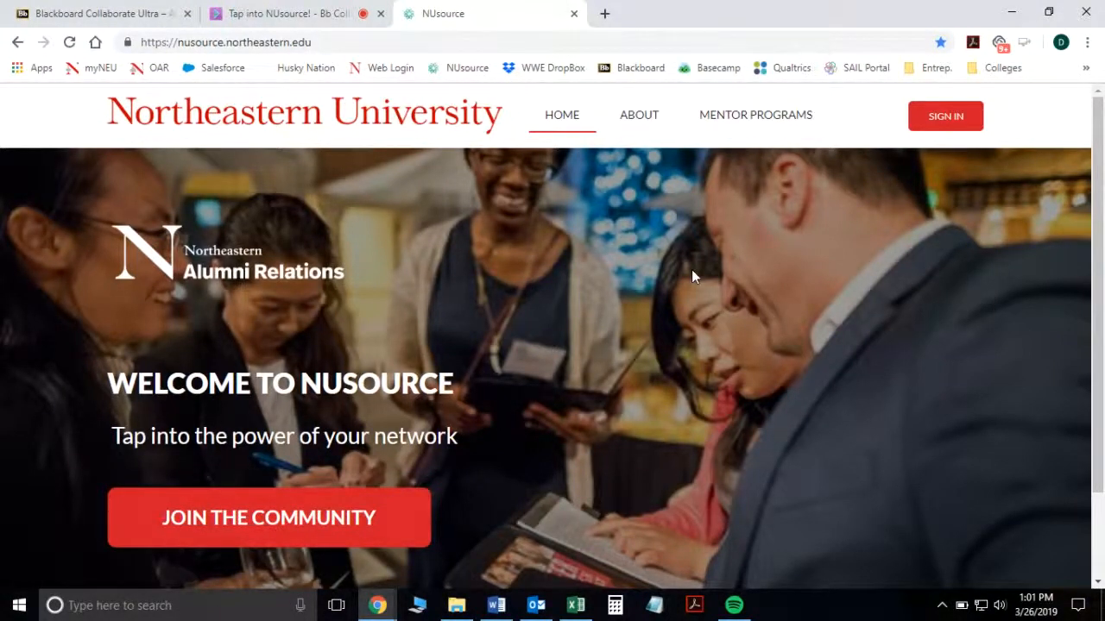
pyautogui.moveTo(322, 545)
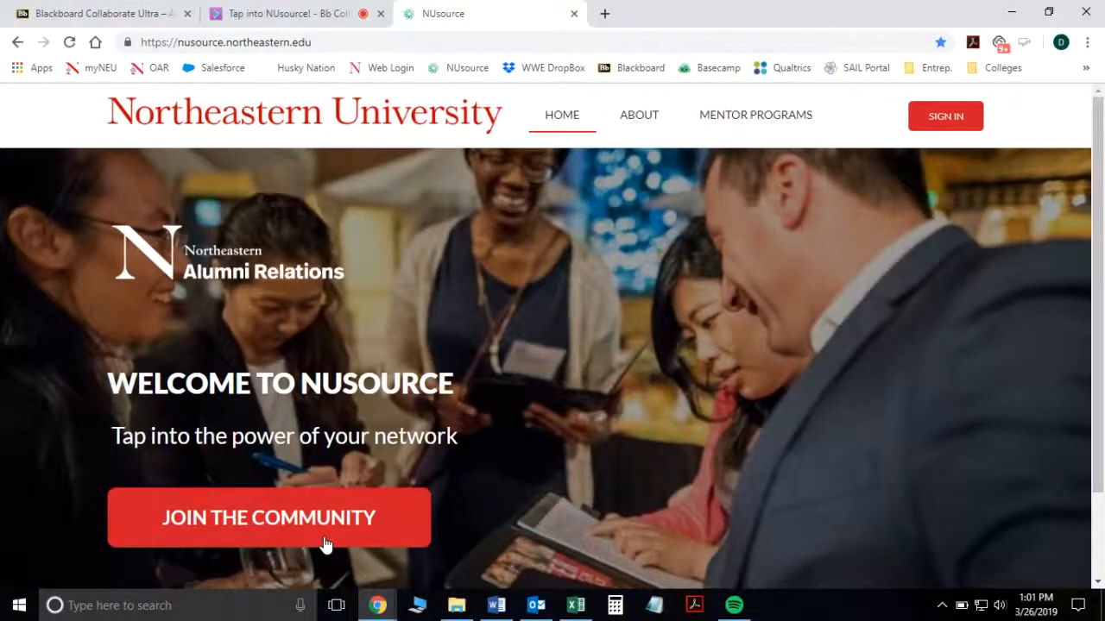
# Step: Join the community via NORTHEASTERN LOGIN with myNortheastern credentials to reach the dashboard
pyautogui.click(945, 116)
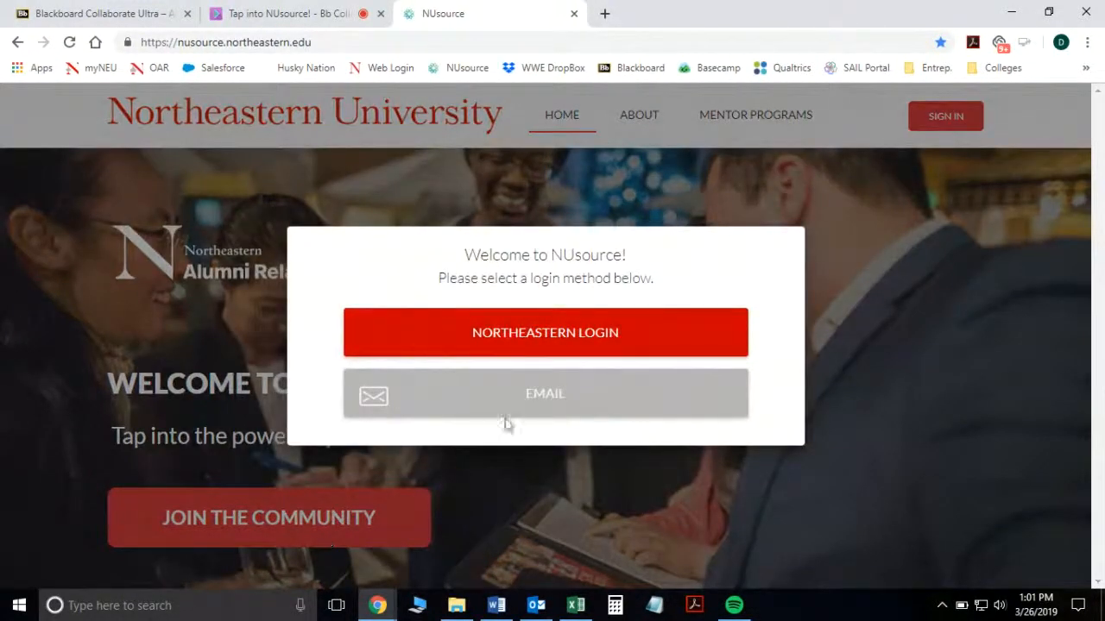
pyautogui.click(545, 332)
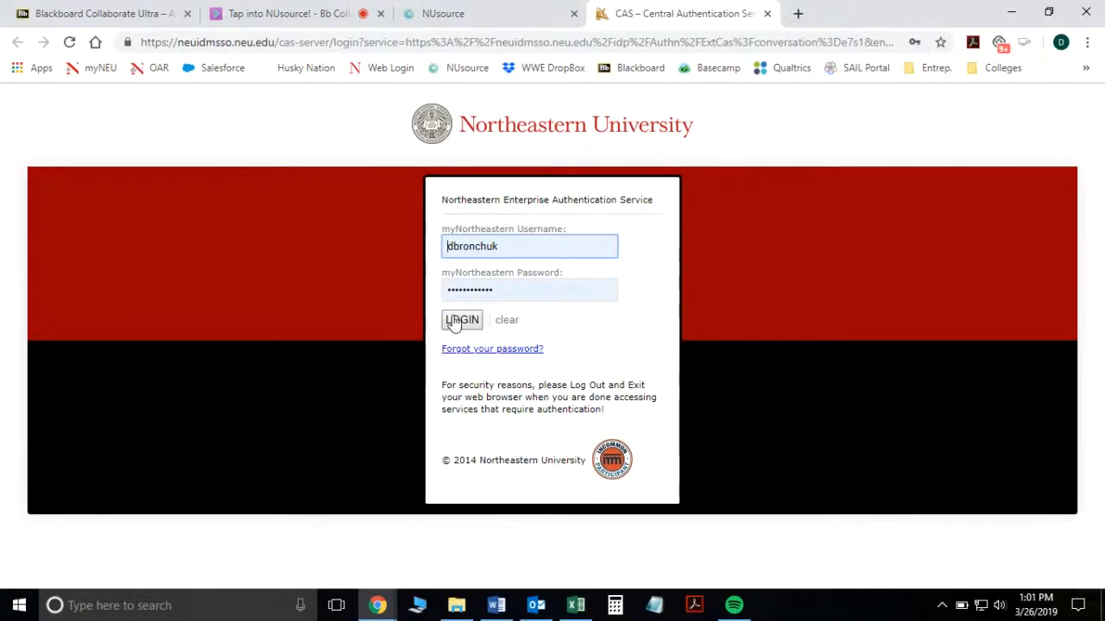
pyautogui.click(461, 320)
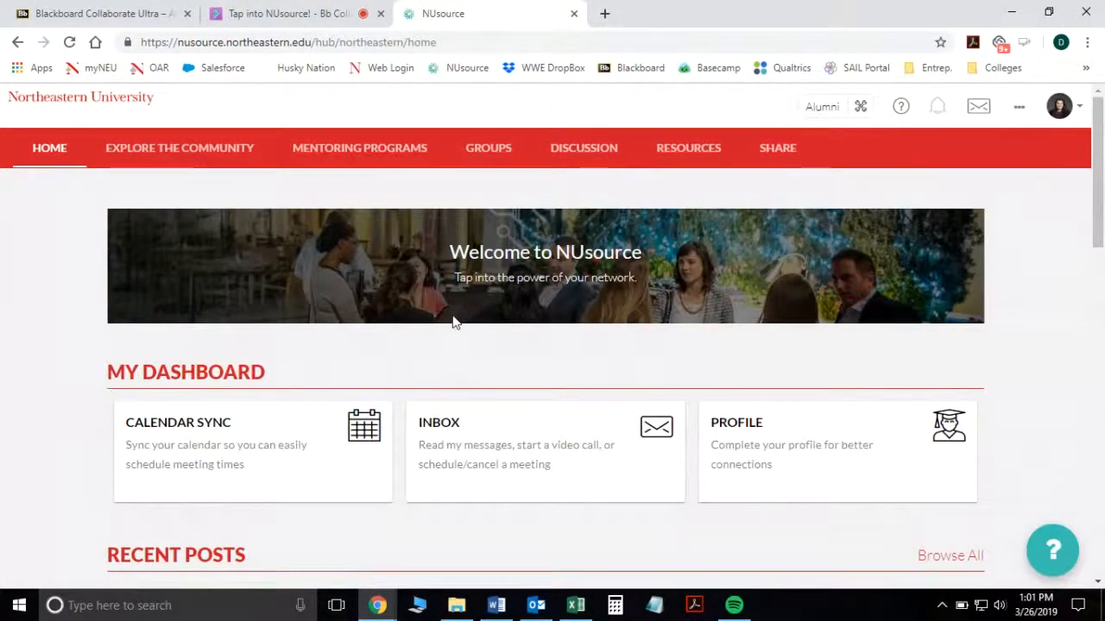
pyautogui.moveTo(76, 328)
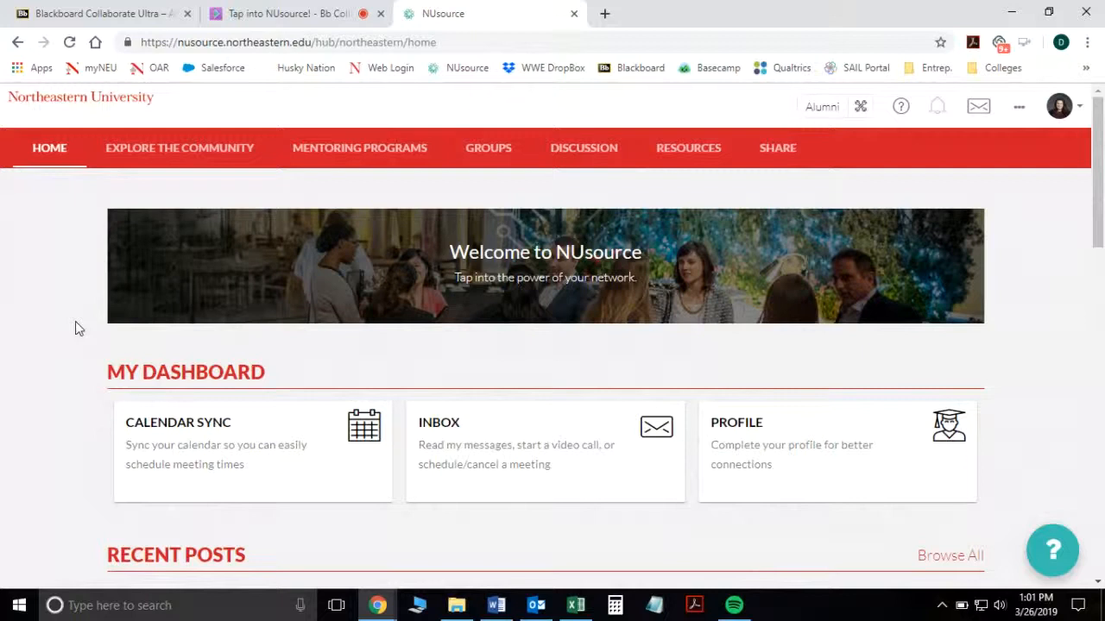
pyautogui.scroll(-3)
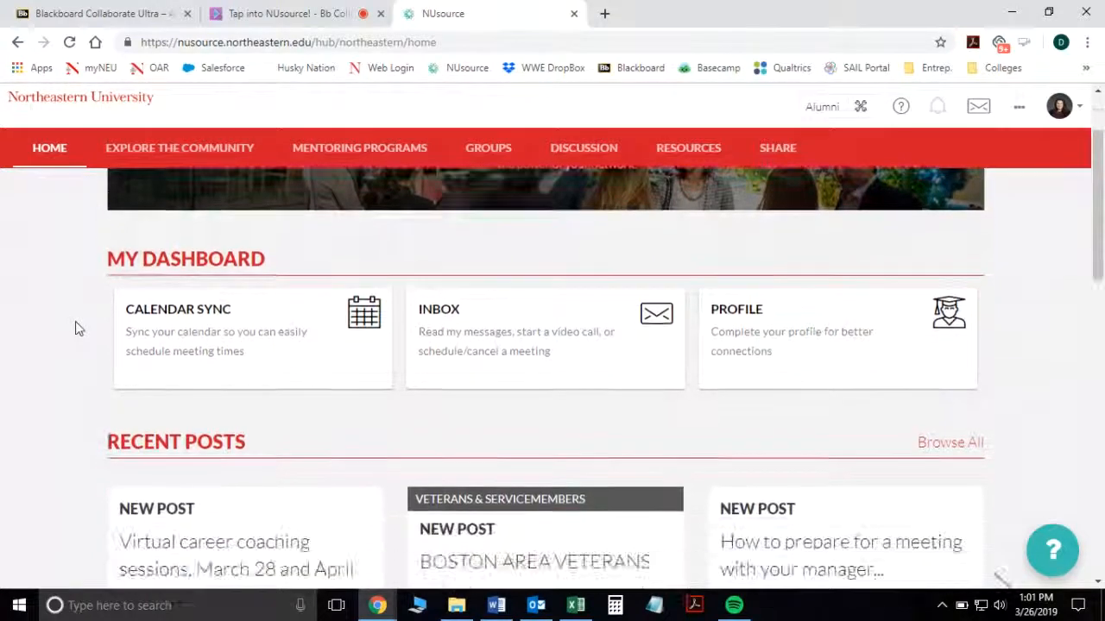
pyautogui.scroll(-3)
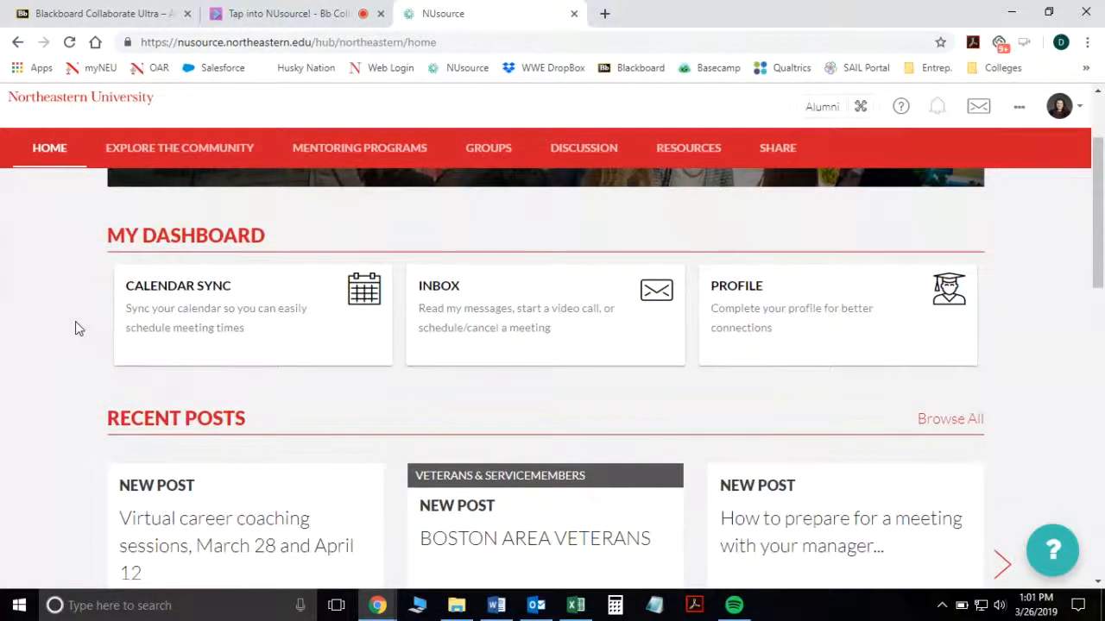
pyautogui.scroll(-3)
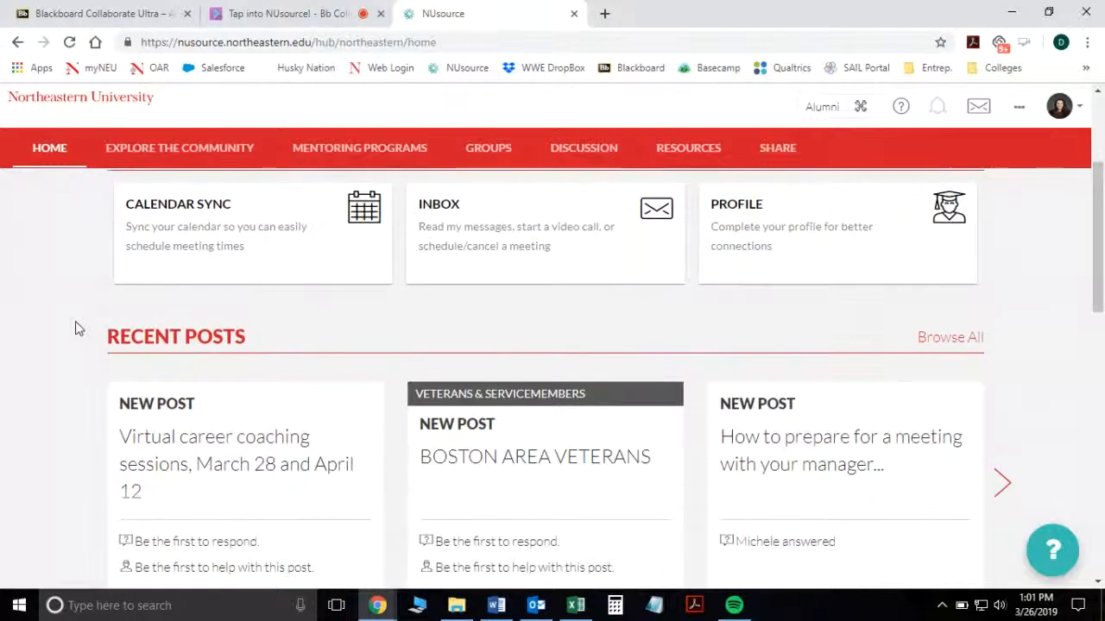
pyautogui.scroll(-3)
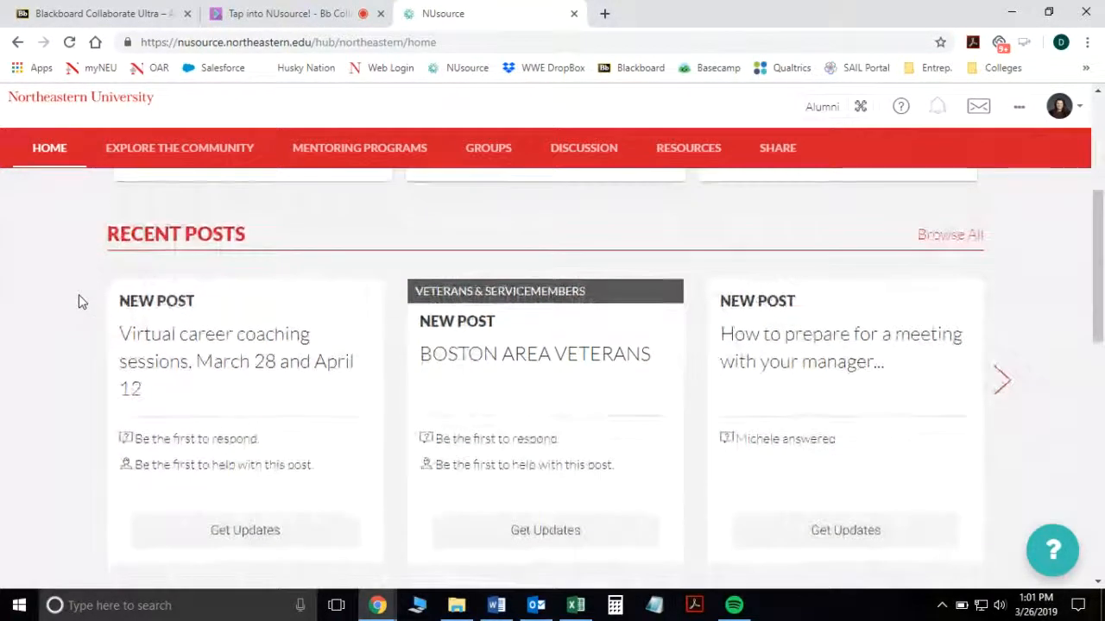
pyautogui.scroll(-3)
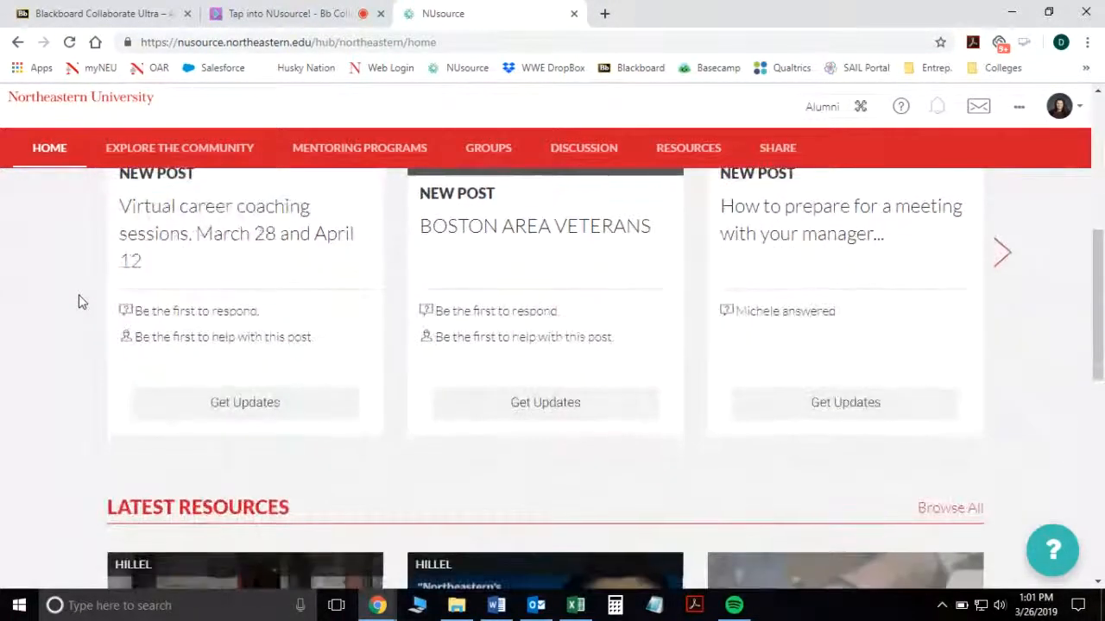
pyautogui.scroll(-3)
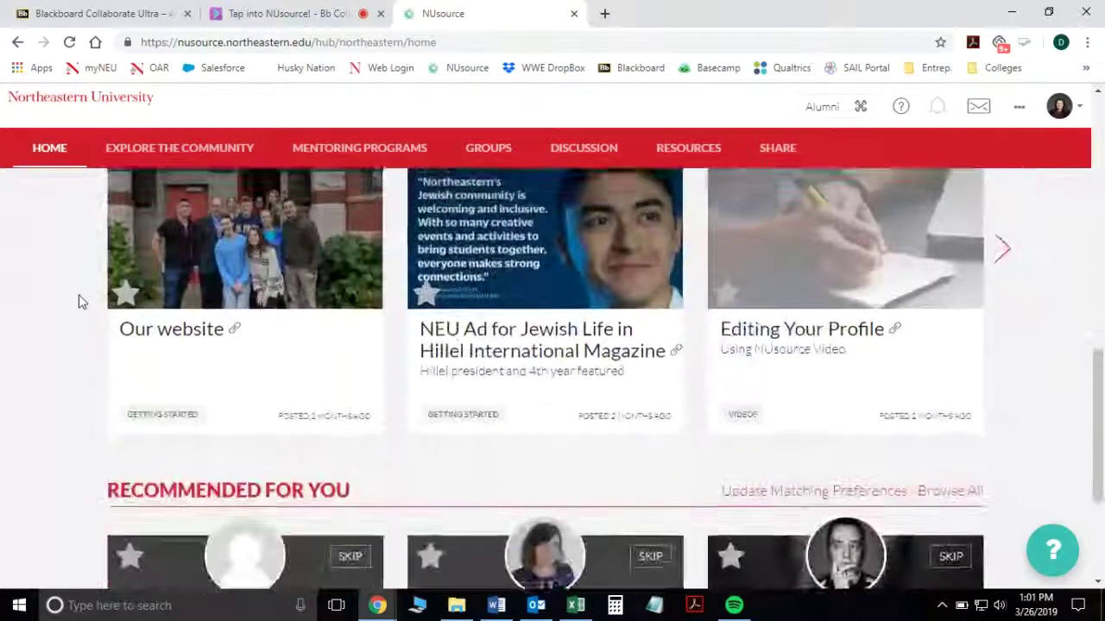
pyautogui.scroll(-3)
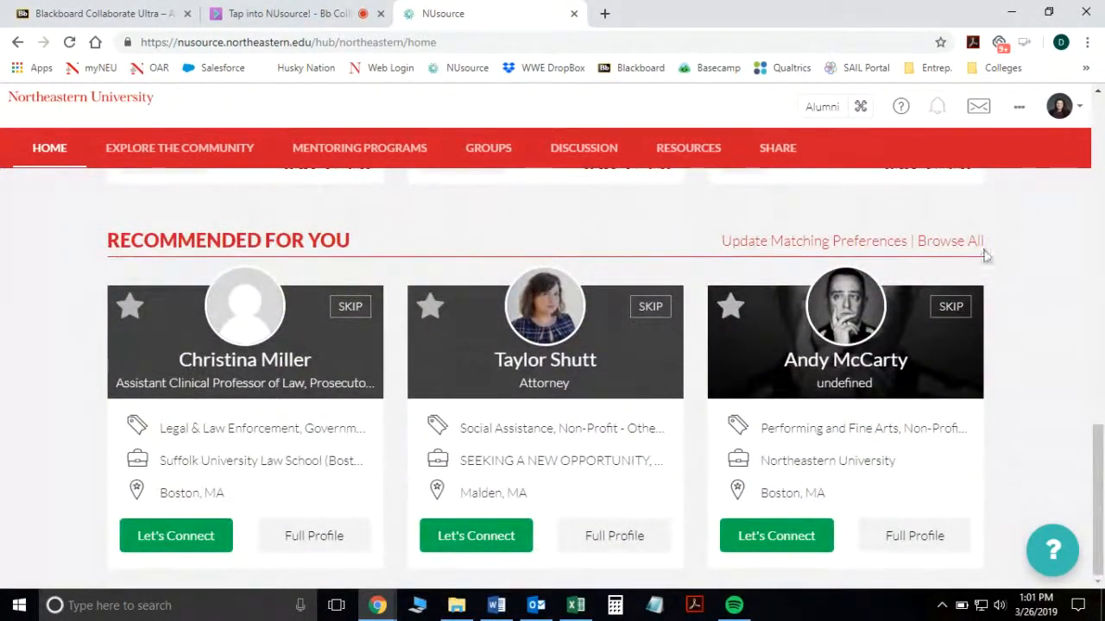
pyautogui.moveTo(1051, 274)
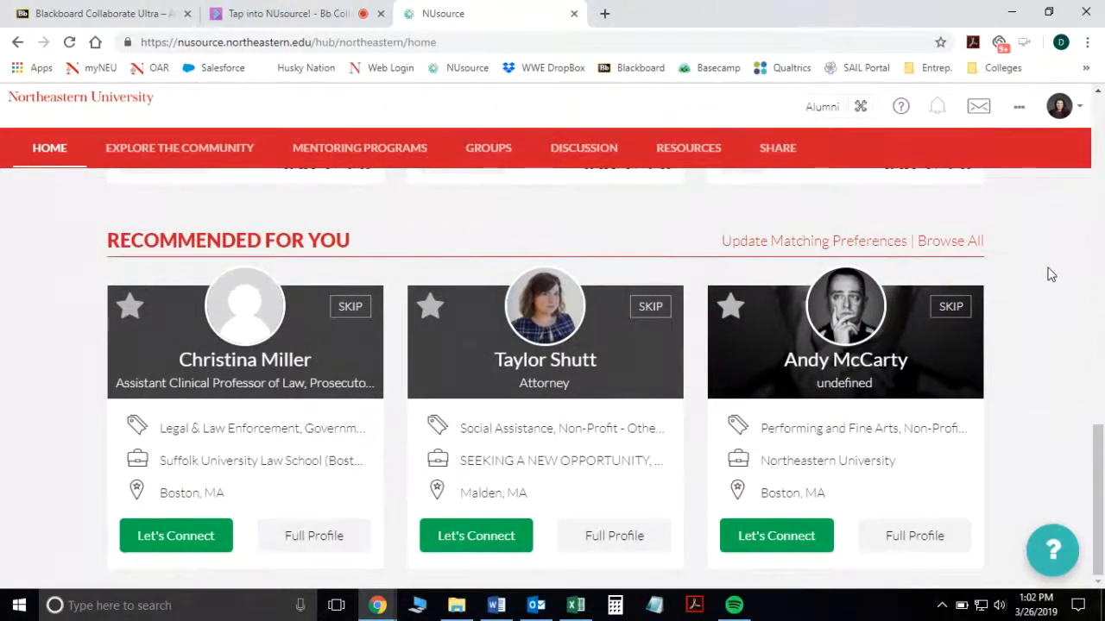
pyautogui.moveTo(874, 247)
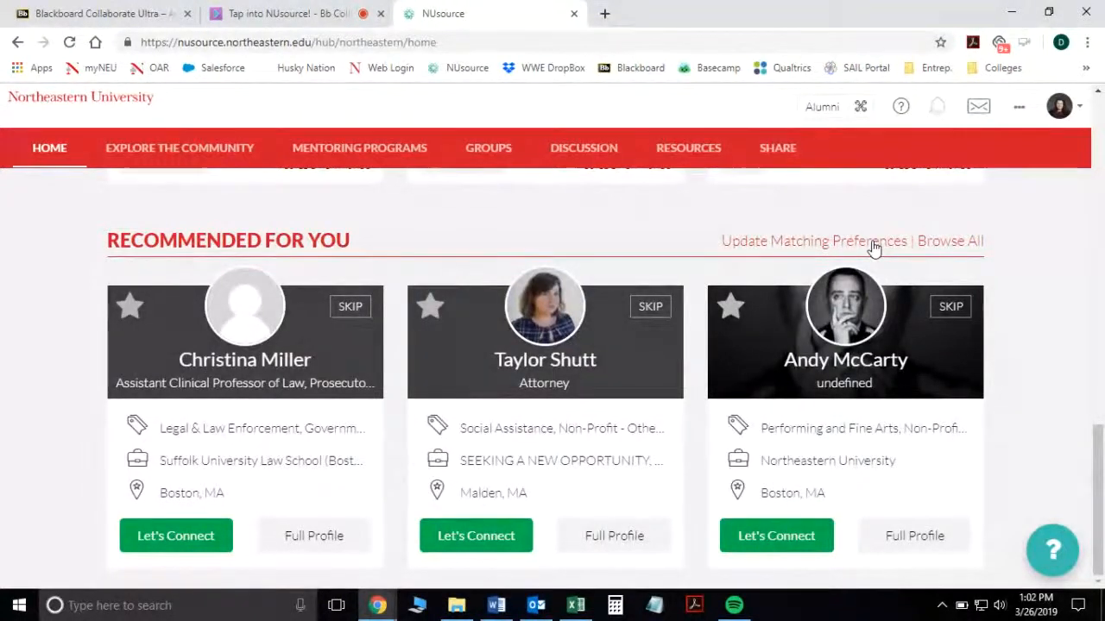
# Step: Add Denver, Architecture and Planning, job shadowing and work/life balance to matching preferences, and save
pyautogui.click(811, 240)
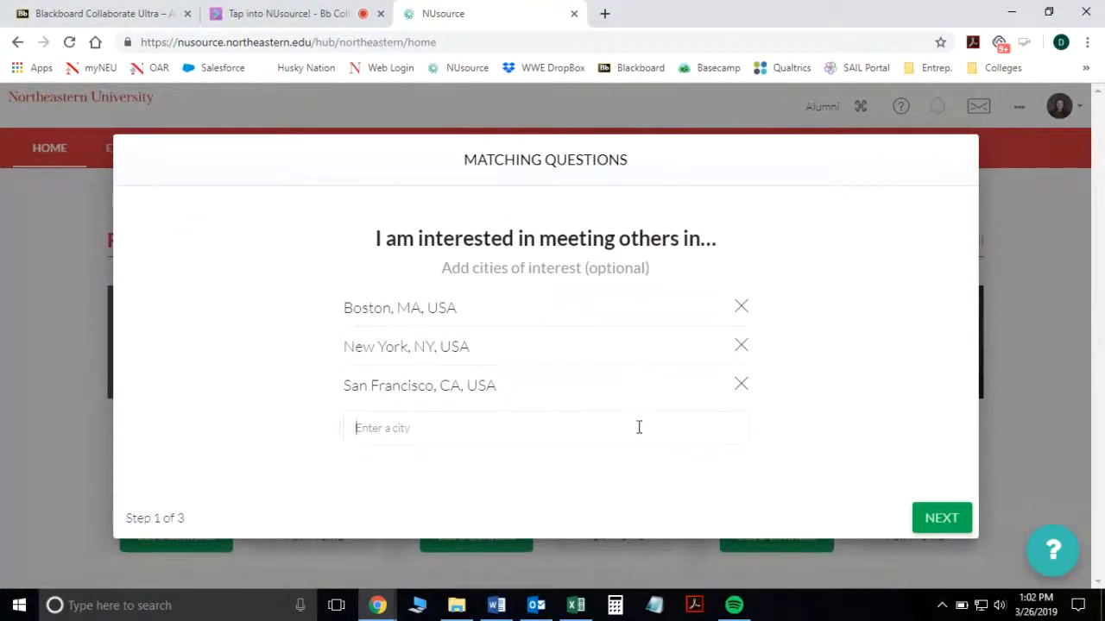
pyautogui.write('Denver')
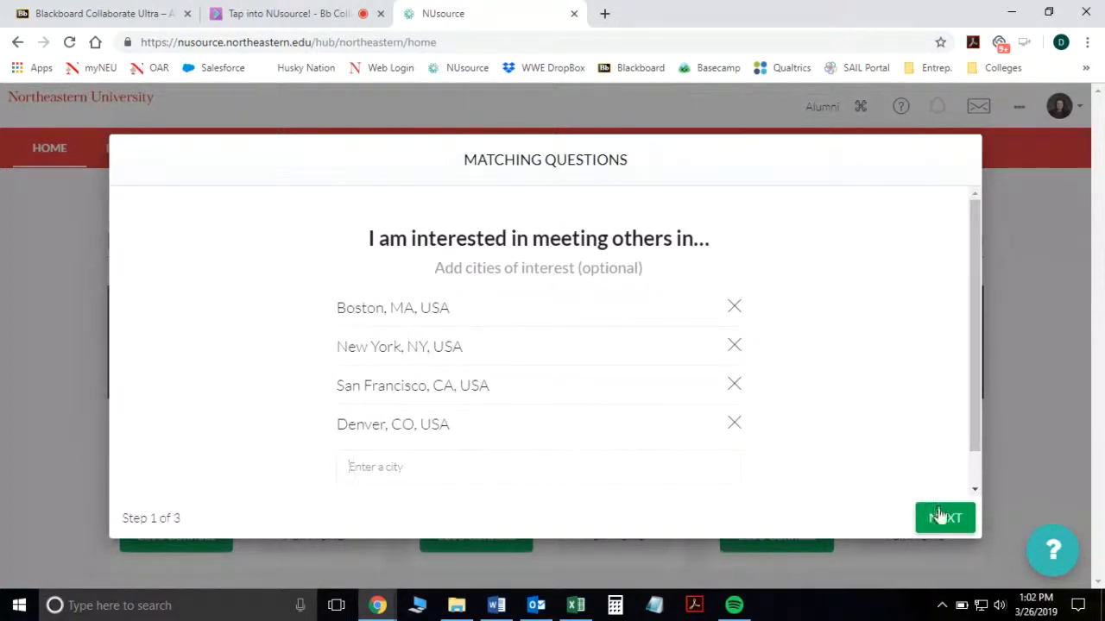
pyautogui.click(944, 517)
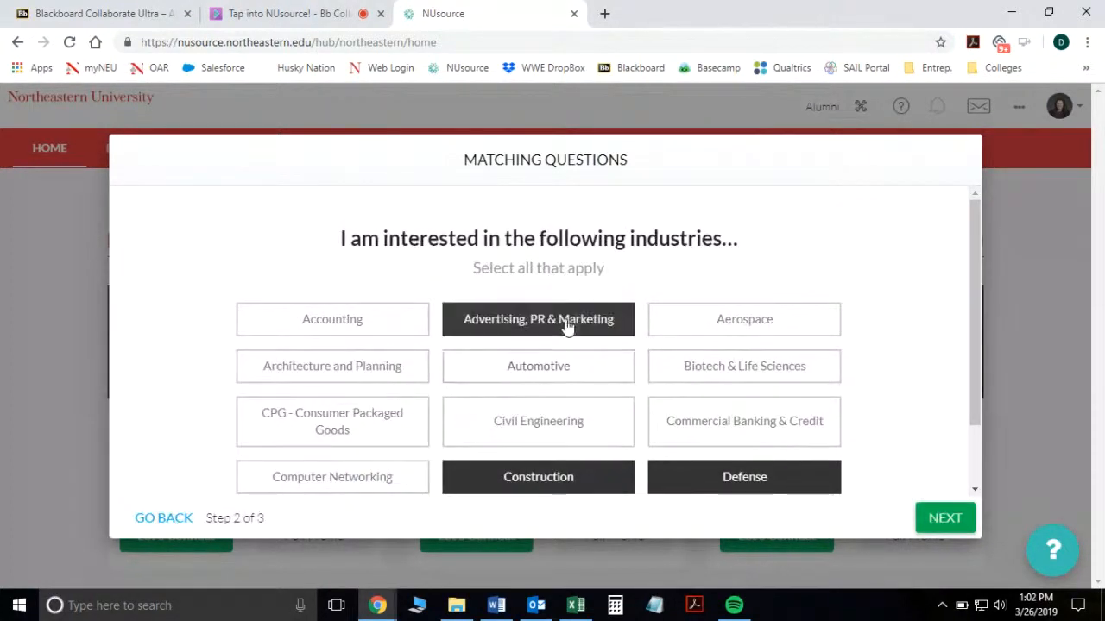
pyautogui.click(332, 365)
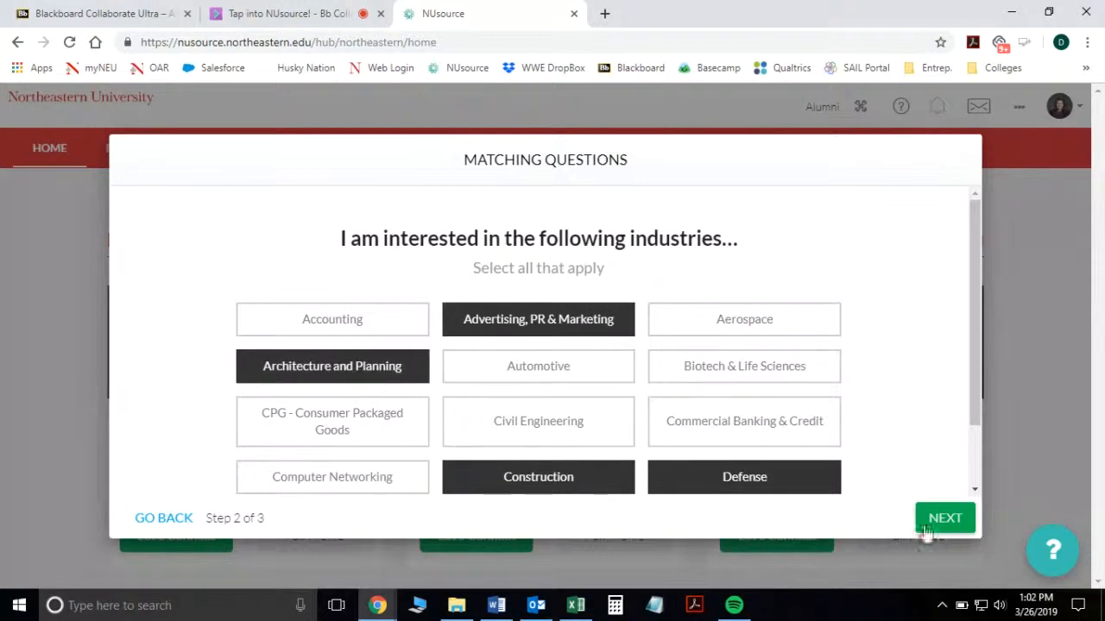
pyautogui.click(944, 518)
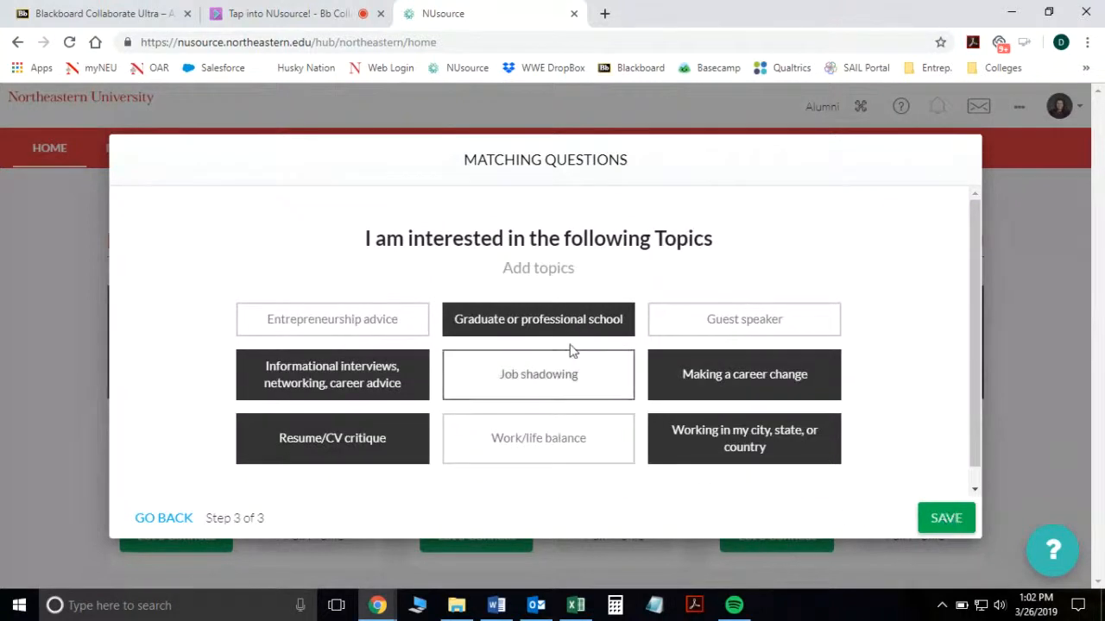
pyautogui.click(537, 373)
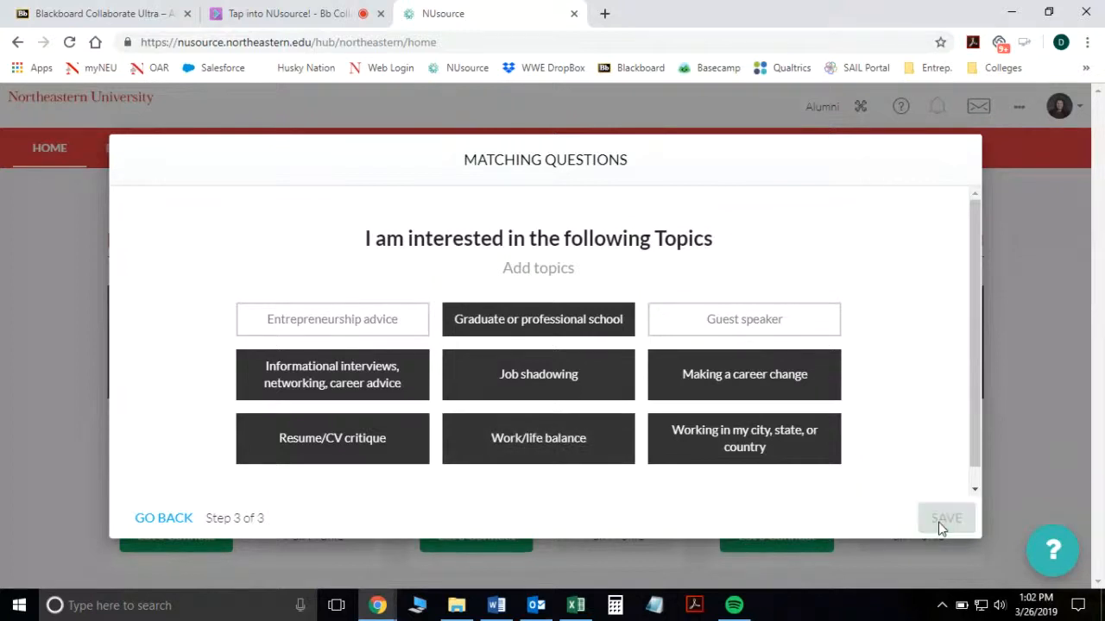
pyautogui.click(945, 518)
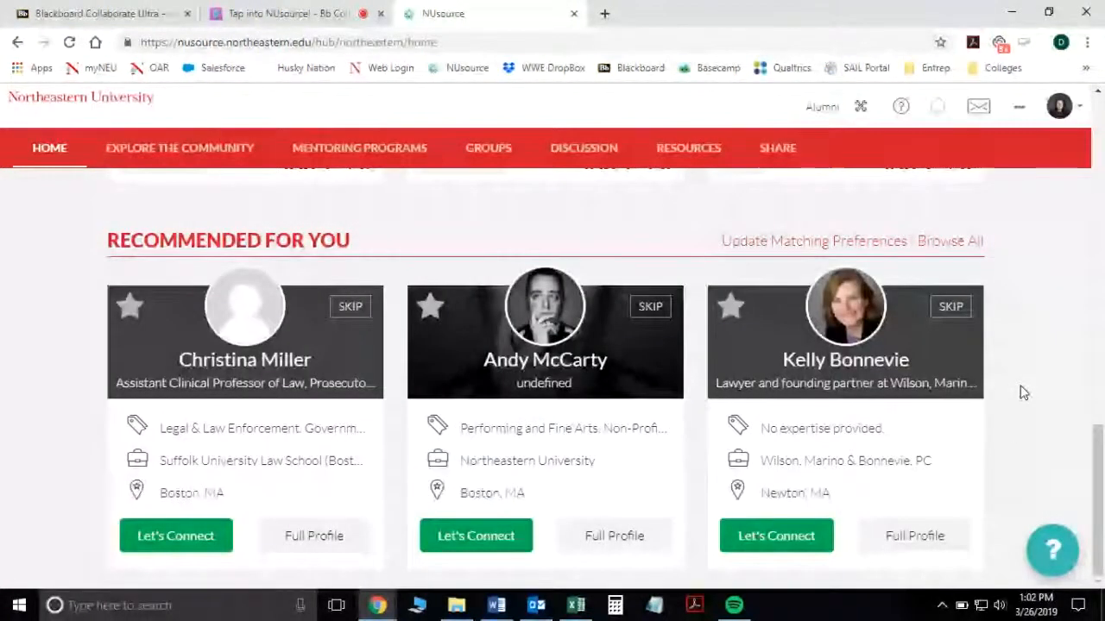
pyautogui.moveTo(700, 265)
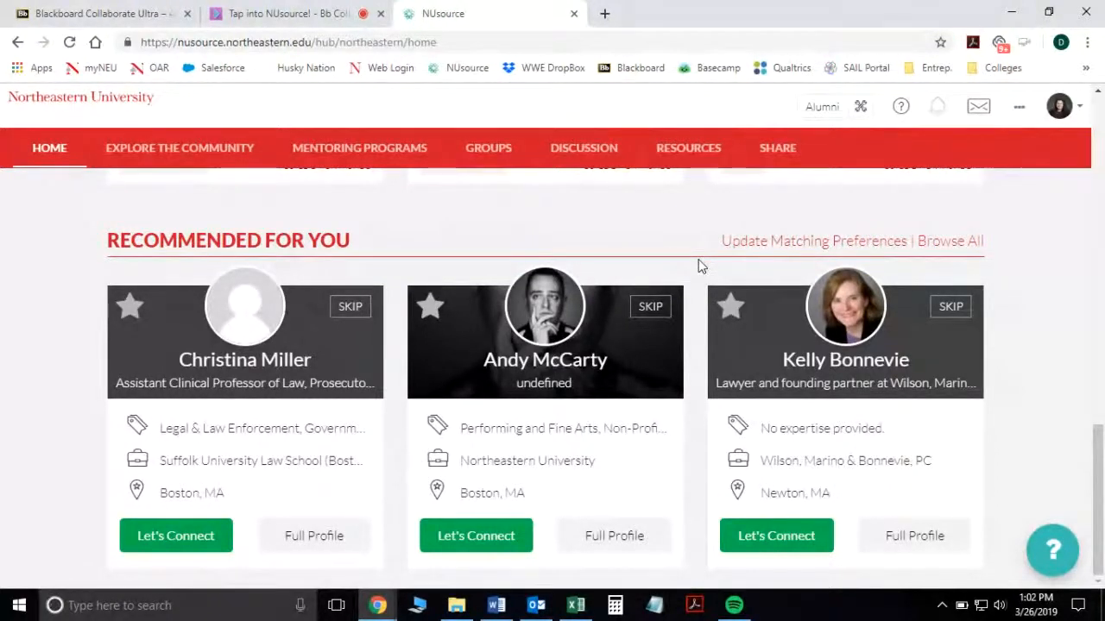
pyautogui.moveTo(425, 238)
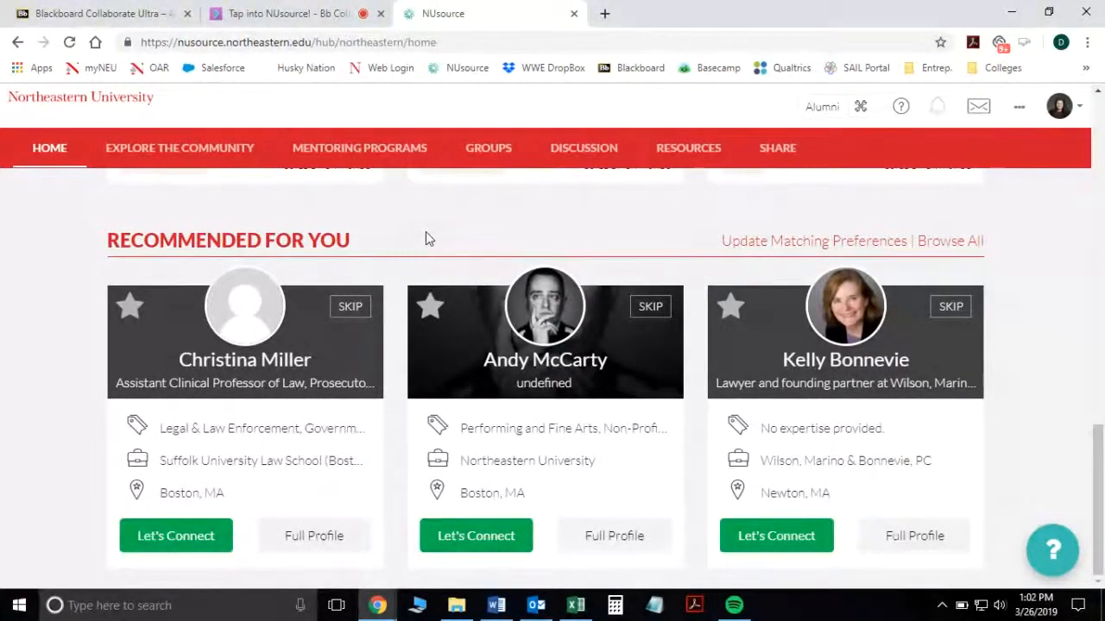
pyautogui.moveTo(237, 156)
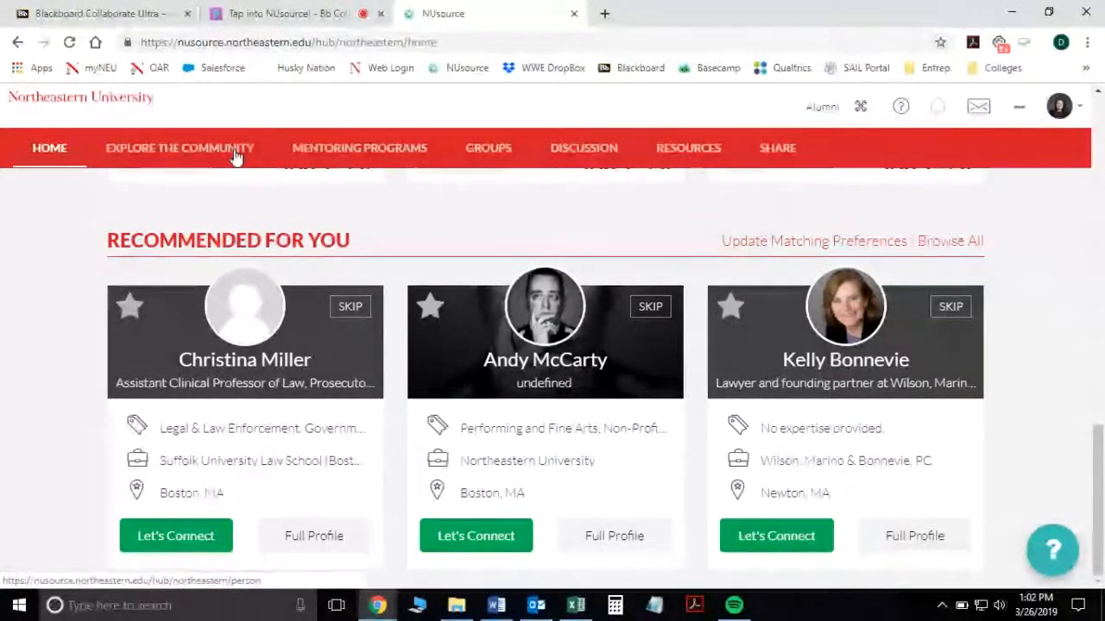
# Step: Open the community directory and scroll down to the Graduate or professional school helpers
pyautogui.click(179, 147)
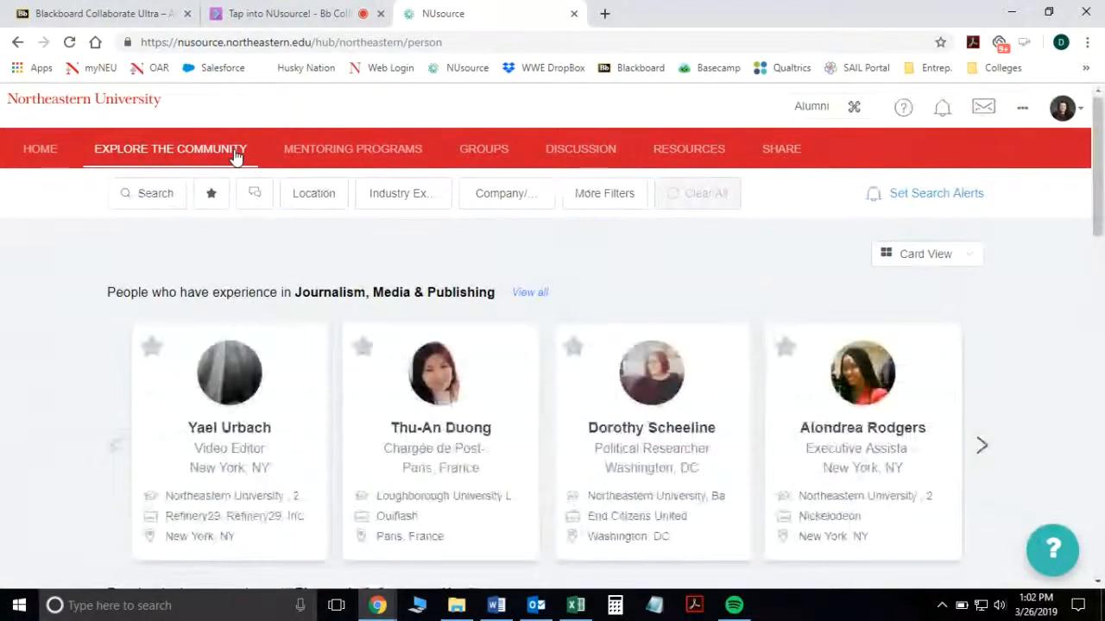
pyautogui.scroll(-3)
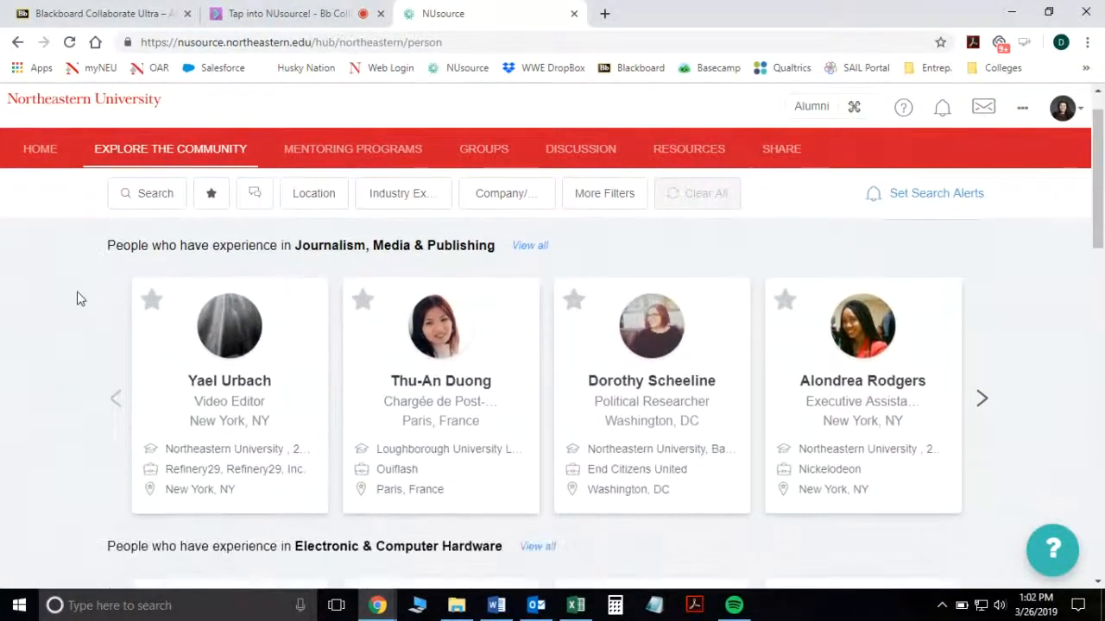
pyautogui.scroll(-3)
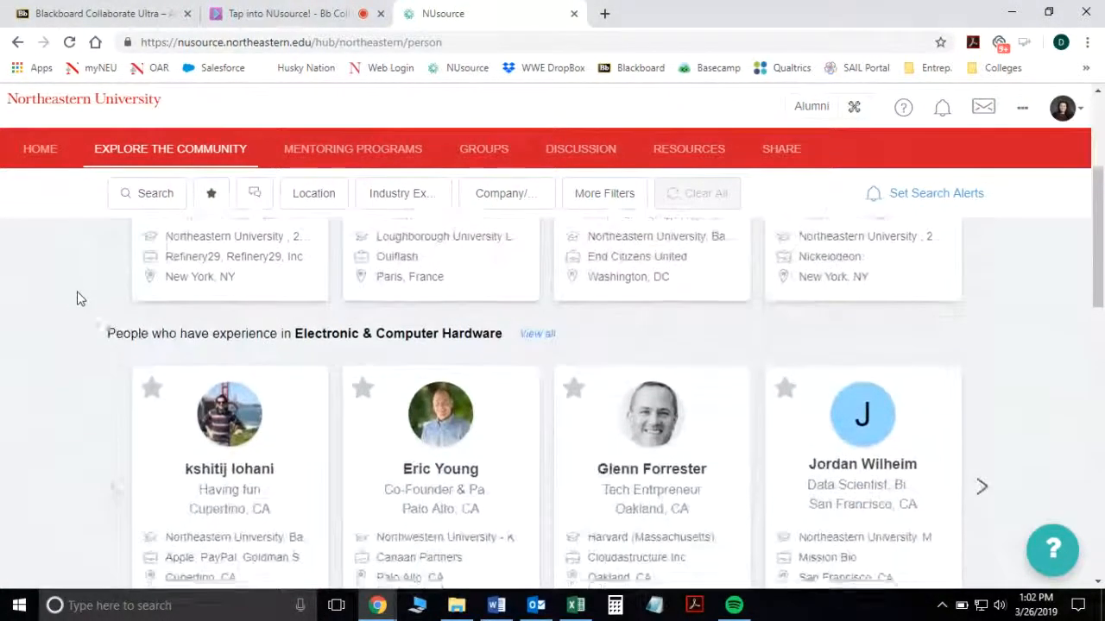
pyautogui.scroll(-3)
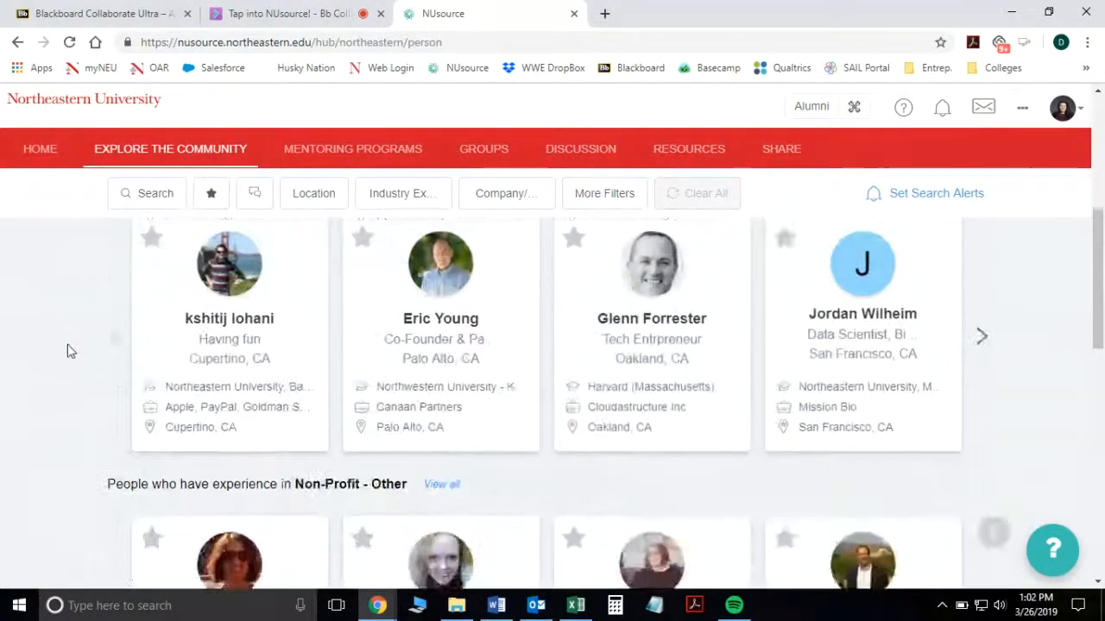
pyautogui.scroll(-3)
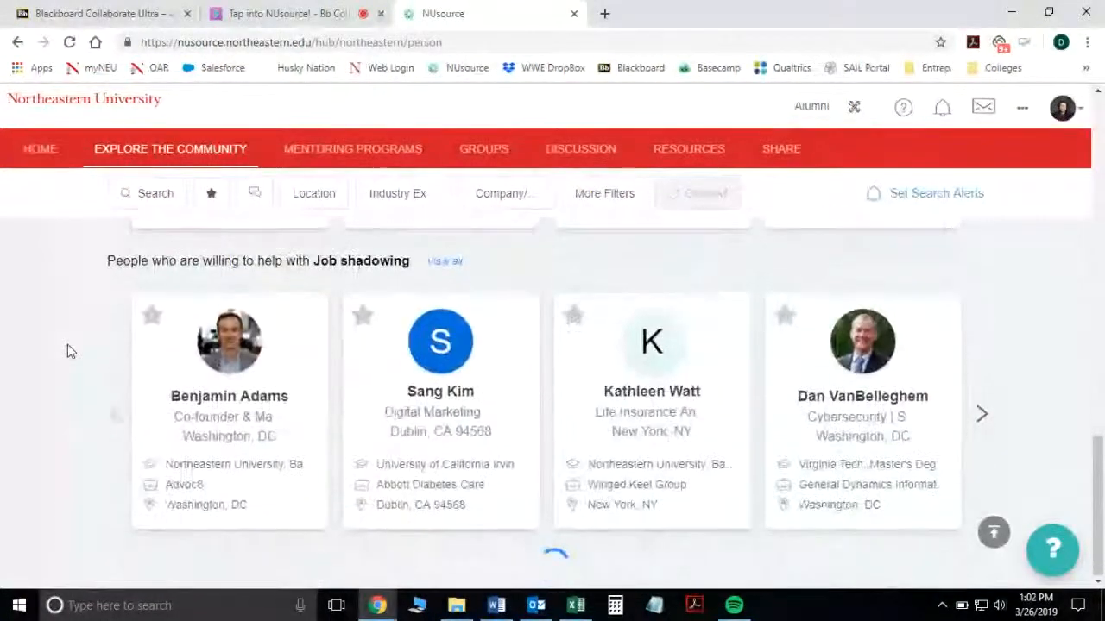
pyautogui.scroll(-3)
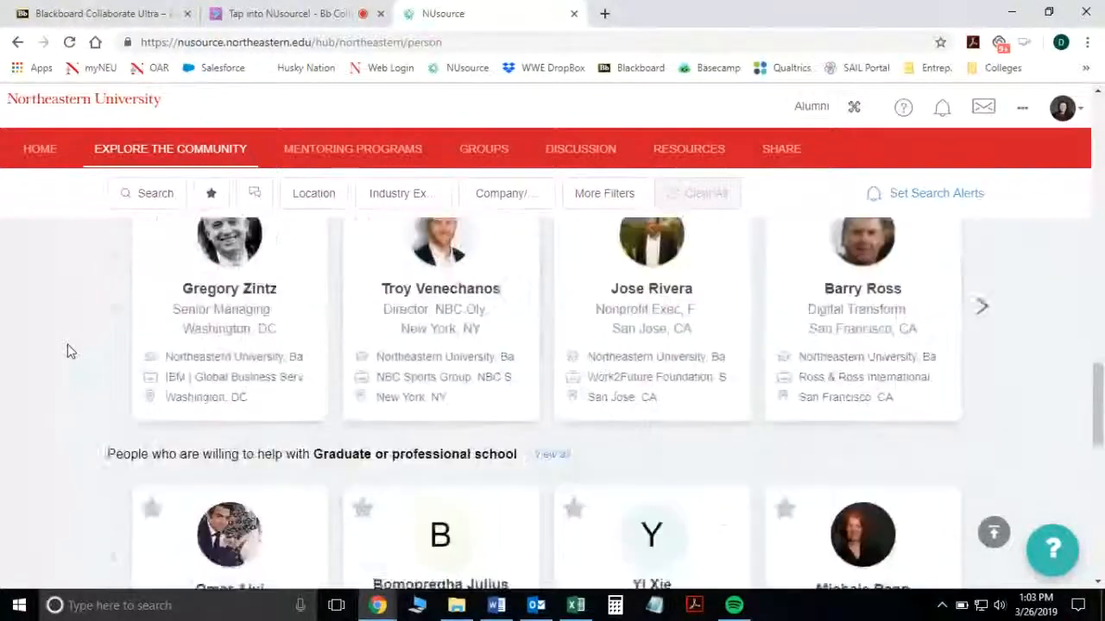
pyautogui.scroll(-3)
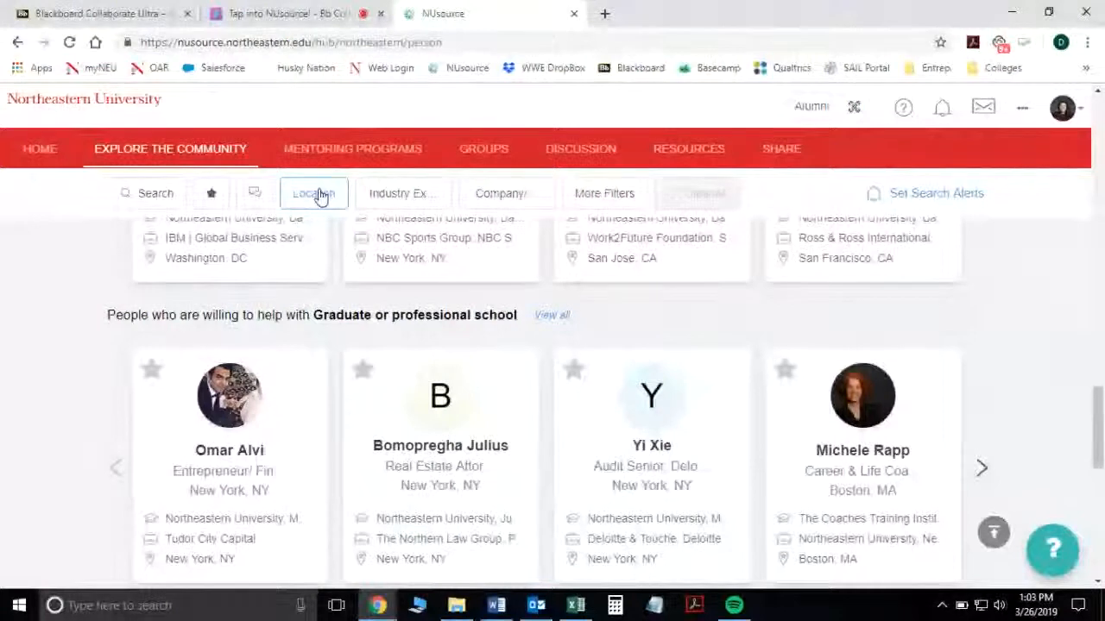
# Step: Filter the directory to Boston, MA, USA and Higher Education industry expertise
pyautogui.click(313, 194)
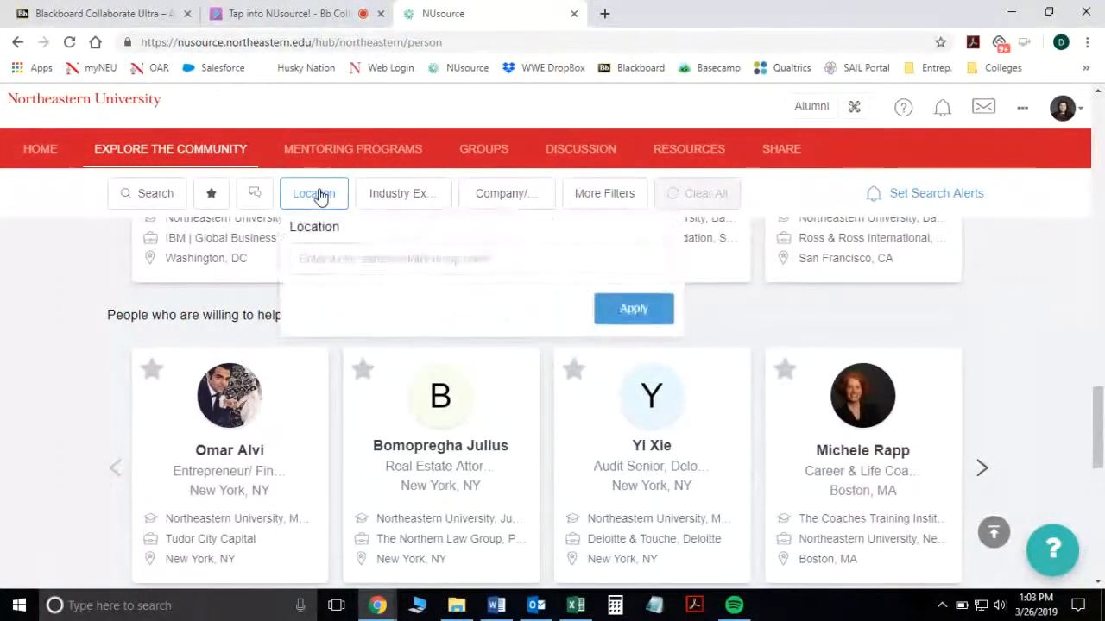
pyautogui.write('Bos')
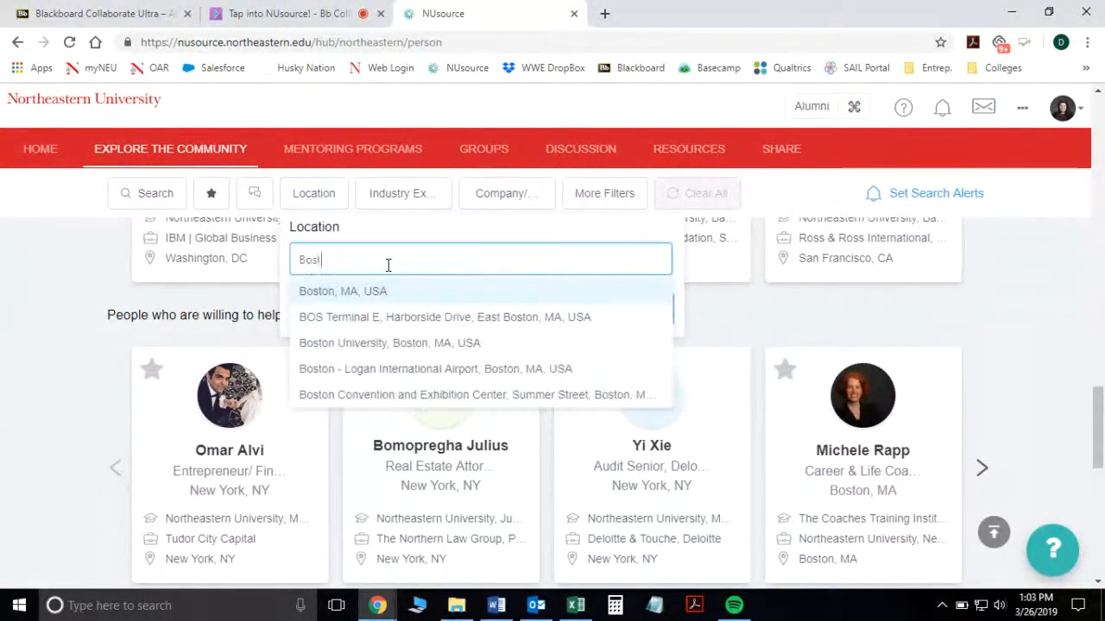
pyautogui.click(342, 291)
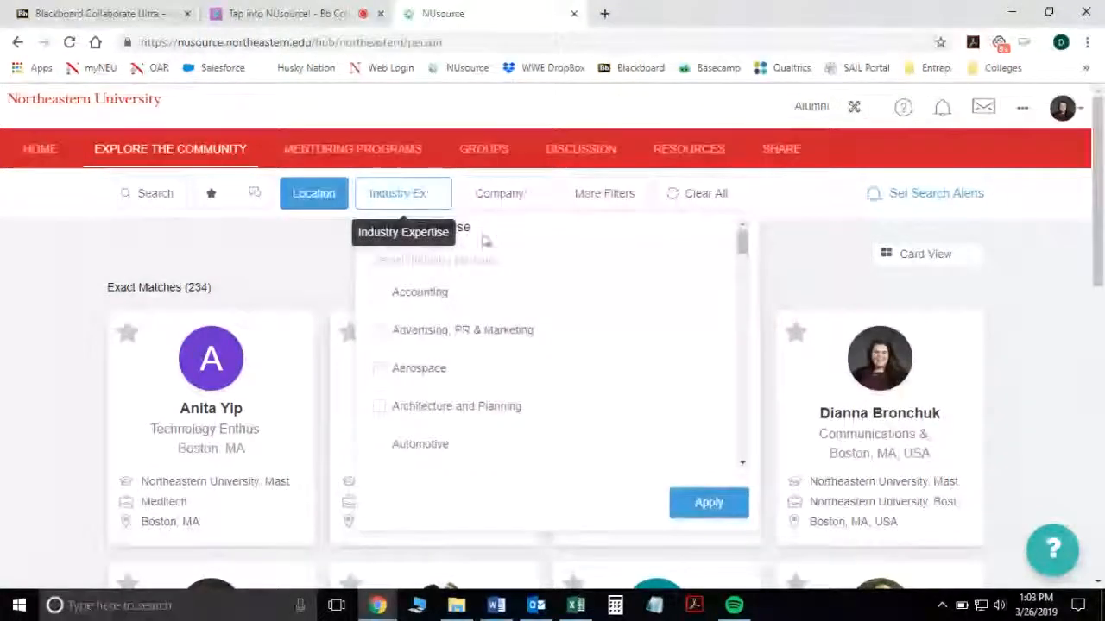
pyautogui.write('high')
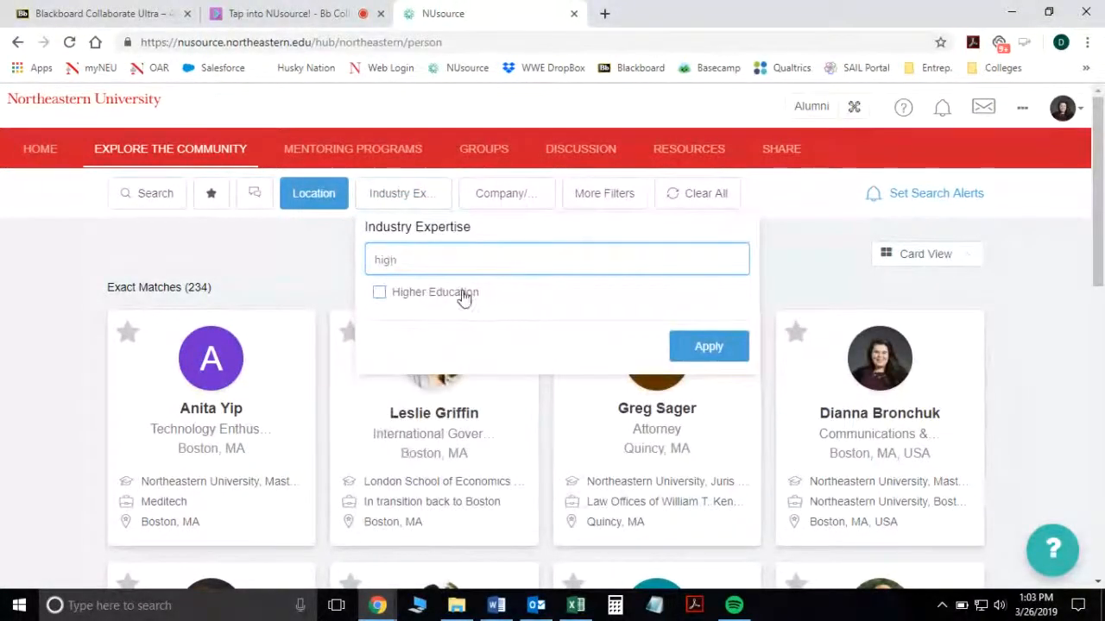
pyautogui.click(708, 346)
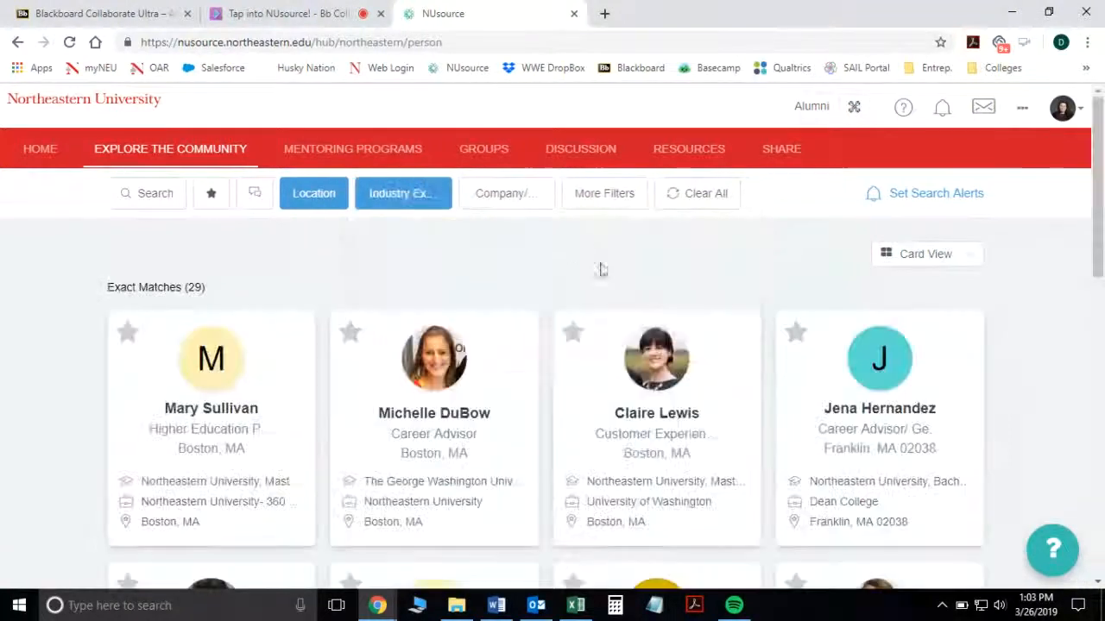
pyautogui.click(507, 193)
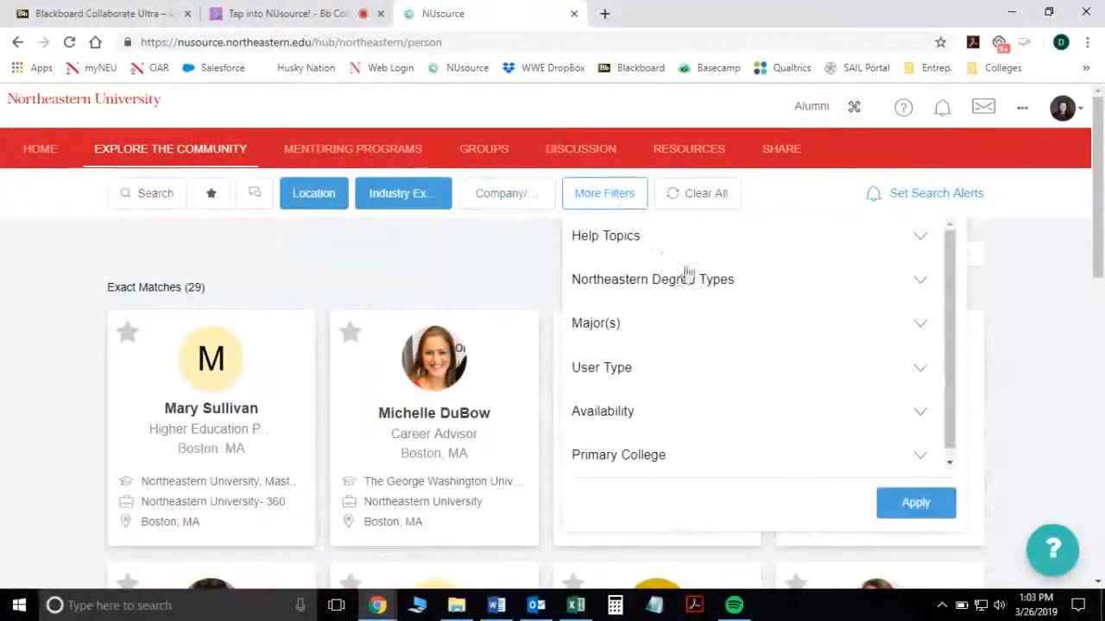
# Step: Filter help topics to graduate school, informational interviews and Resume/CV critique
pyautogui.click(605, 235)
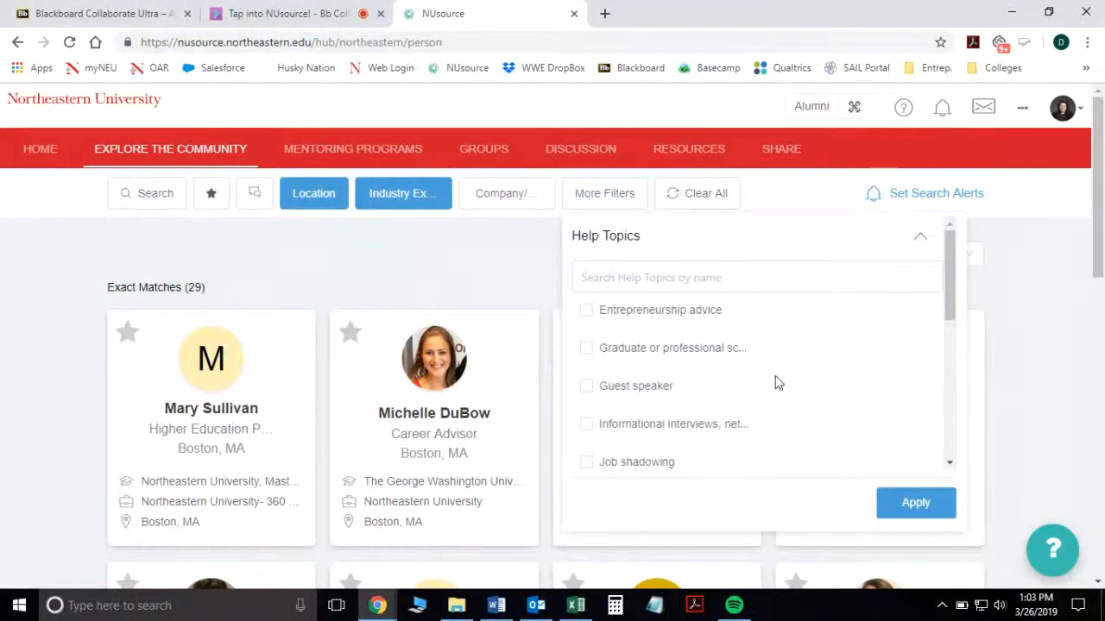
pyautogui.moveTo(712, 350)
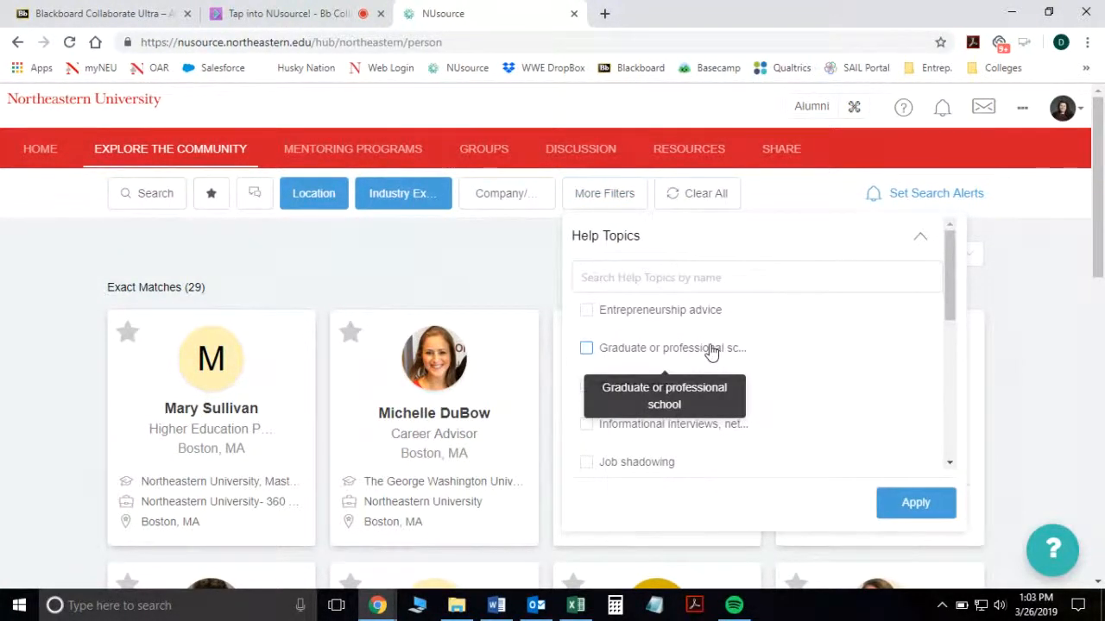
pyautogui.click(586, 348)
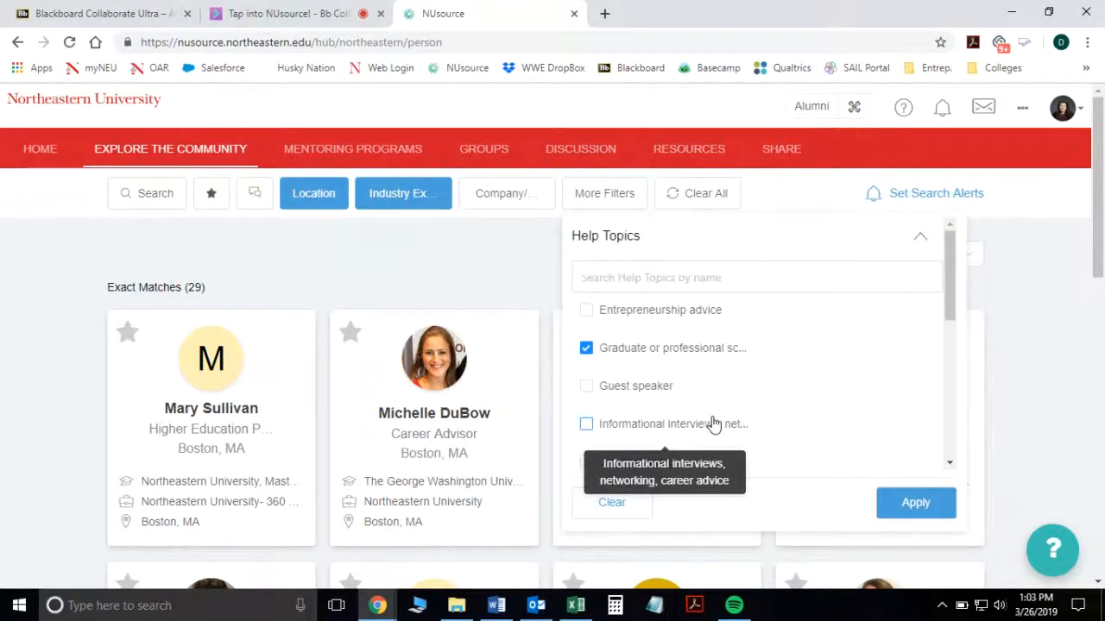
pyautogui.click(586, 424)
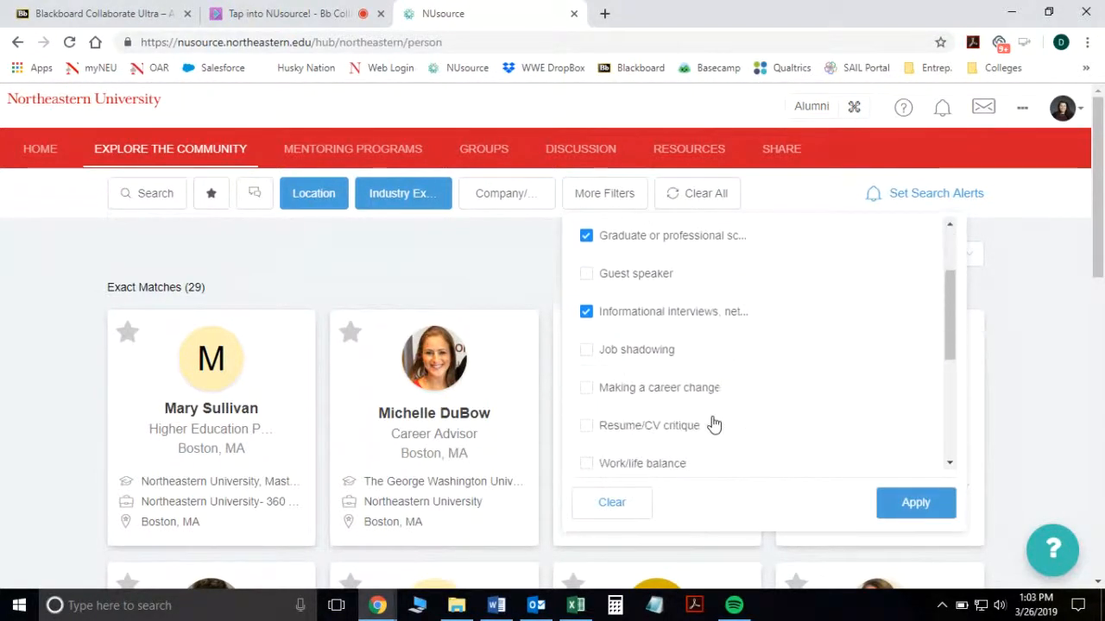
pyautogui.click(586, 419)
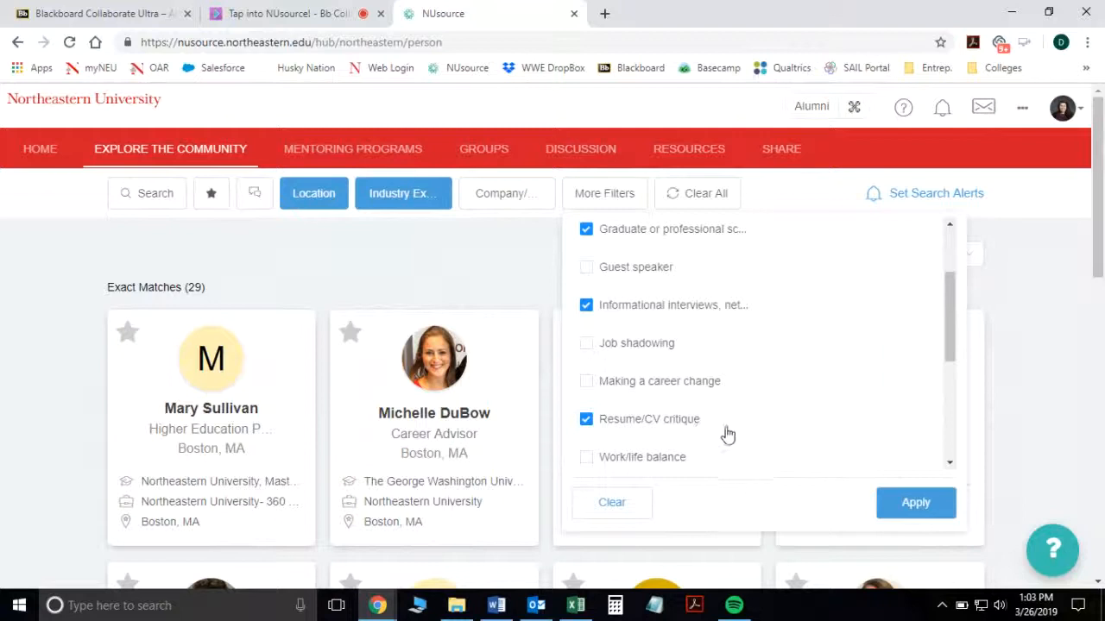
pyautogui.click(915, 502)
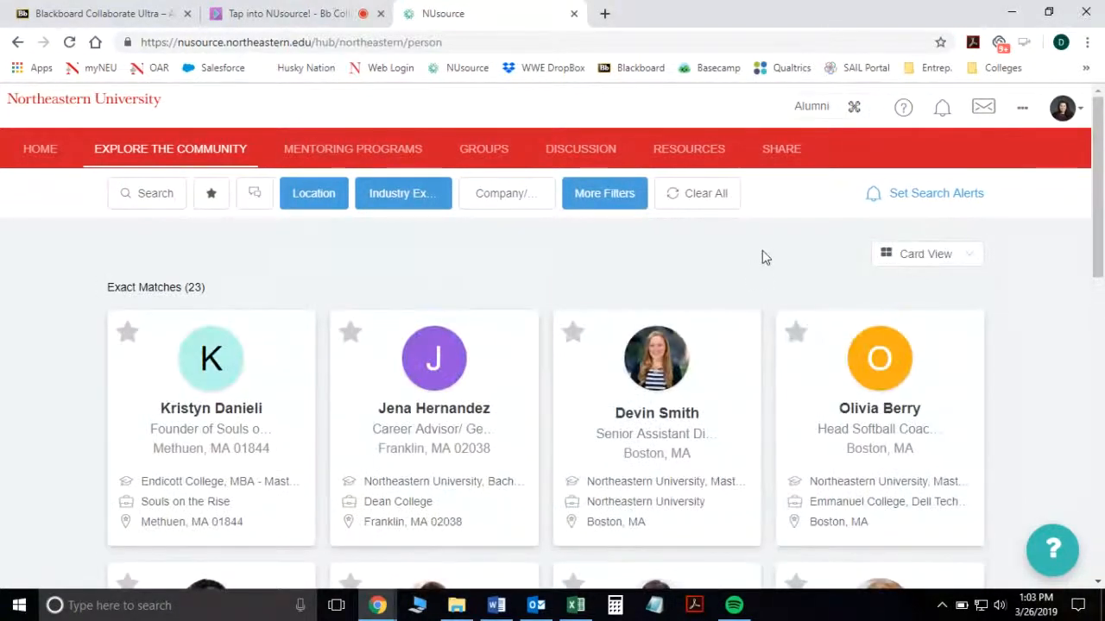
pyautogui.moveTo(245, 292)
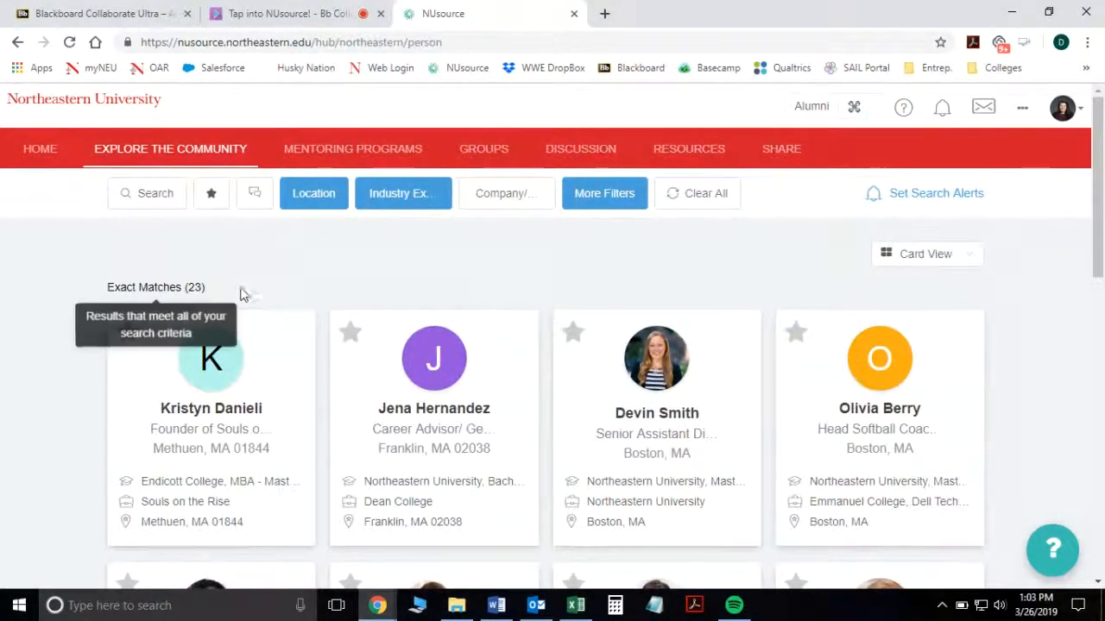
# Step: Scroll the 23 matches and star a Boston higher-education profile as a favourite
pyautogui.scroll(-3)
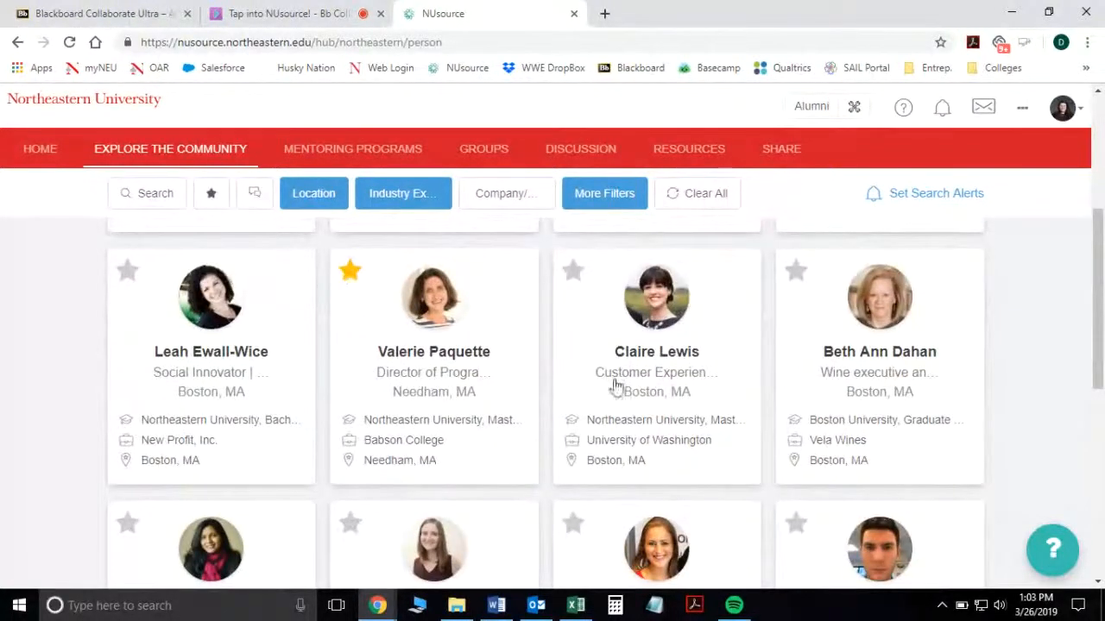
pyautogui.scroll(-3)
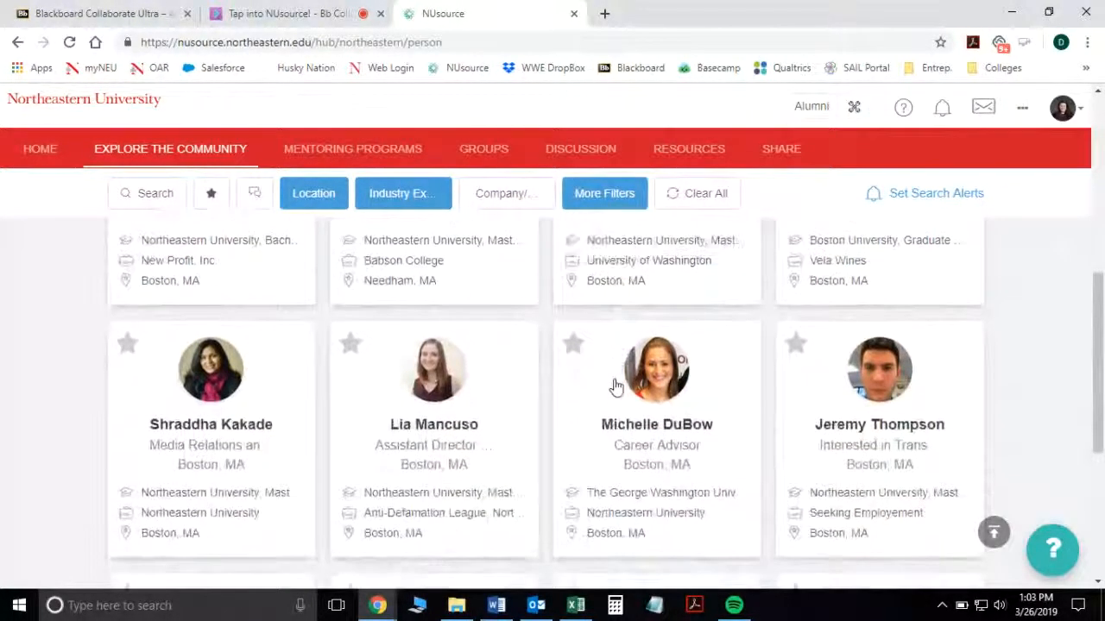
pyautogui.scroll(-3)
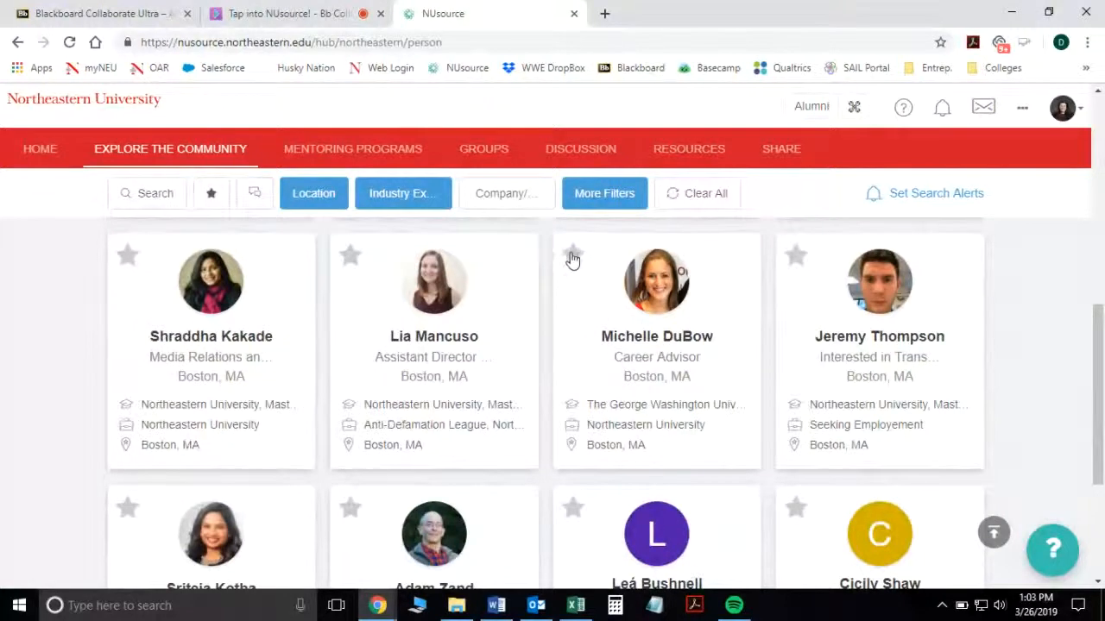
pyautogui.scroll(-3)
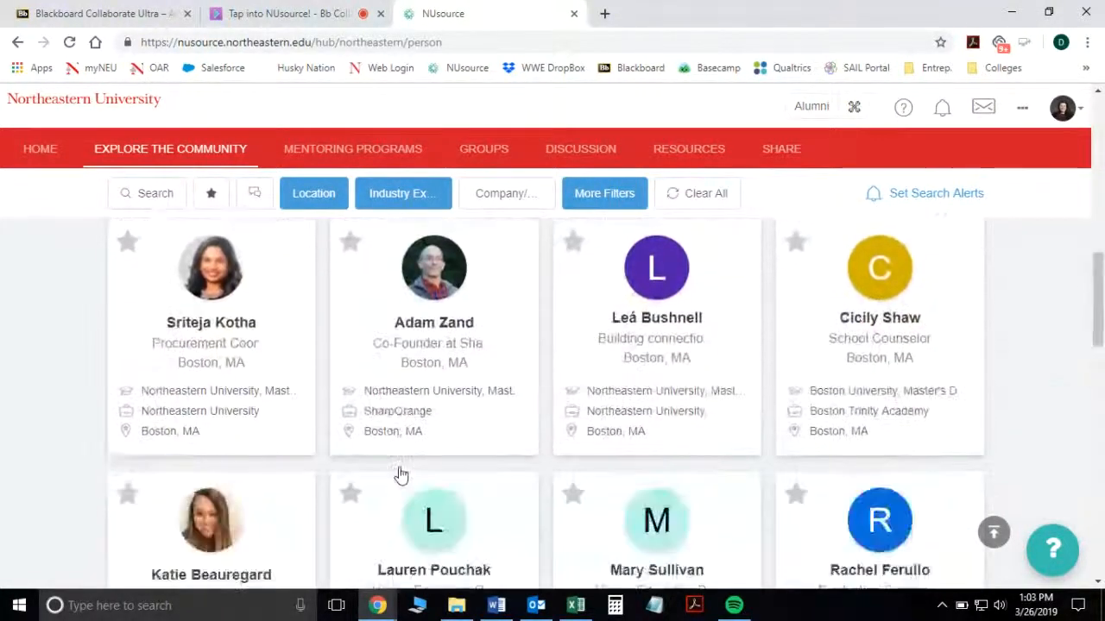
pyautogui.scroll(-3)
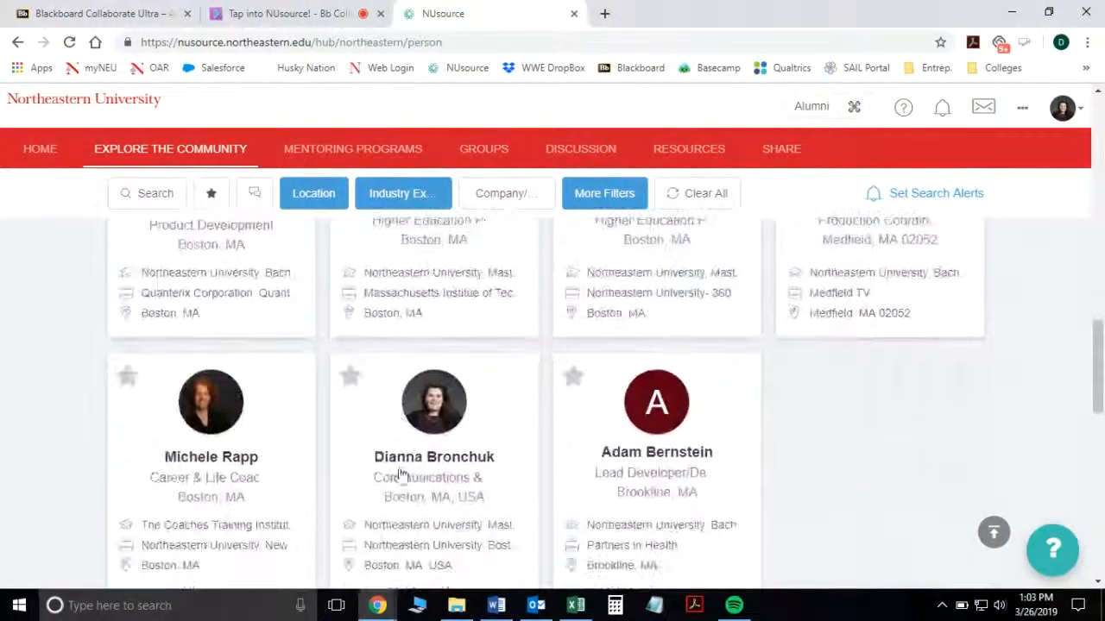
pyautogui.click(126, 375)
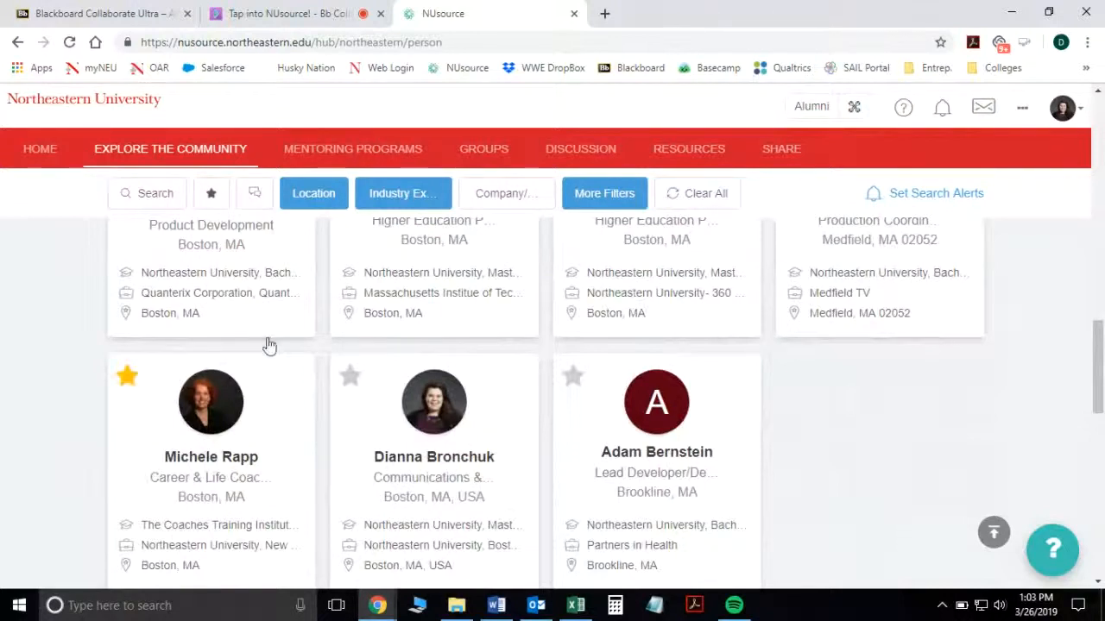
pyautogui.scroll(-3)
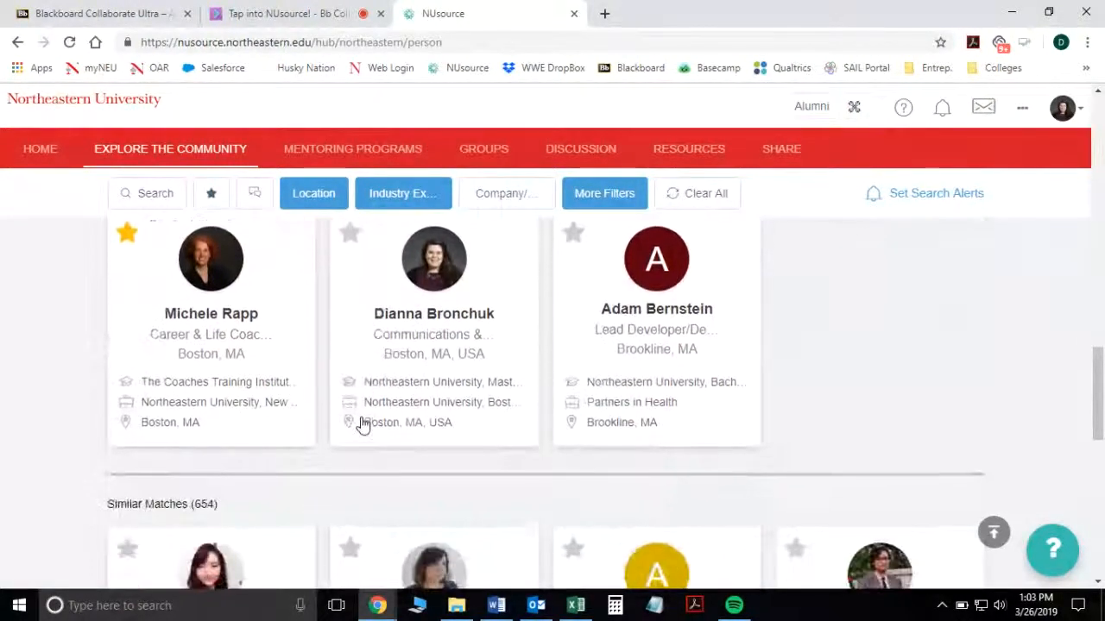
pyautogui.scroll(-3)
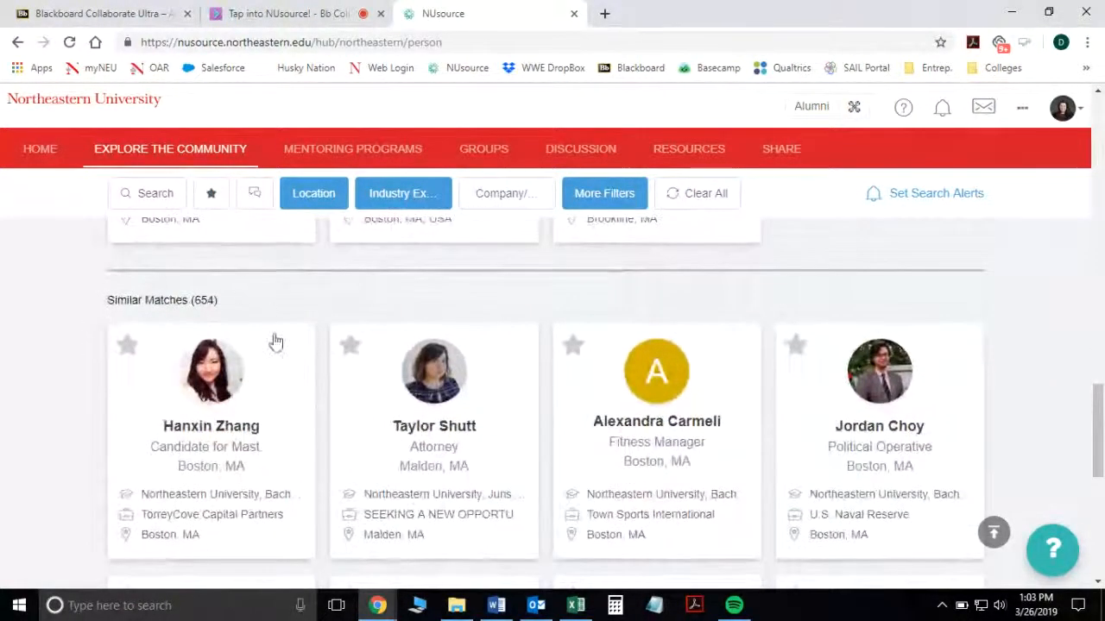
pyautogui.scroll(-3)
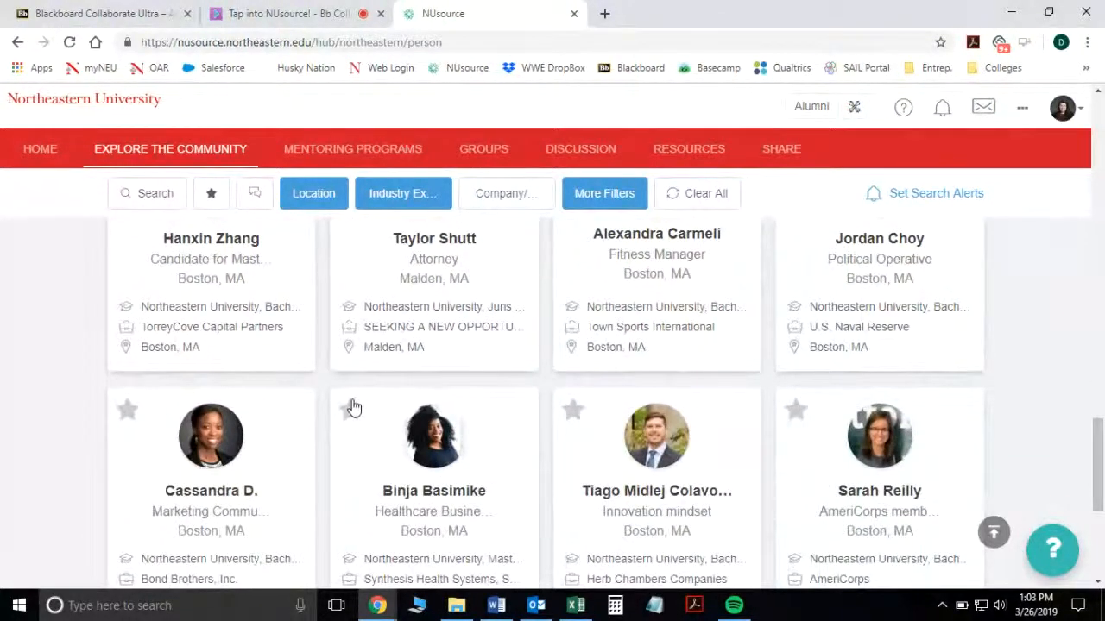
pyautogui.scroll(-3)
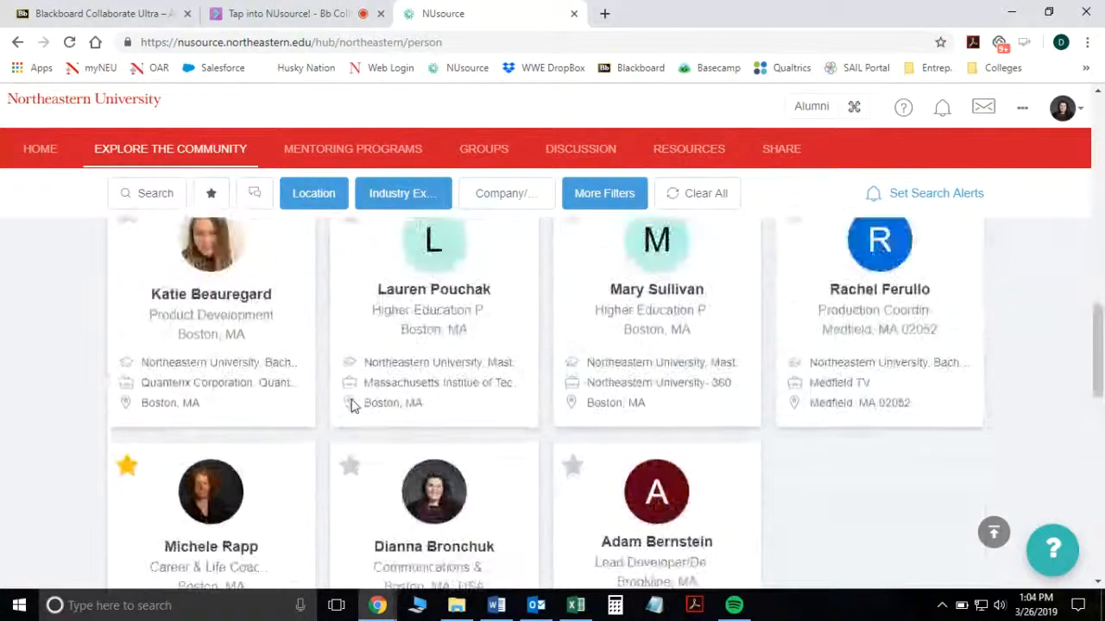
pyautogui.scroll(3)
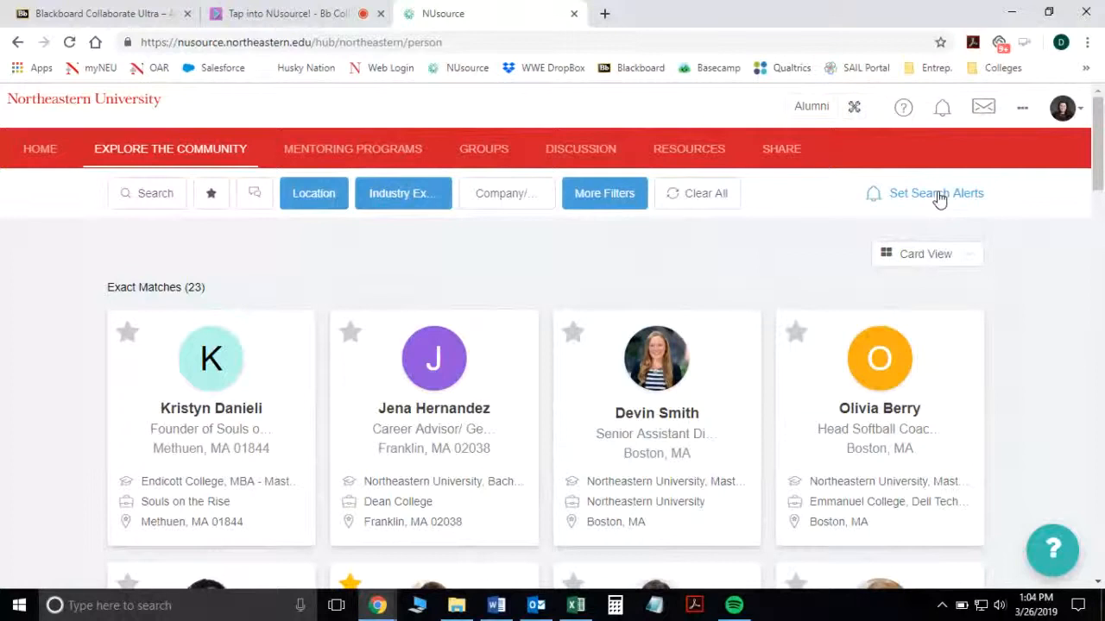
# Step: Create a search alert named 'Higher Education in Boston' and choose its frequency
pyautogui.click(935, 192)
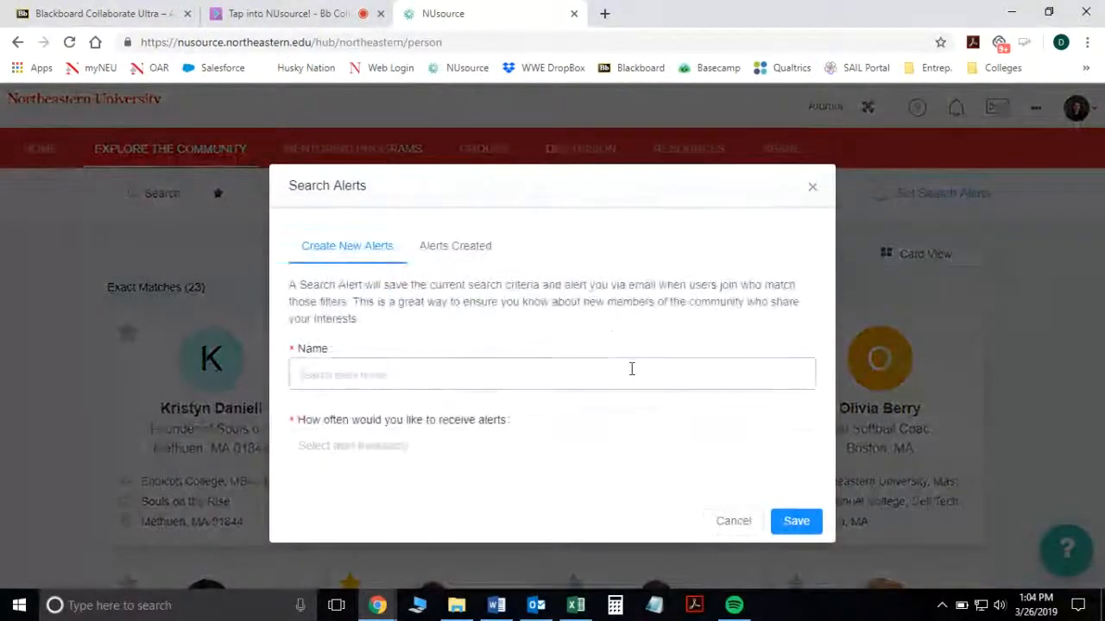
pyautogui.write('Higher')
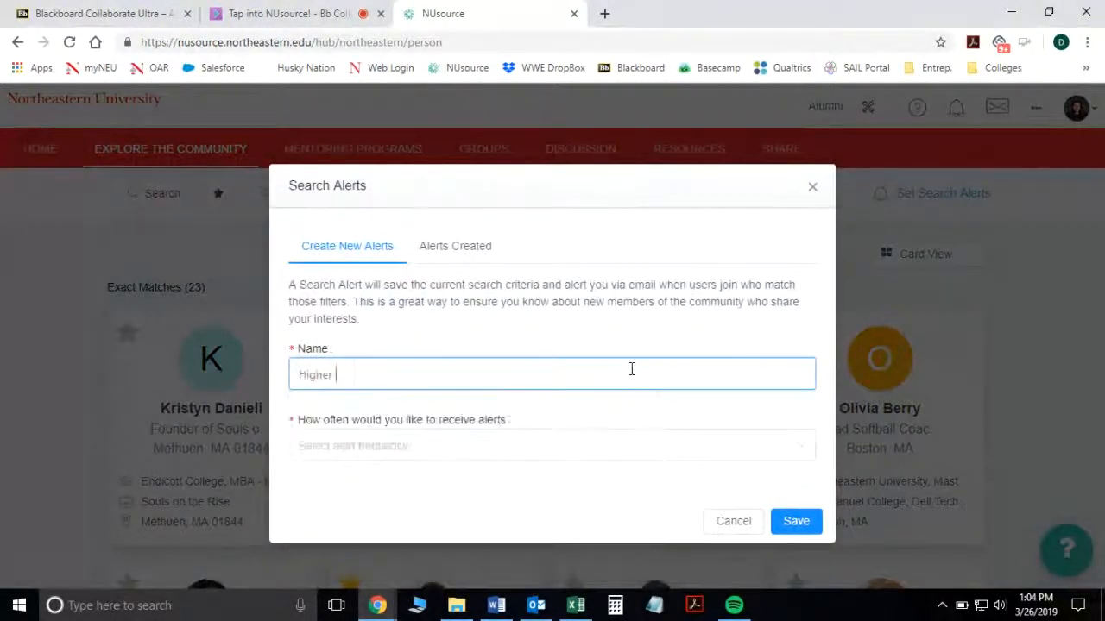
pyautogui.write('Education')
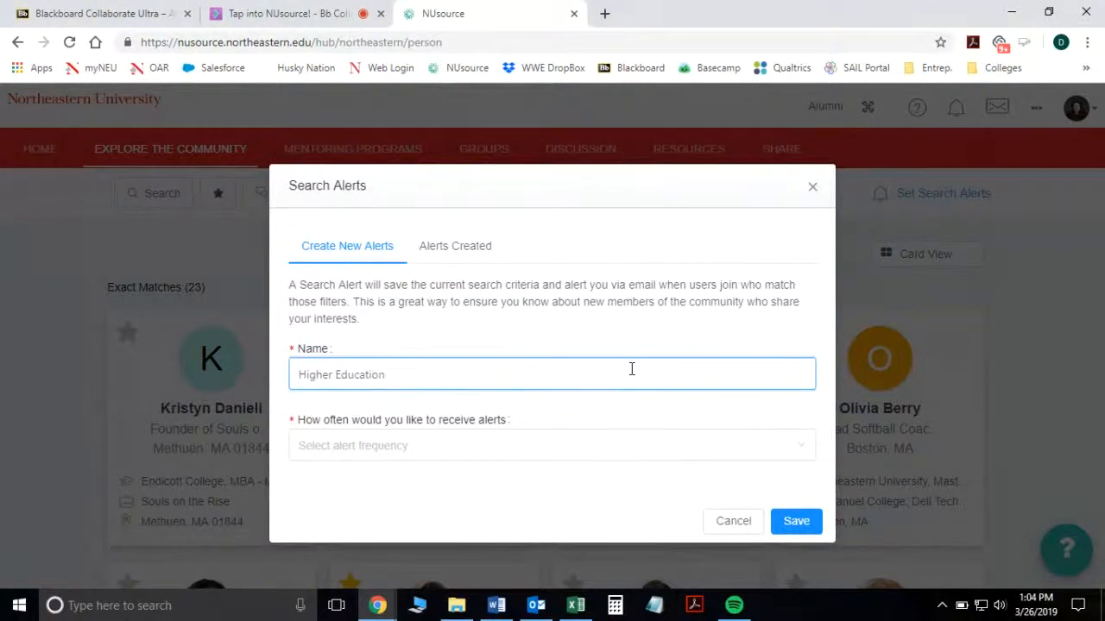
pyautogui.write('in Boston')
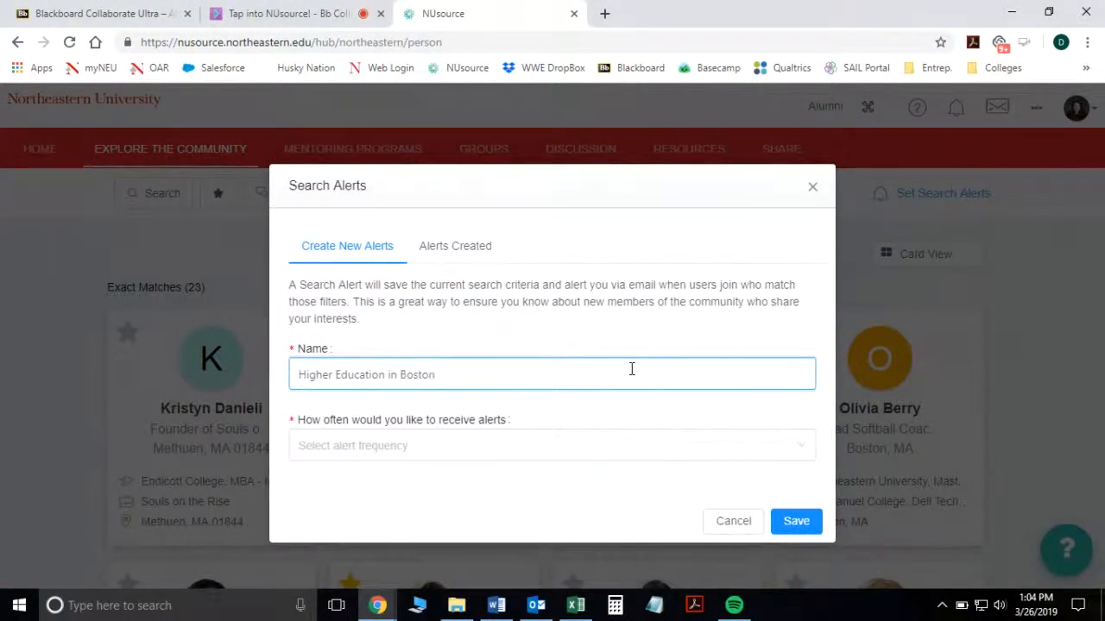
pyautogui.click(551, 445)
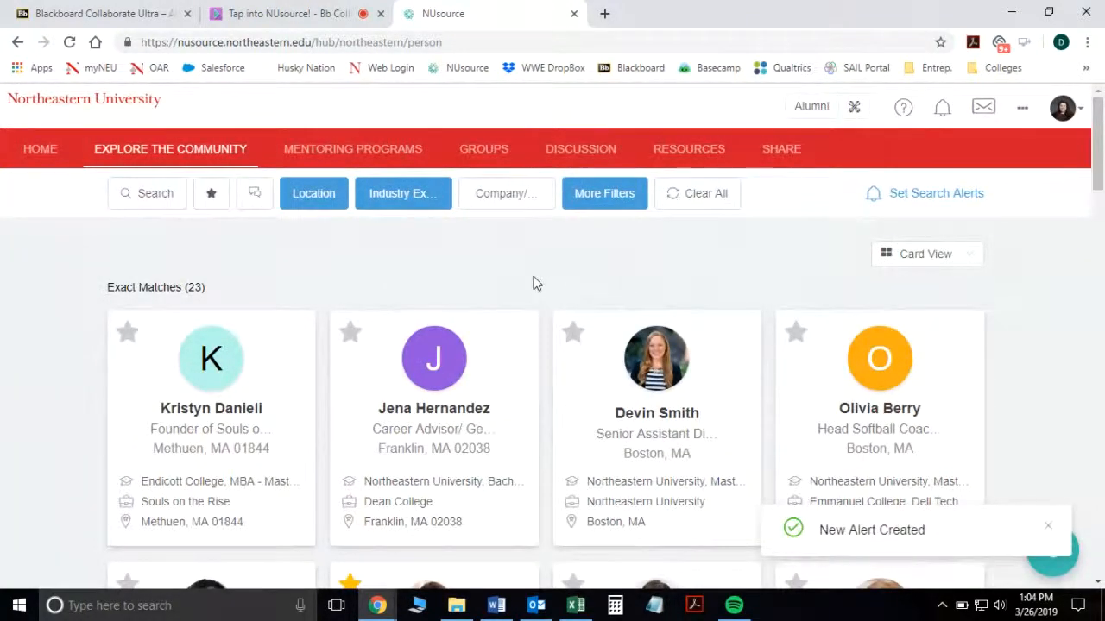
pyautogui.moveTo(261, 222)
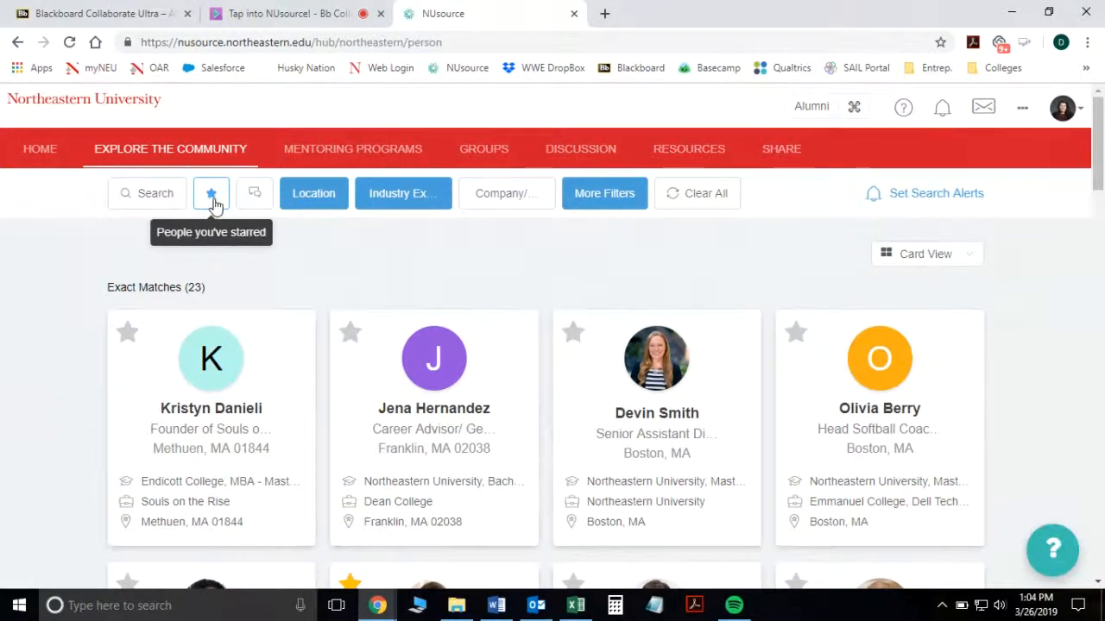
pyautogui.click(211, 192)
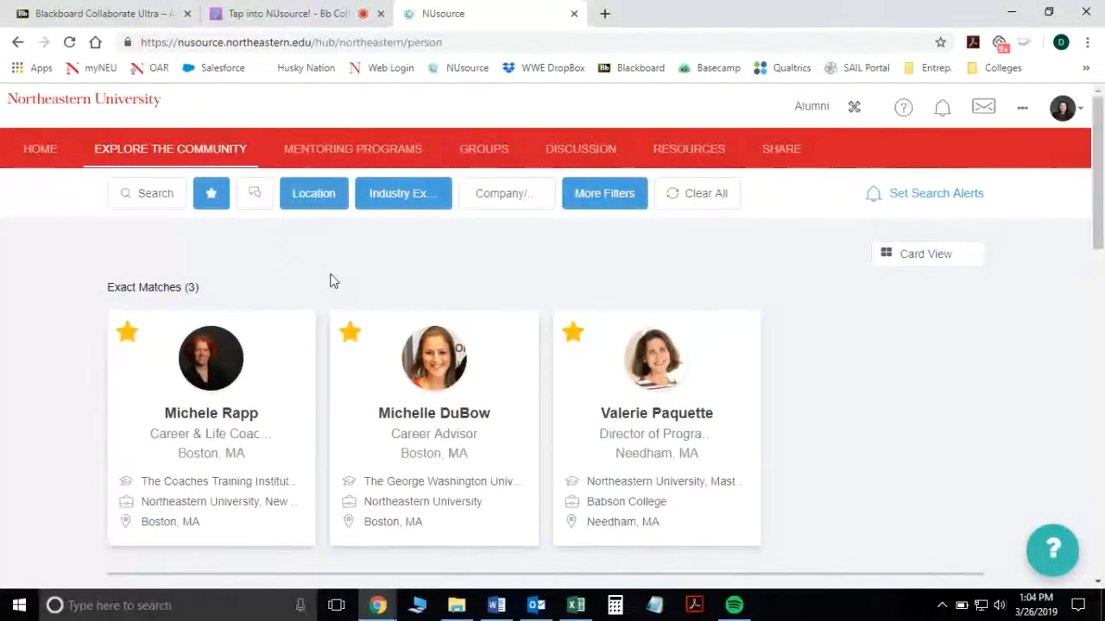
pyautogui.moveTo(220, 361)
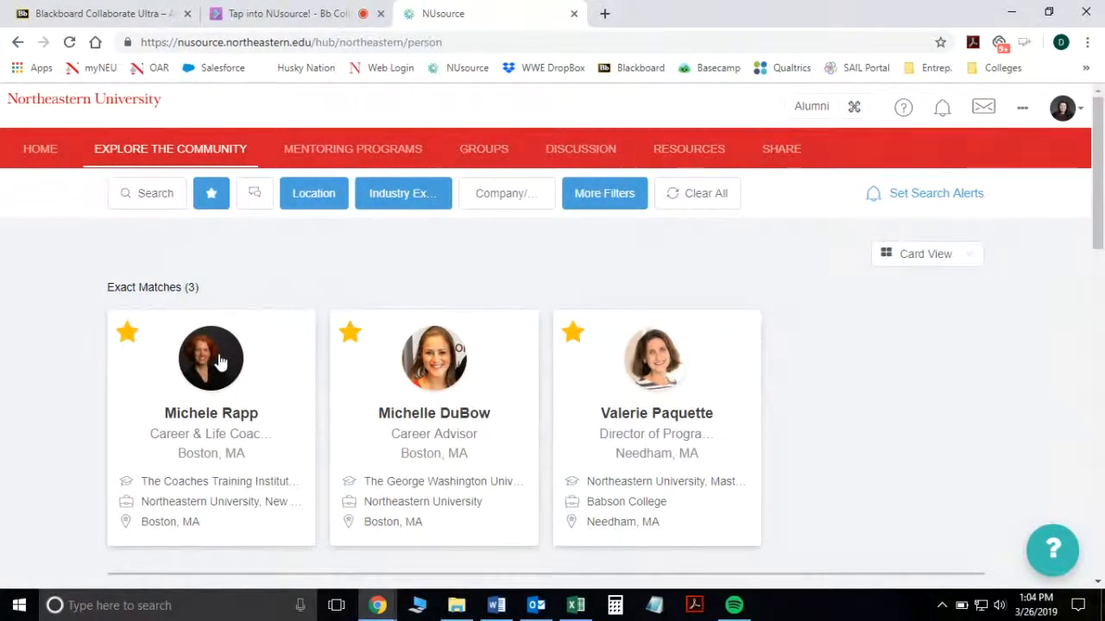
pyautogui.click(210, 358)
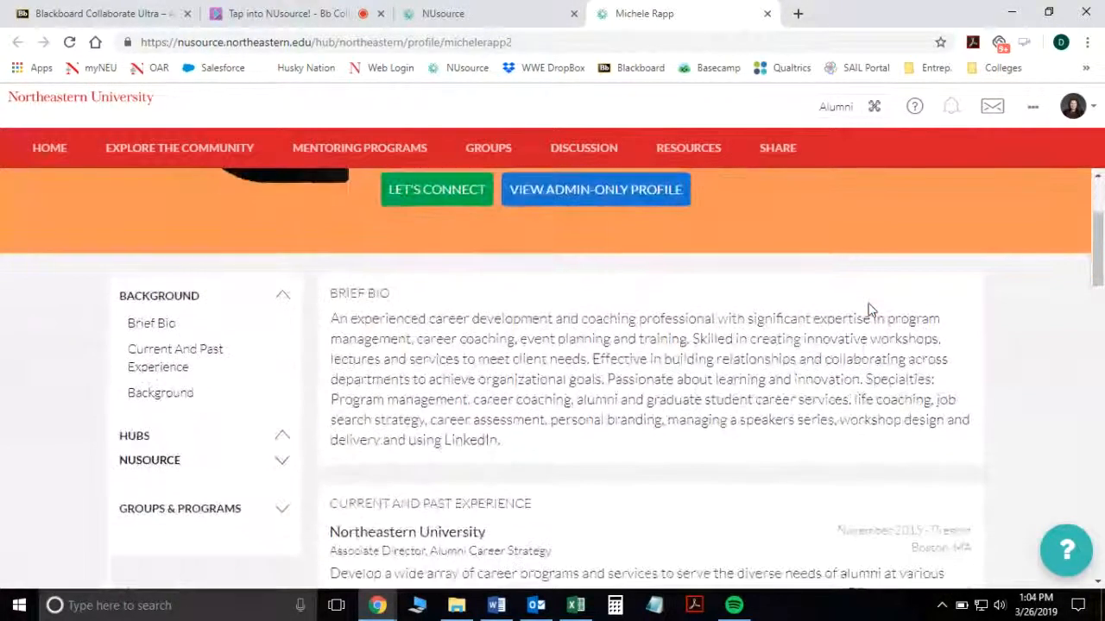
pyautogui.scroll(-3)
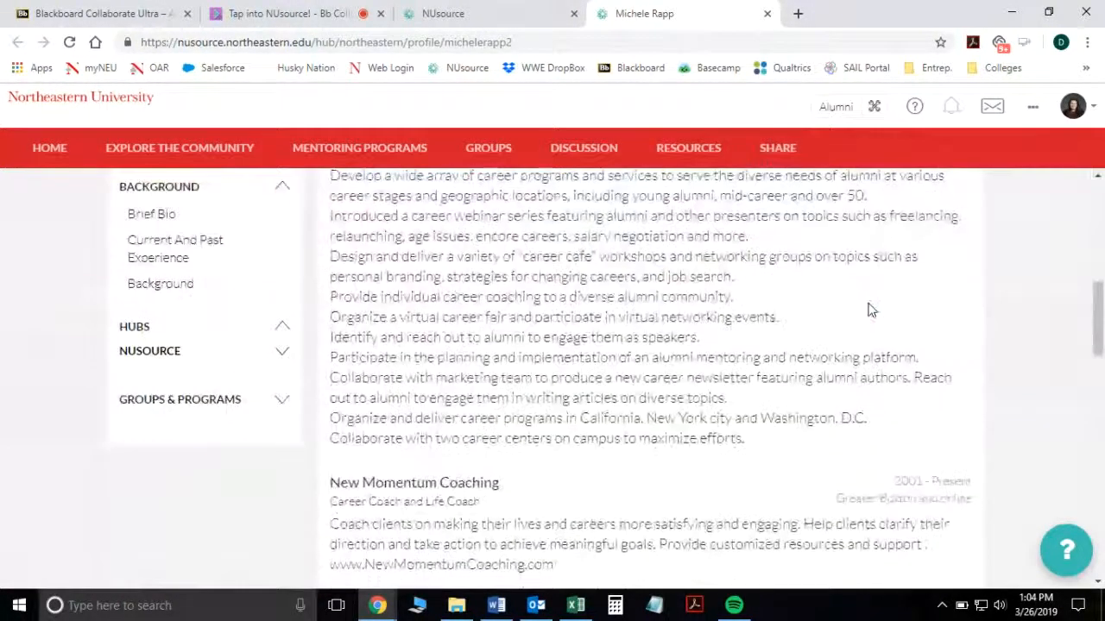
pyautogui.scroll(-3)
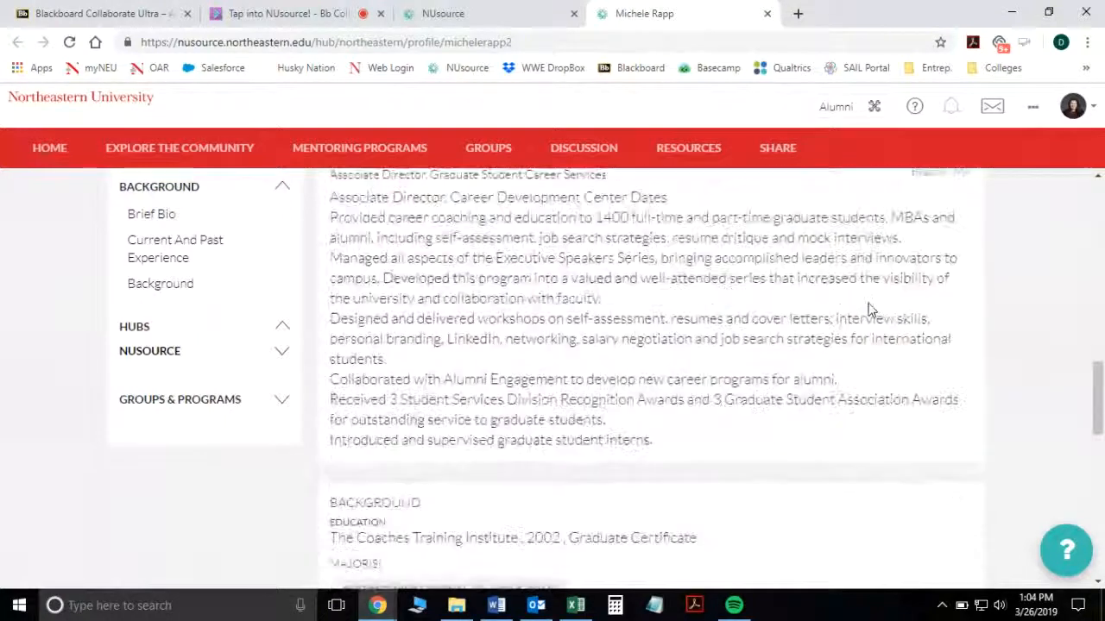
pyautogui.scroll(-3)
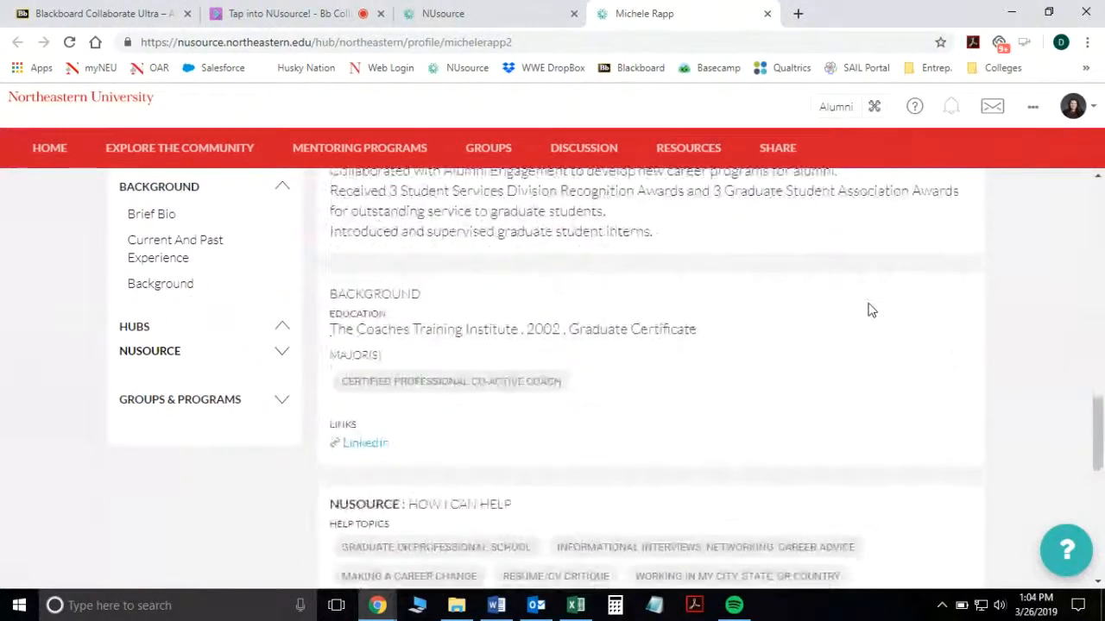
pyautogui.scroll(3)
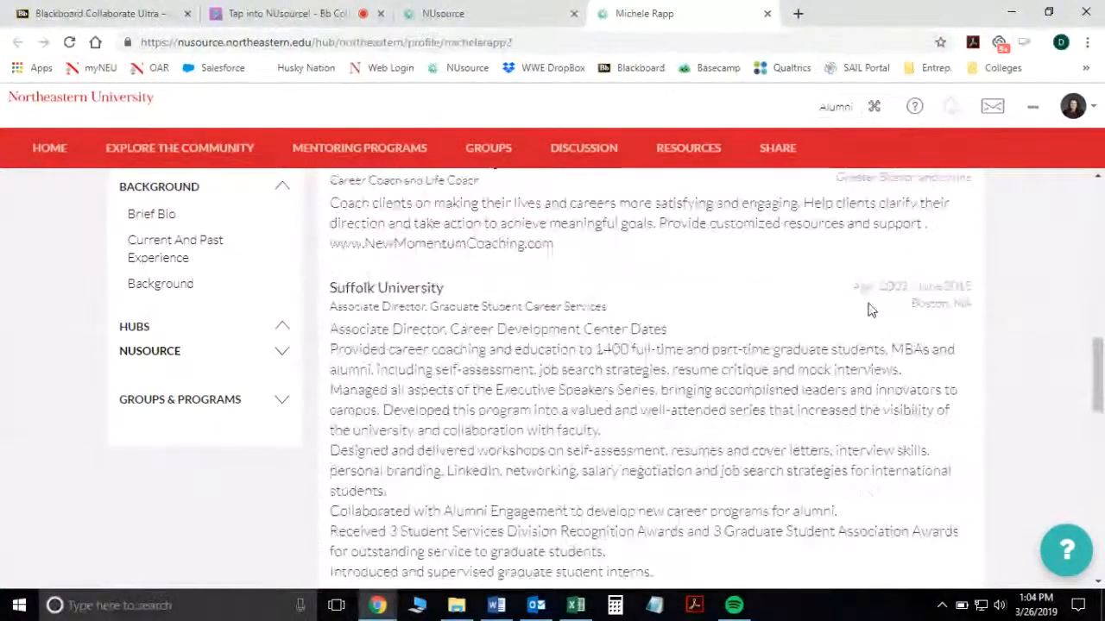
pyautogui.scroll(3)
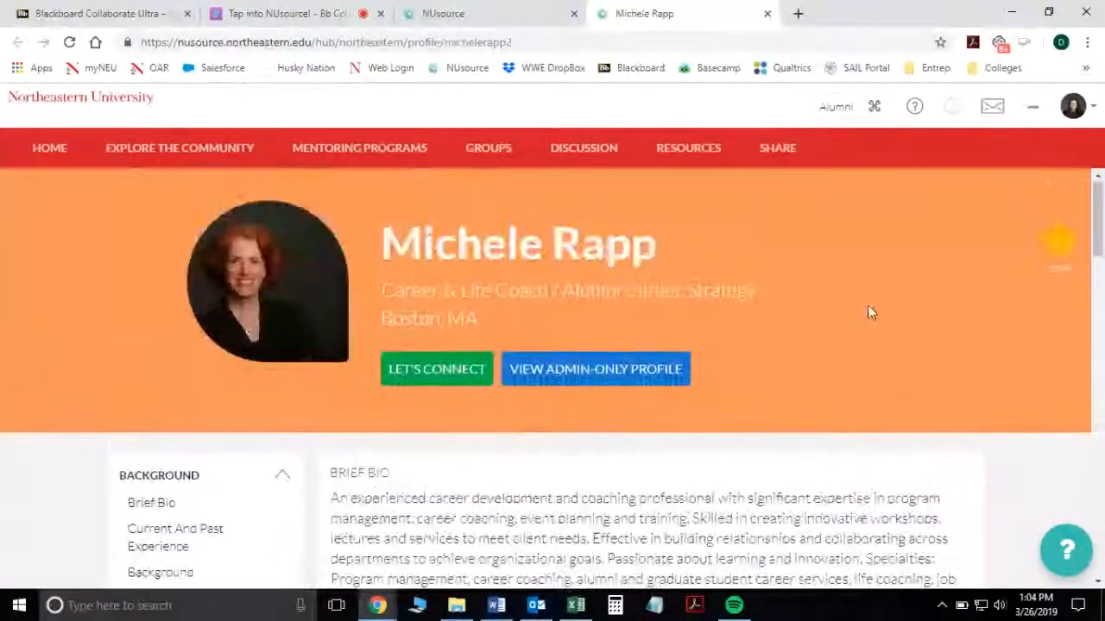
pyautogui.click(436, 369)
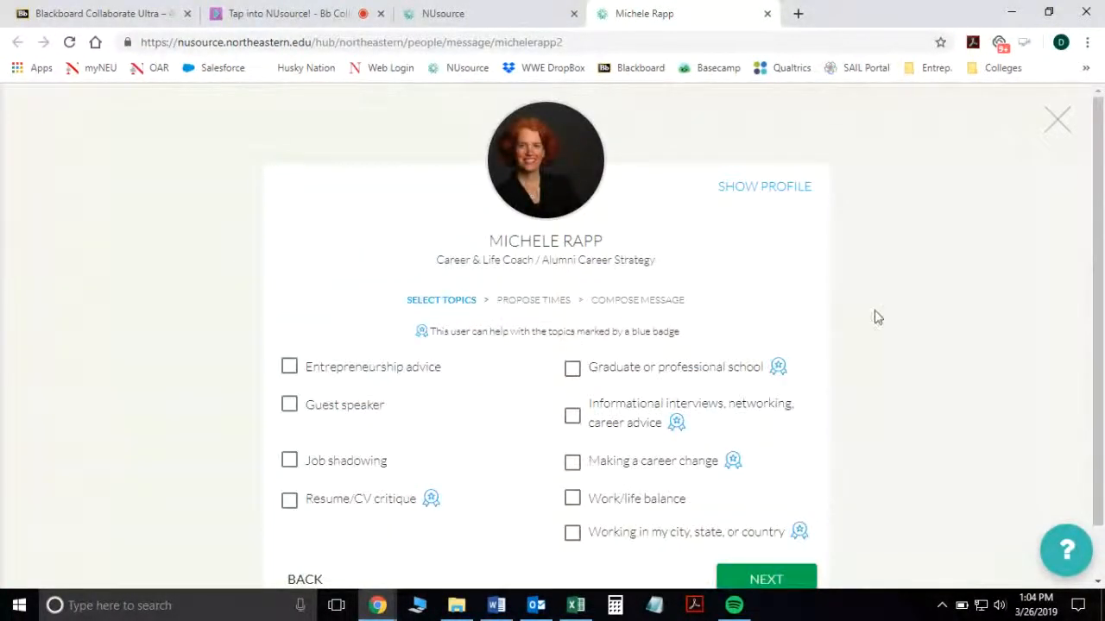
pyautogui.scroll(-3)
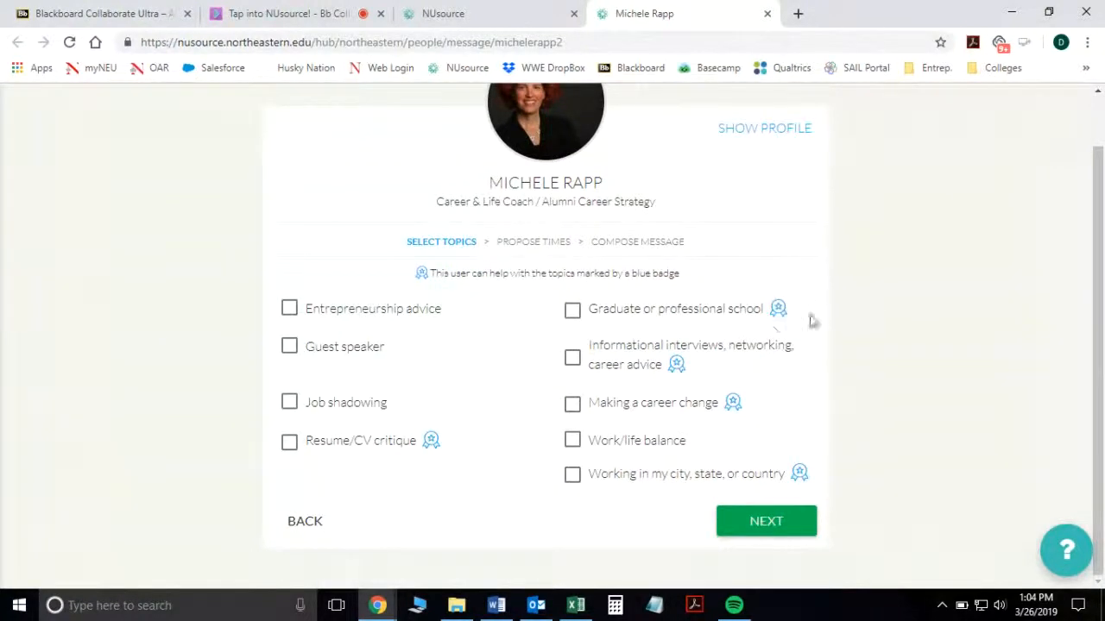
pyautogui.moveTo(777, 312)
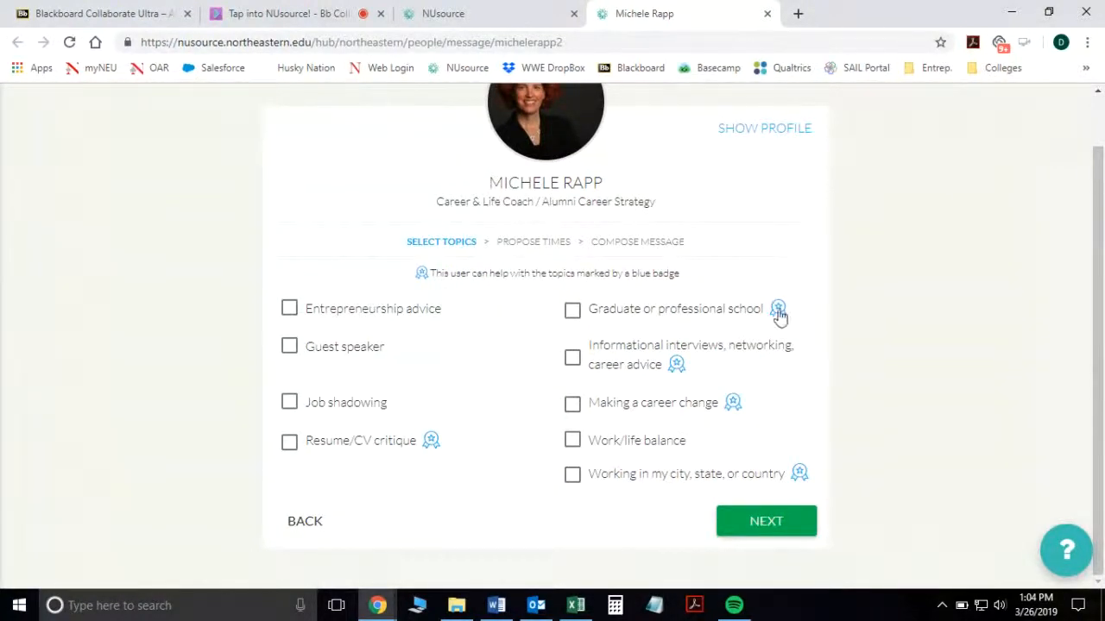
pyautogui.moveTo(681, 378)
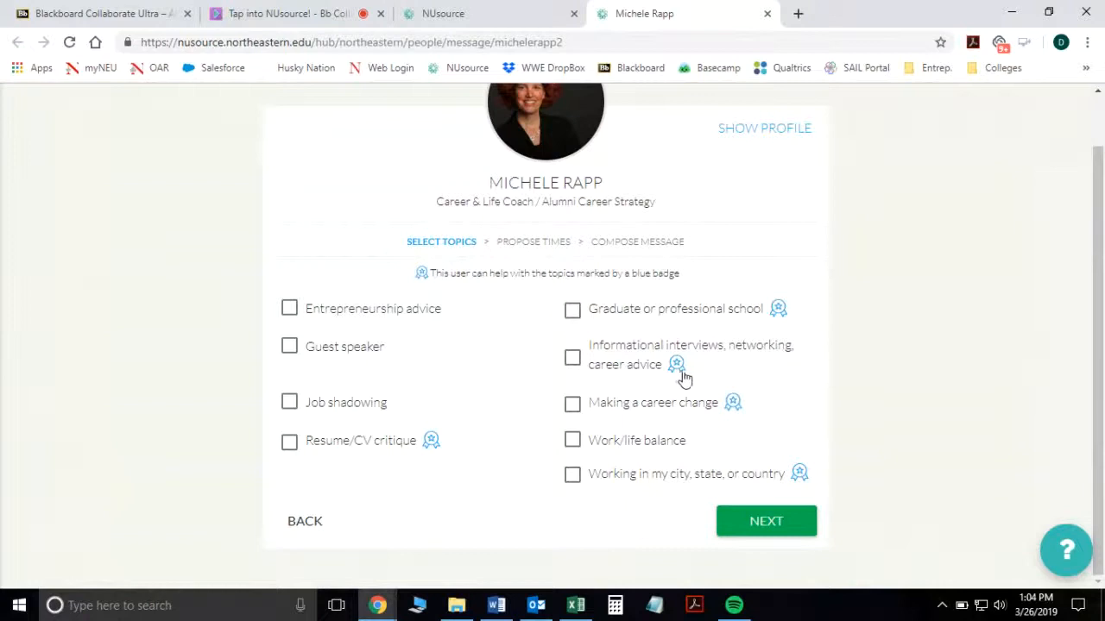
pyautogui.moveTo(713, 425)
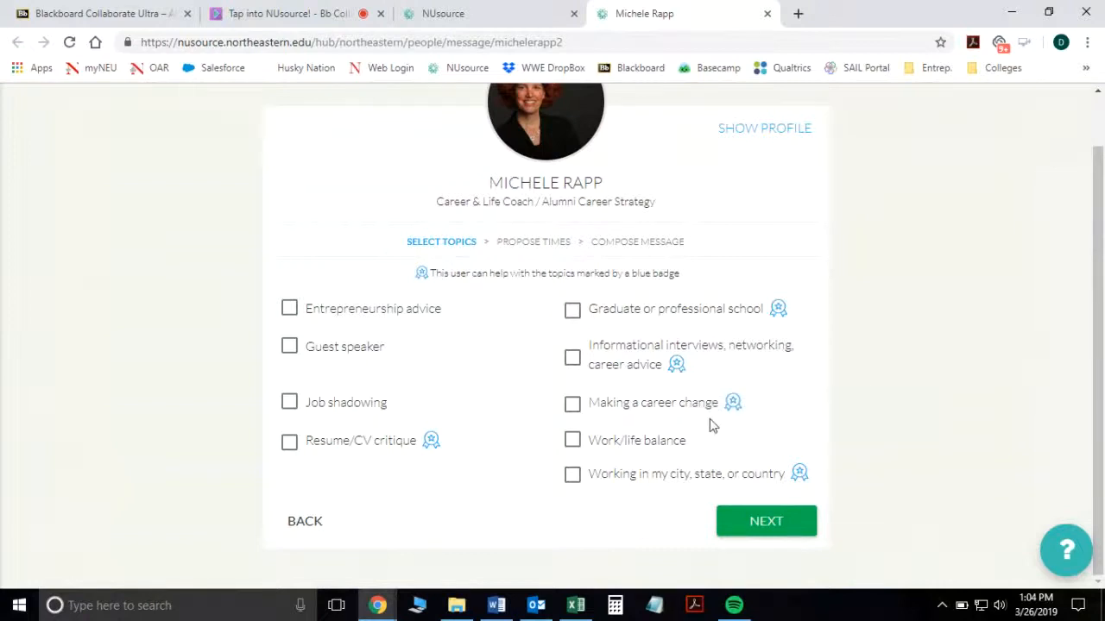
pyautogui.click(572, 308)
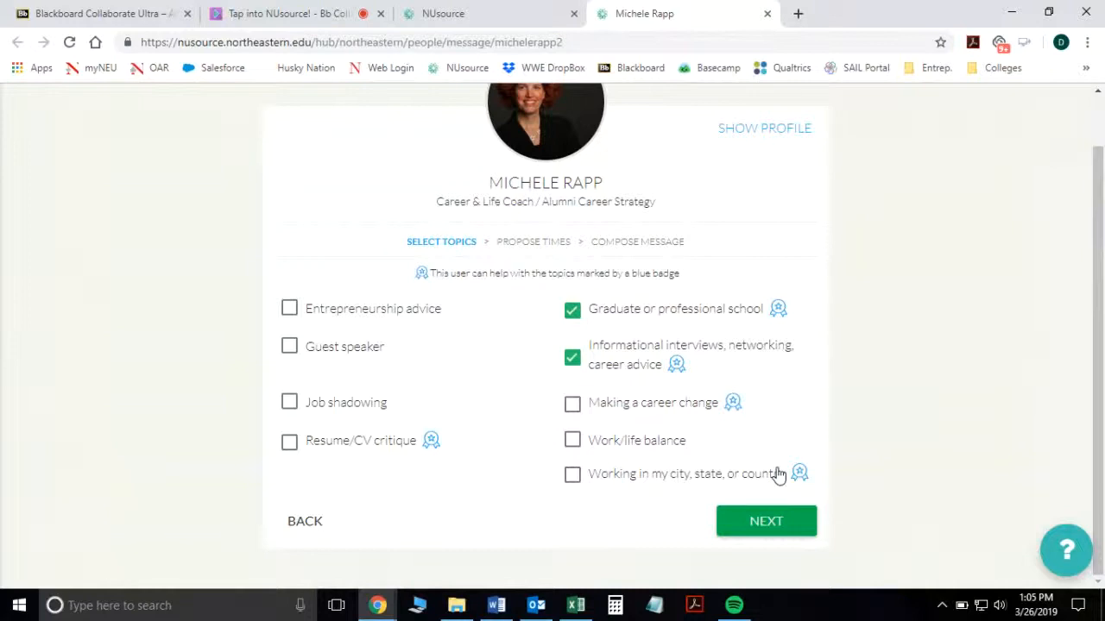
pyautogui.click(572, 474)
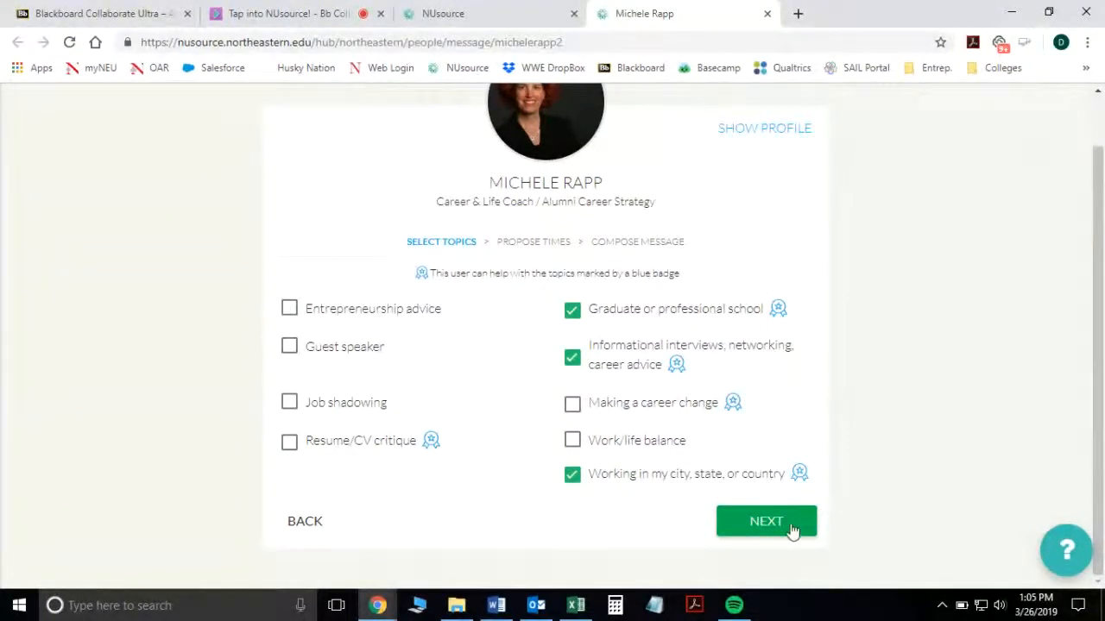
pyautogui.click(765, 520)
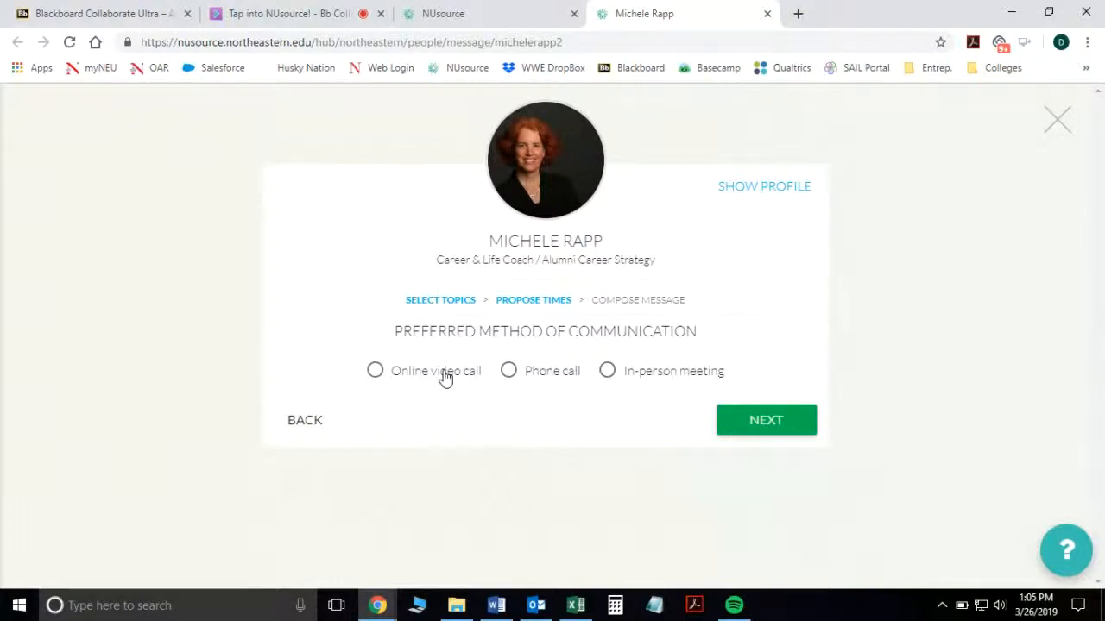
# Step: Propose an online video call on Wed, Mar 27 from 2:00 to 2:30 pm
pyautogui.click(374, 371)
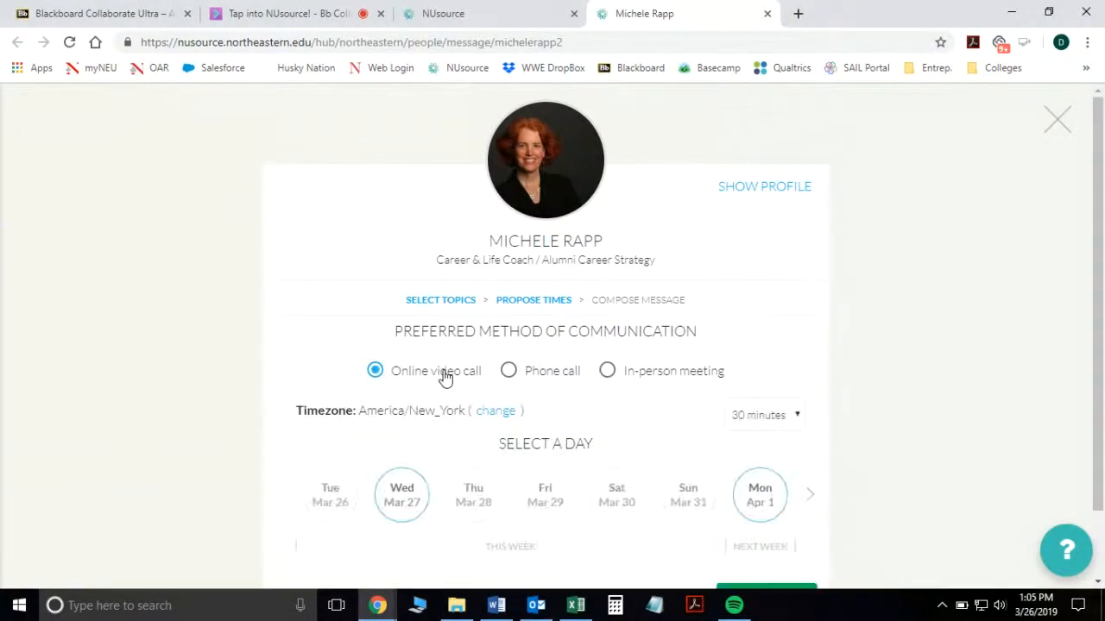
pyautogui.moveTo(585, 423)
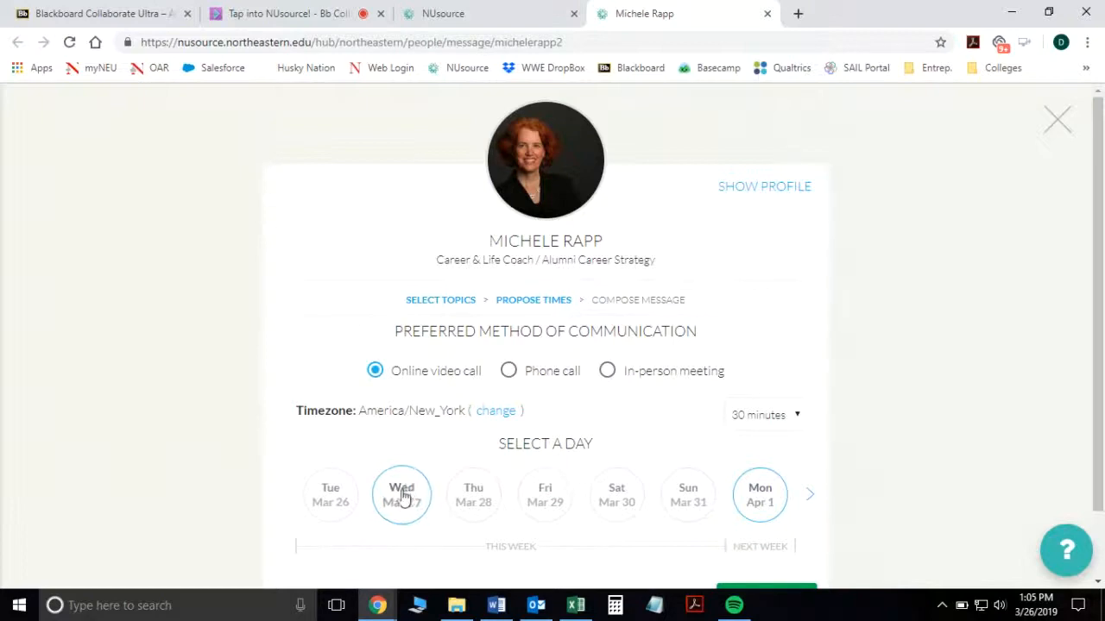
pyautogui.click(402, 494)
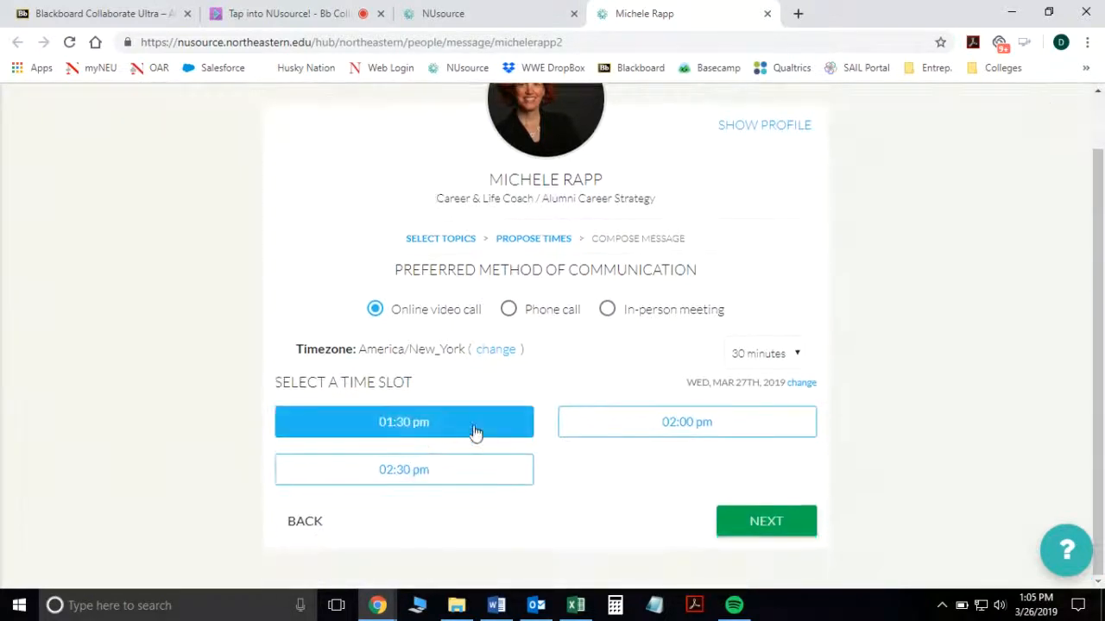
pyautogui.click(686, 422)
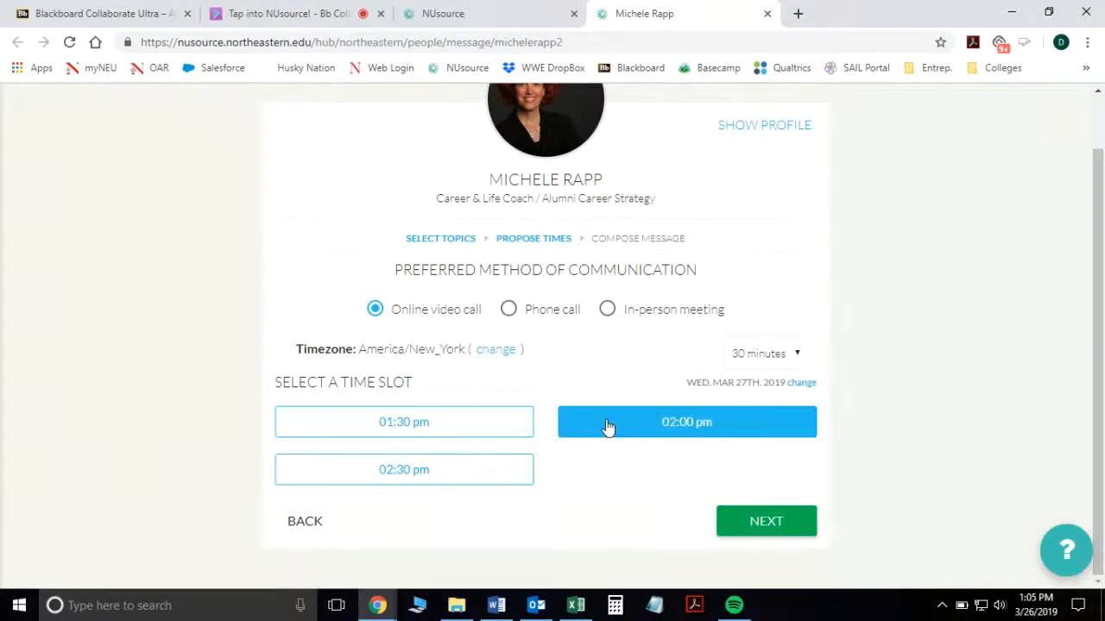
pyautogui.click(686, 422)
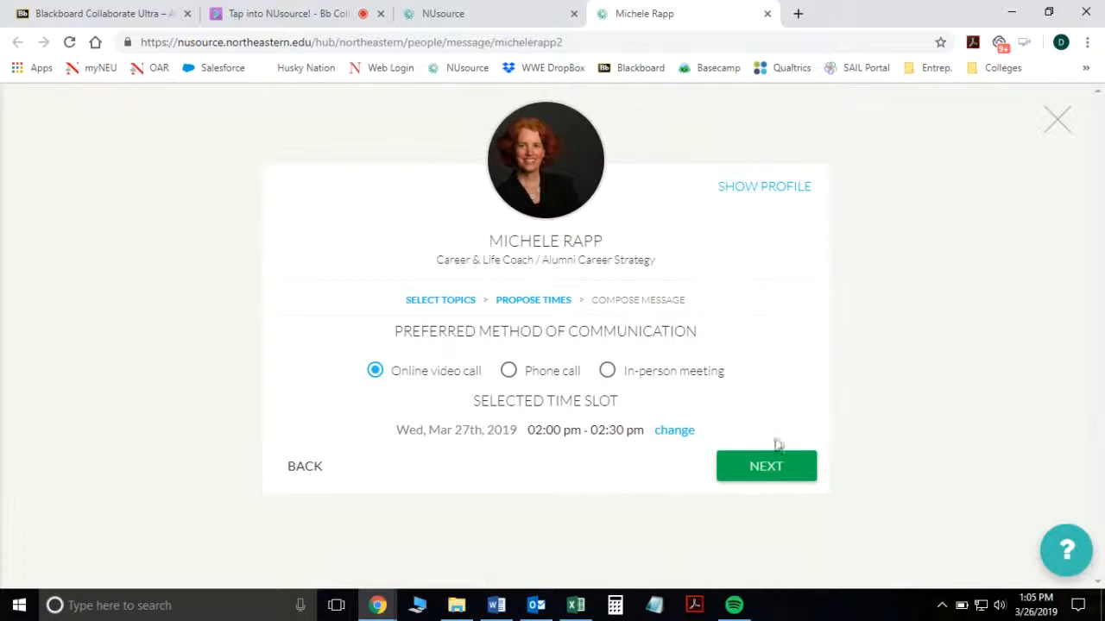
pyautogui.click(765, 466)
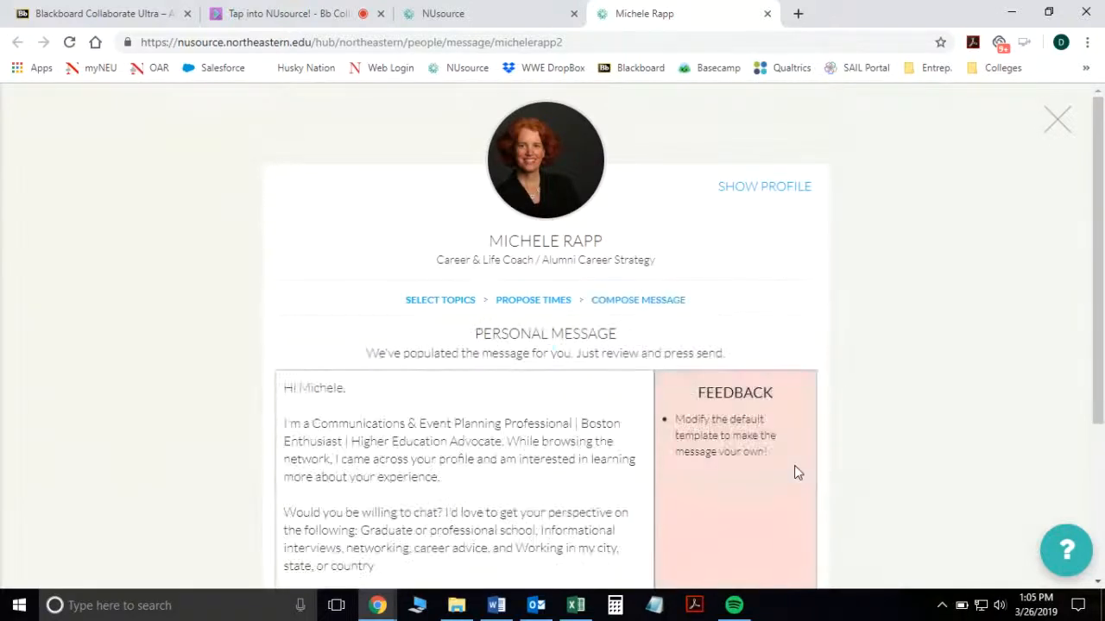
# Step: Replace the personal message with a career-coach video call request and send it
pyautogui.scroll(-3)
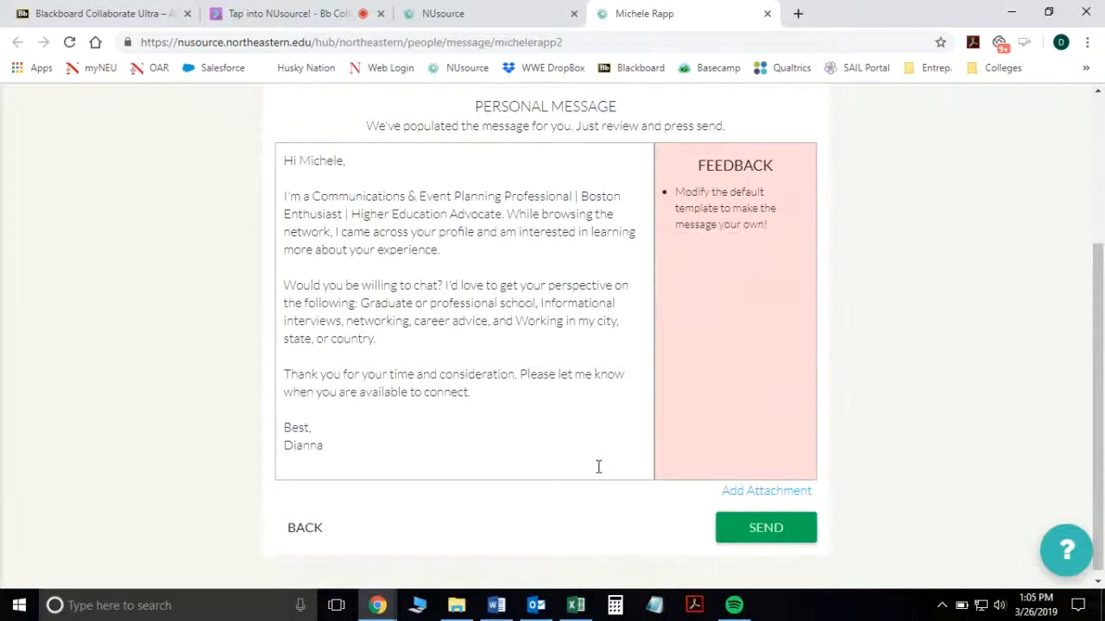
pyautogui.moveTo(777, 224)
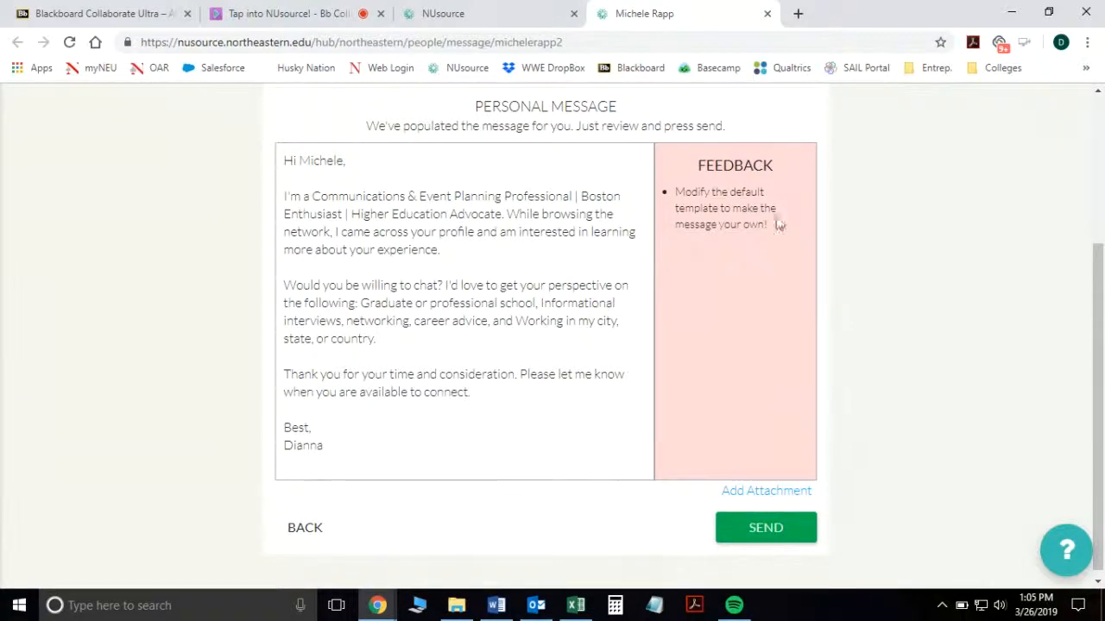
pyautogui.moveTo(357, 219)
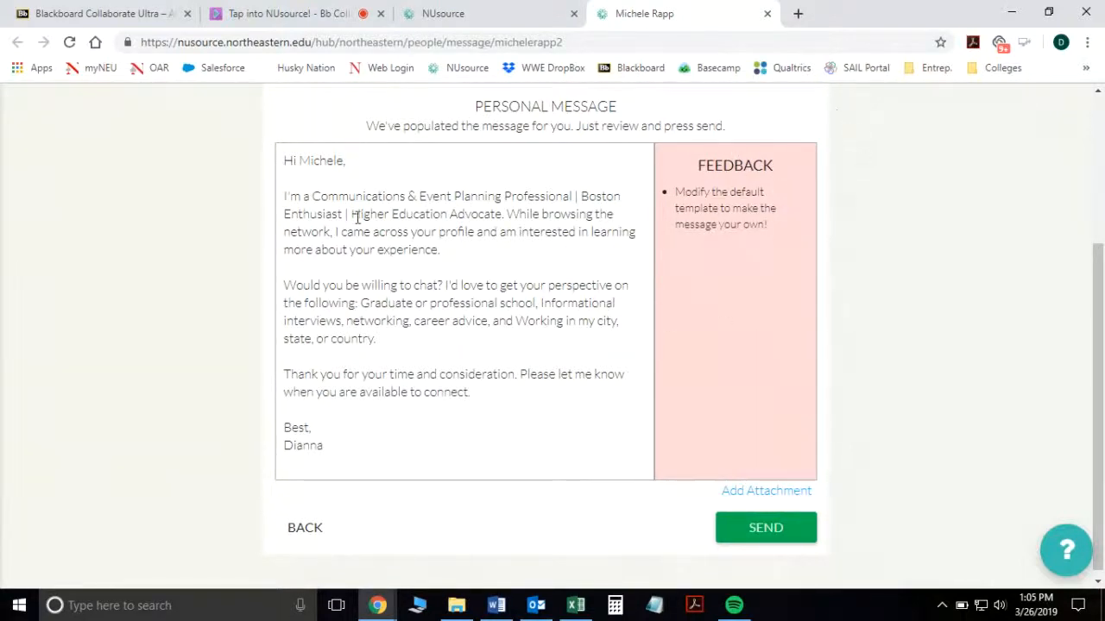
pyautogui.click(443, 250)
pyautogui.write(' I want job.')
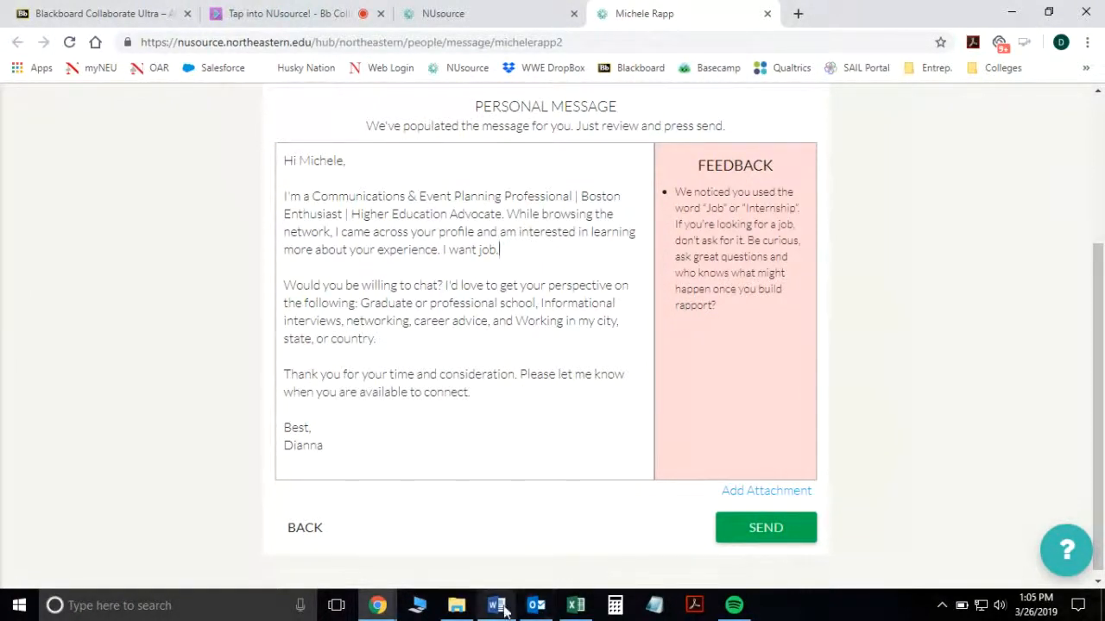
pyautogui.click(496, 604)
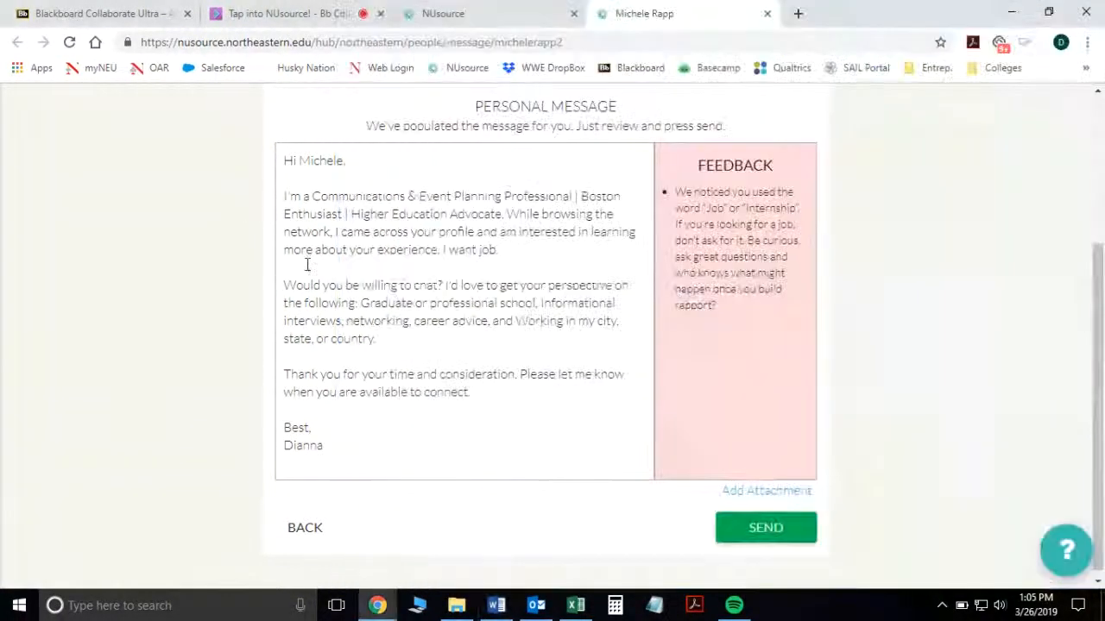
pyautogui.press('ctrl+a')
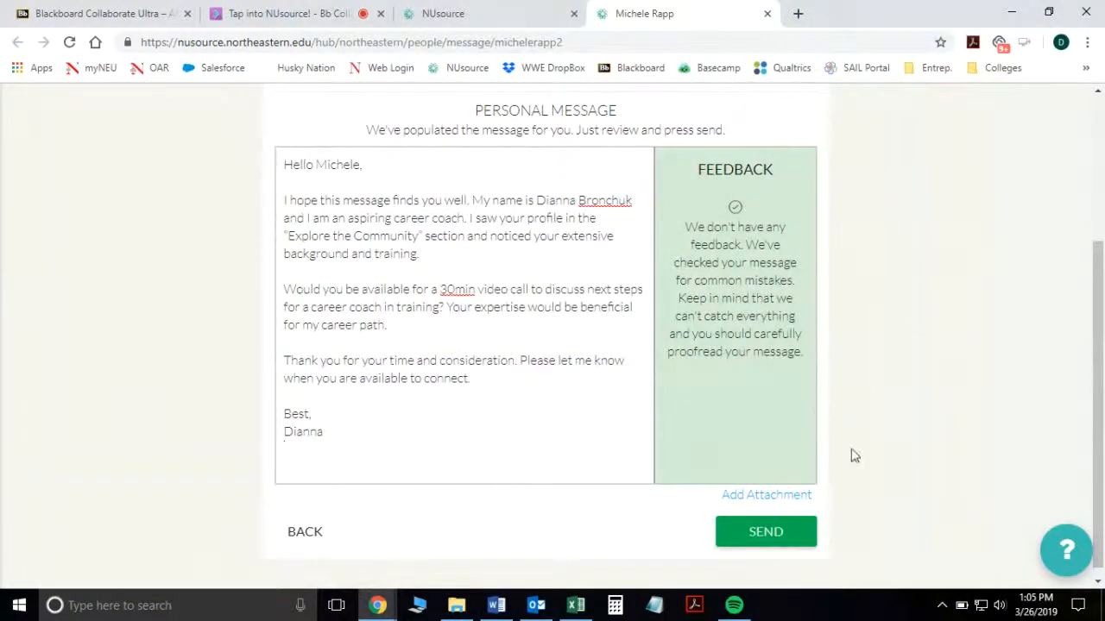
pyautogui.moveTo(807, 442)
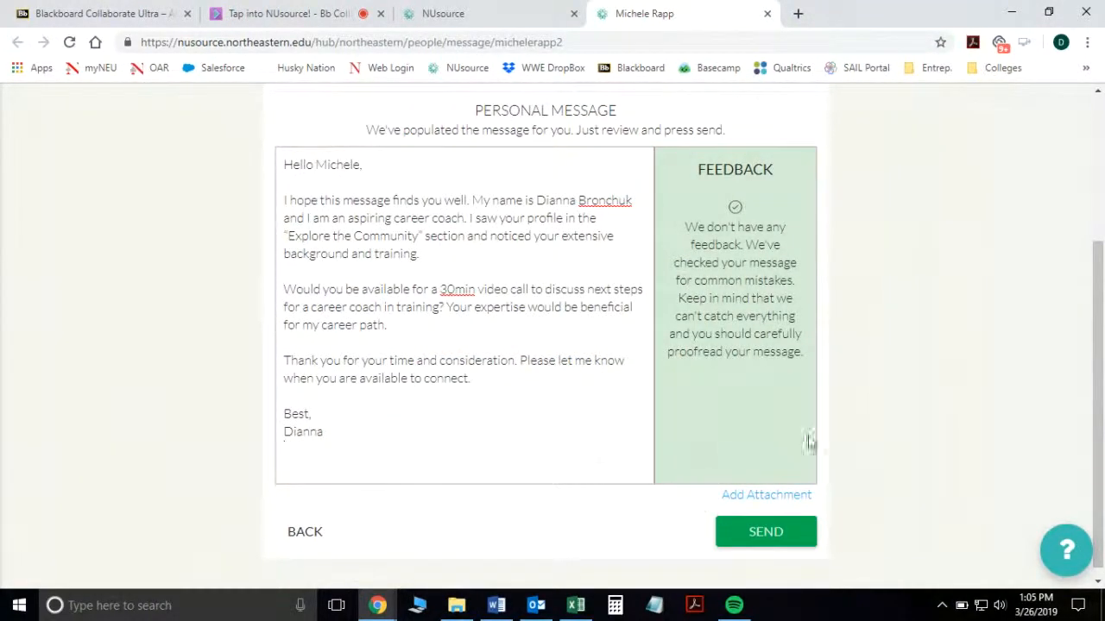
pyautogui.moveTo(807, 518)
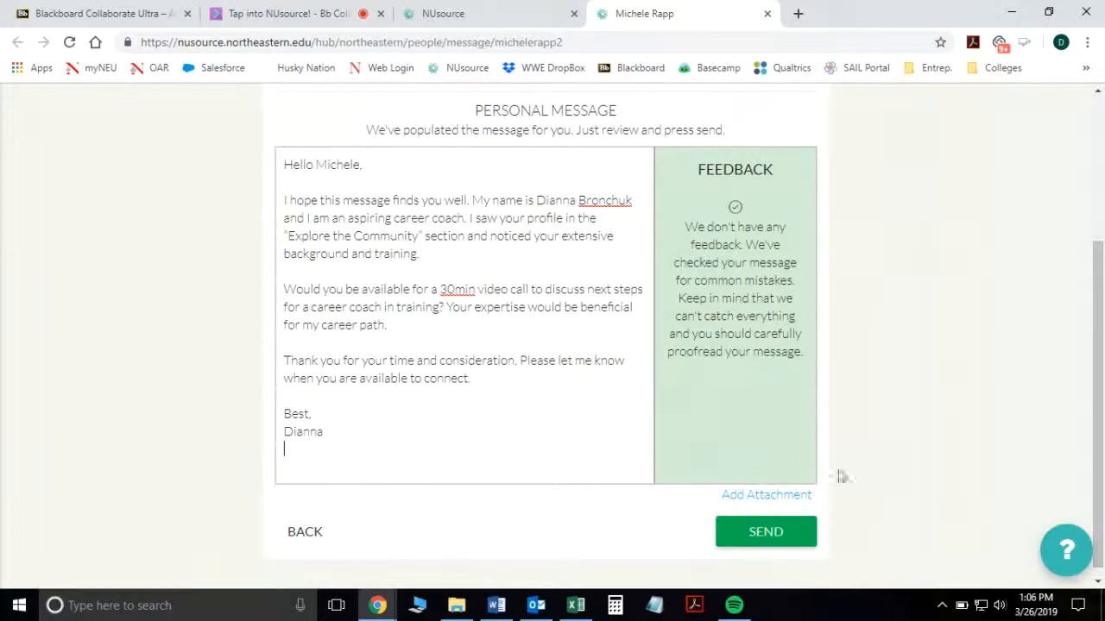
pyautogui.moveTo(787, 535)
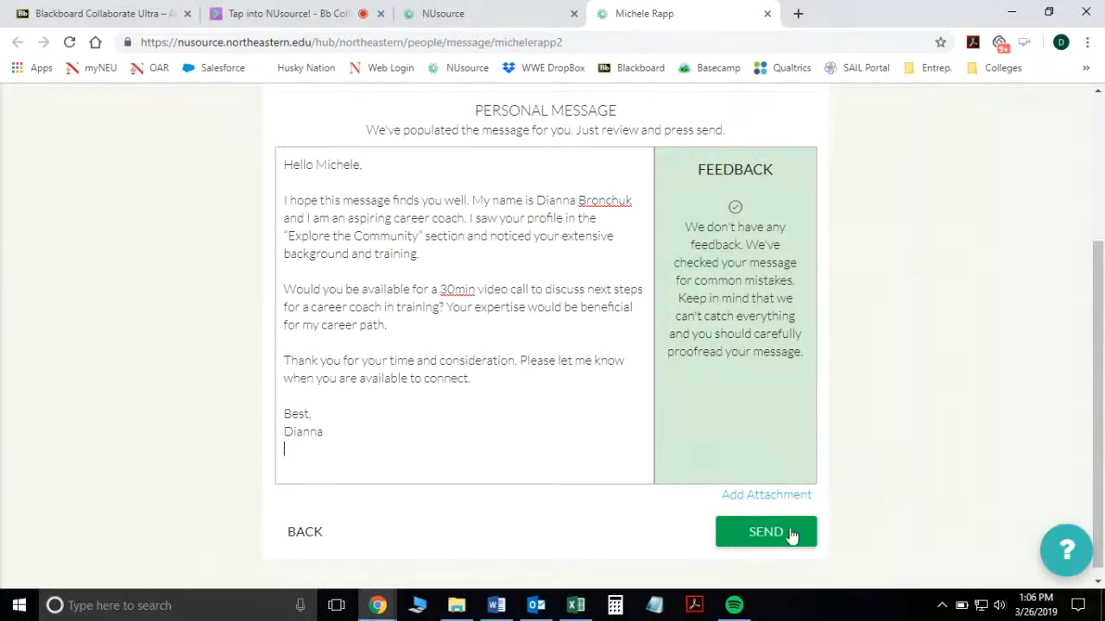
pyautogui.click(765, 532)
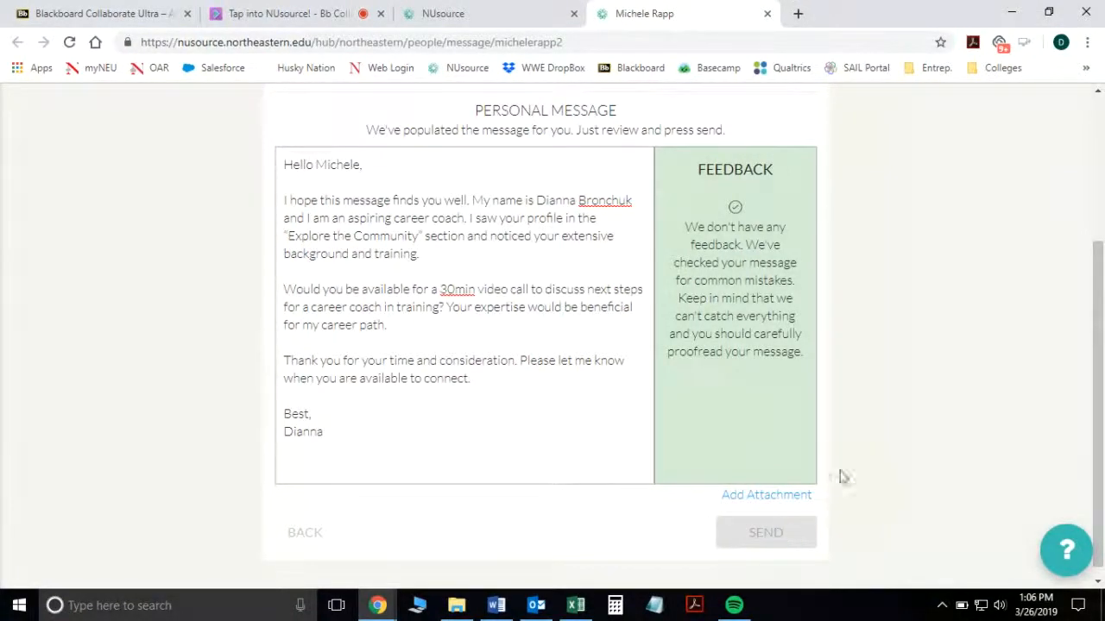
pyautogui.click(765, 531)
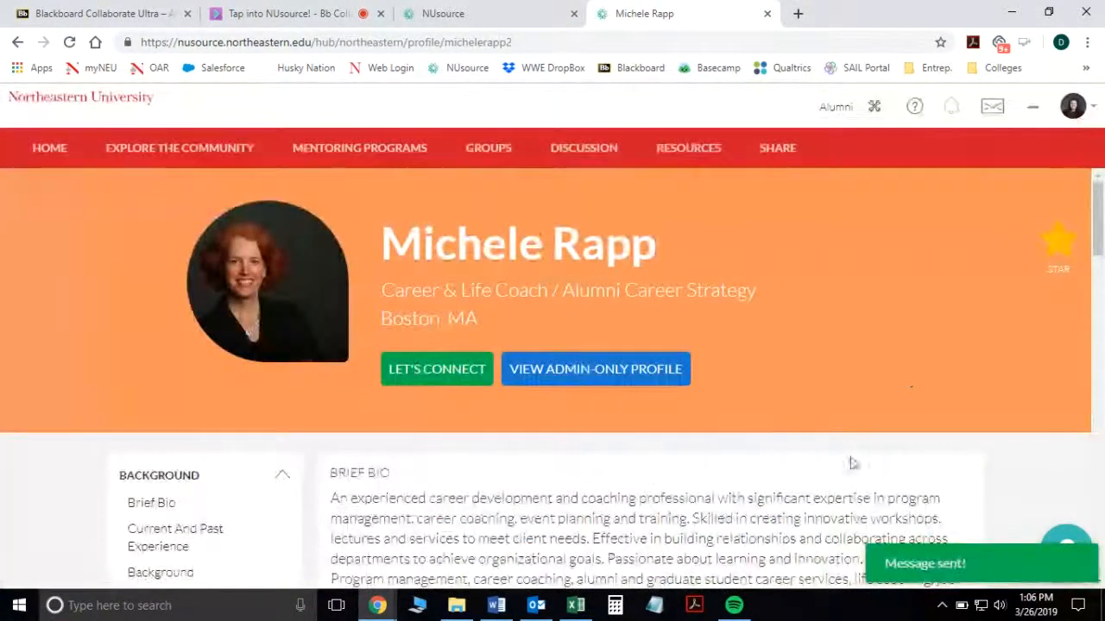
pyautogui.moveTo(932, 376)
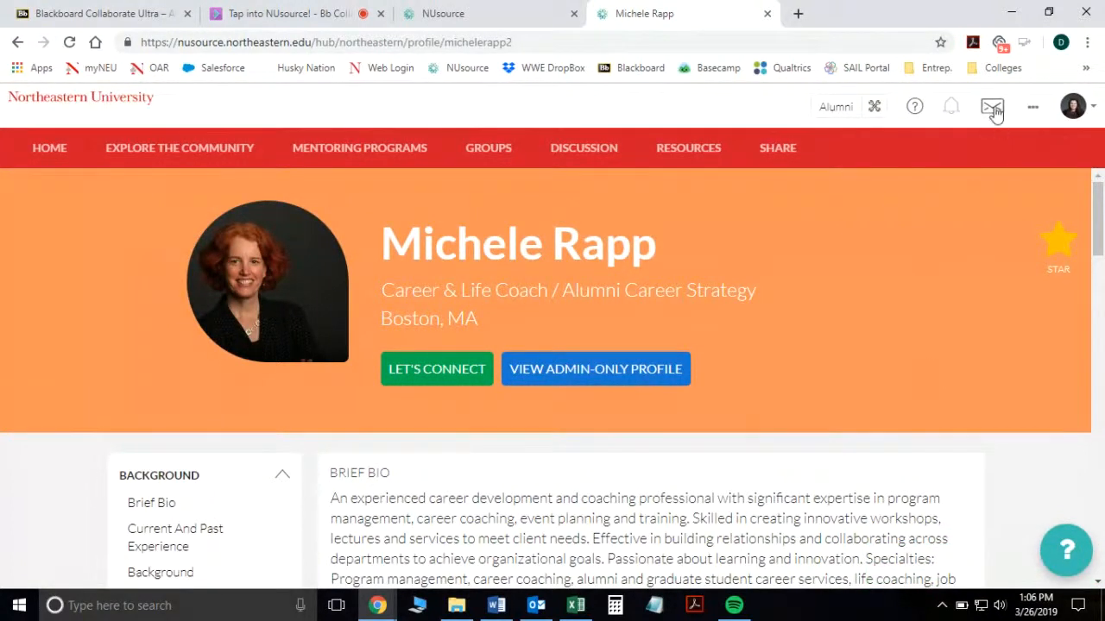
pyautogui.click(991, 106)
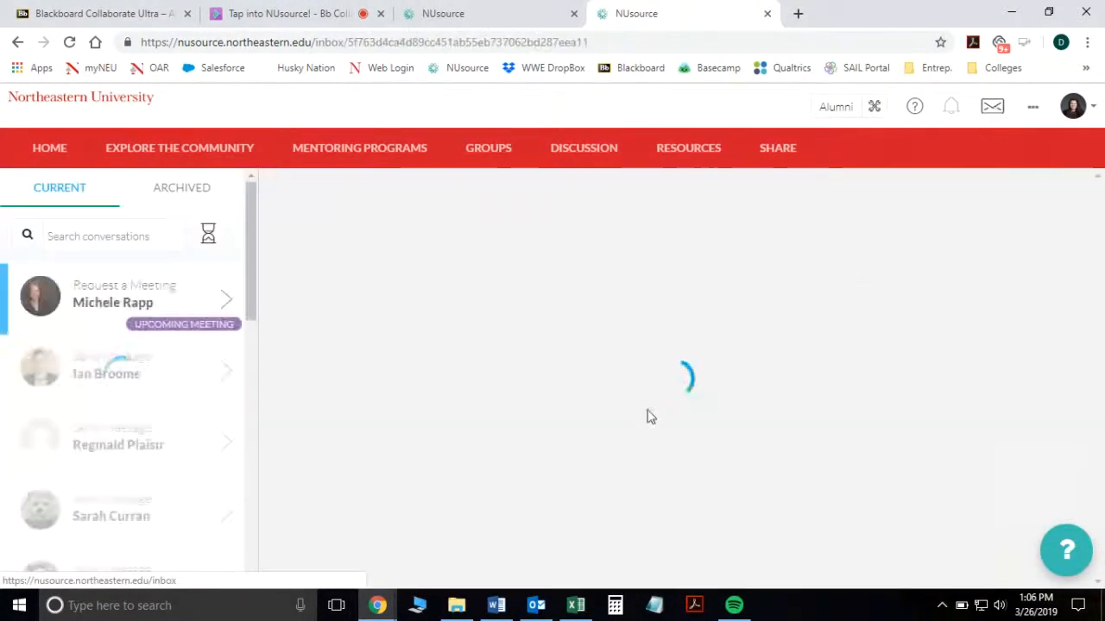
pyautogui.click(125, 298)
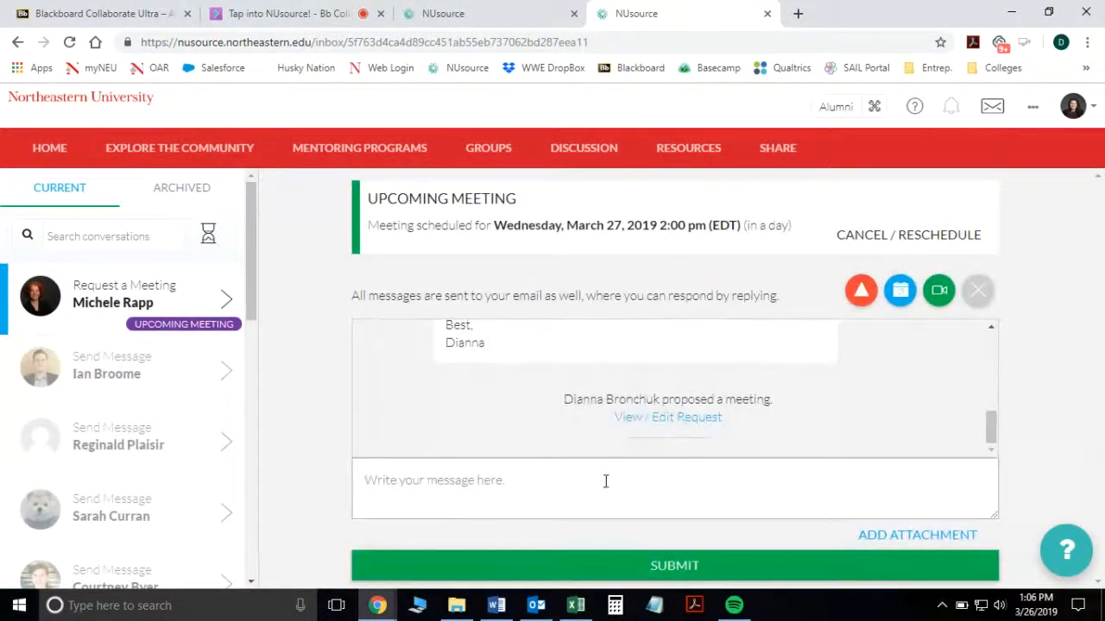
pyautogui.scroll(3)
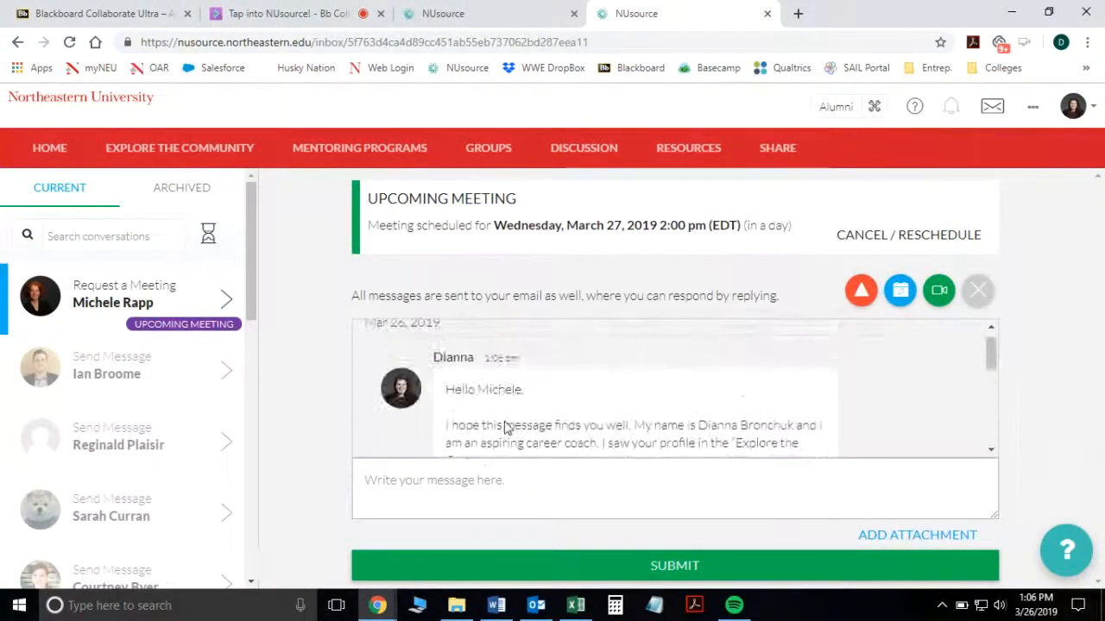
pyautogui.scroll(-3)
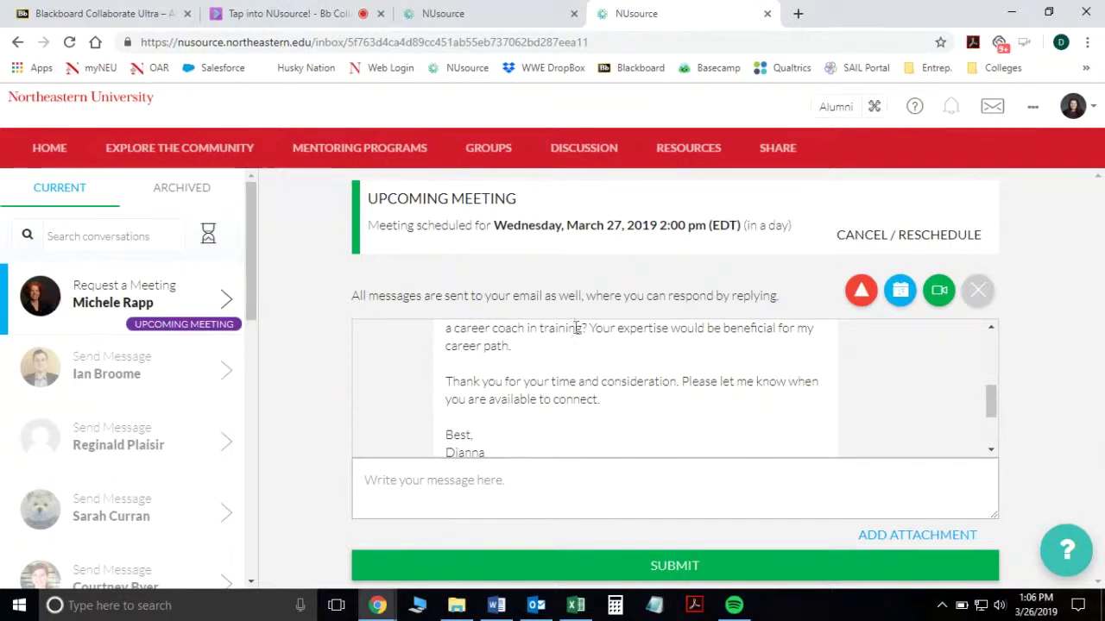
pyautogui.scroll(3)
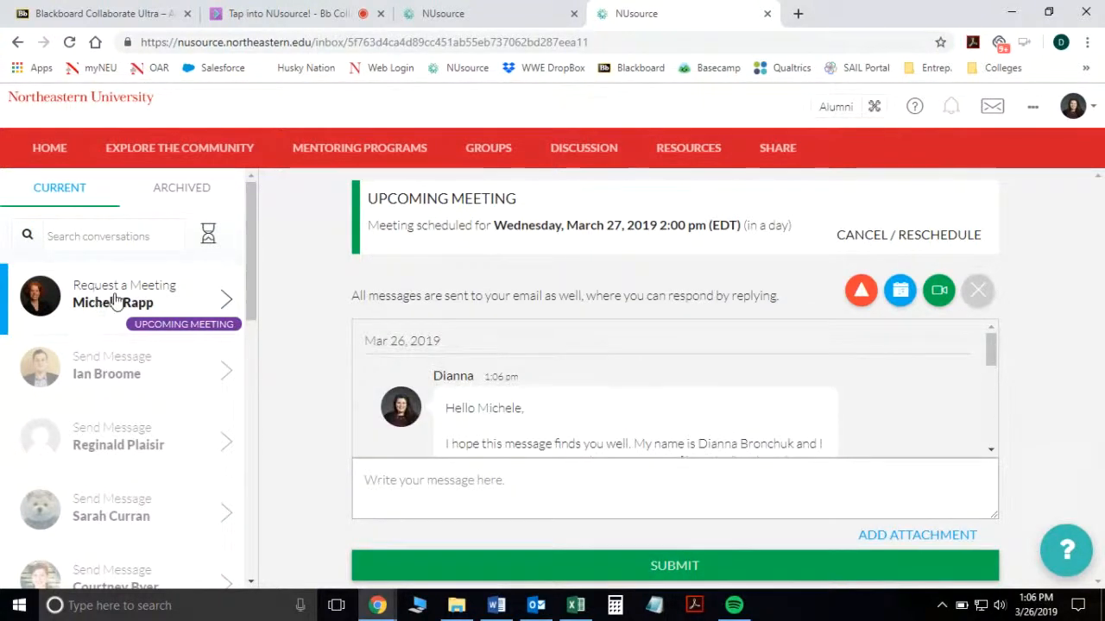
pyautogui.moveTo(180, 155)
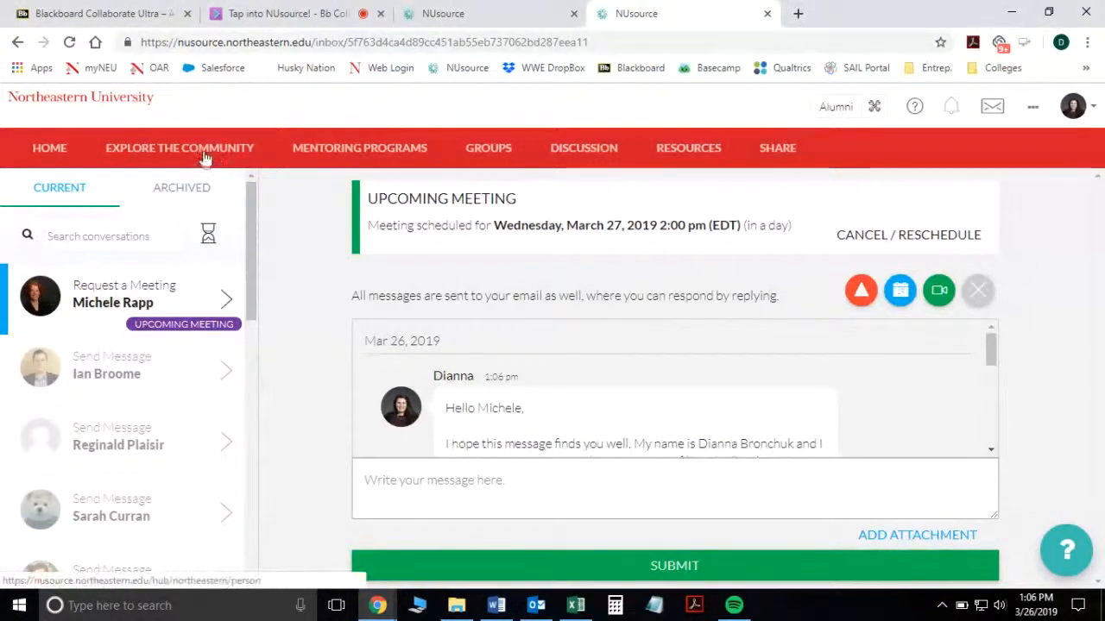
pyautogui.click(178, 147)
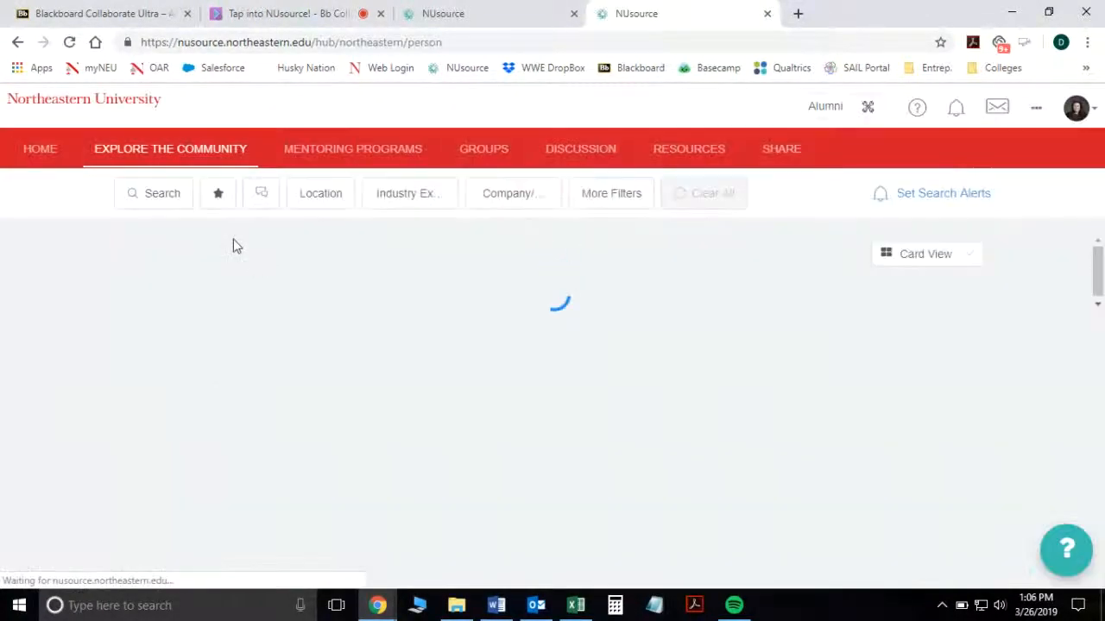
pyautogui.click(217, 193)
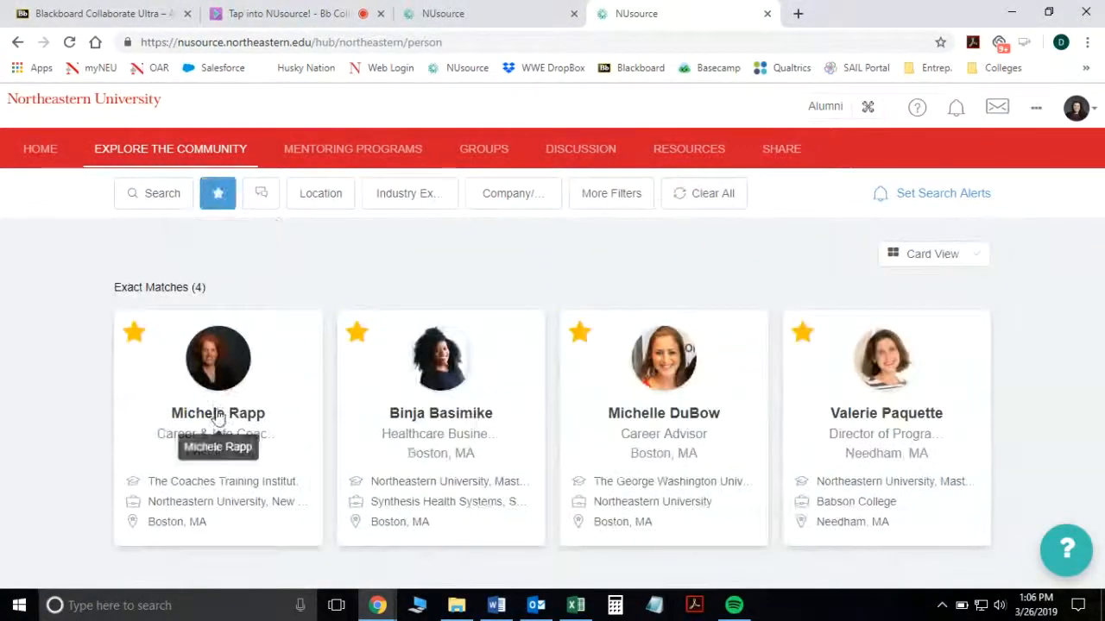
pyautogui.click(218, 413)
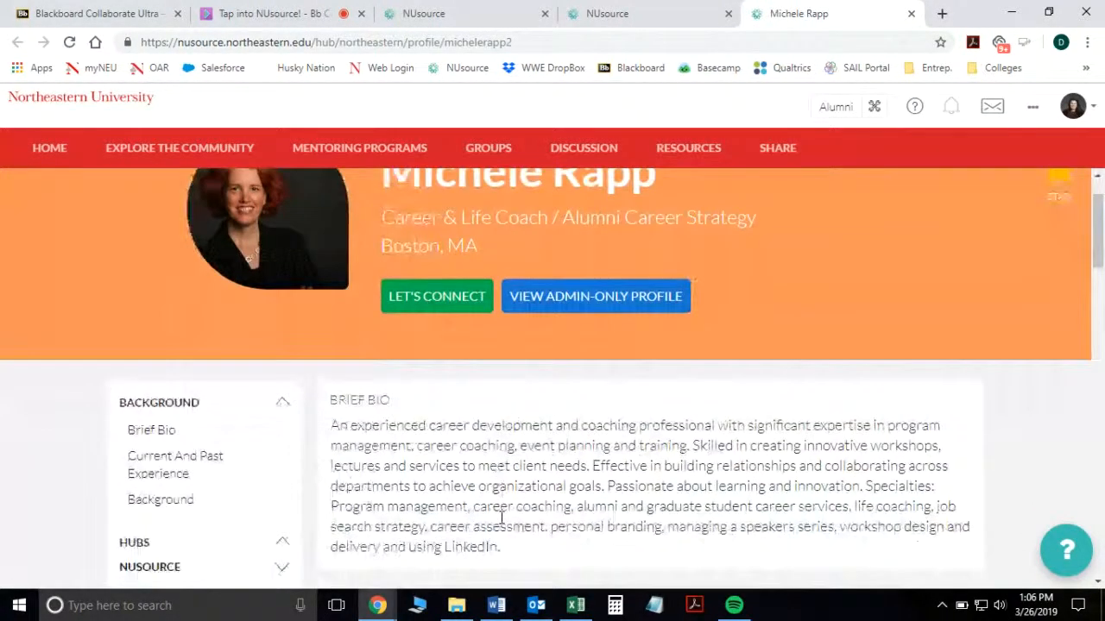
pyautogui.scroll(-3)
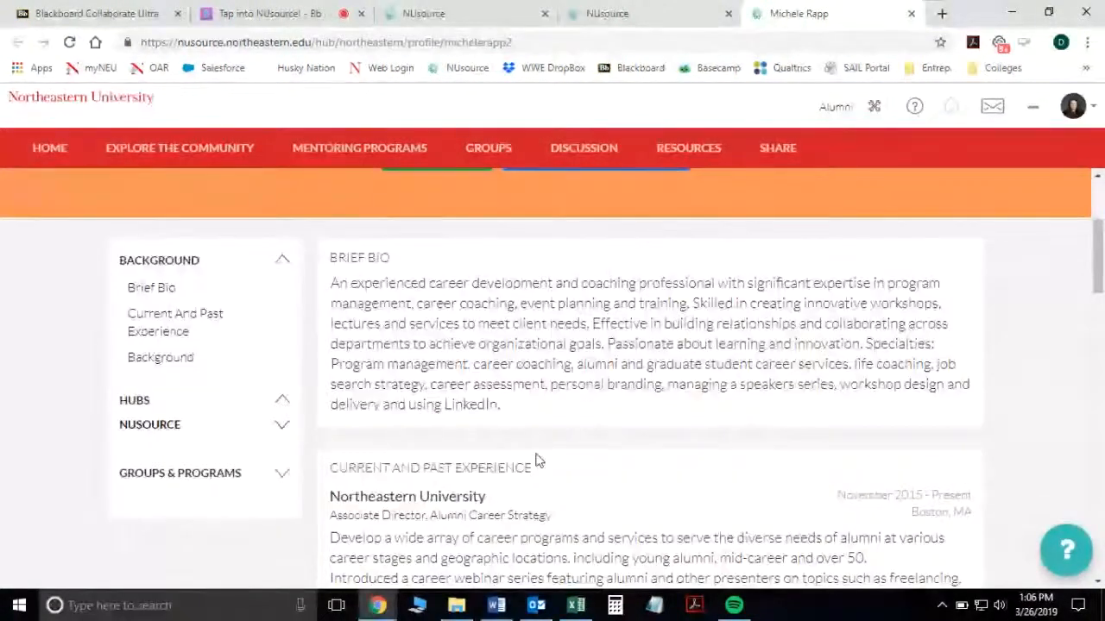
pyautogui.scroll(-3)
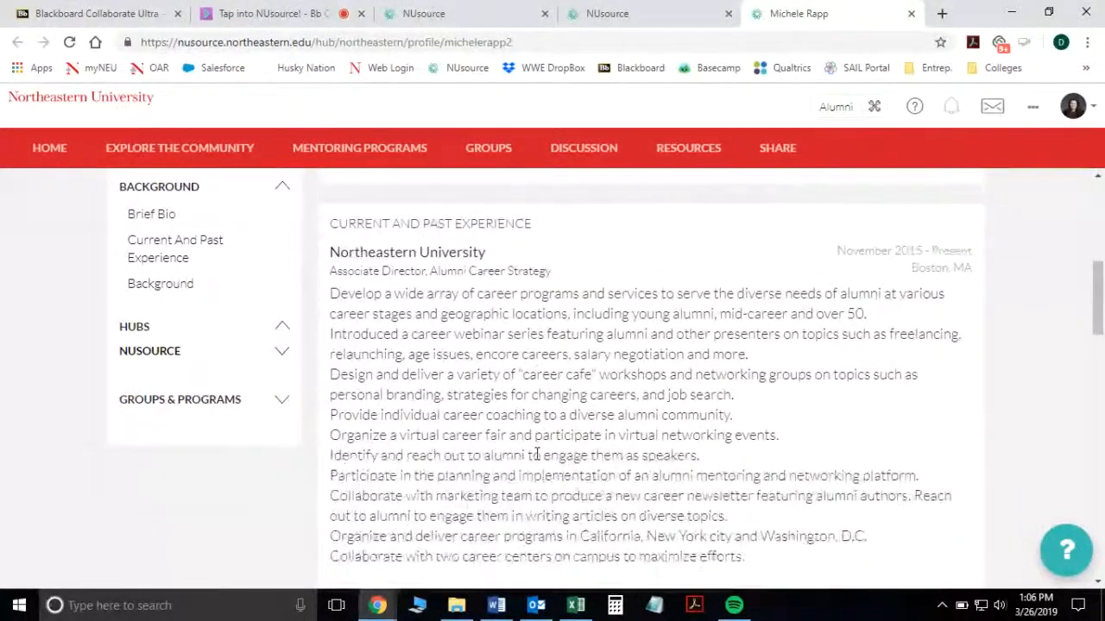
pyautogui.scroll(-3)
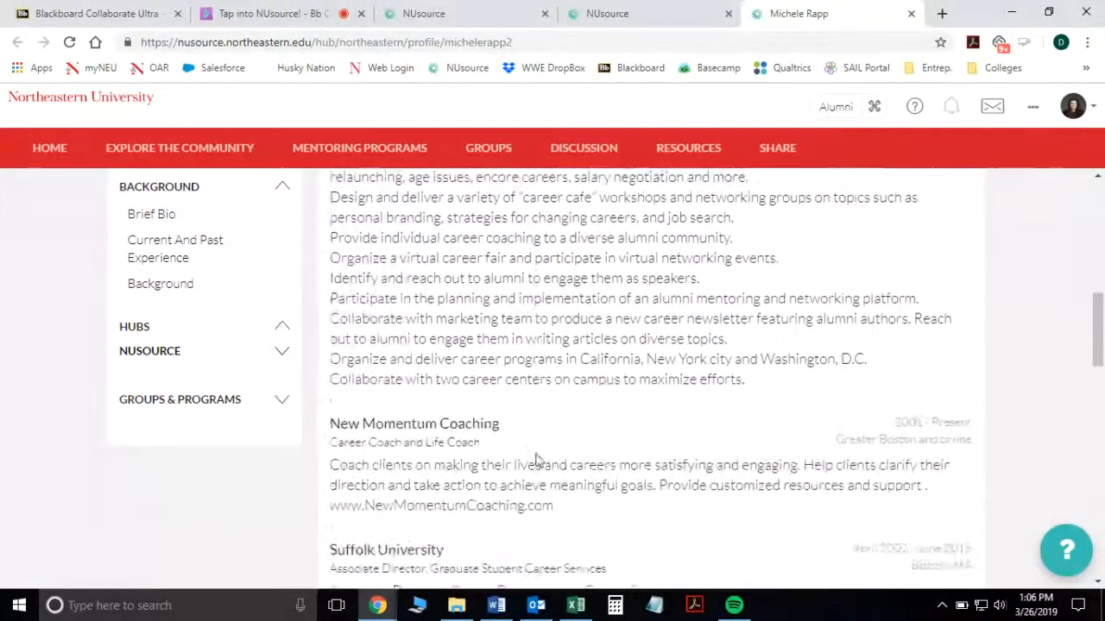
pyautogui.scroll(3)
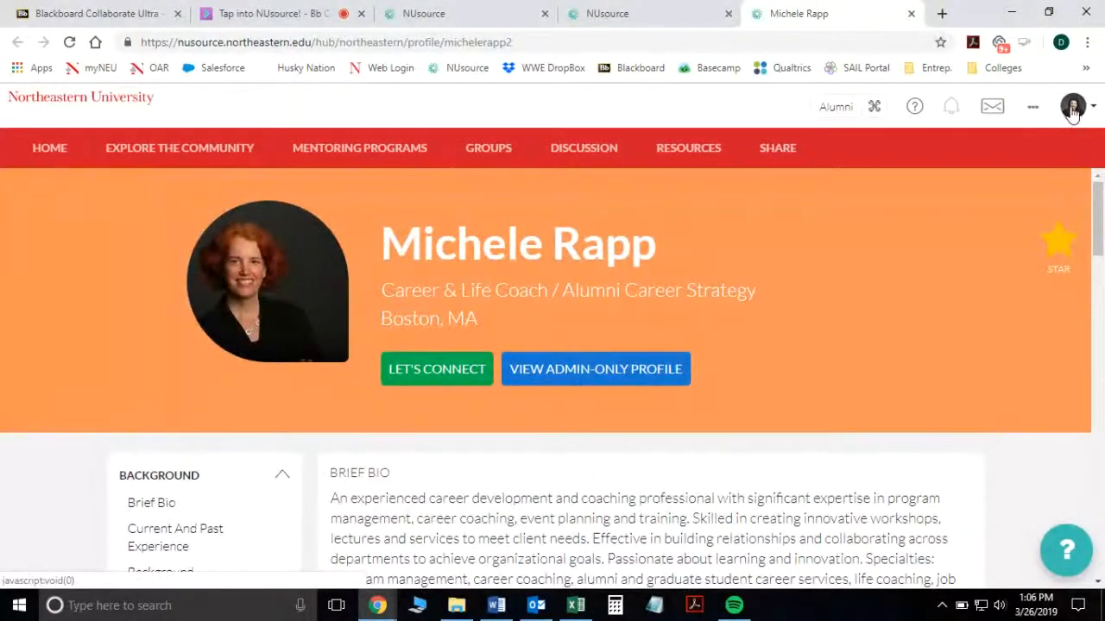
# Step: Open My Profile from the avatar menu and review its bio, experience and education
pyautogui.click(1073, 106)
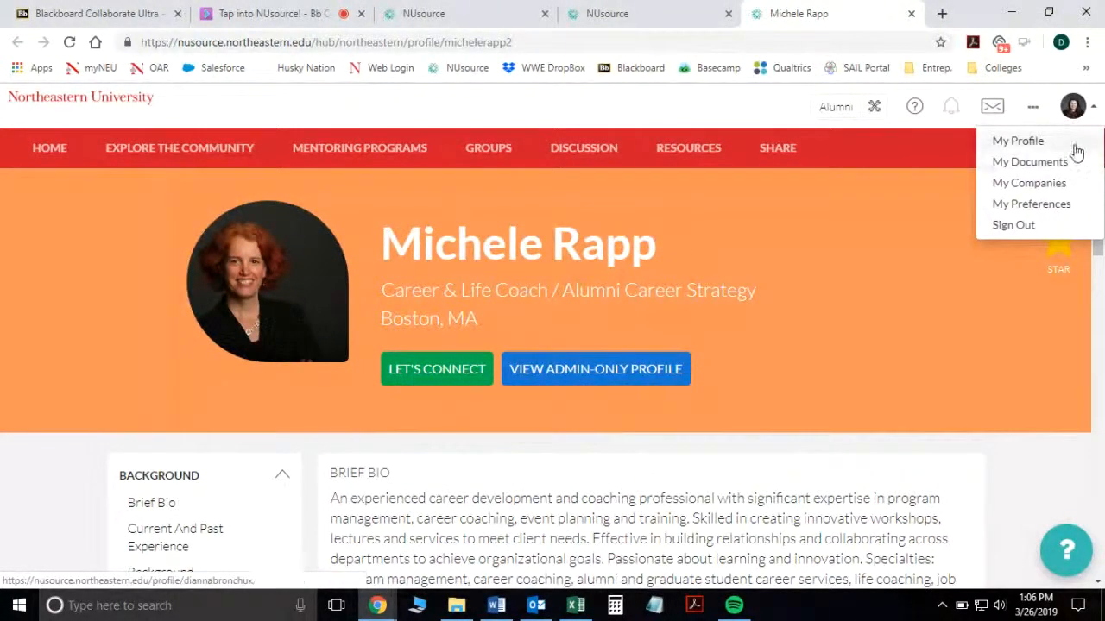
pyautogui.click(1018, 139)
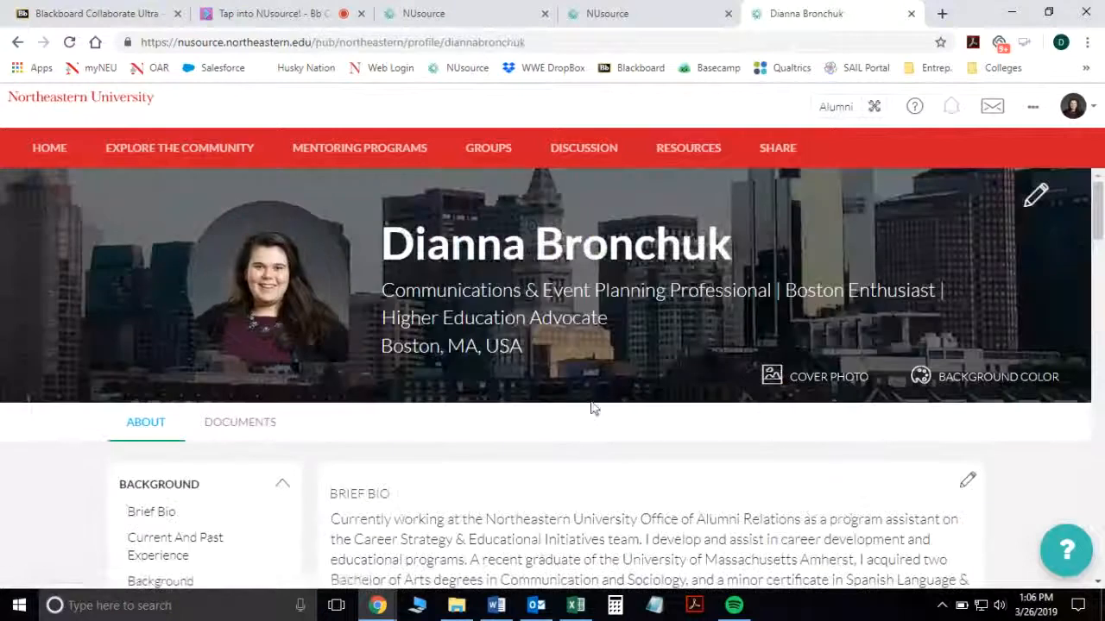
pyautogui.scroll(-3)
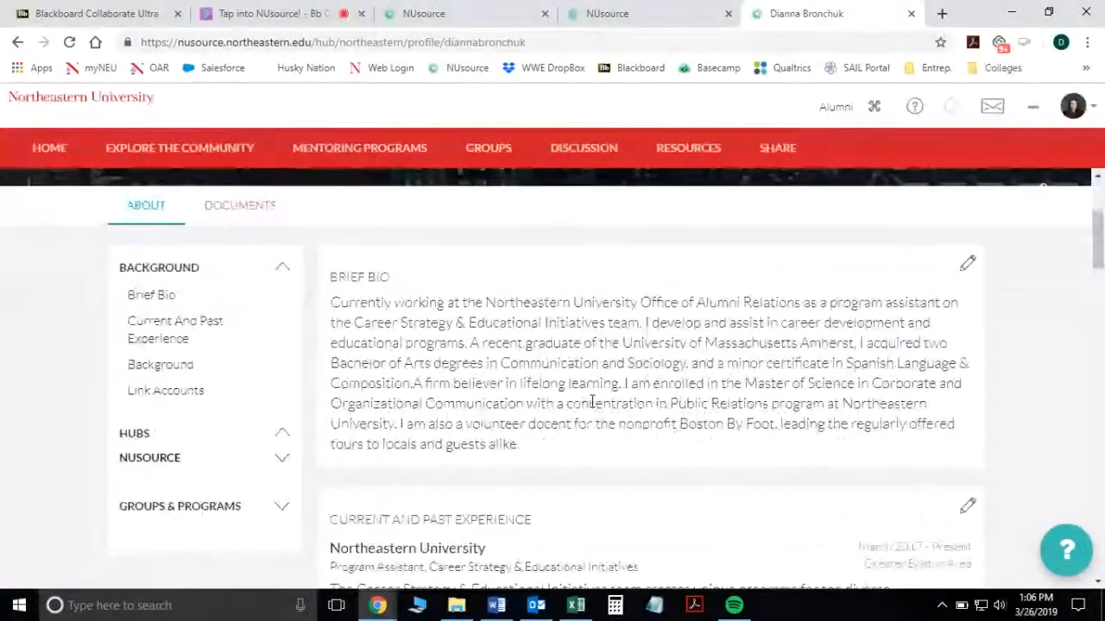
pyautogui.scroll(-3)
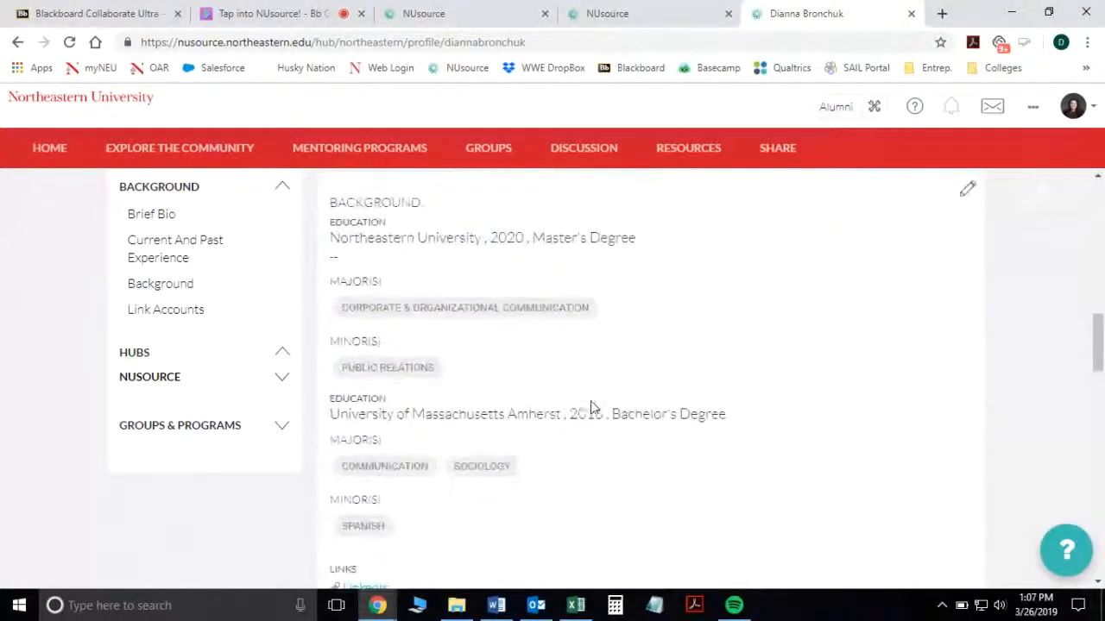
pyautogui.scroll(-3)
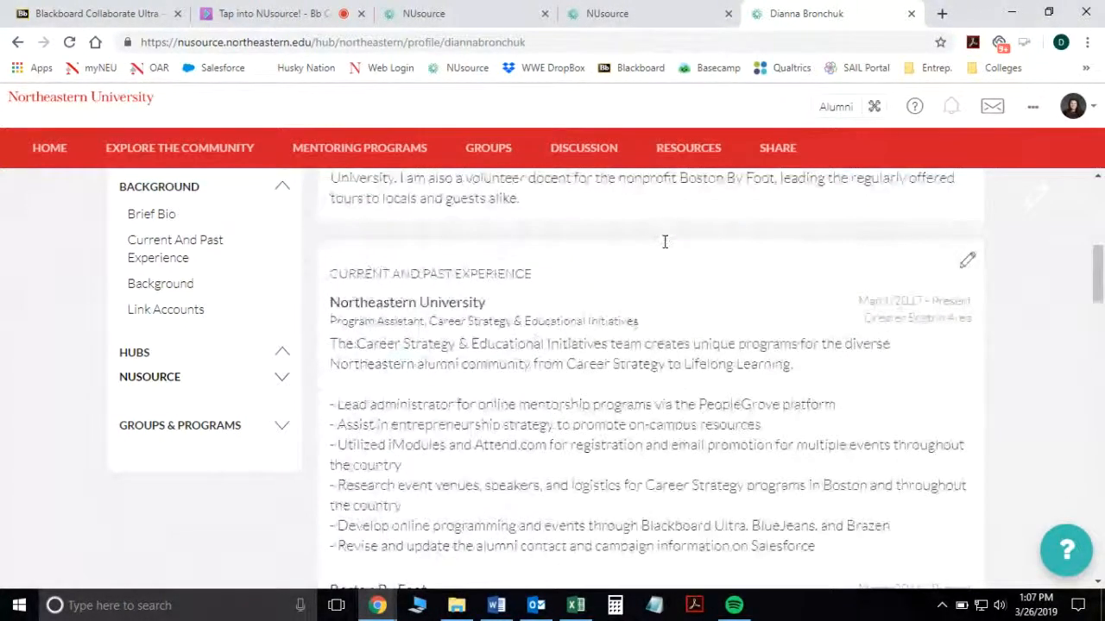
pyautogui.scroll(3)
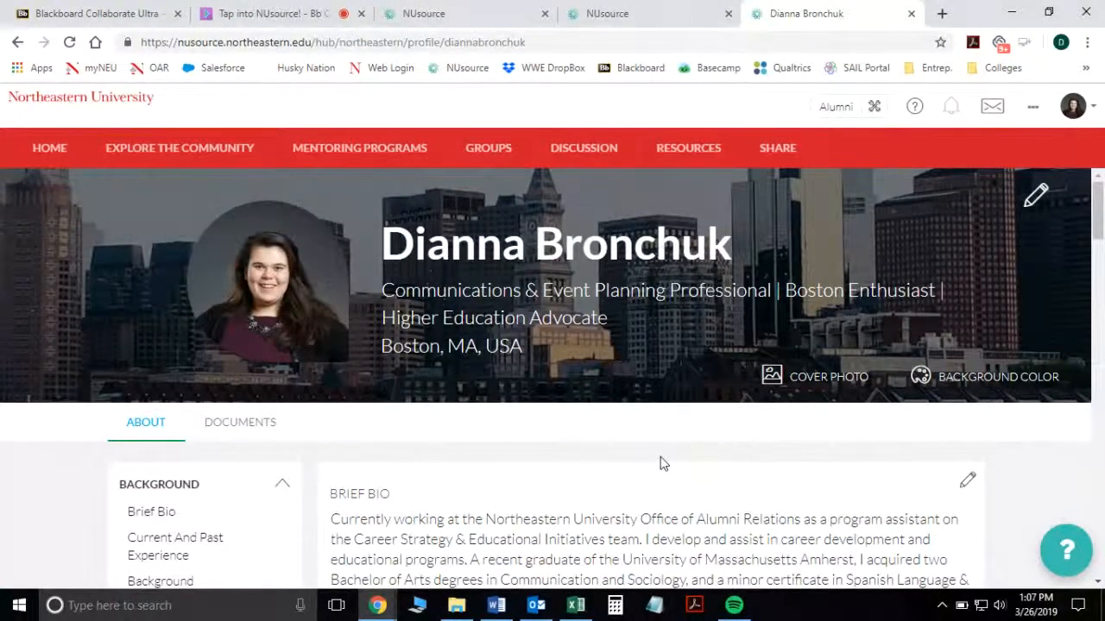
pyautogui.scroll(-3)
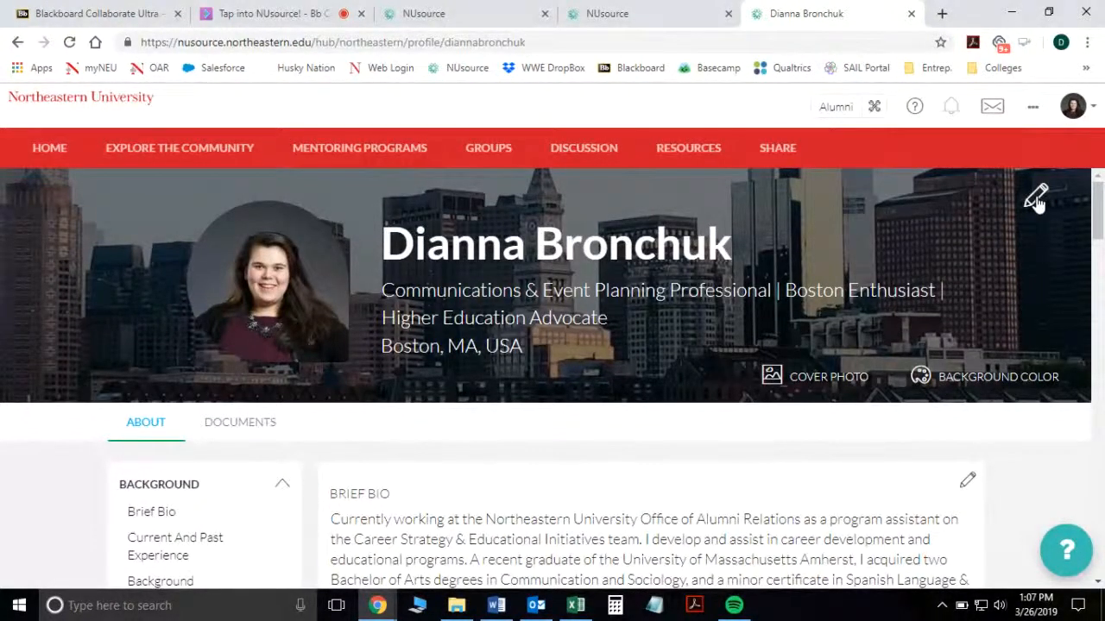
# Step: Open and close the profile header and brief bio edit forms without changes
pyautogui.click(1035, 197)
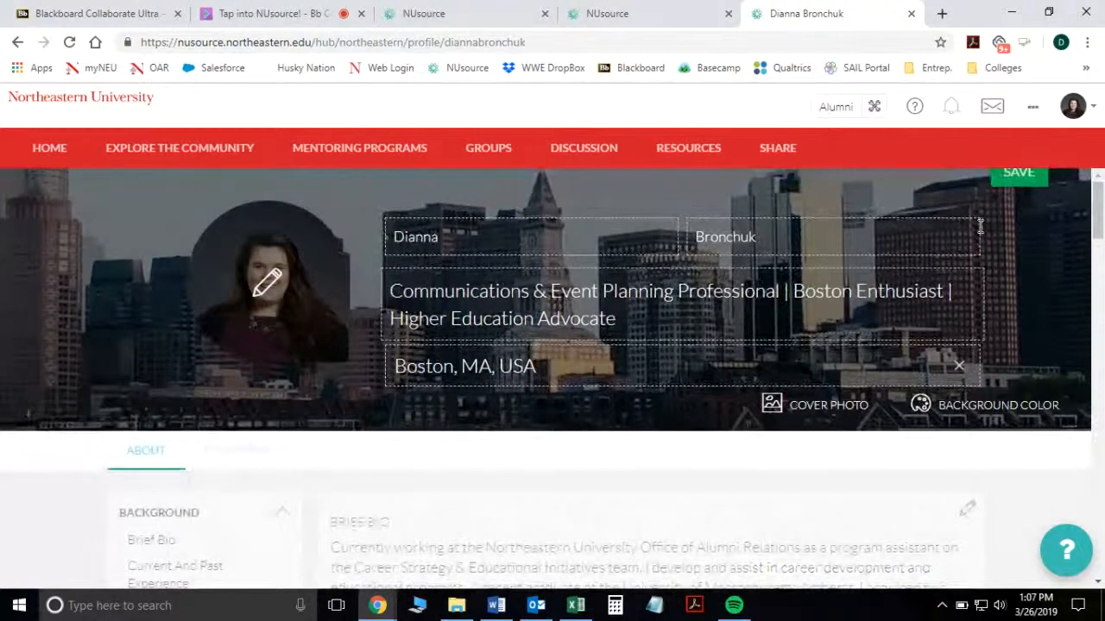
pyautogui.click(1018, 172)
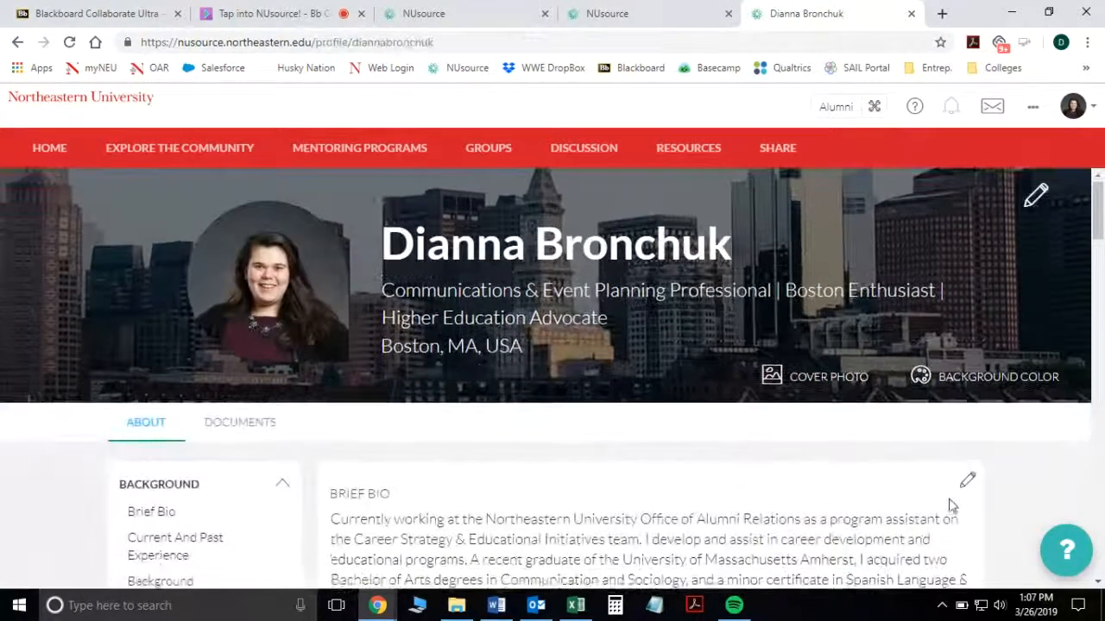
pyautogui.click(966, 479)
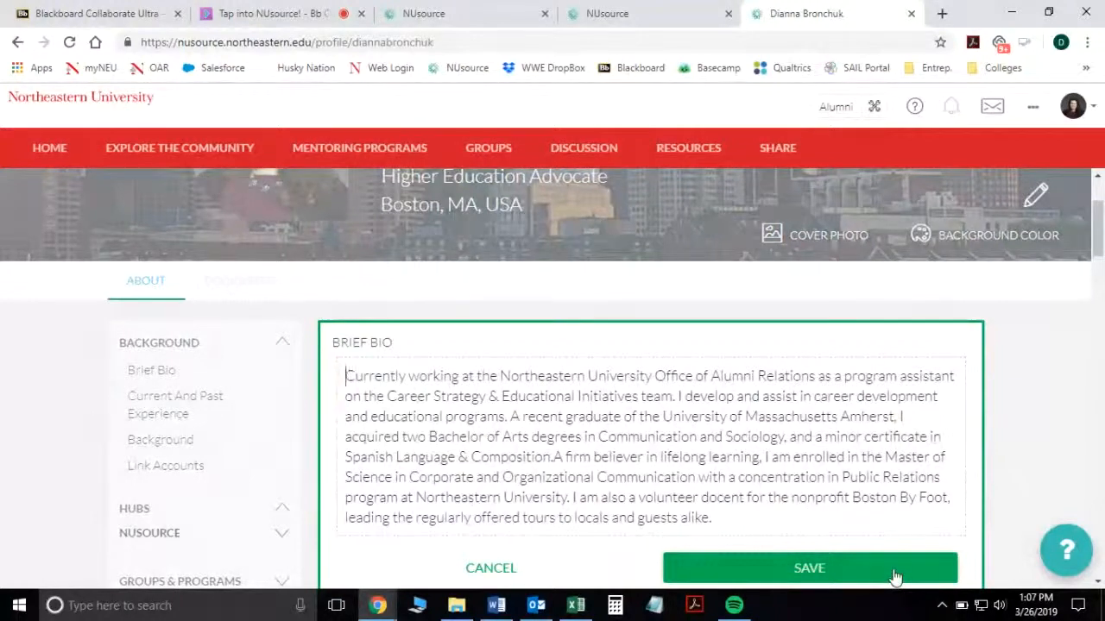
pyautogui.click(809, 568)
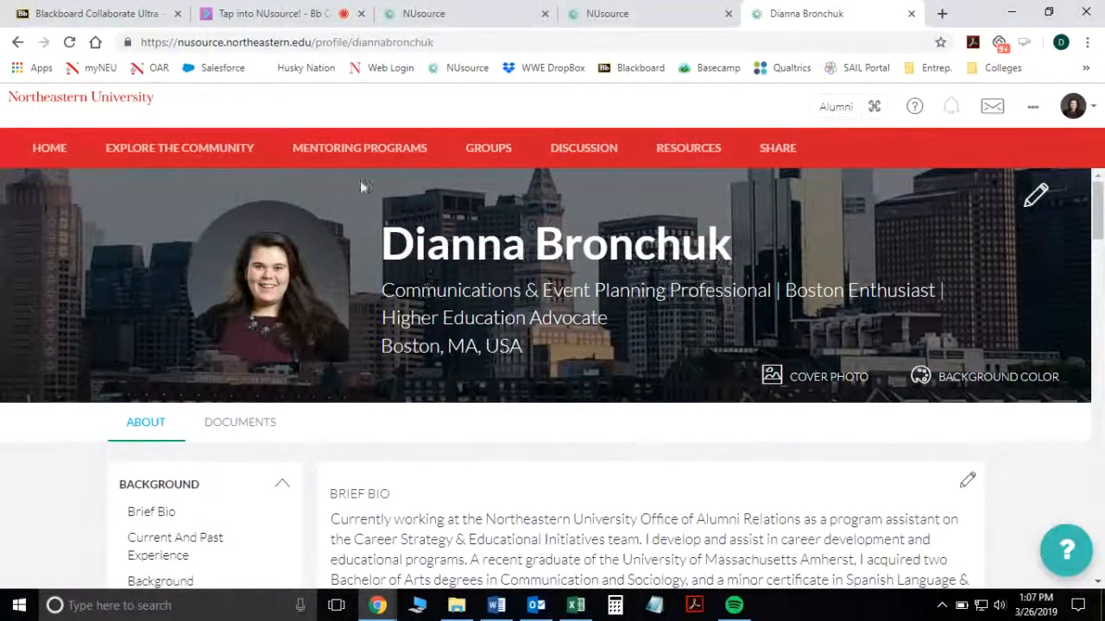
pyautogui.moveTo(417, 172)
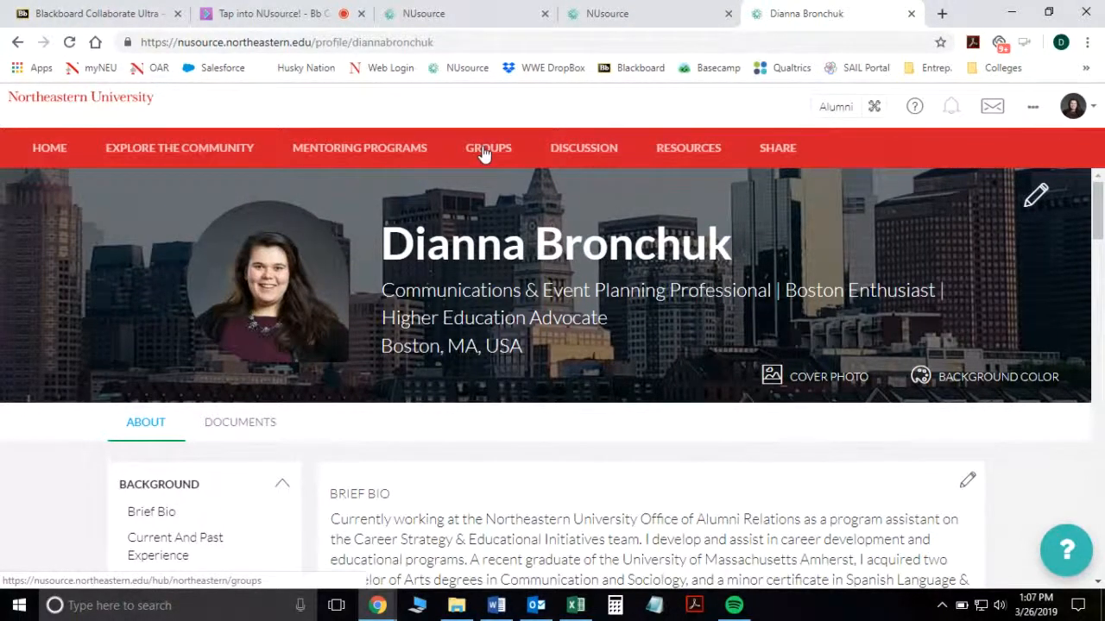
pyautogui.moveTo(263, 153)
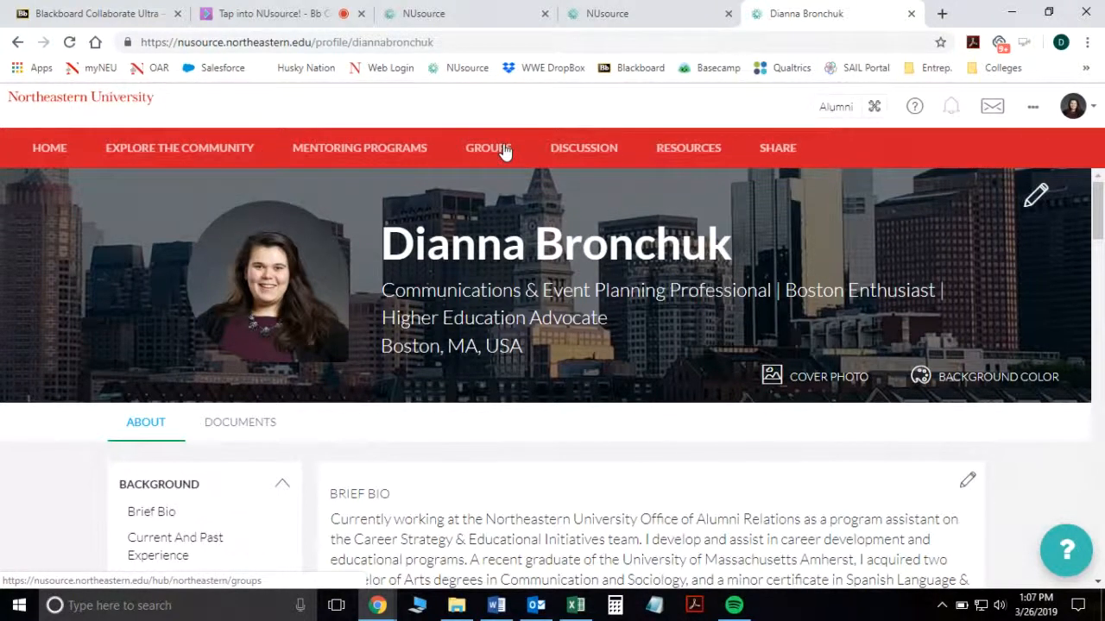
# Step: Filter the Groups directory to Industry Groups and browse Nonprofit and Marketing/Communications
pyautogui.click(488, 147)
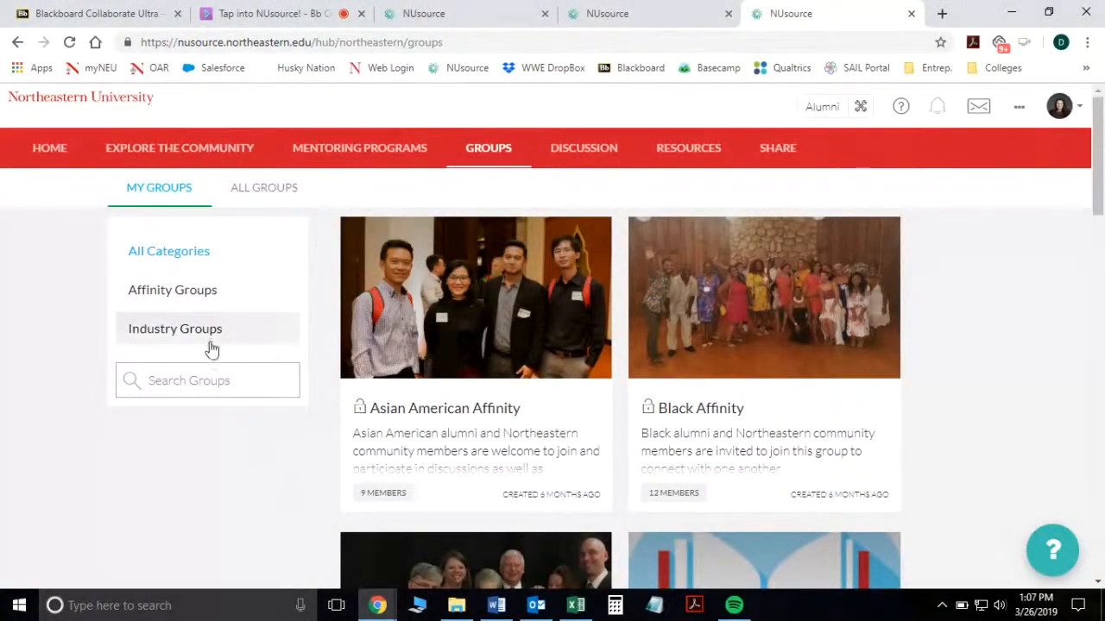
pyautogui.click(176, 329)
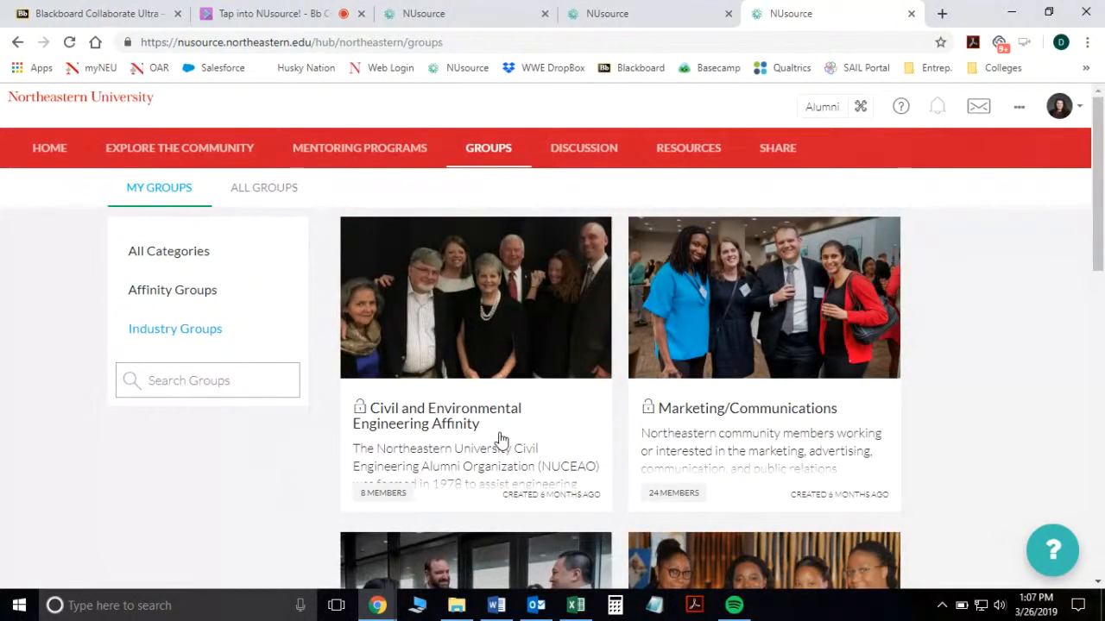
pyautogui.scroll(-3)
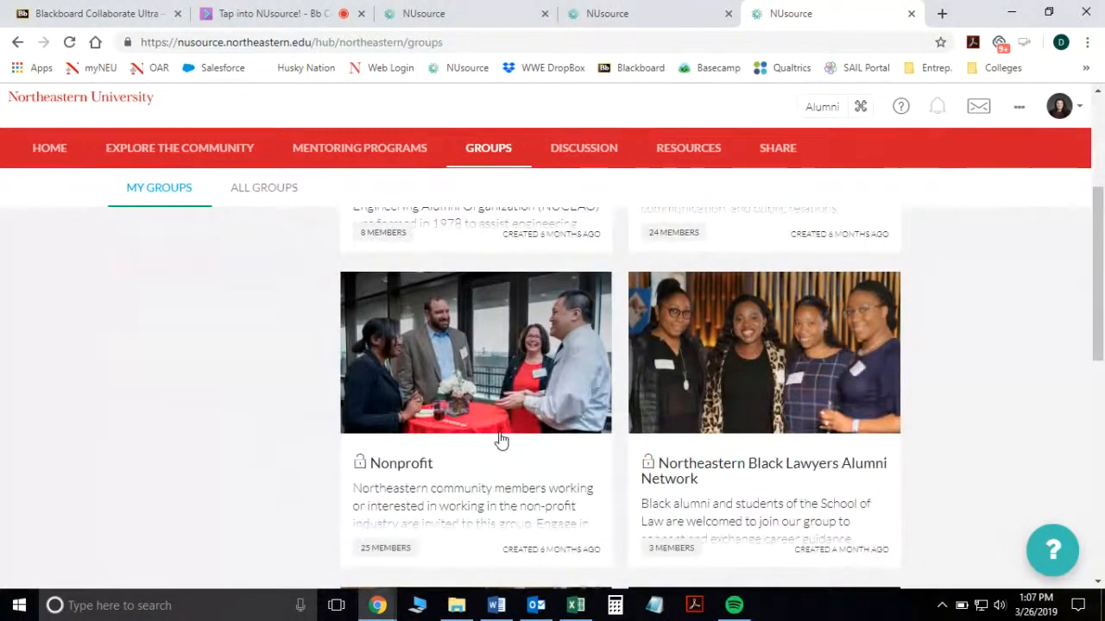
pyautogui.scroll(3)
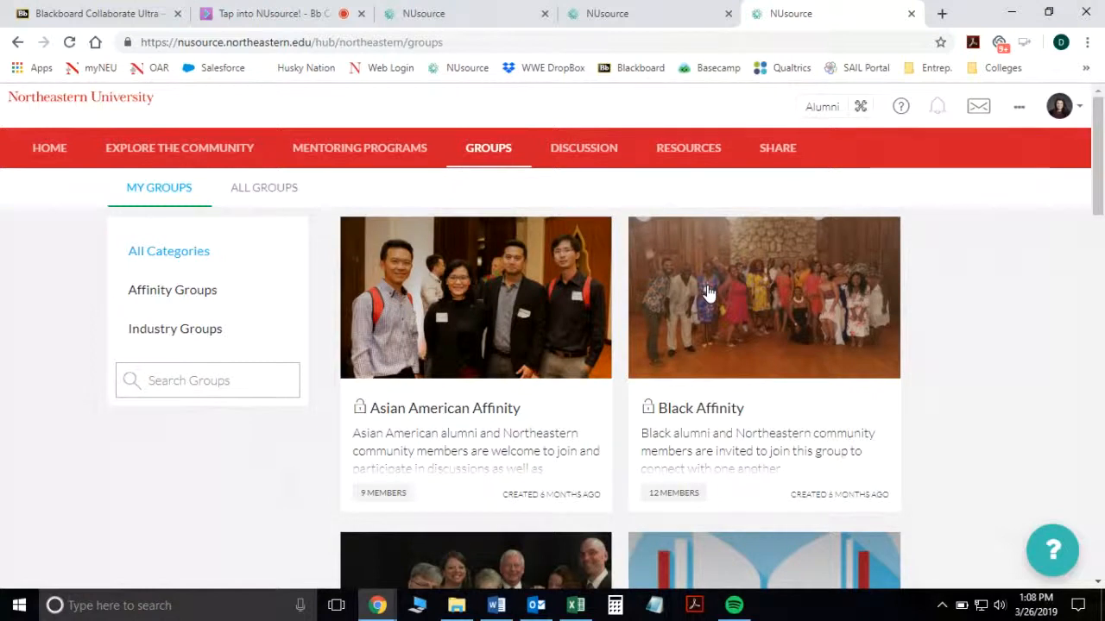
pyautogui.moveTo(744, 289)
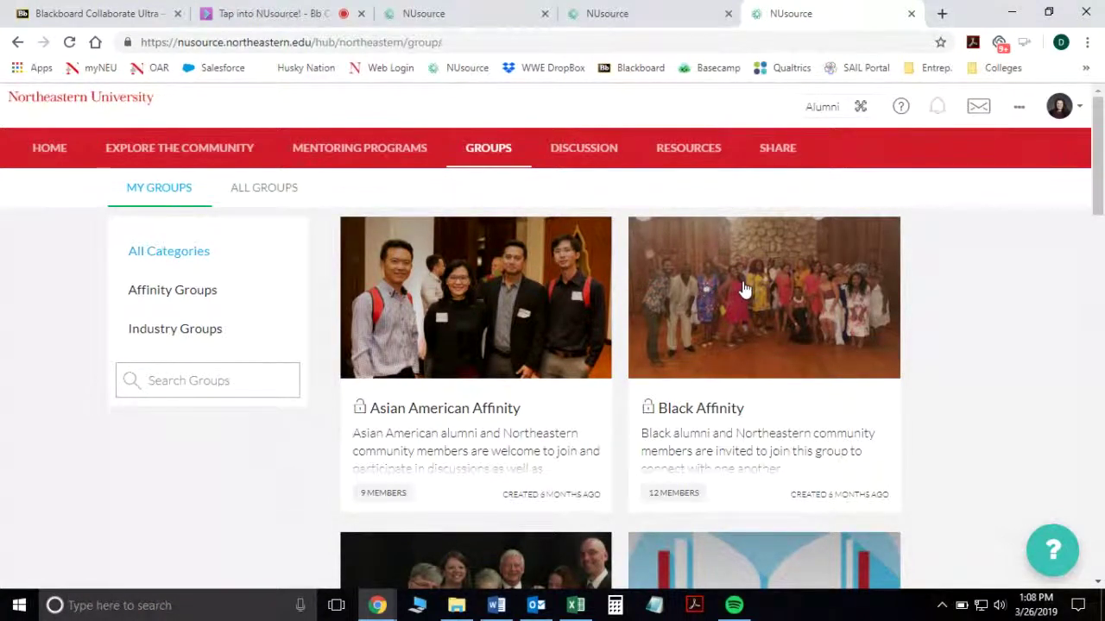
# Step: Open the Black Affinity group and browse its member list
pyautogui.click(763, 297)
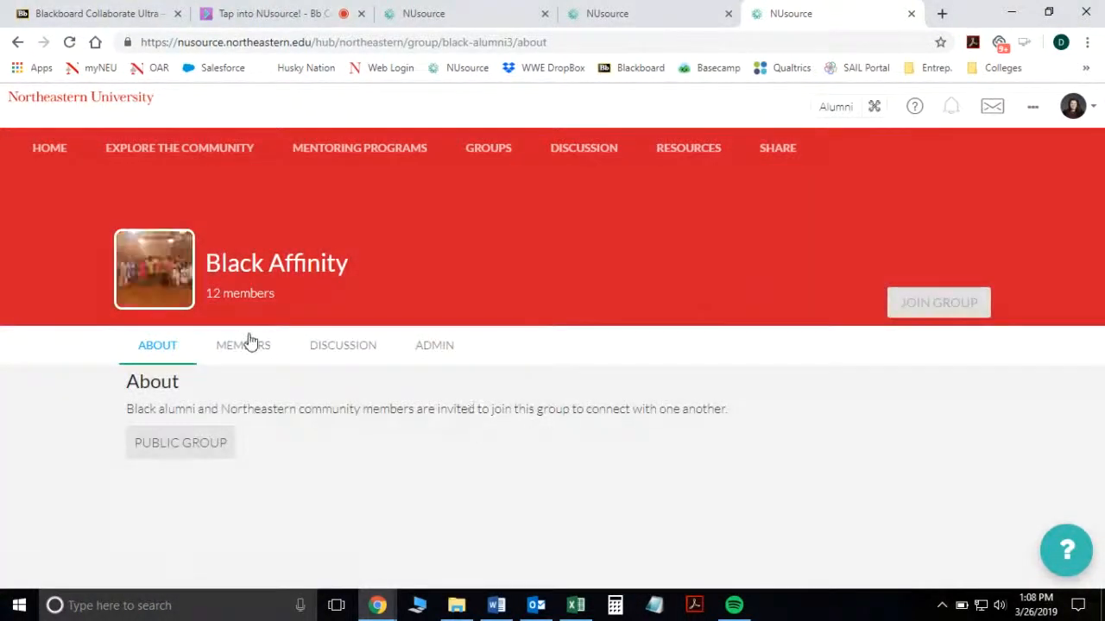
pyautogui.click(243, 345)
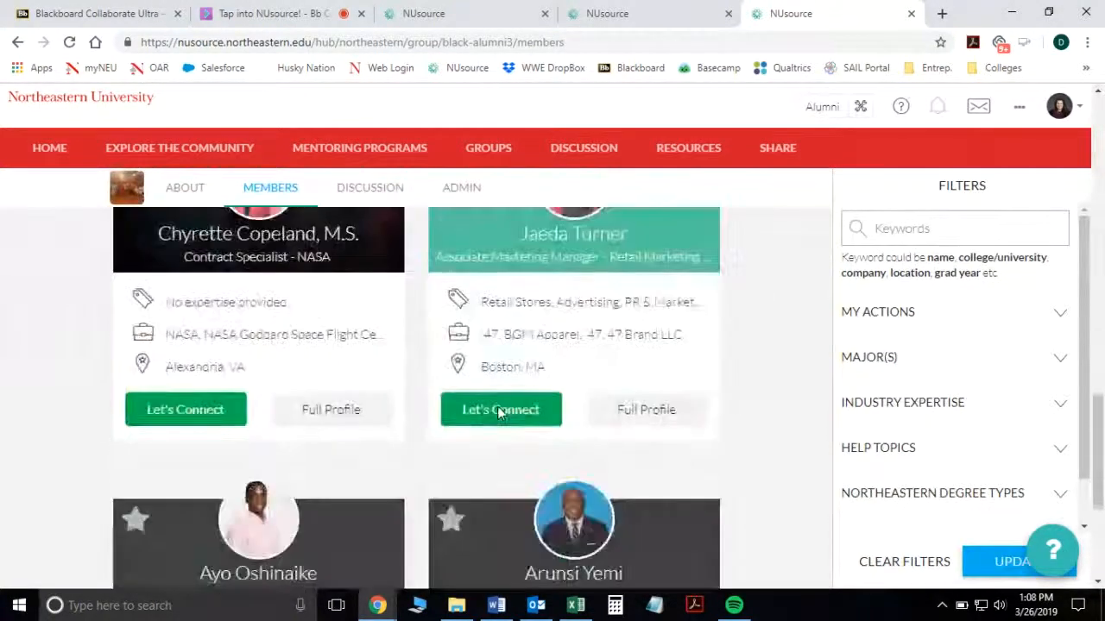
pyautogui.scroll(-3)
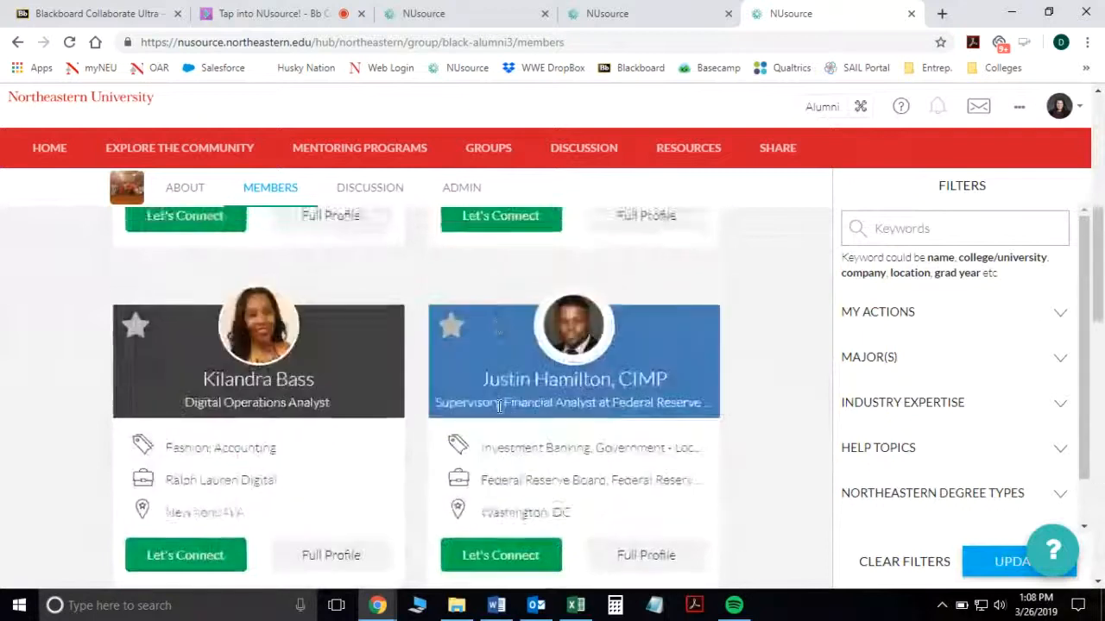
pyautogui.scroll(3)
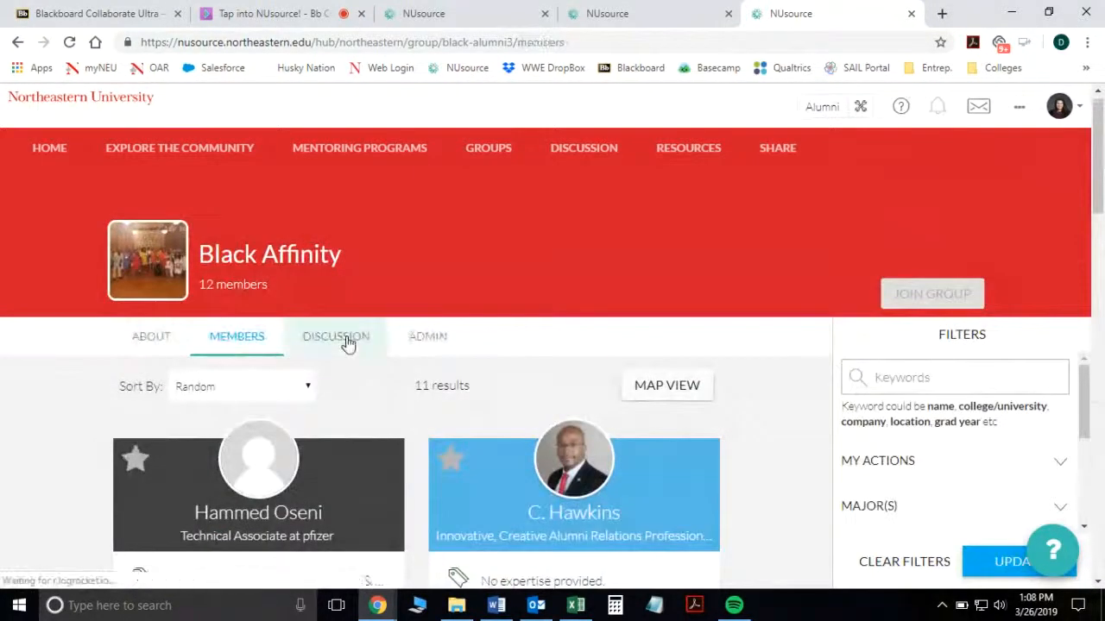
# Step: Switch to the group's Discussion tab and scroll through its posts
pyautogui.click(336, 335)
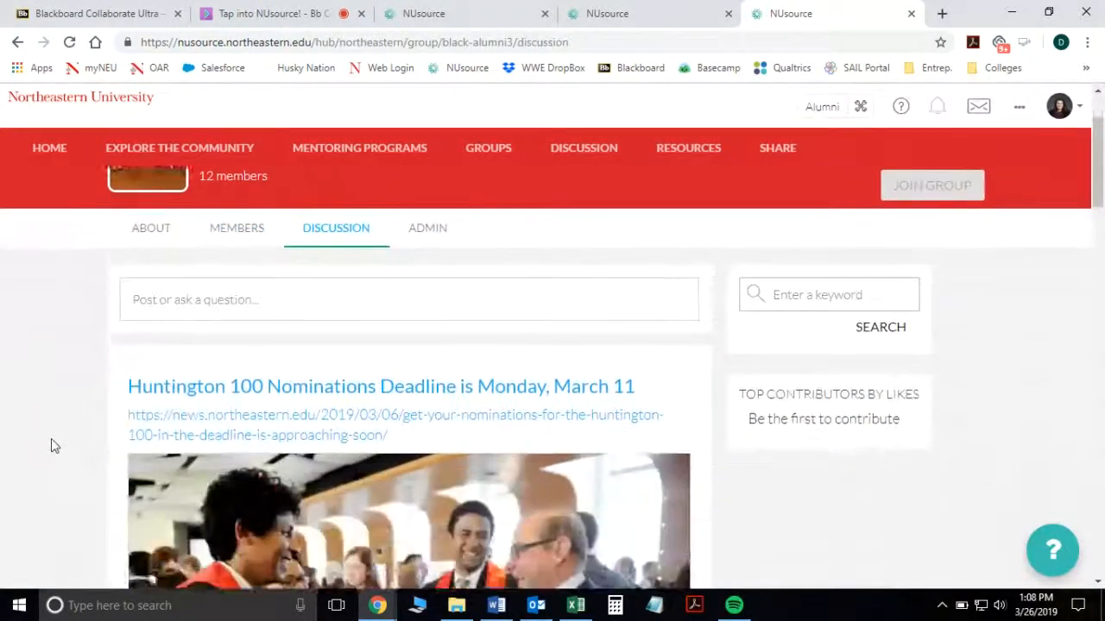
pyautogui.scroll(-3)
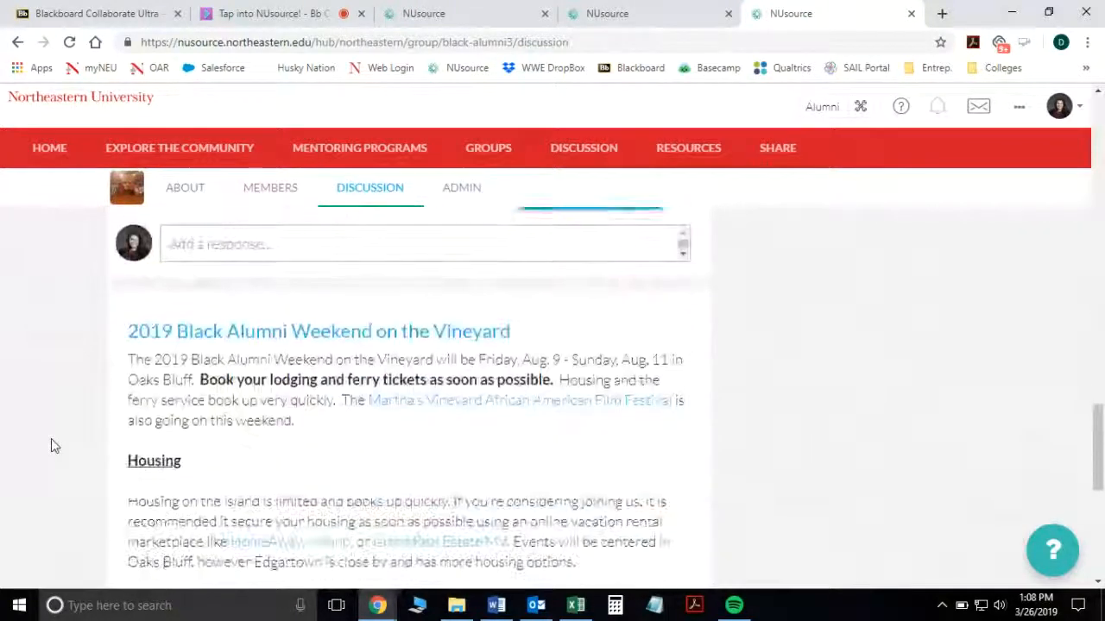
pyautogui.scroll(-3)
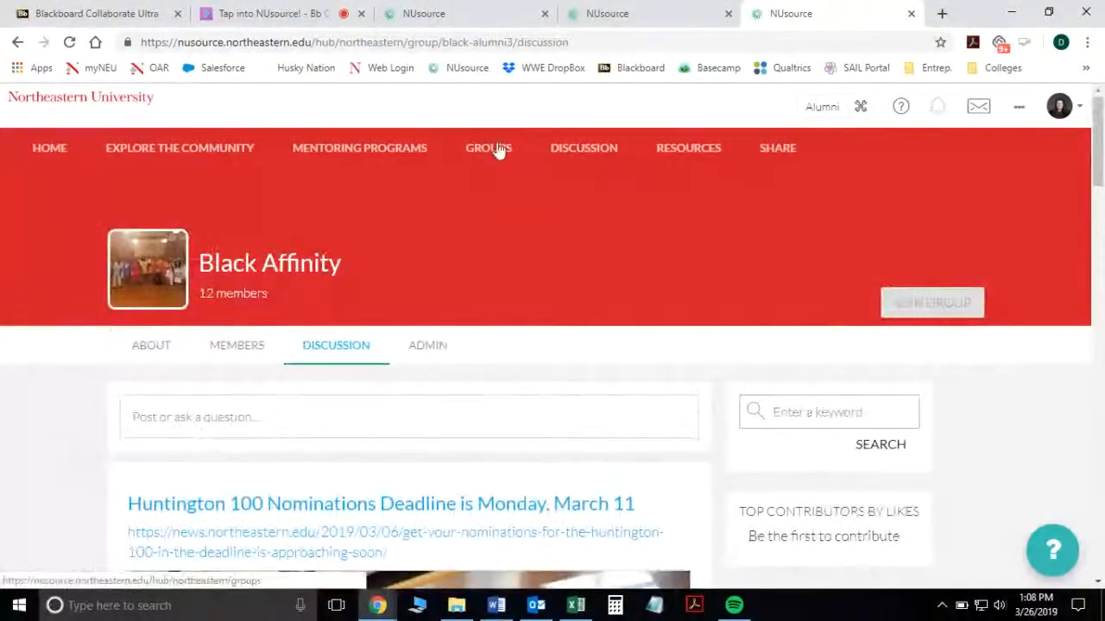
# Step: Search the Groups directory for 'propose' to show only Propose a Group
pyautogui.click(488, 147)
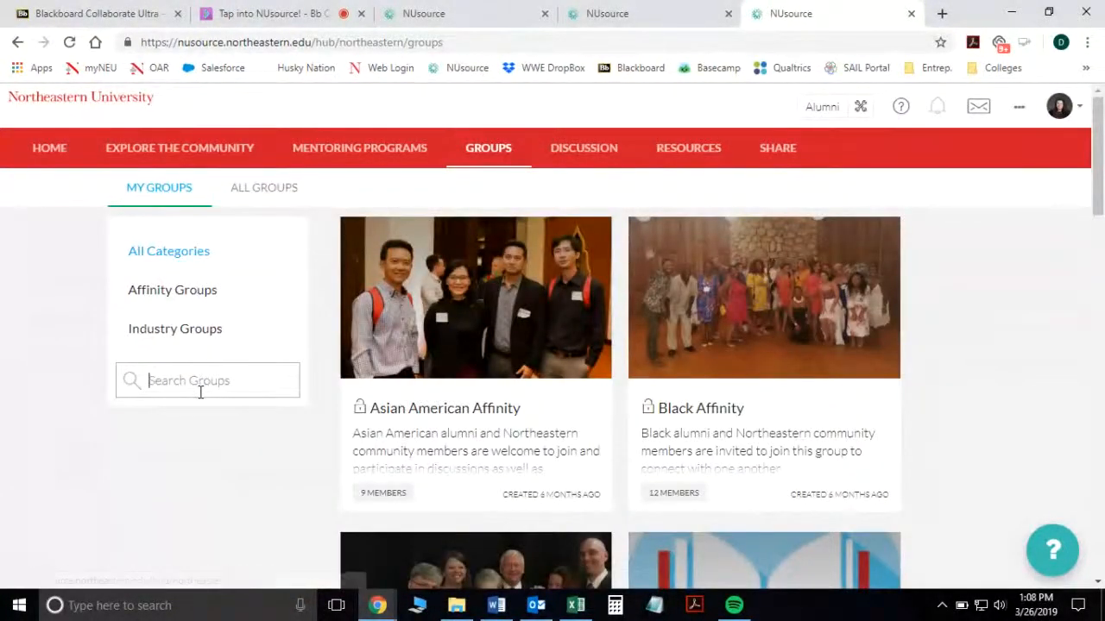
pyautogui.write('proposel')
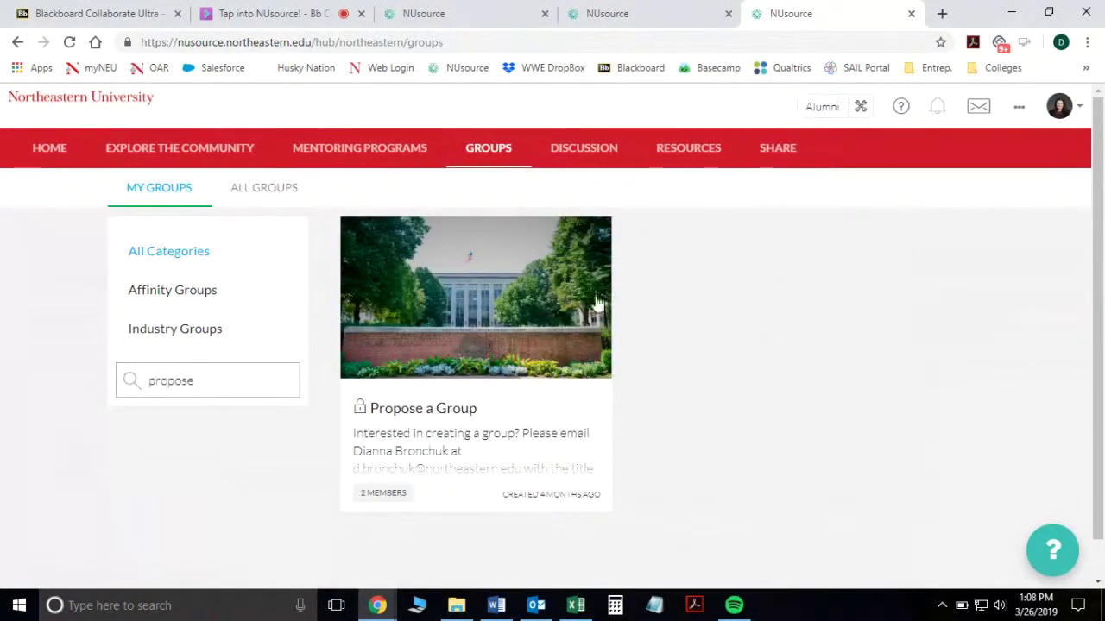
pyautogui.moveTo(486, 341)
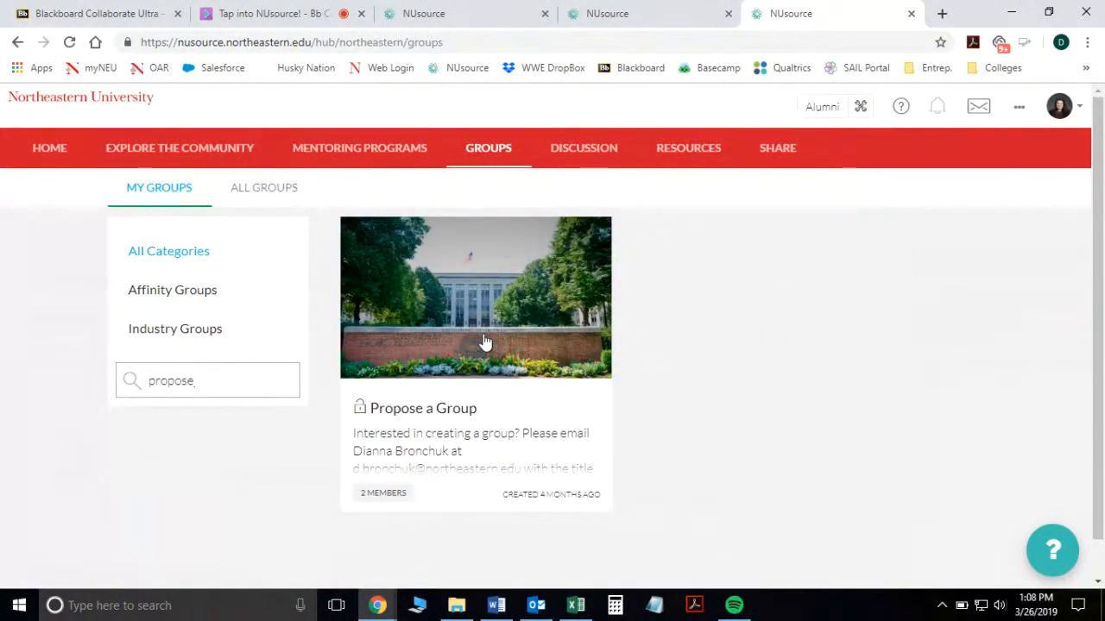
pyautogui.moveTo(495, 393)
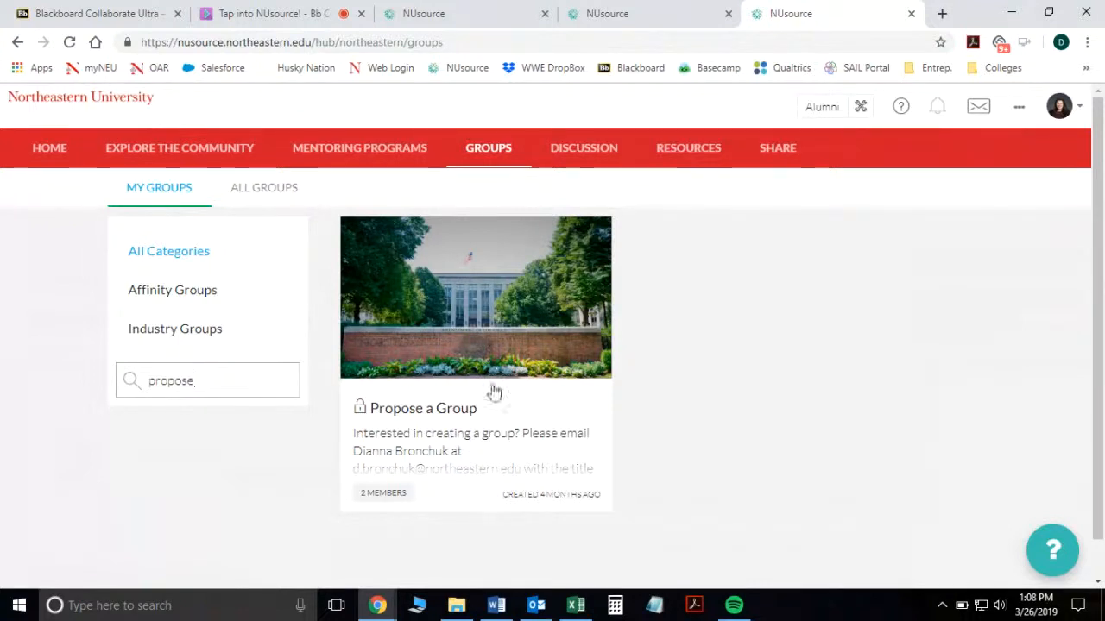
pyautogui.moveTo(567, 350)
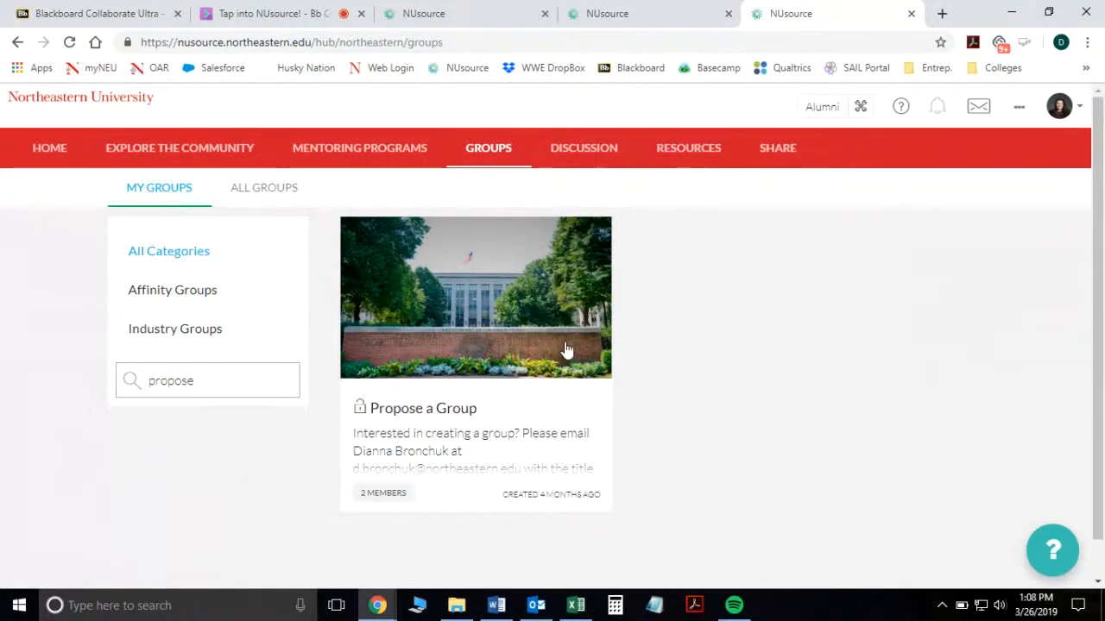
pyautogui.moveTo(733, 346)
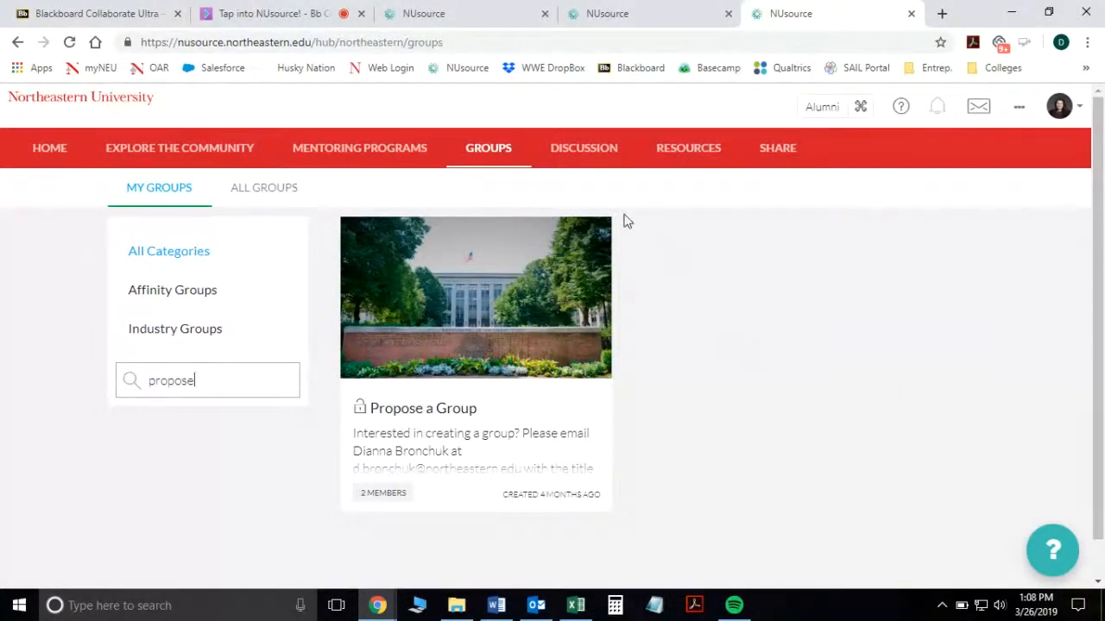
# Step: Browse All Questions posts like virtual career coaching sessions, then return toward the top
pyautogui.click(583, 147)
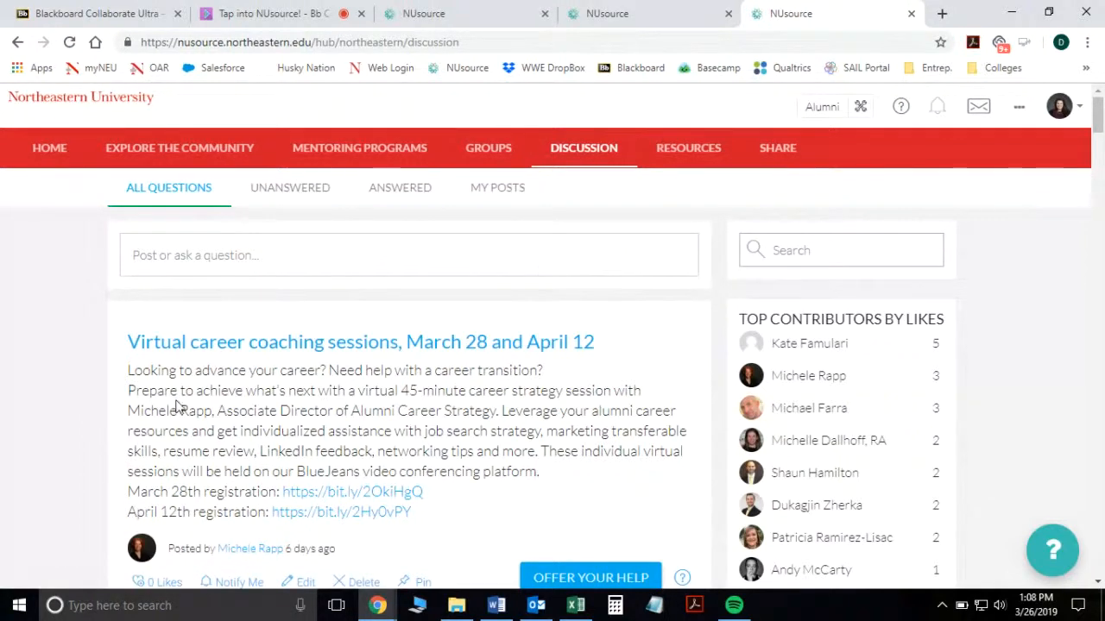
pyautogui.moveTo(77, 356)
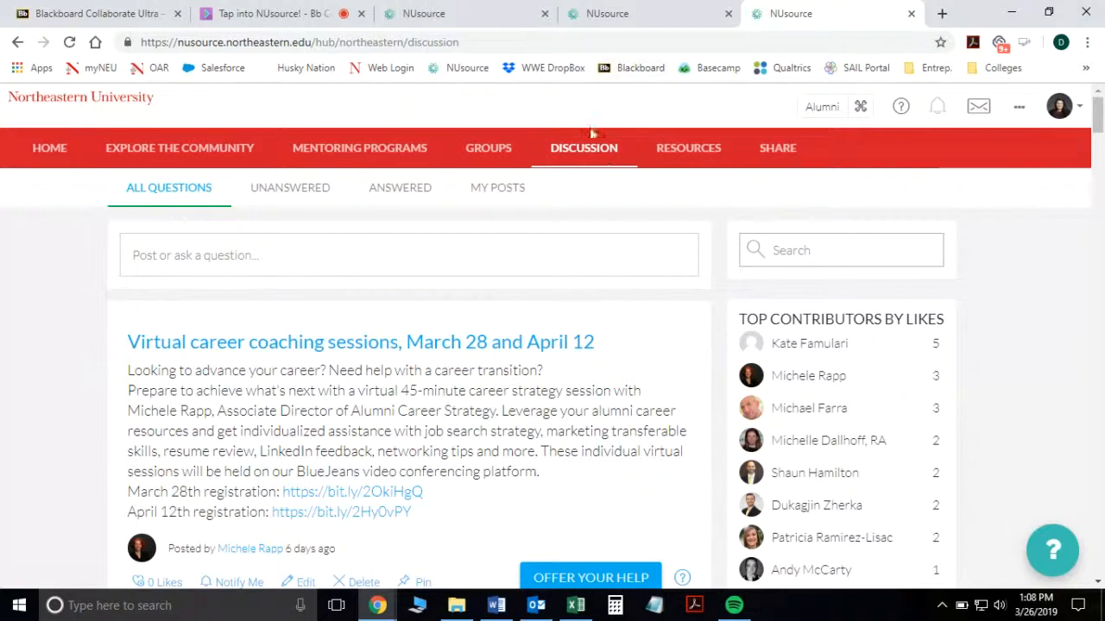
pyautogui.moveTo(584, 148)
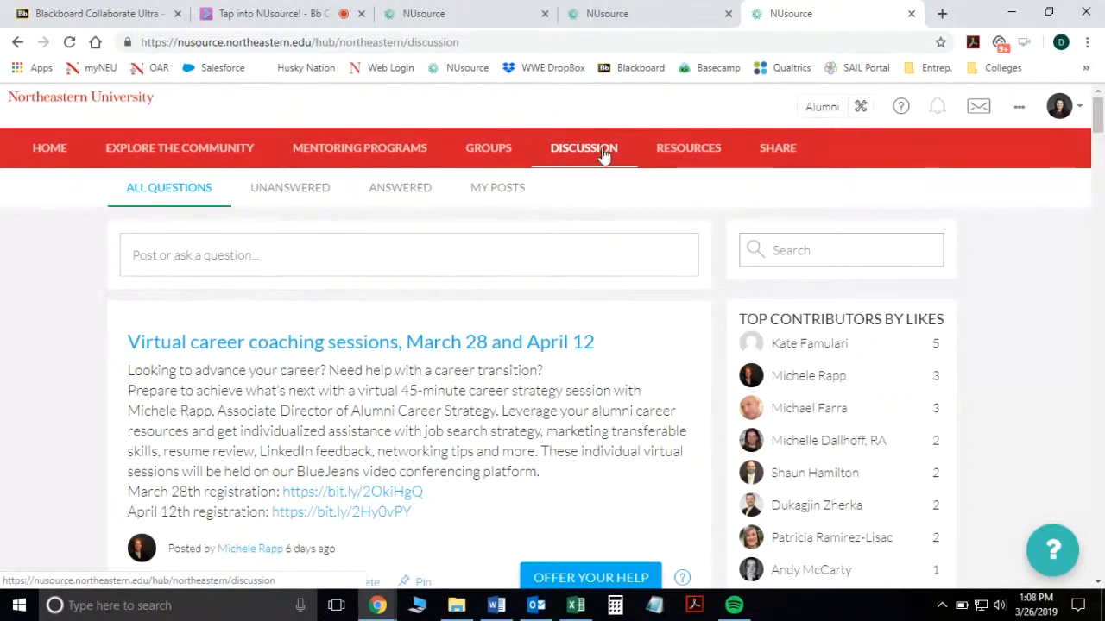
pyautogui.scroll(-3)
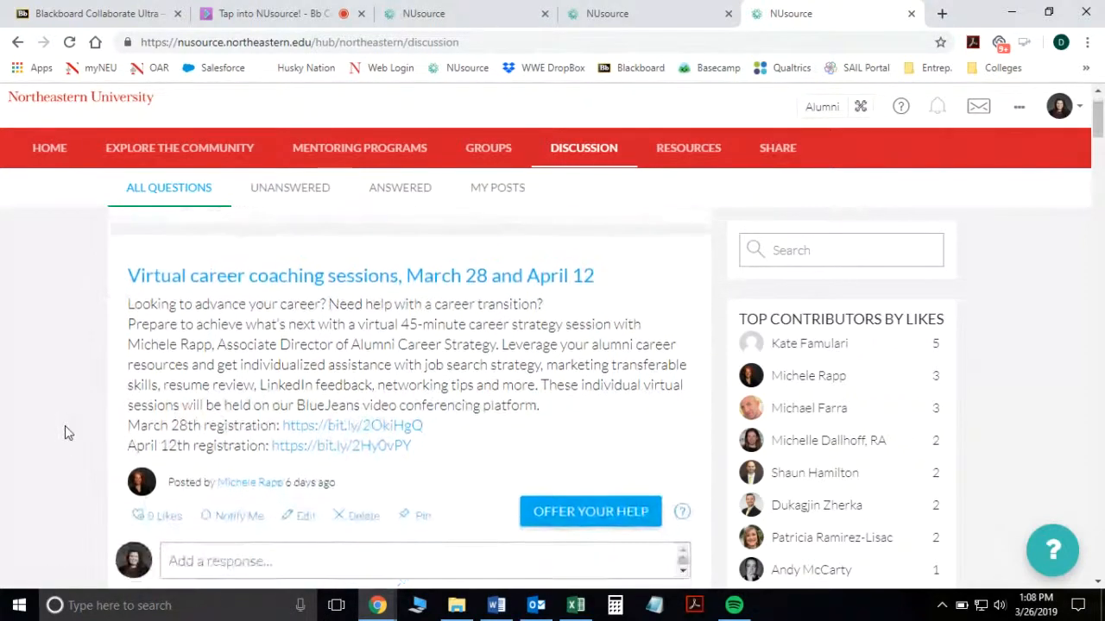
pyautogui.scroll(-3)
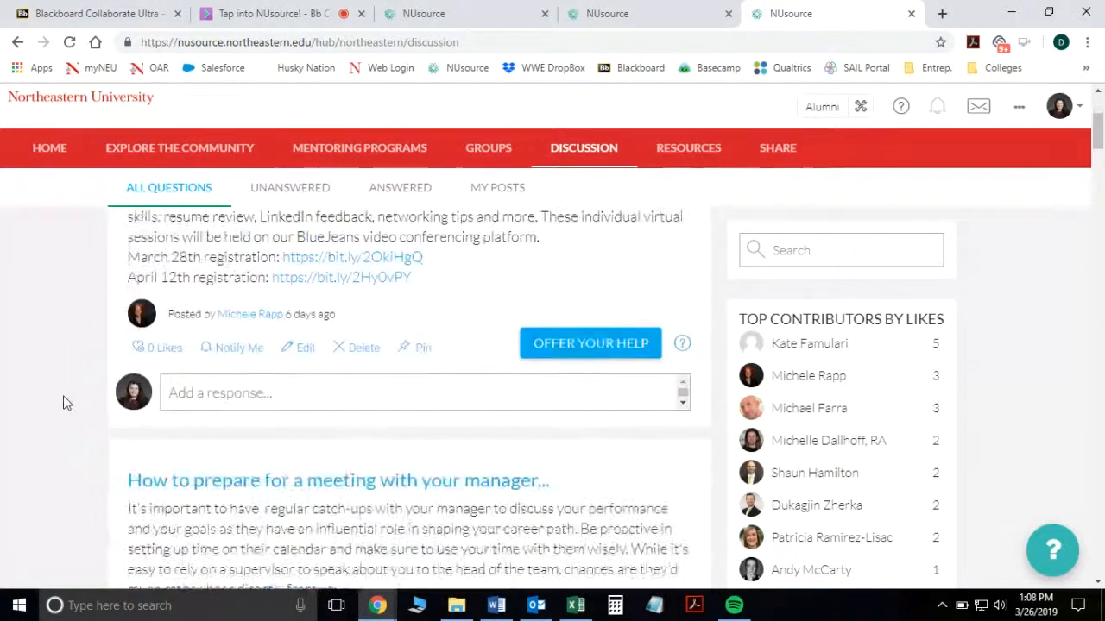
pyautogui.scroll(-3)
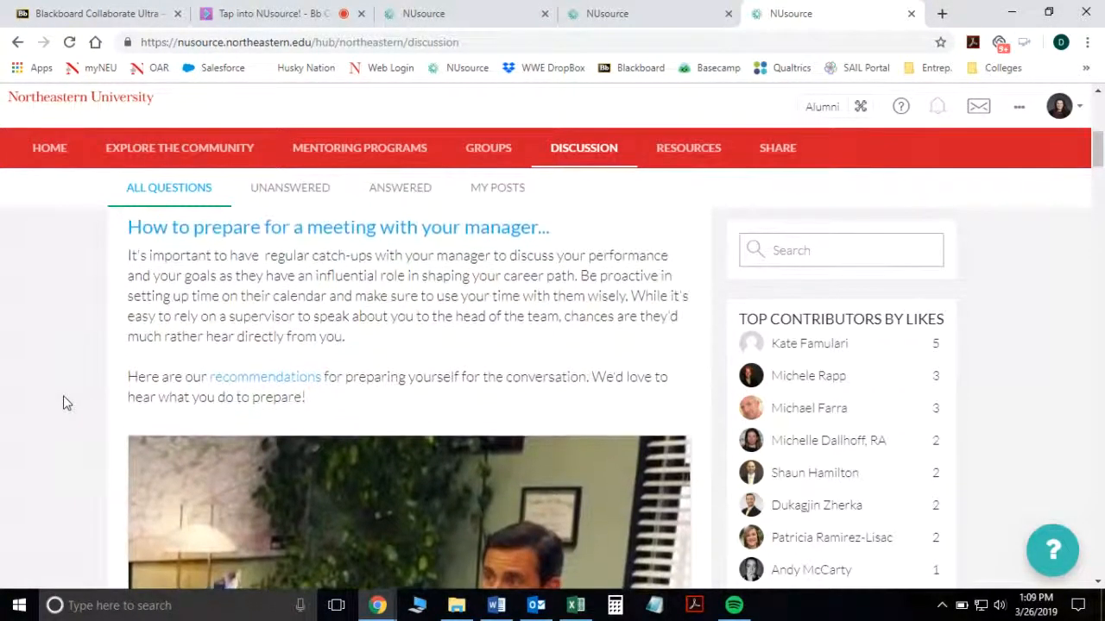
pyautogui.scroll(-3)
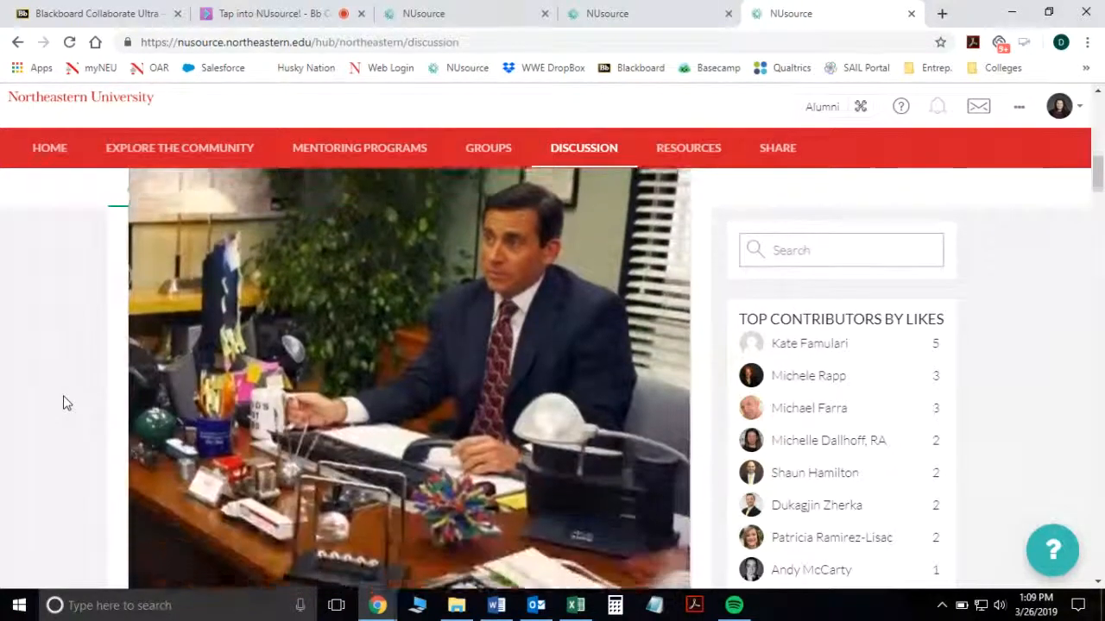
pyautogui.scroll(-3)
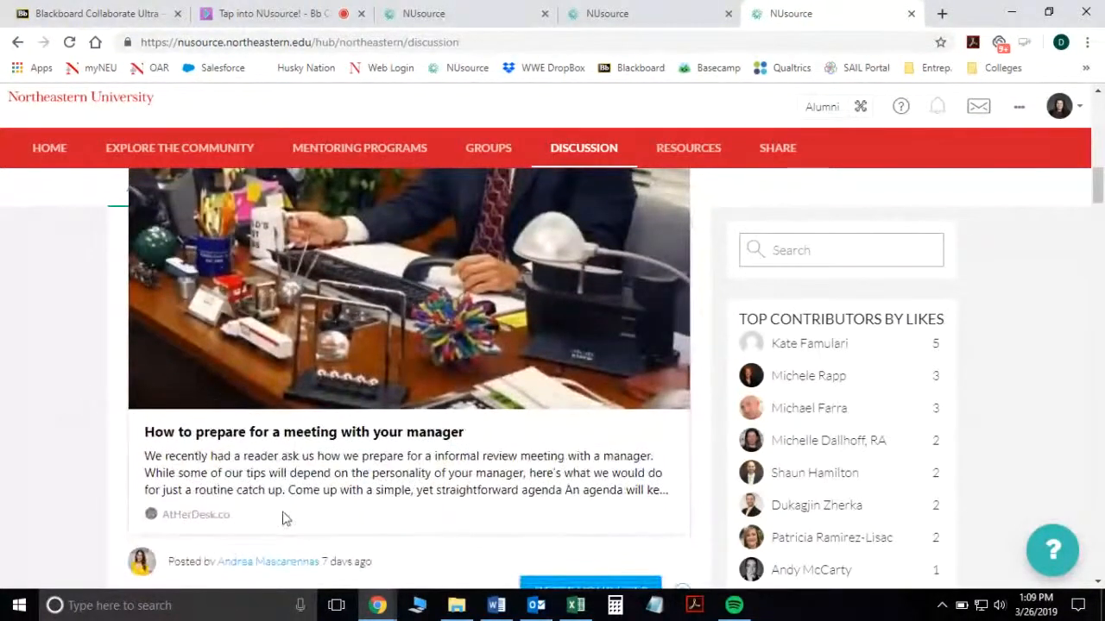
pyautogui.scroll(-3)
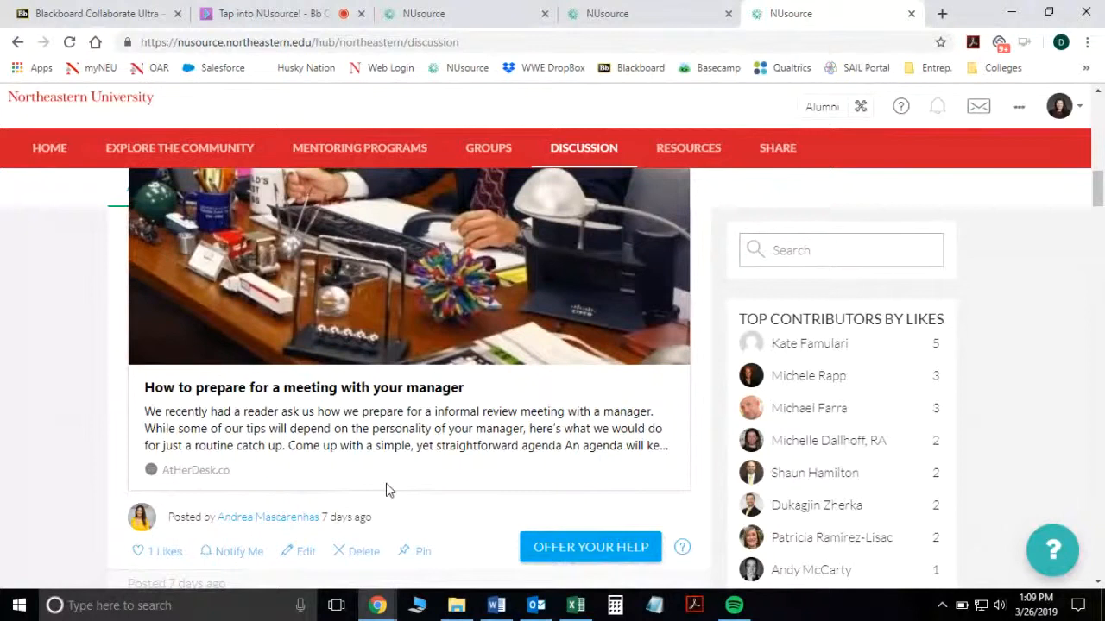
pyautogui.moveTo(458, 526)
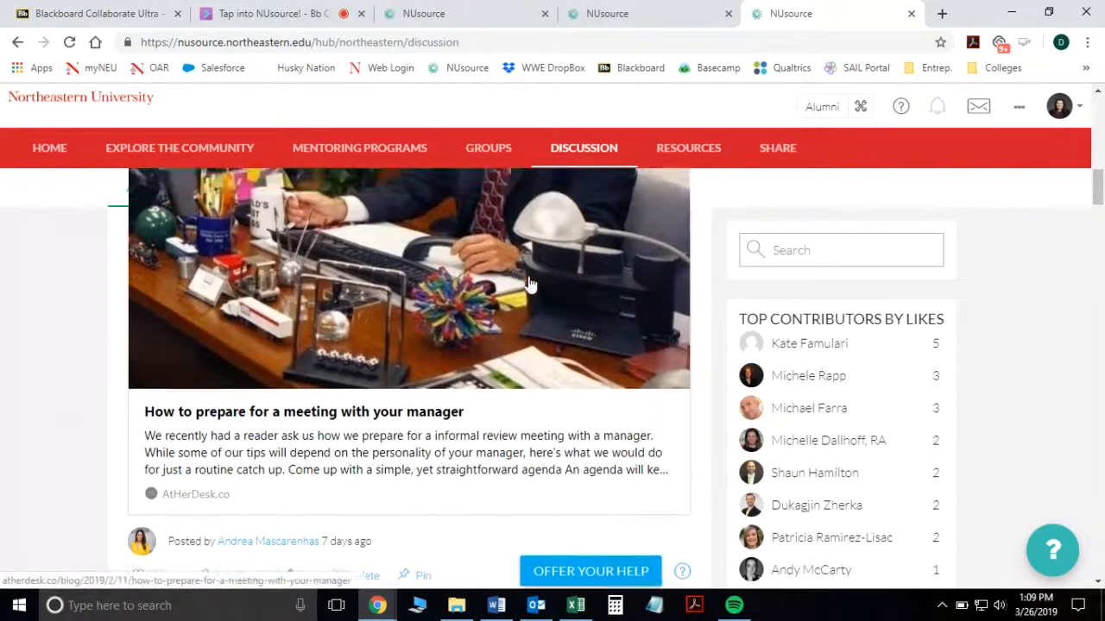
pyautogui.scroll(-3)
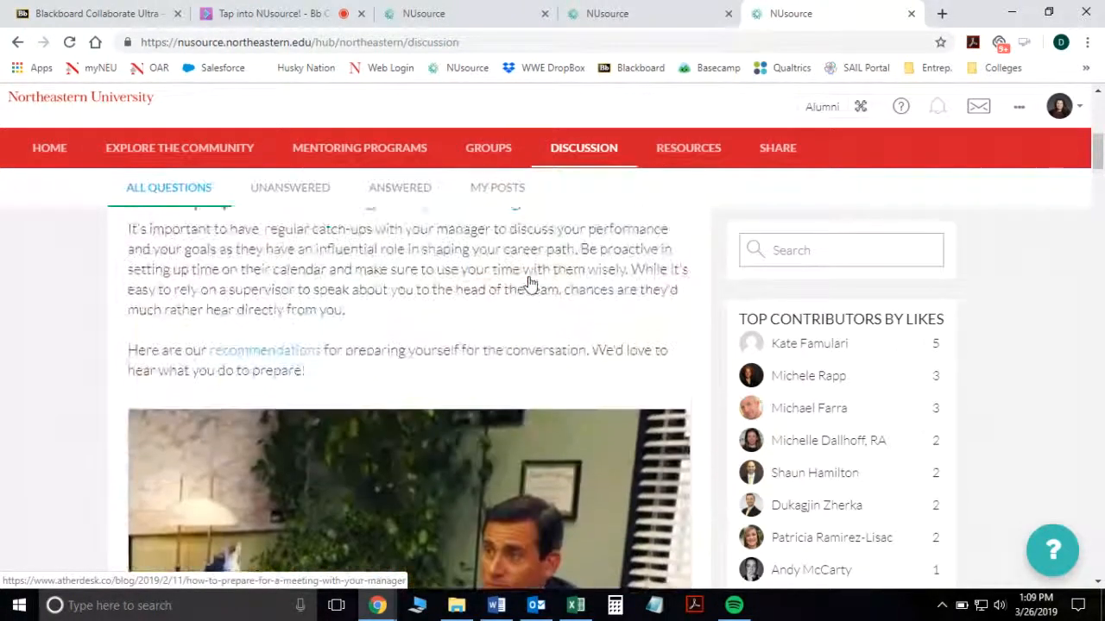
pyautogui.scroll(3)
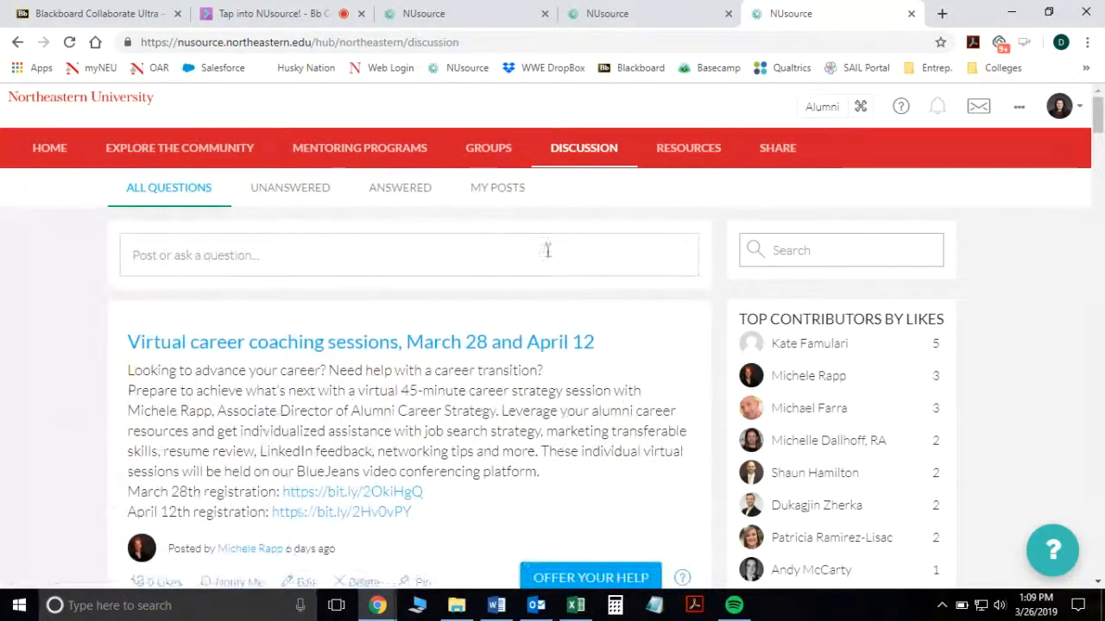
# Step: Browse Resources videos like Exploring the Community, check Links, then return to Videos
pyautogui.click(687, 148)
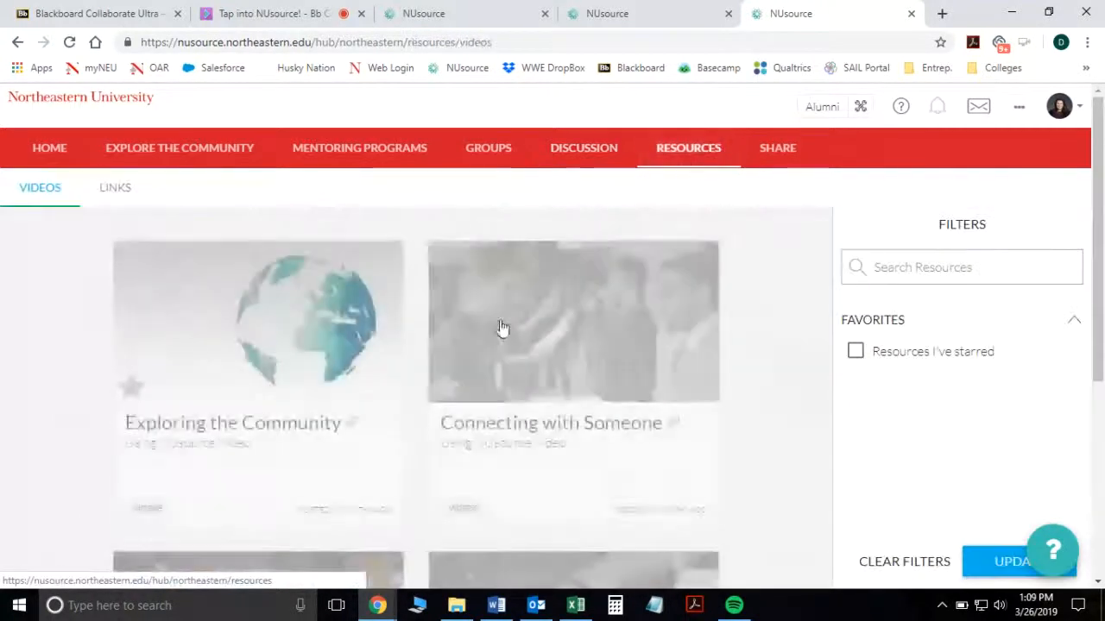
pyautogui.scroll(-3)
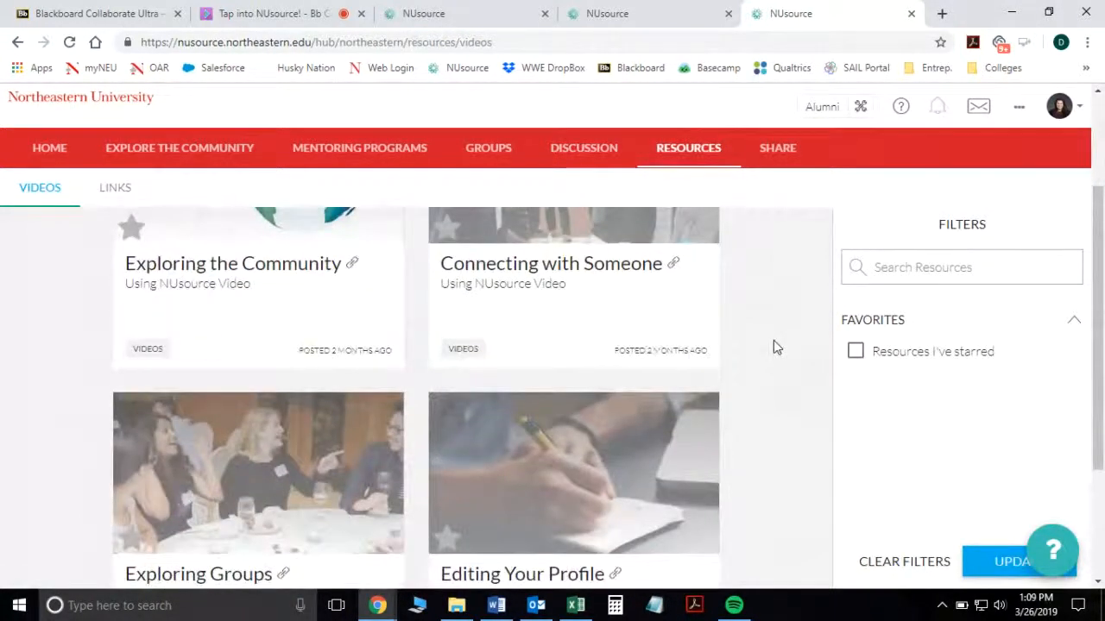
pyautogui.scroll(-3)
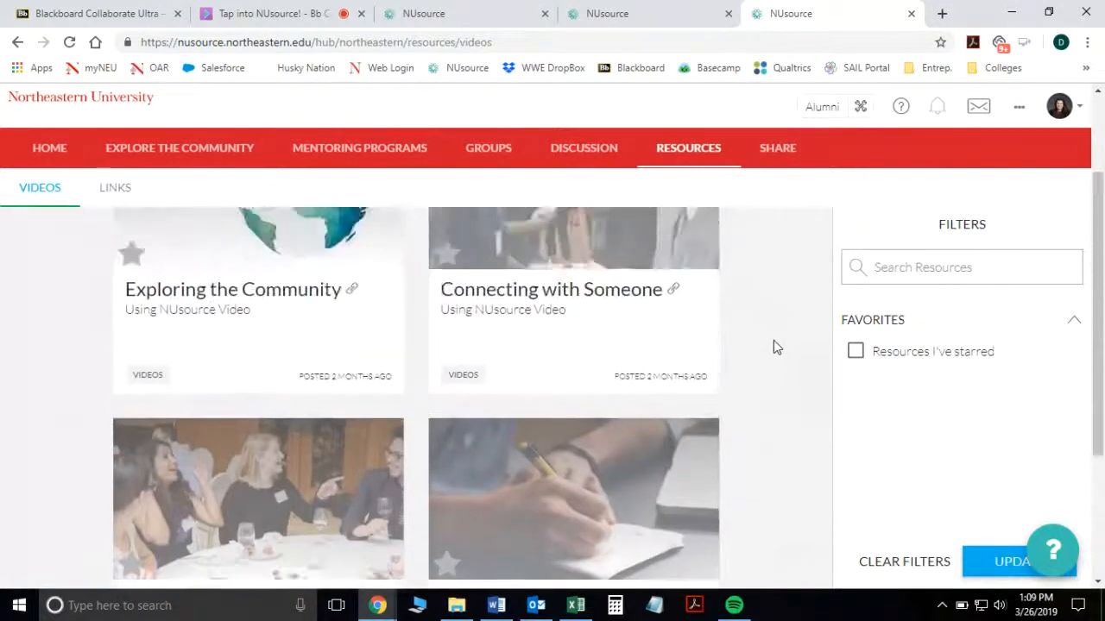
pyautogui.scroll(3)
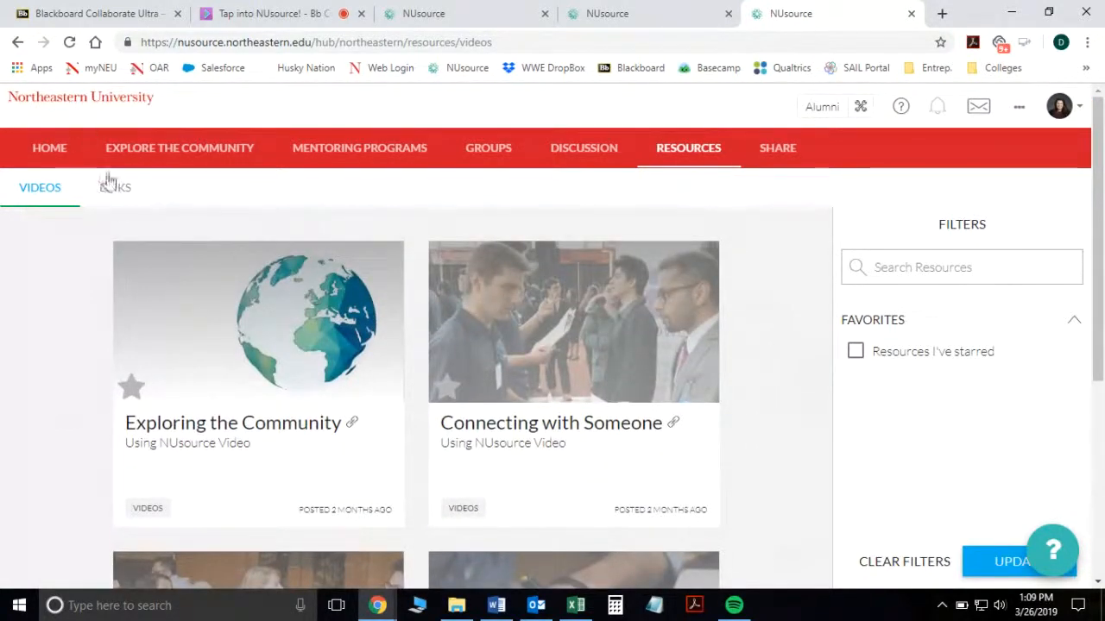
pyautogui.click(115, 187)
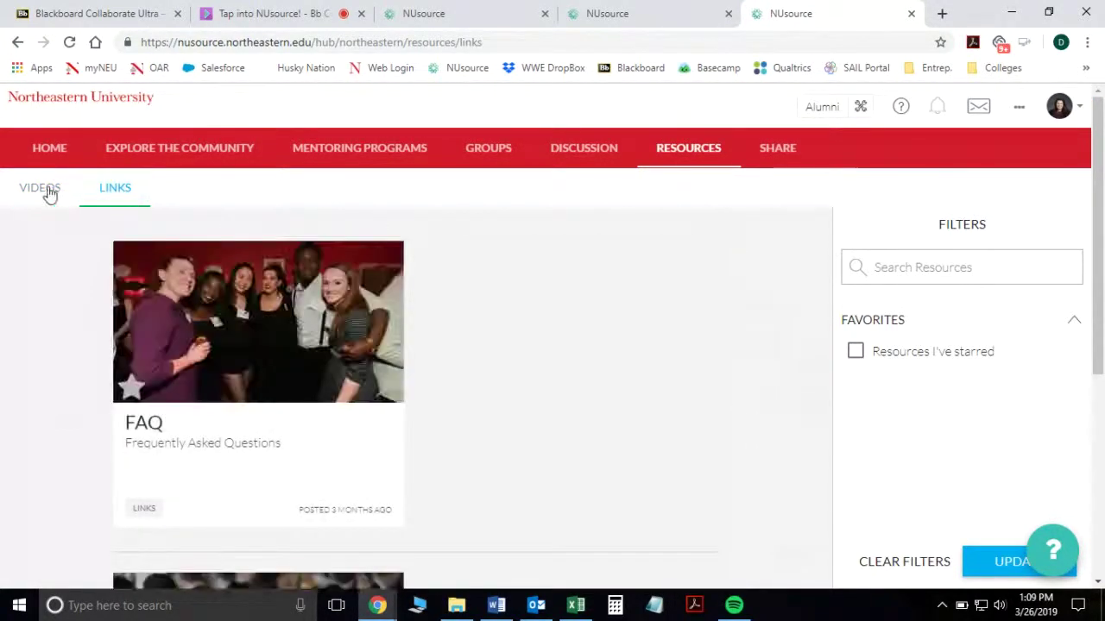
pyautogui.click(40, 187)
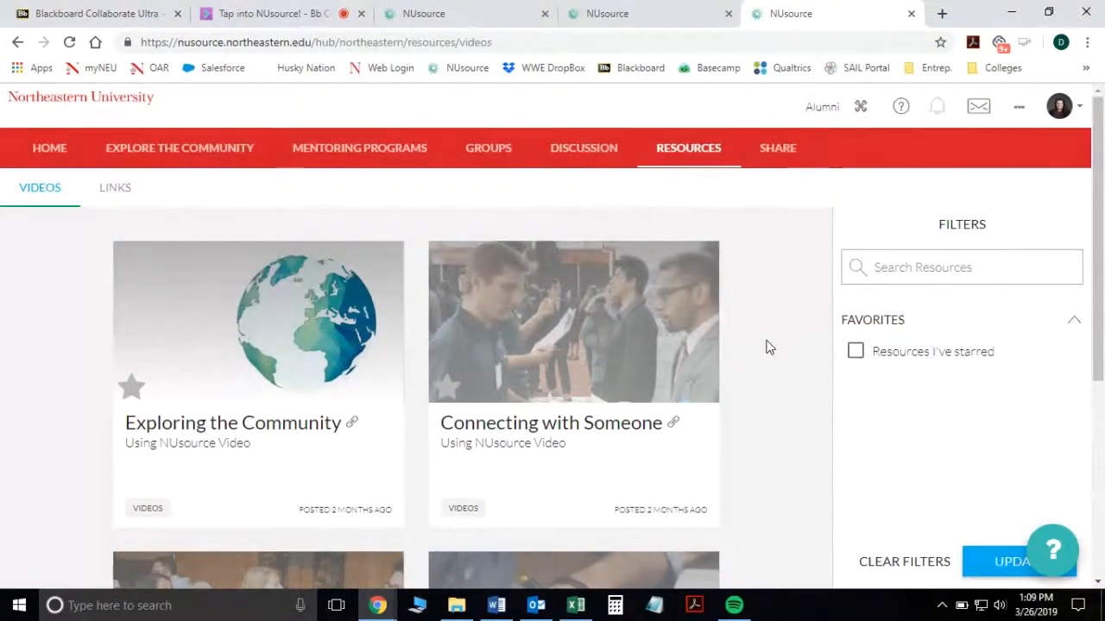
pyautogui.moveTo(489, 148)
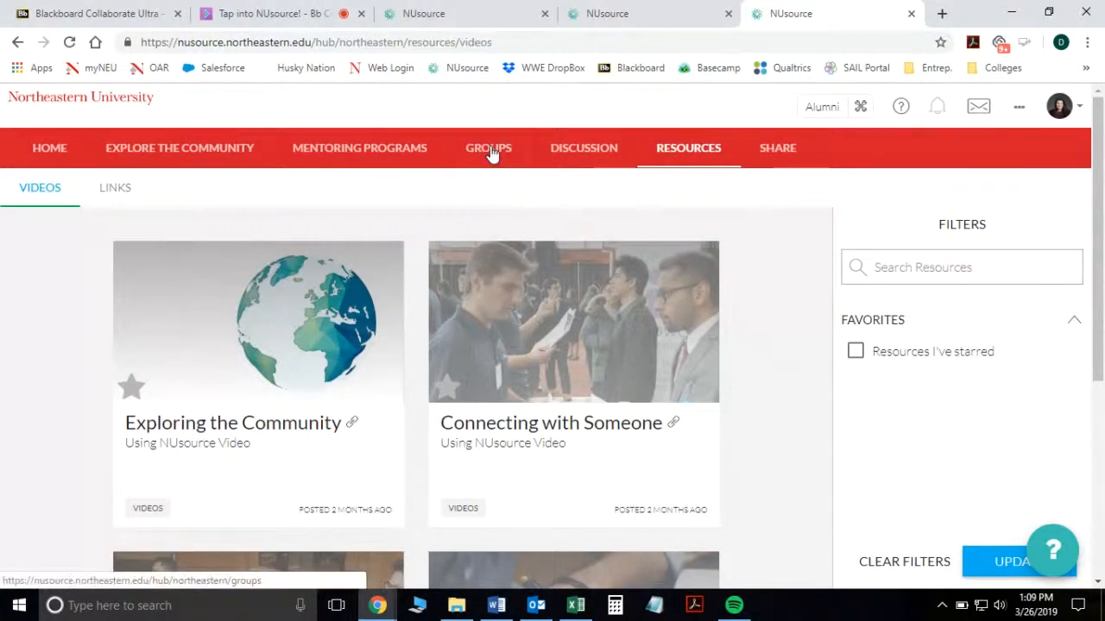
# Step: Show All Groups and scroll through cards like Featured Reads, Hillel and Husky Ambassadors
pyautogui.click(489, 148)
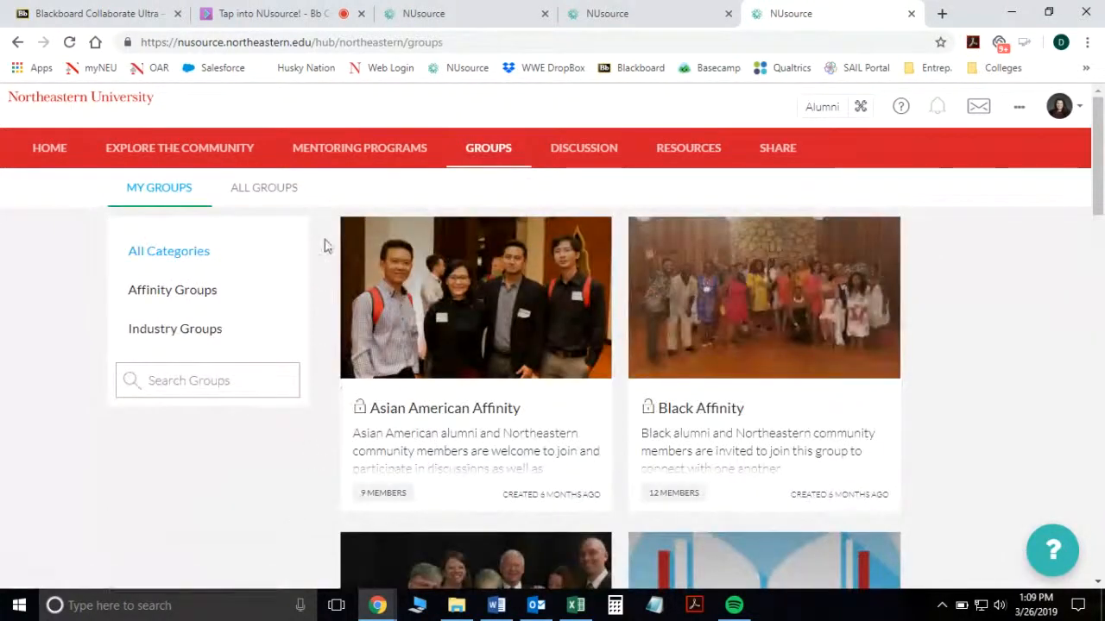
pyautogui.click(263, 187)
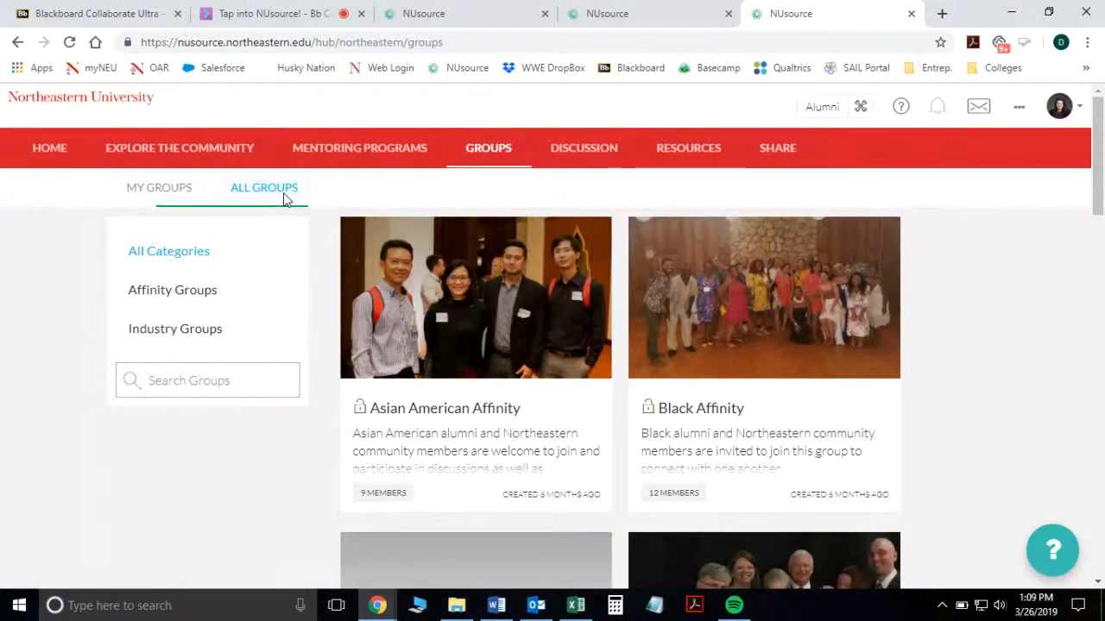
pyautogui.scroll(-3)
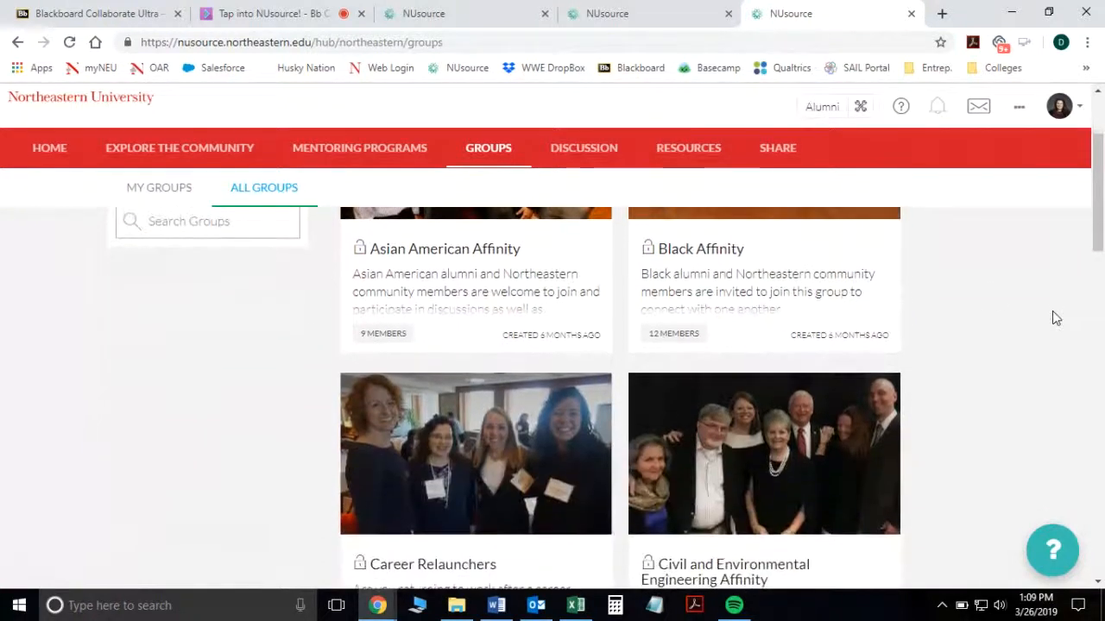
pyautogui.scroll(-3)
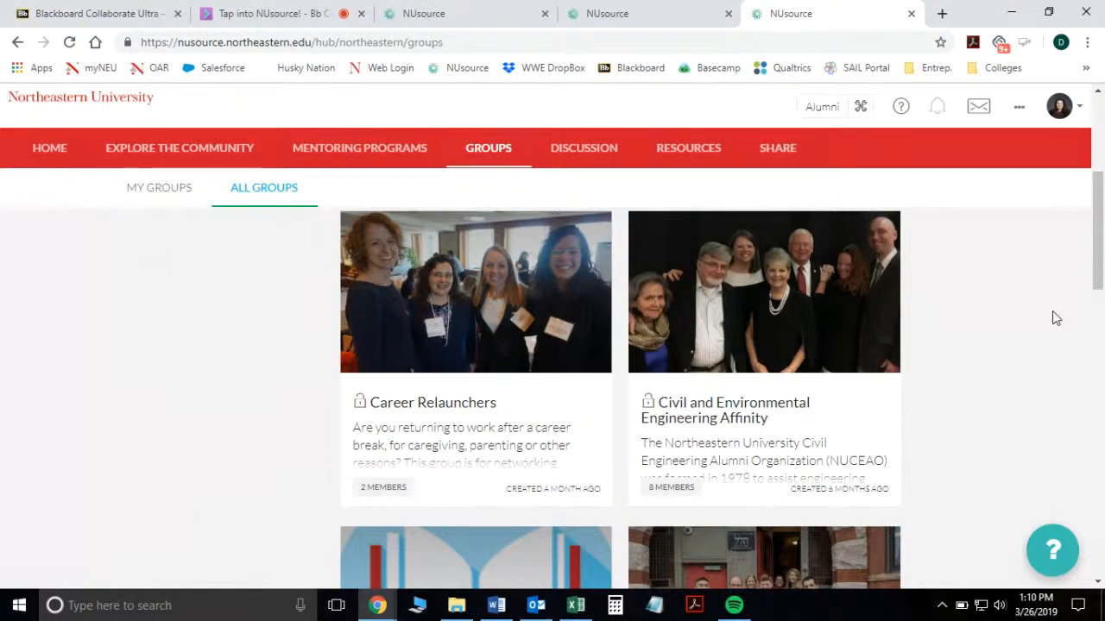
pyautogui.scroll(-3)
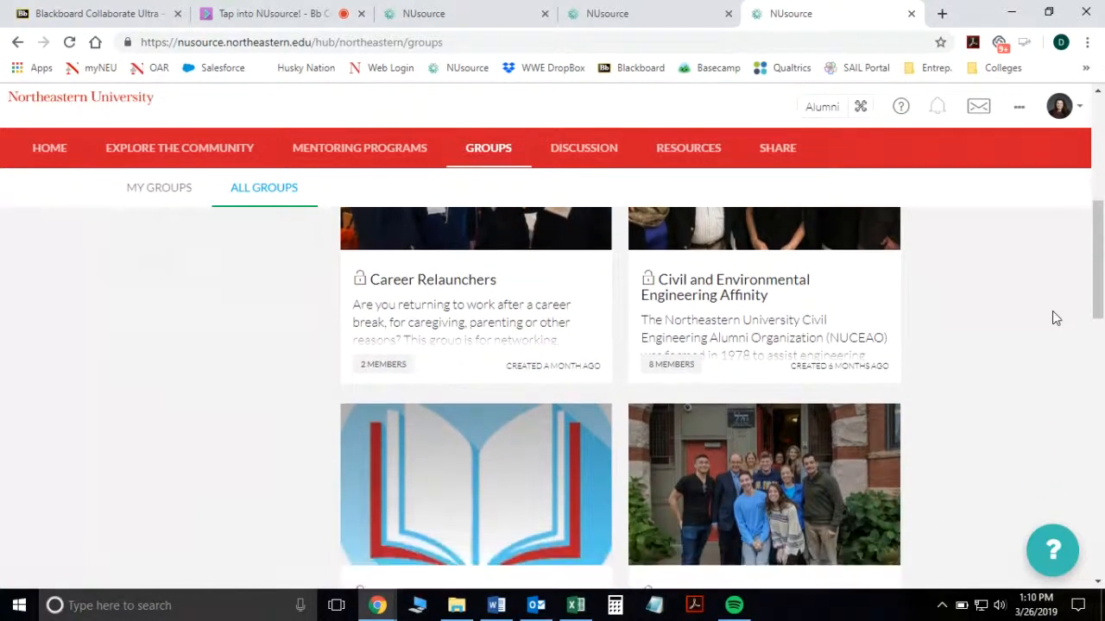
pyautogui.scroll(-3)
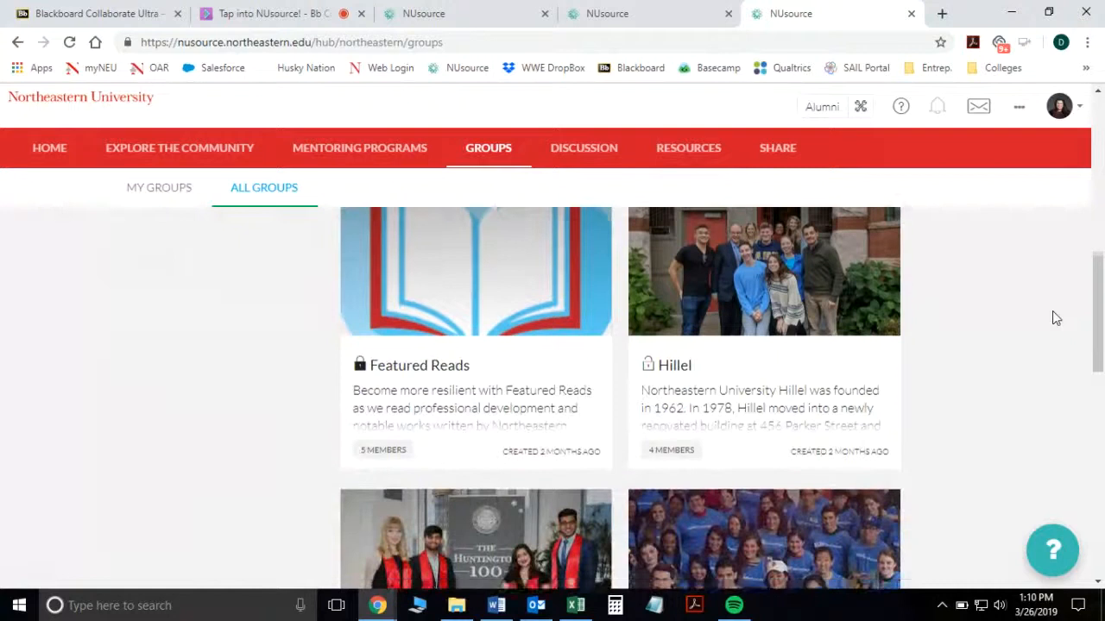
pyautogui.scroll(-3)
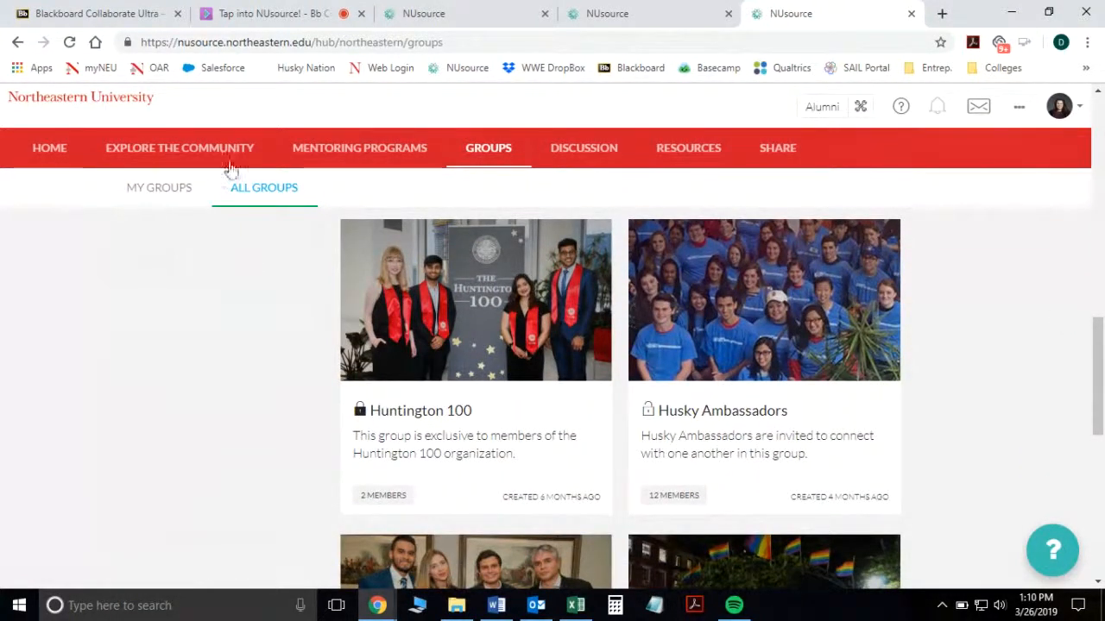
# Step: Switch the community directory to Map View and zoom out to show all continents
pyautogui.click(179, 147)
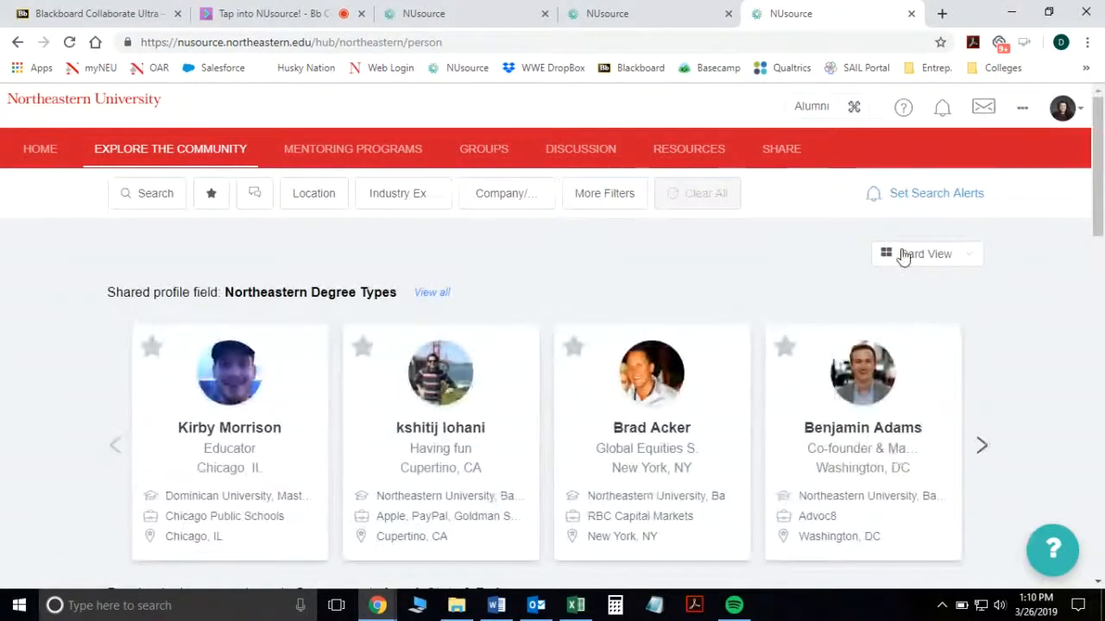
pyautogui.click(925, 254)
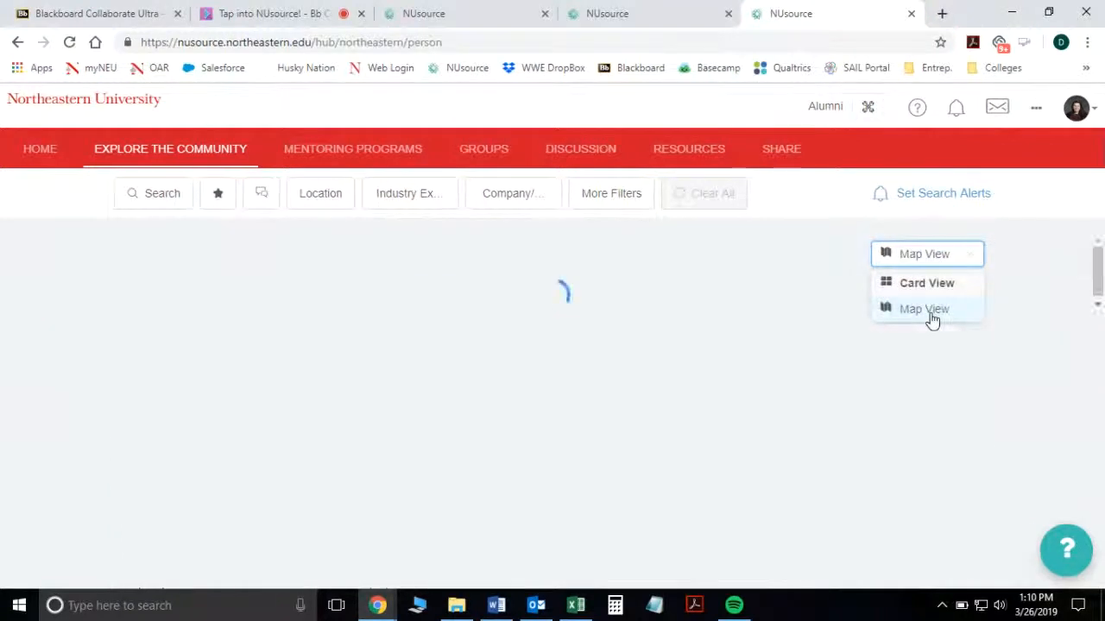
pyautogui.click(923, 309)
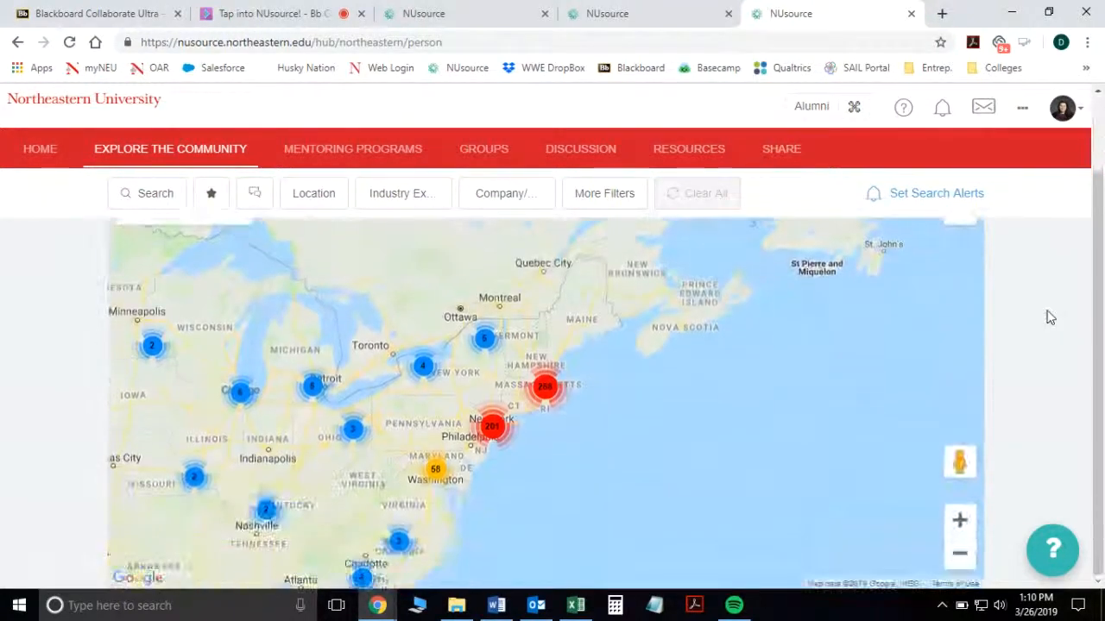
pyautogui.click(959, 553)
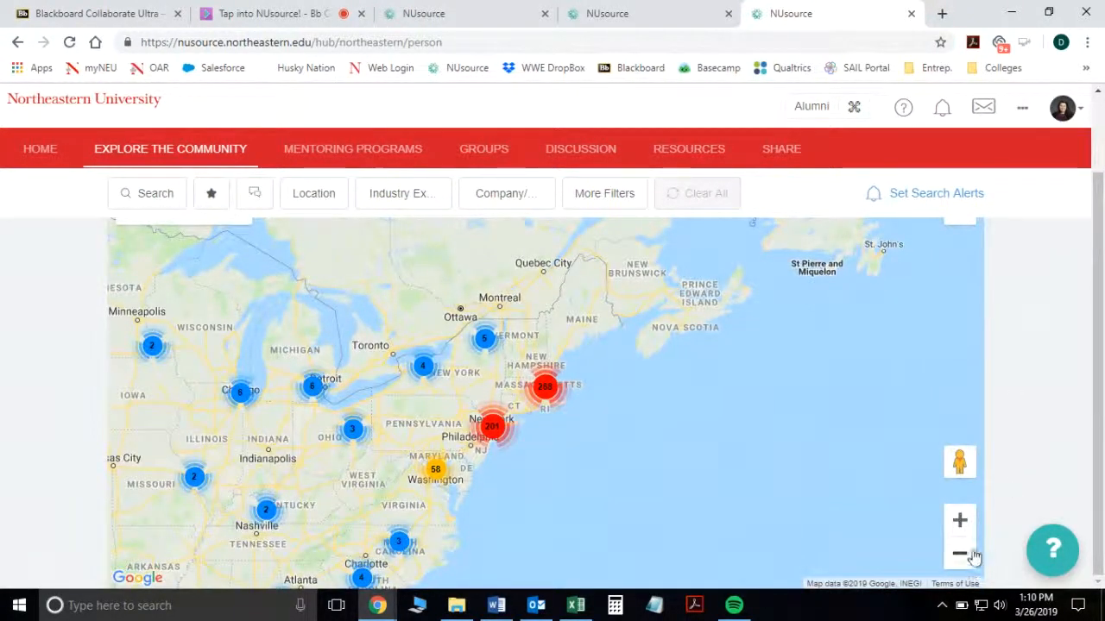
pyautogui.click(959, 553)
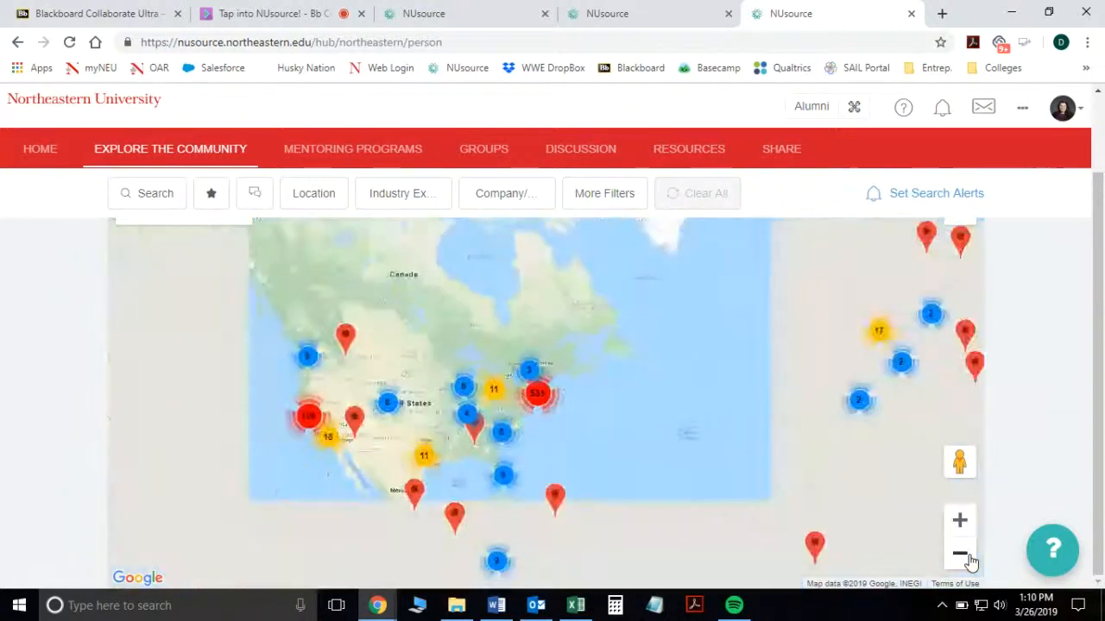
pyautogui.click(960, 554)
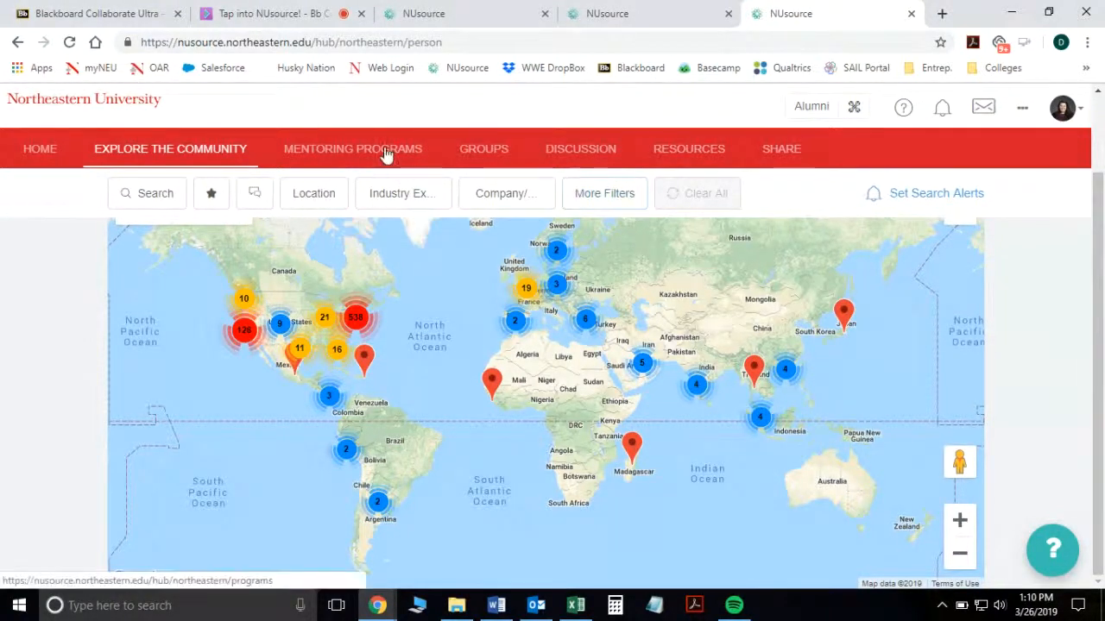
pyautogui.moveTo(218, 116)
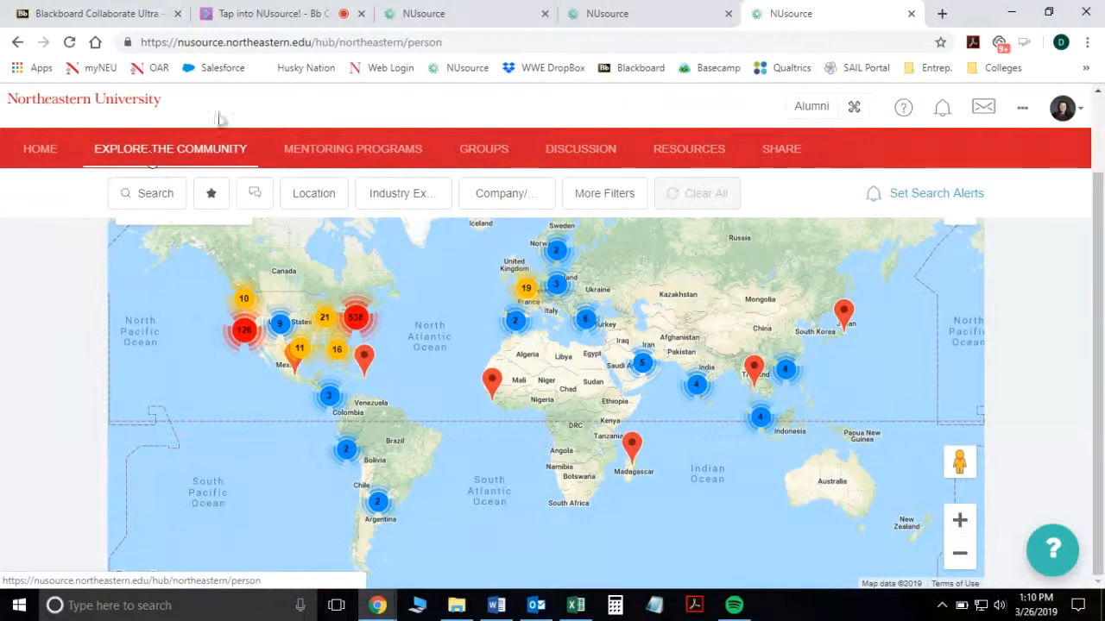
# Step: Open Groups and scroll My Groups past Hillel, Husky Ambassadors and LGBTQA+ Affinity
pyautogui.click(483, 149)
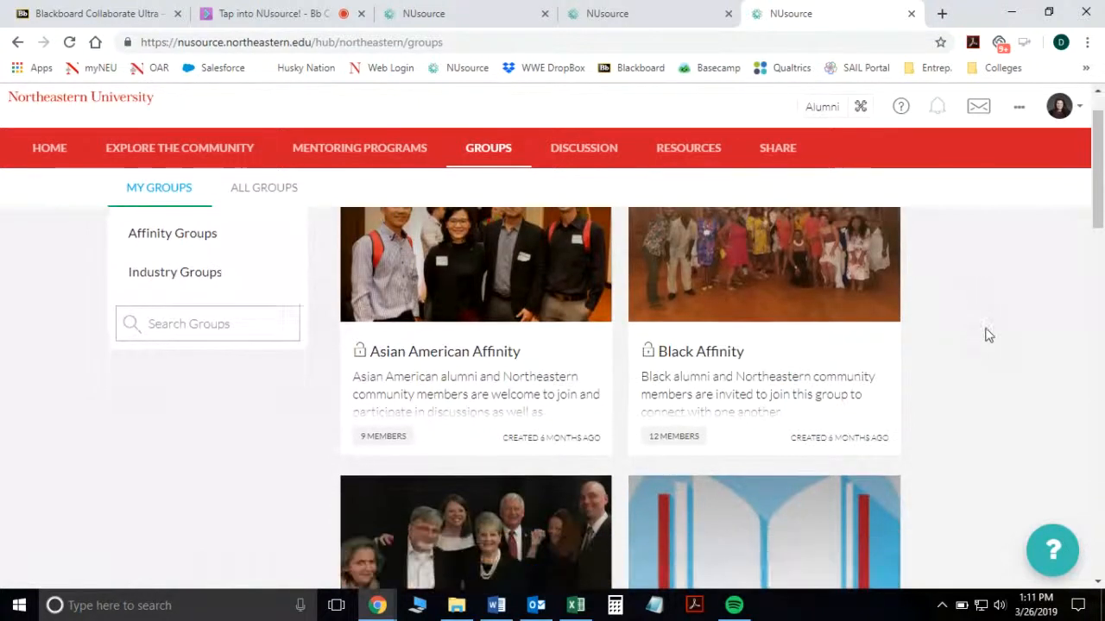
pyautogui.scroll(-3)
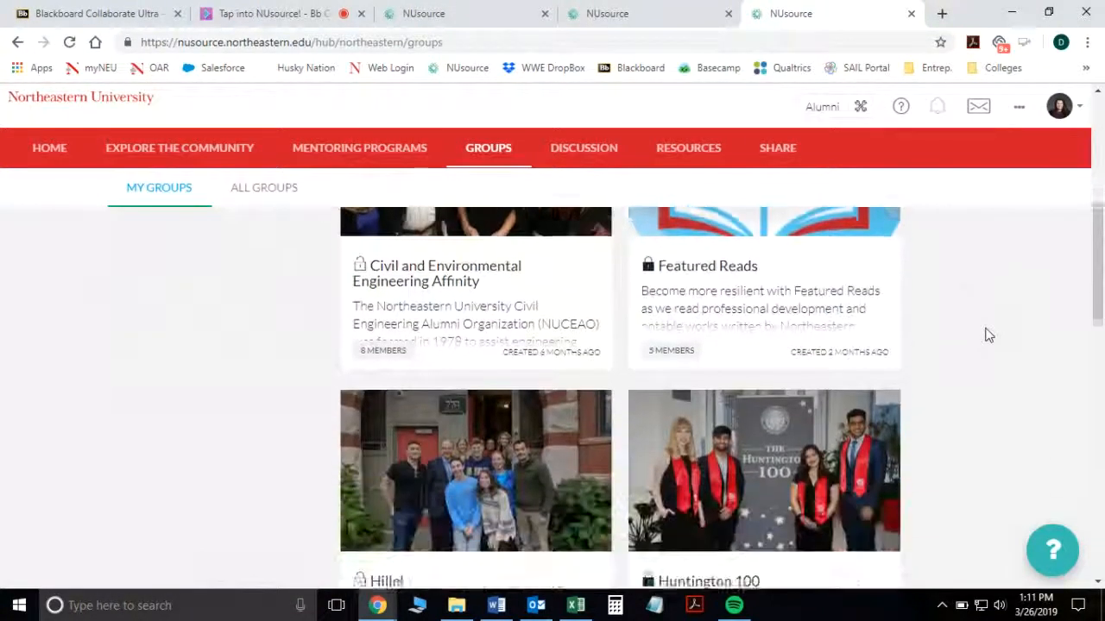
pyautogui.scroll(-3)
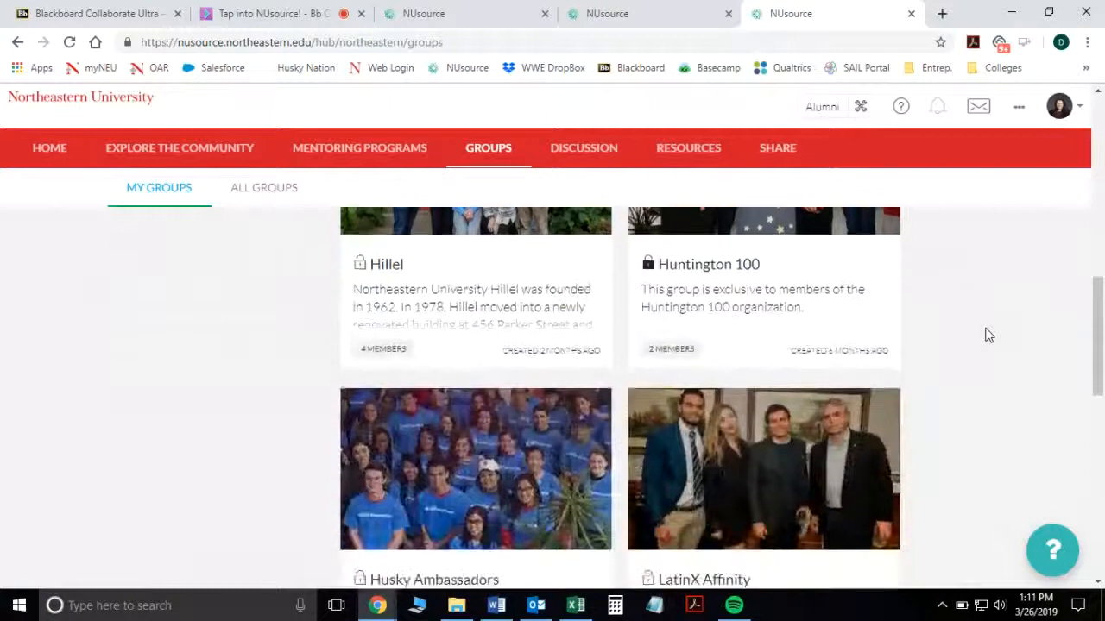
pyautogui.scroll(-3)
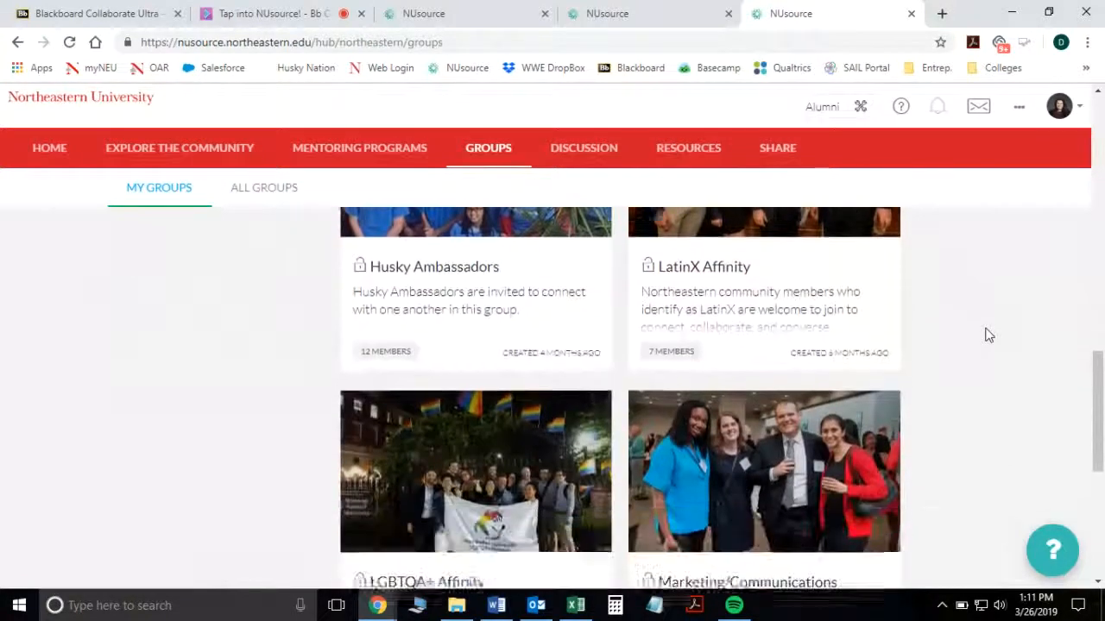
pyautogui.scroll(-3)
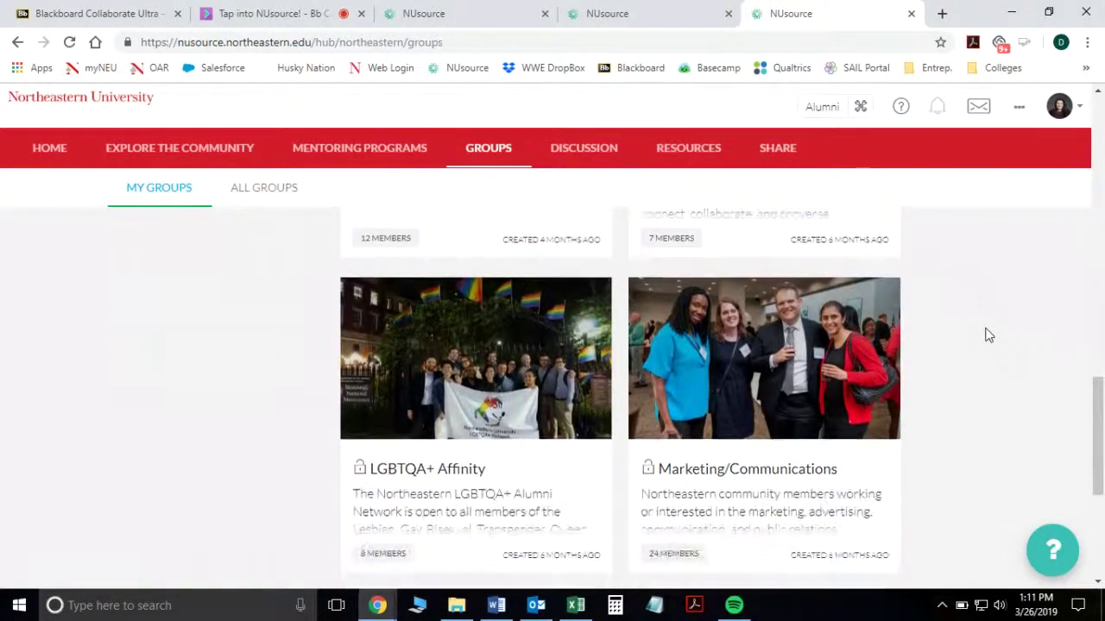
pyautogui.scroll(-3)
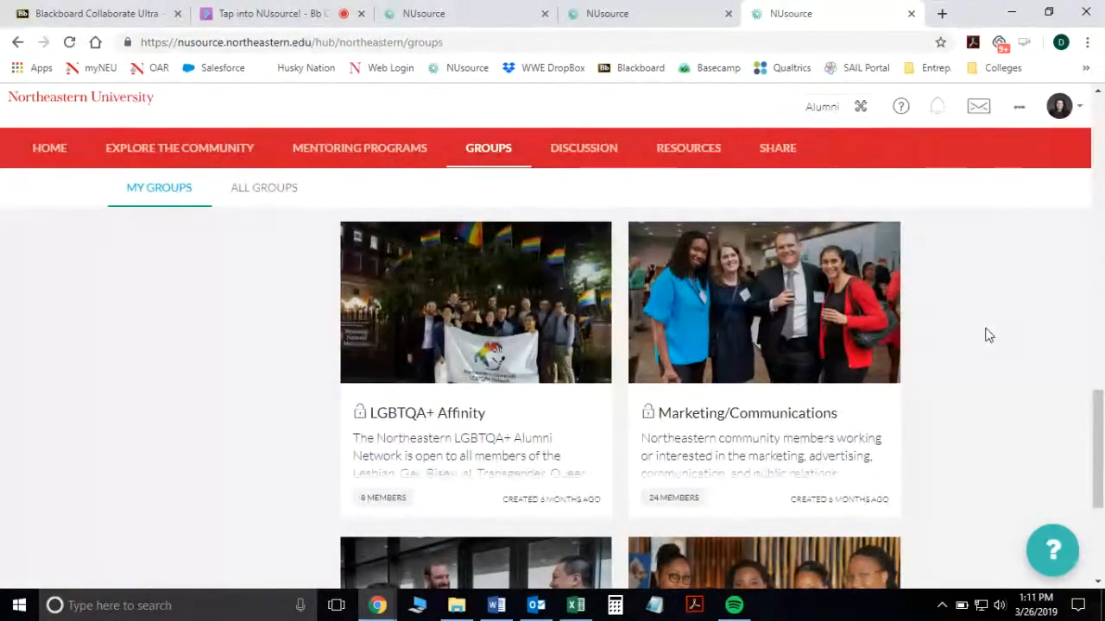
pyautogui.moveTo(781, 297)
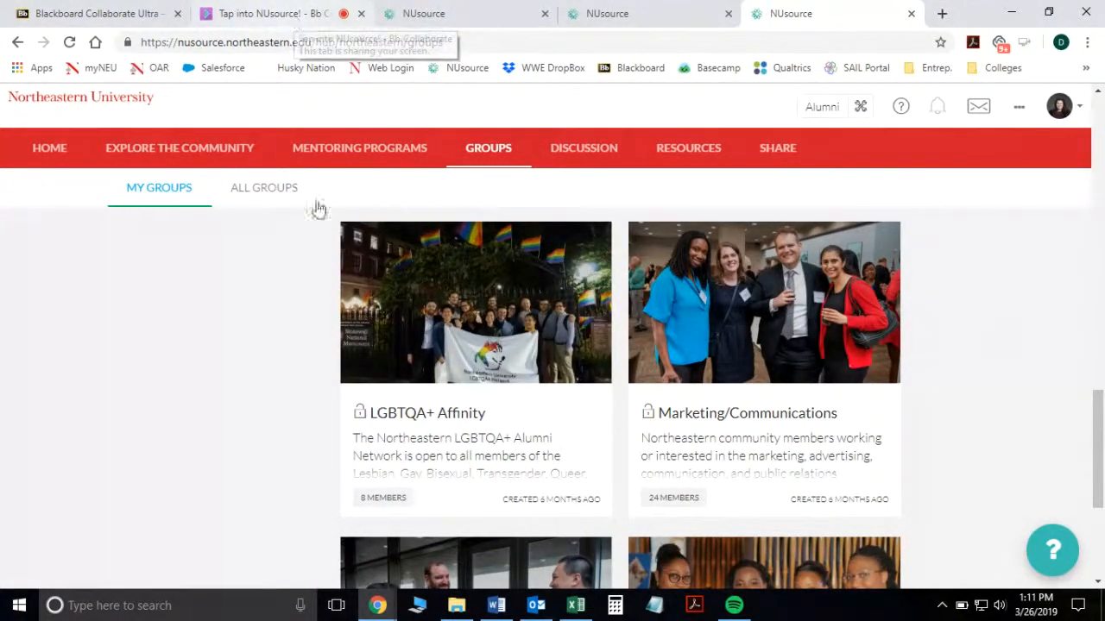
# Step: Open Explore the Community and switch the directory from Card View to Map View
pyautogui.click(264, 187)
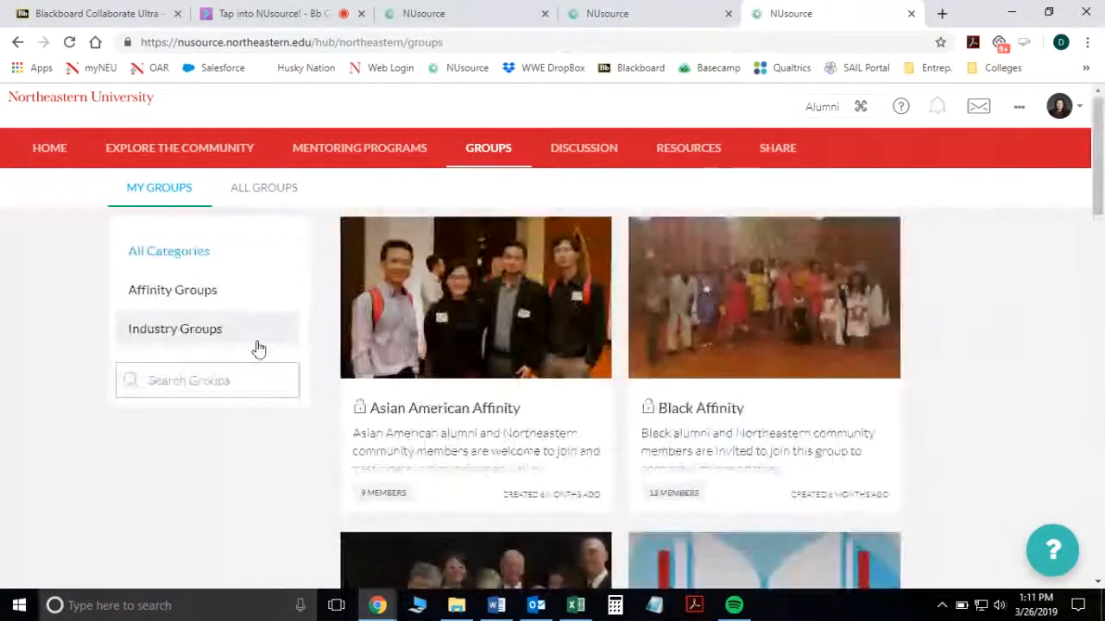
pyautogui.click(170, 148)
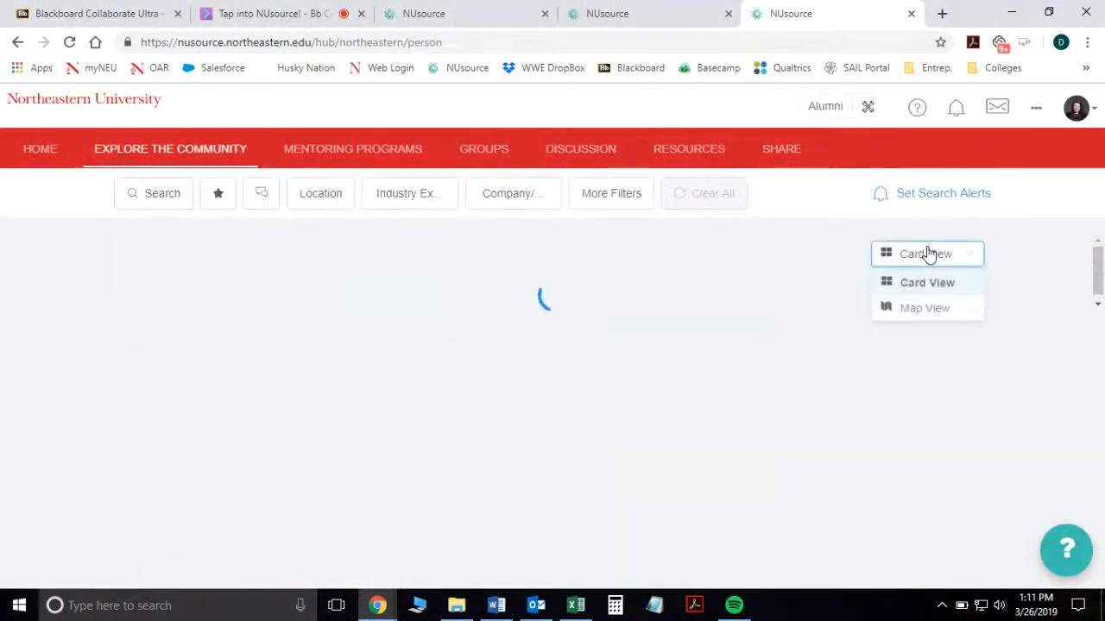
pyautogui.click(924, 307)
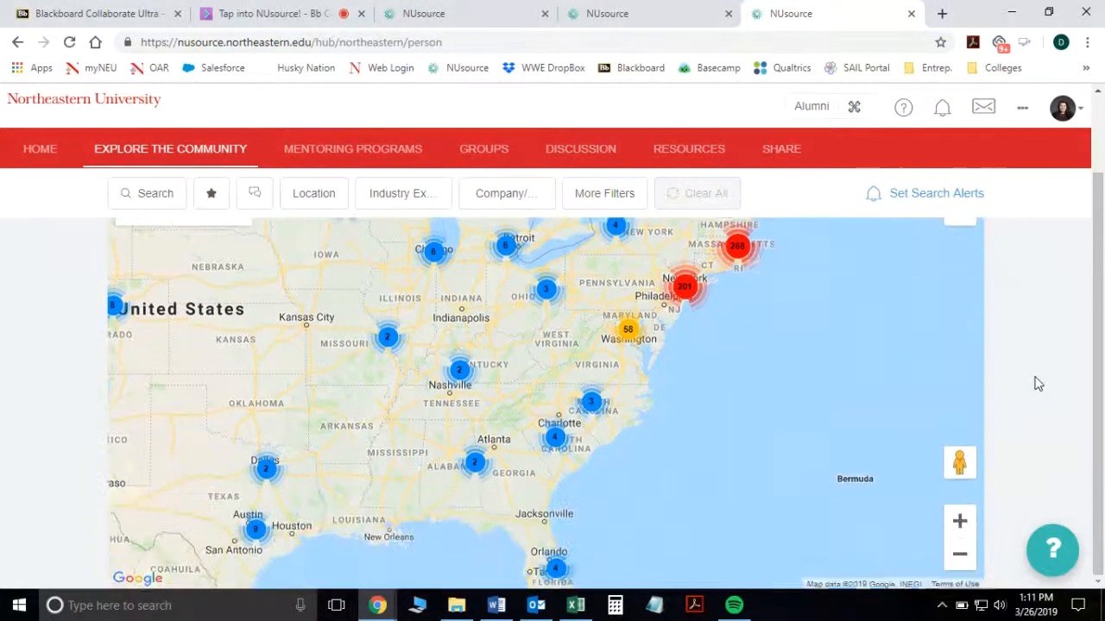
# Step: Zoom the member map out to the US, Mexico, Central America and Caribbean
pyautogui.click(959, 556)
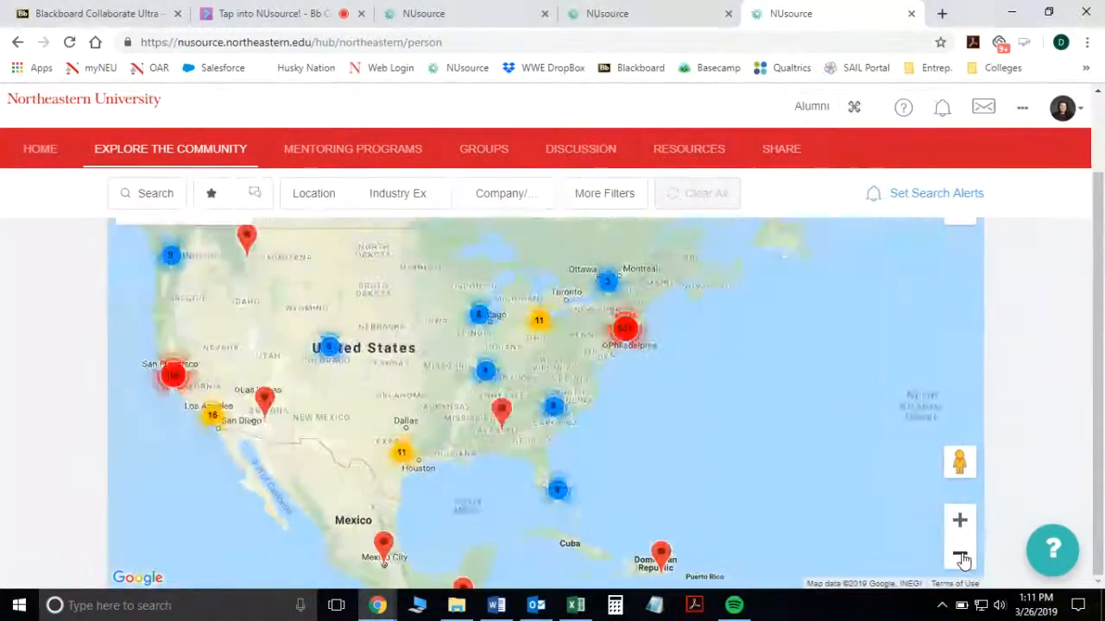
pyautogui.click(959, 553)
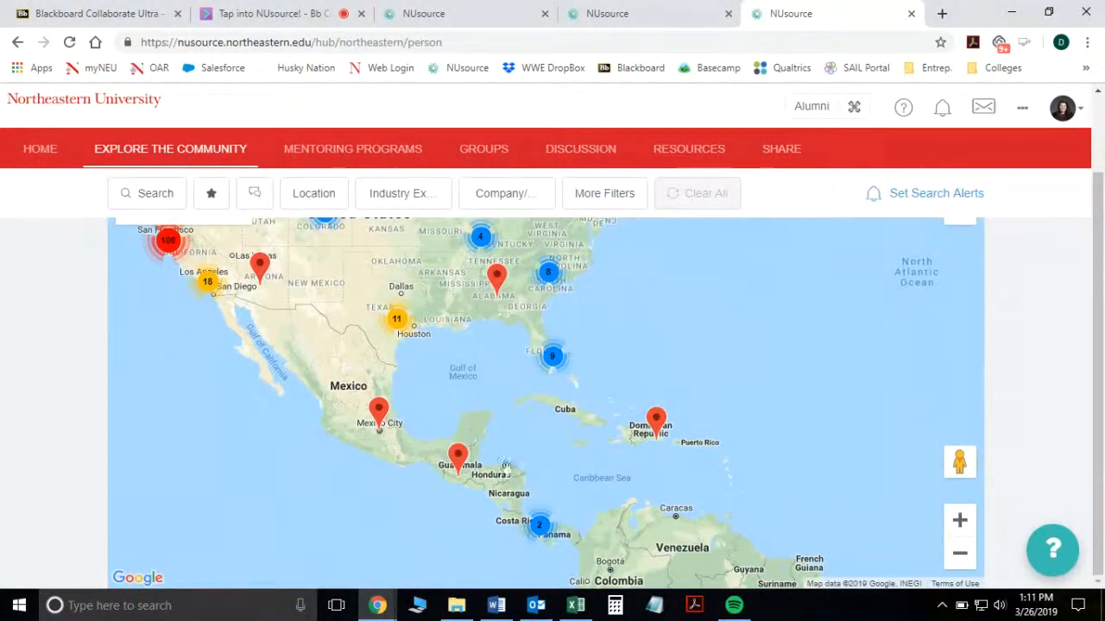
pyautogui.moveTo(786, 339)
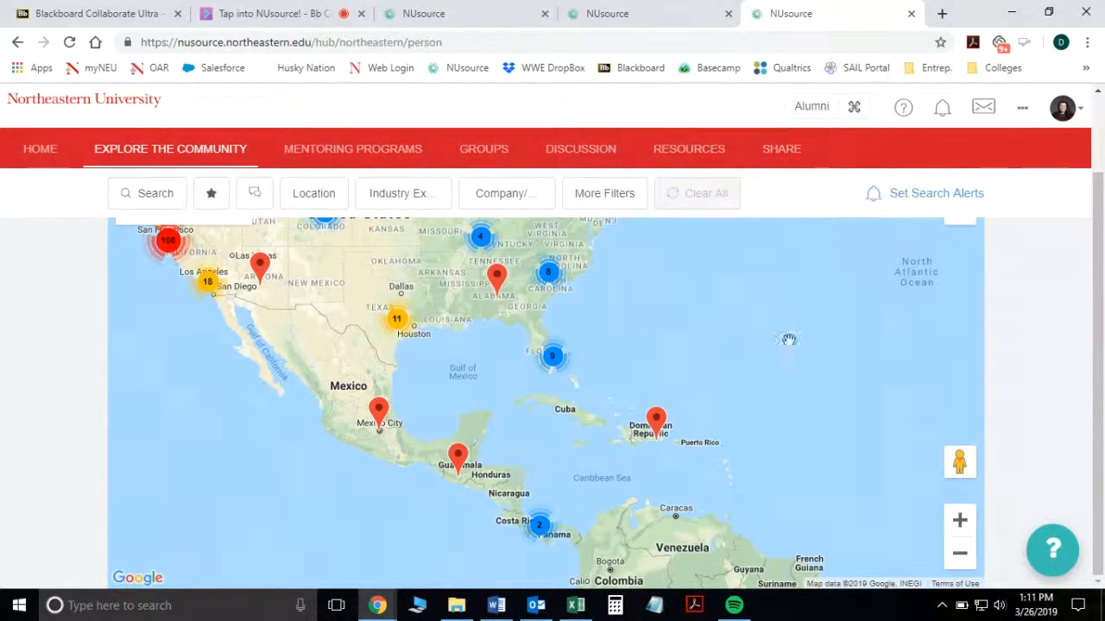
pyautogui.moveTo(747, 313)
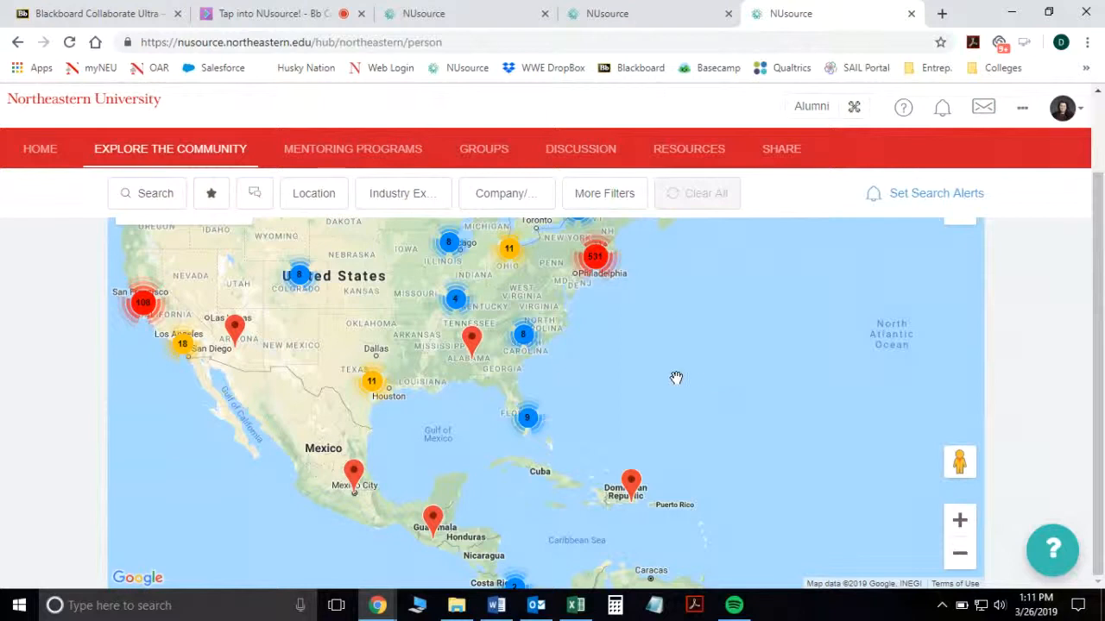
pyautogui.moveTo(739, 282)
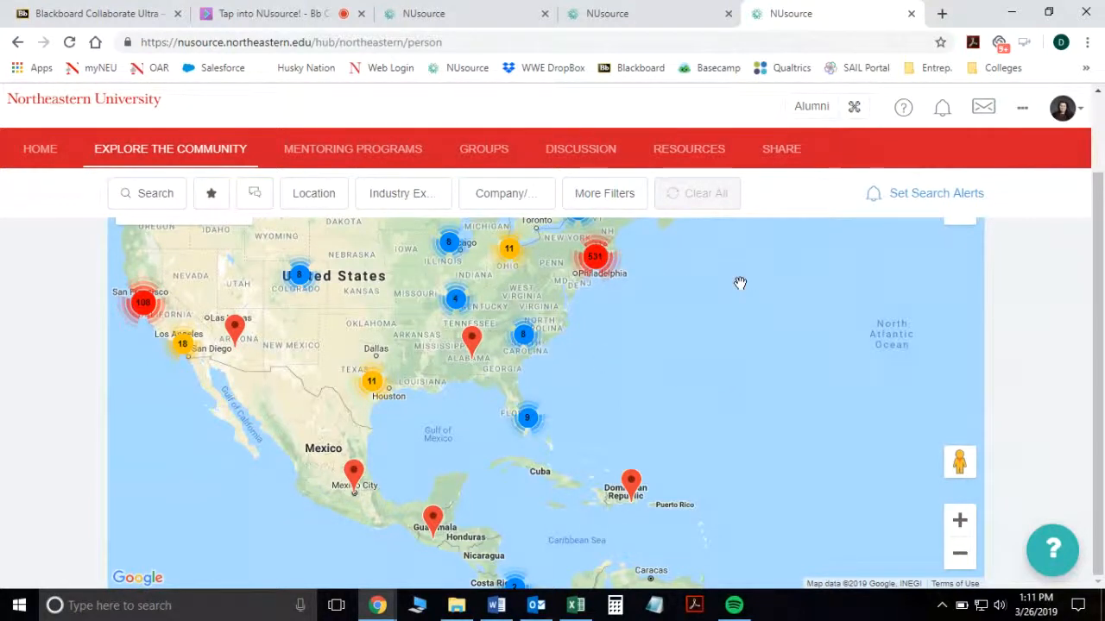
pyautogui.moveTo(1008, 186)
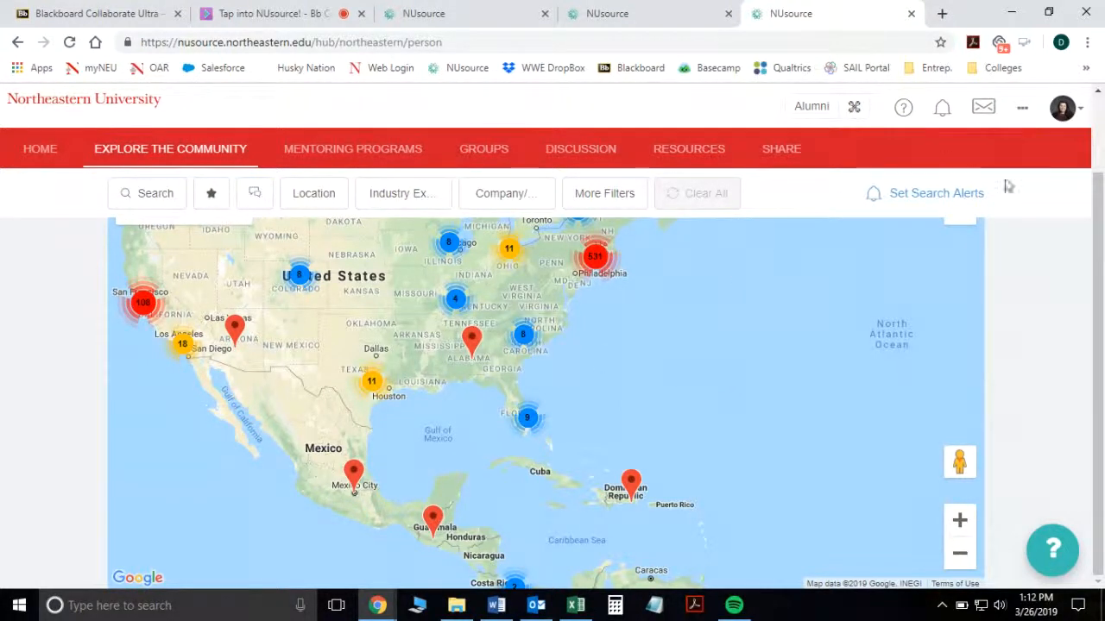
pyautogui.moveTo(1034, 252)
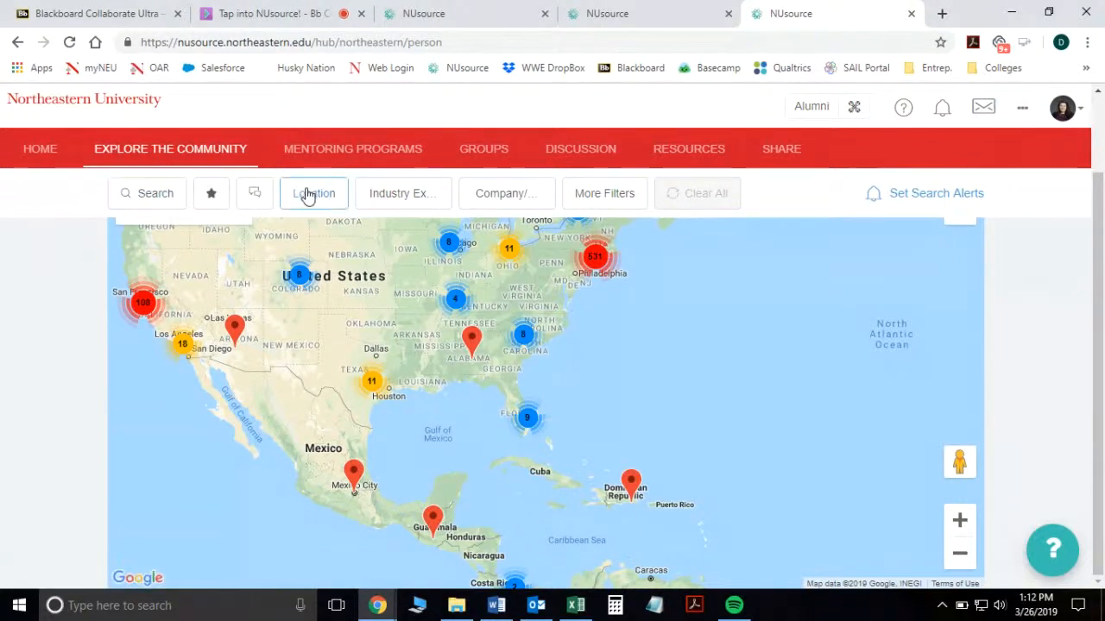
pyautogui.moveTo(170, 148)
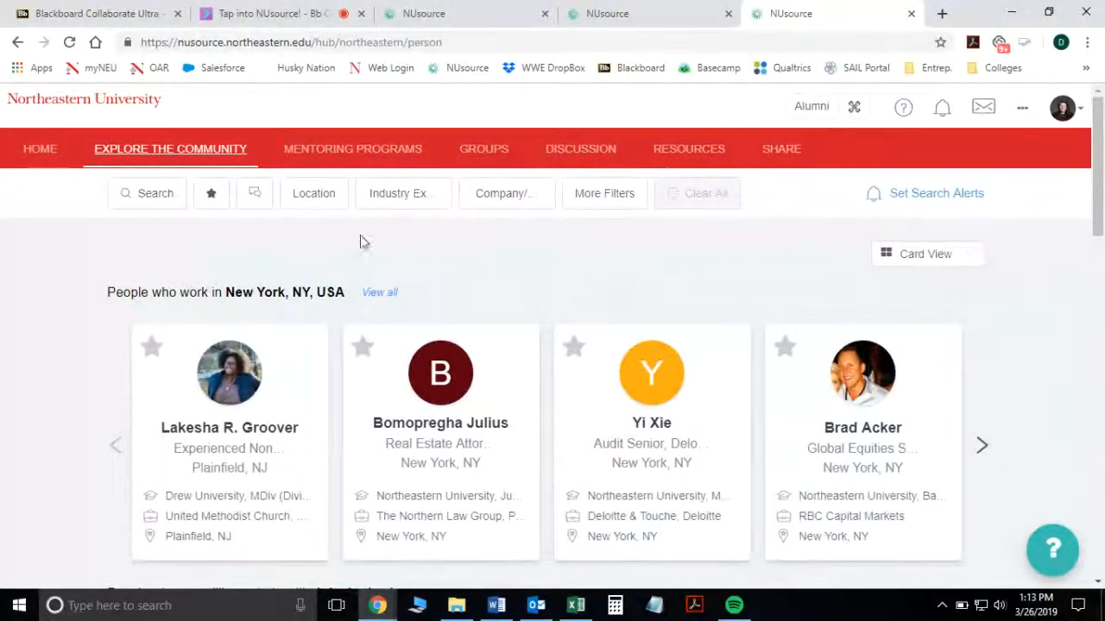
pyautogui.click(313, 192)
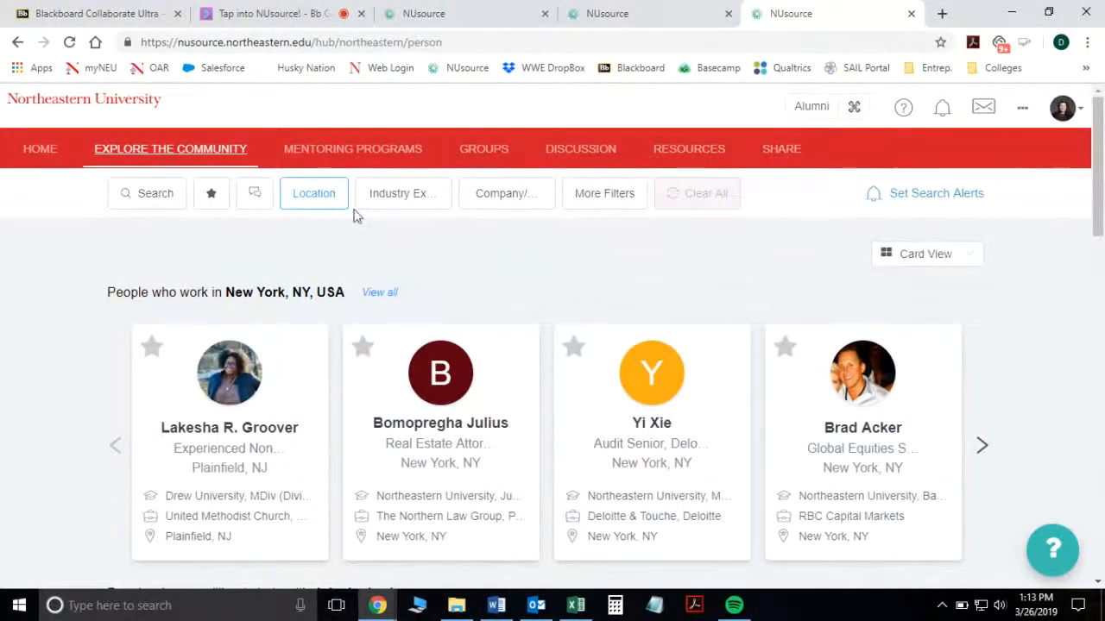
pyautogui.moveTo(447, 229)
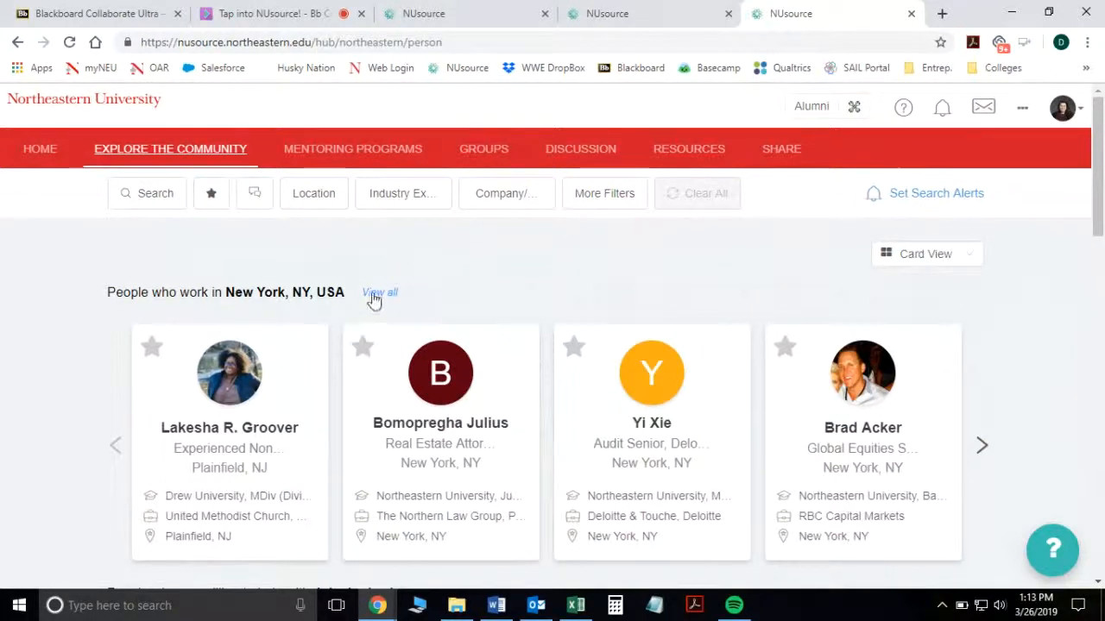
pyautogui.moveTo(332, 261)
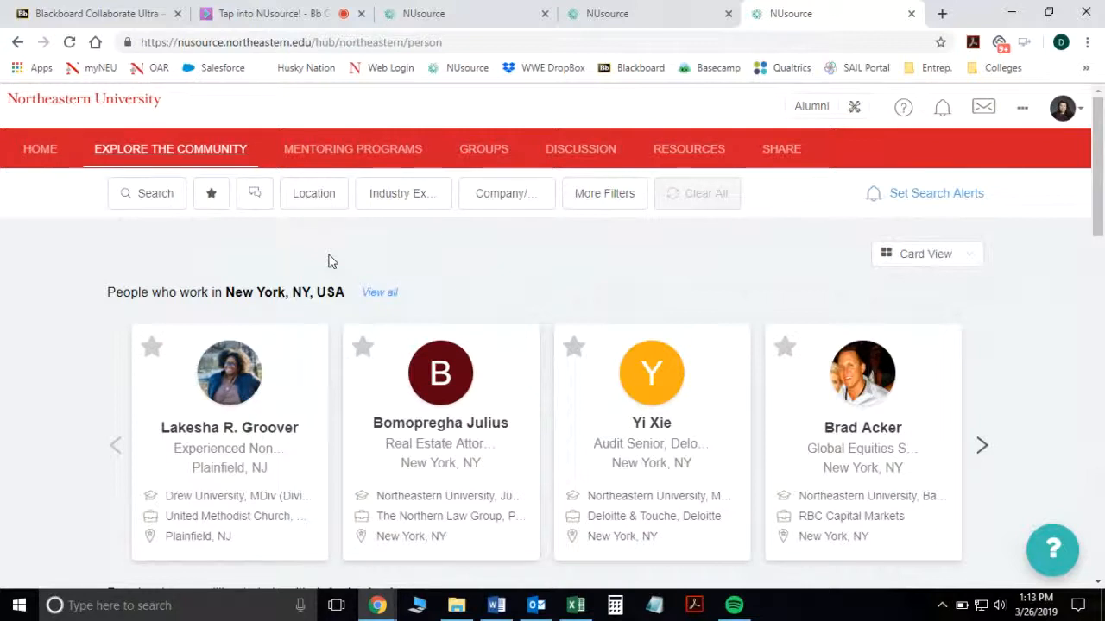
pyautogui.moveTo(324, 210)
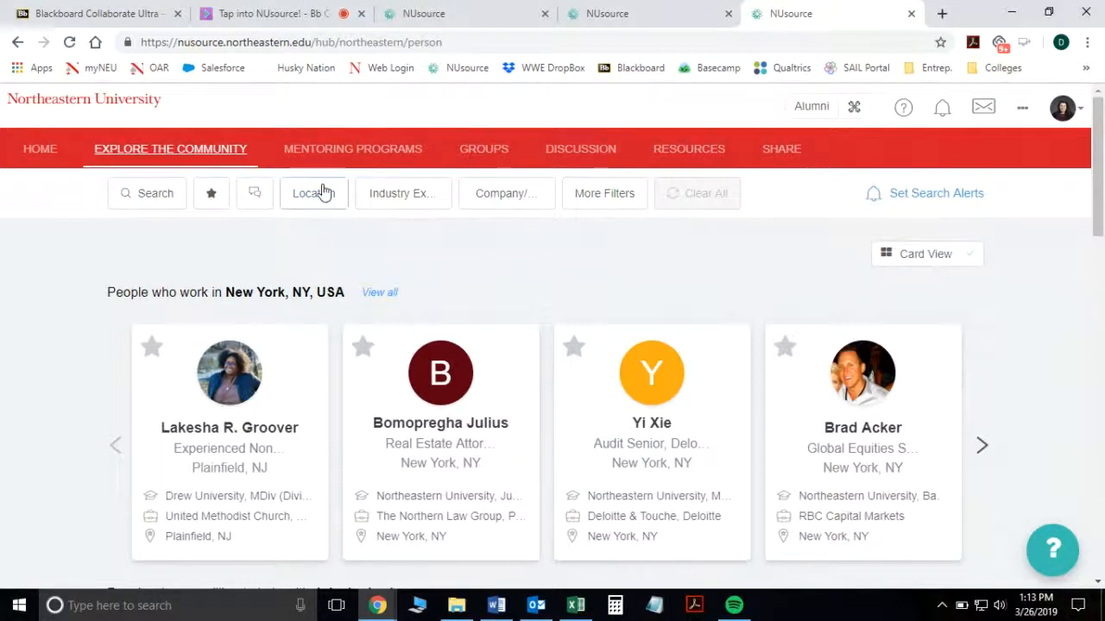
# Step: Pick San Diego, CA, USA from the Location filter suggestions
pyautogui.click(314, 192)
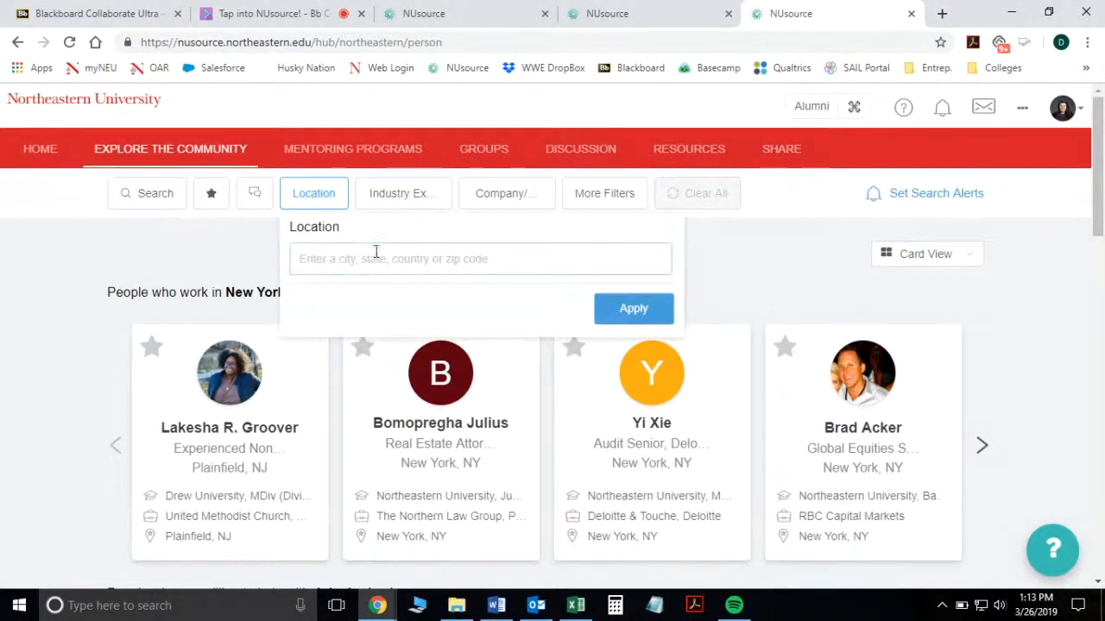
pyautogui.click(480, 258)
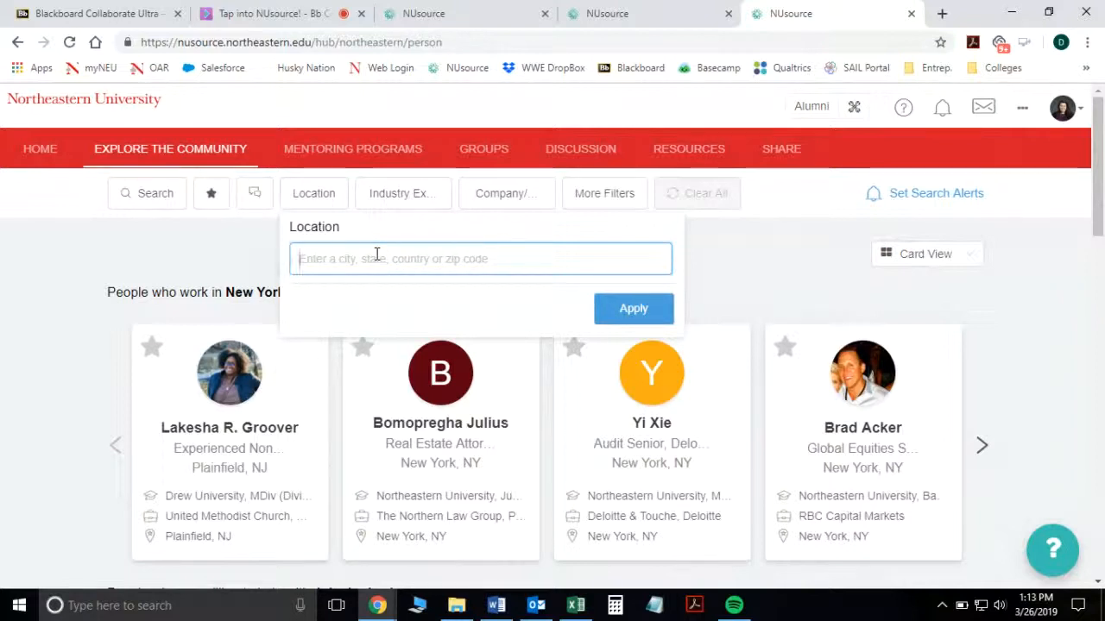
pyautogui.write('Pho')
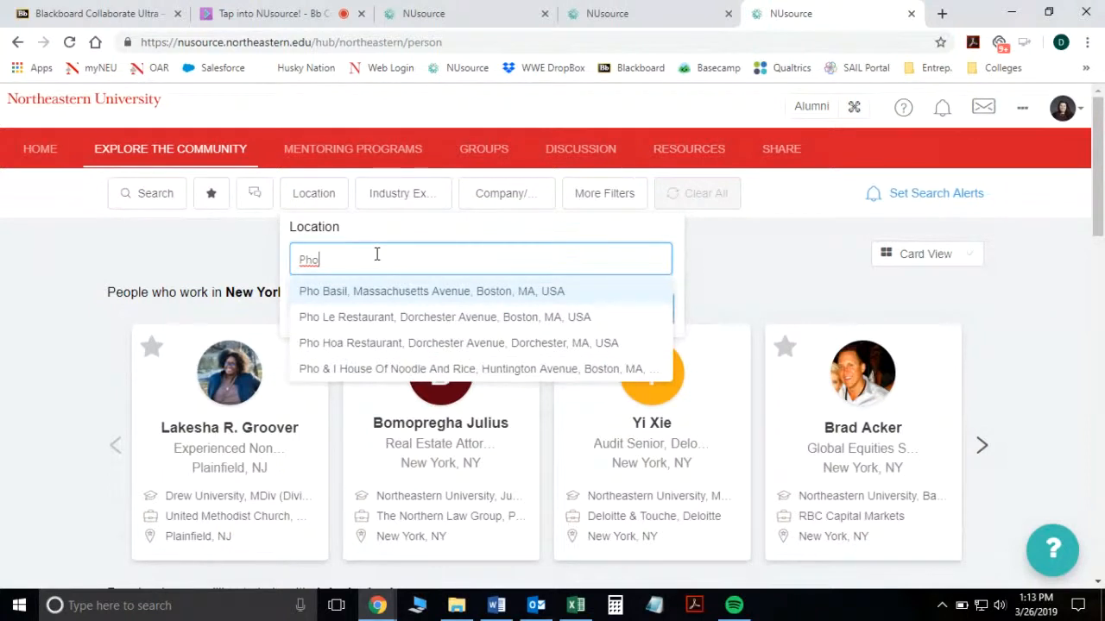
pyautogui.write('San Die')
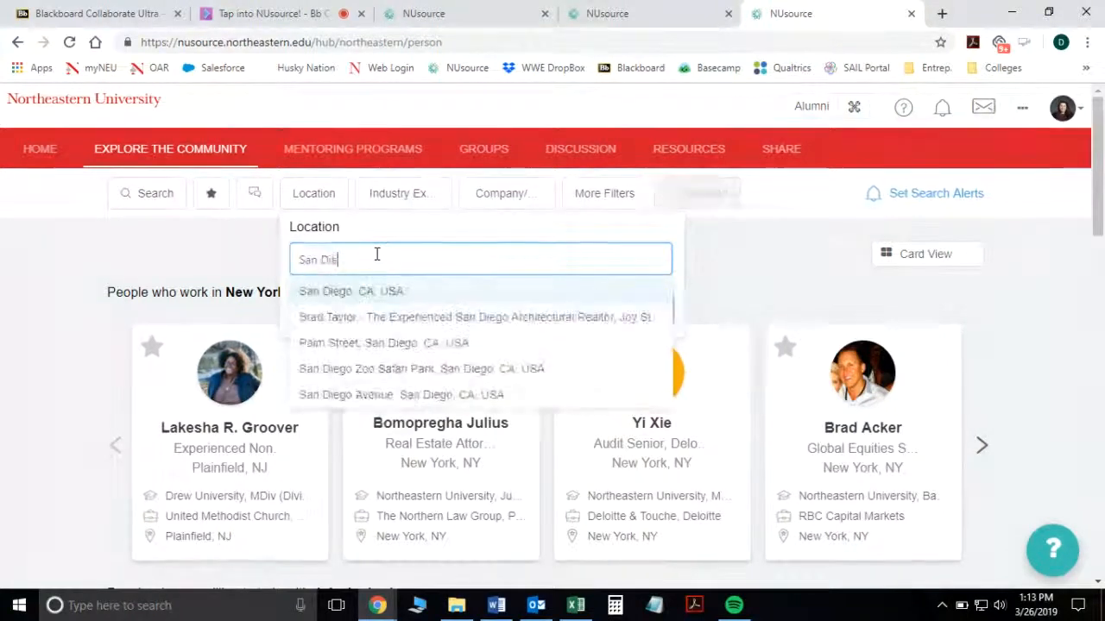
pyautogui.click(350, 291)
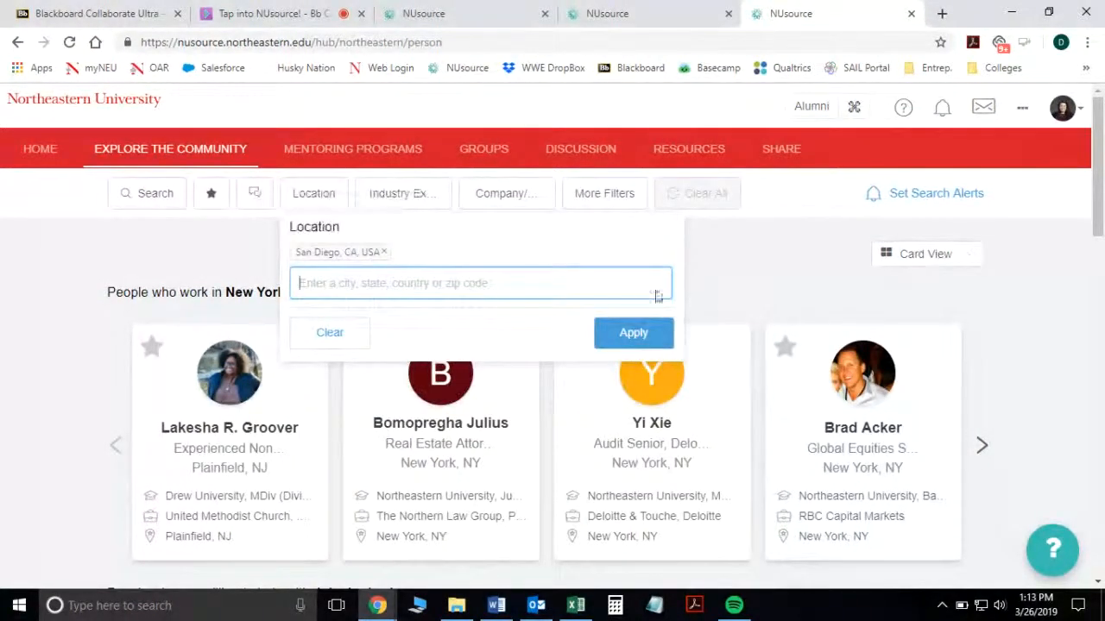
pyautogui.moveTo(363, 252)
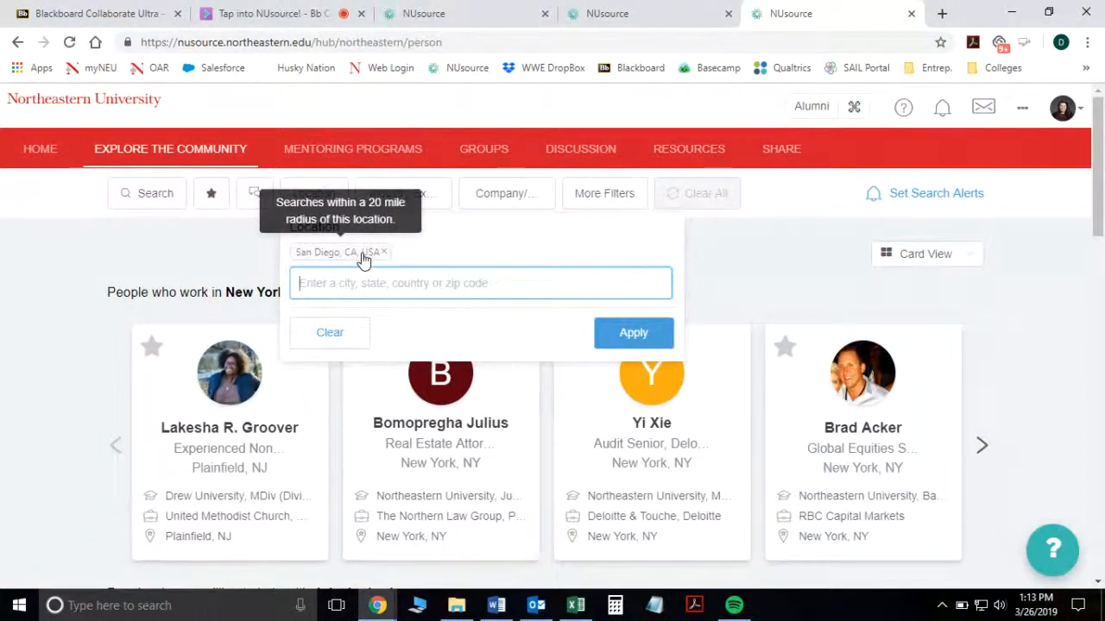
# Step: Apply Construction and Entrepreneurship industry filters (224 matches) and reopen the San Diego location filter
pyautogui.click(397, 192)
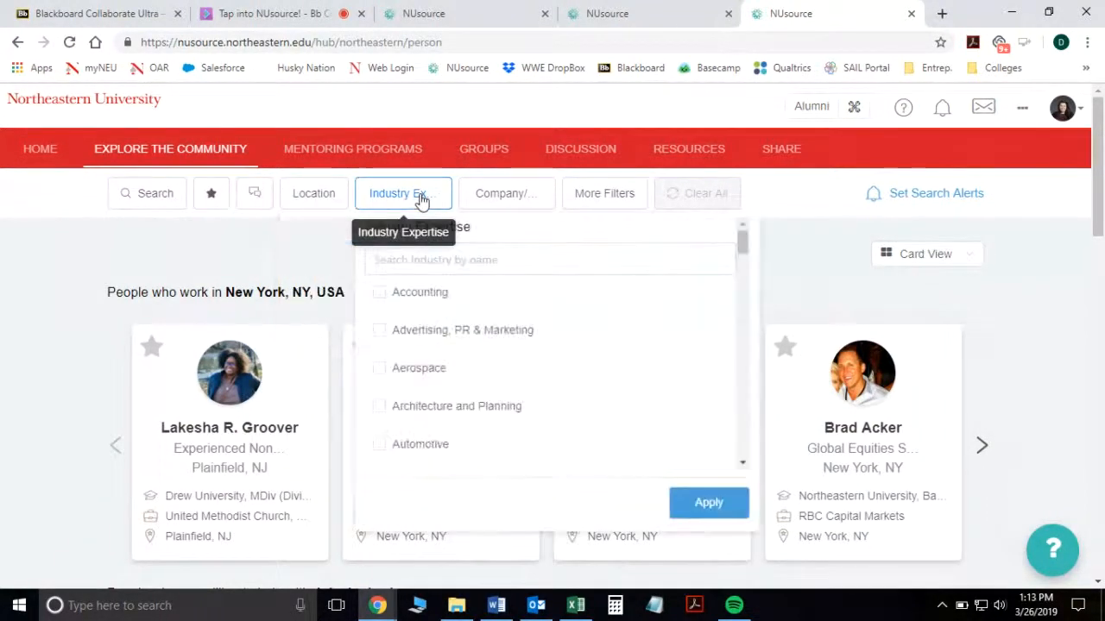
pyautogui.click(378, 330)
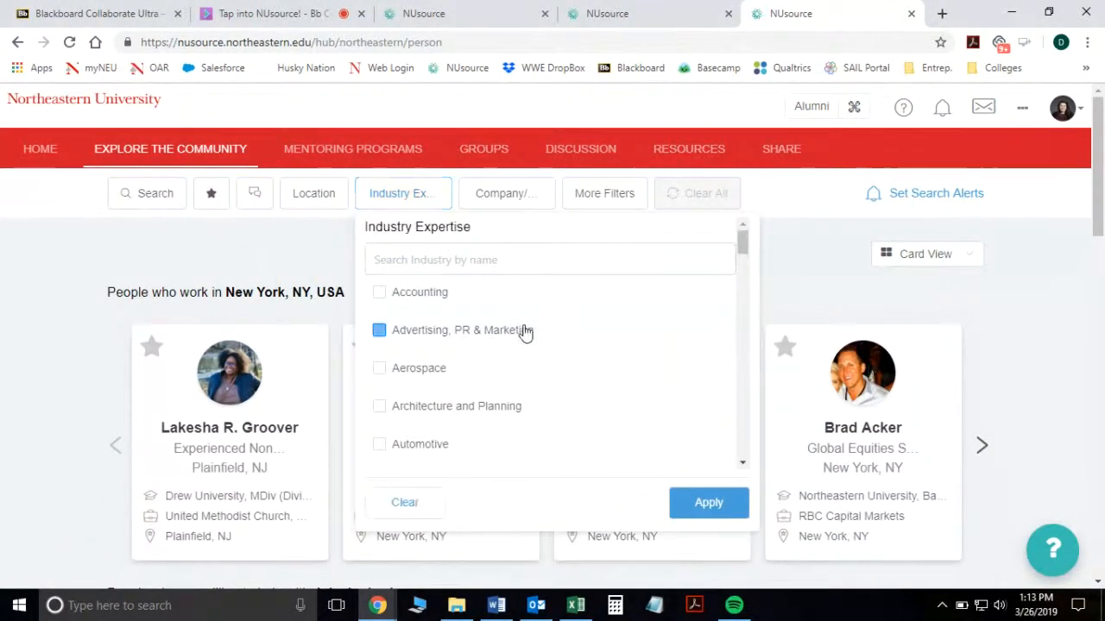
pyautogui.scroll(-3)
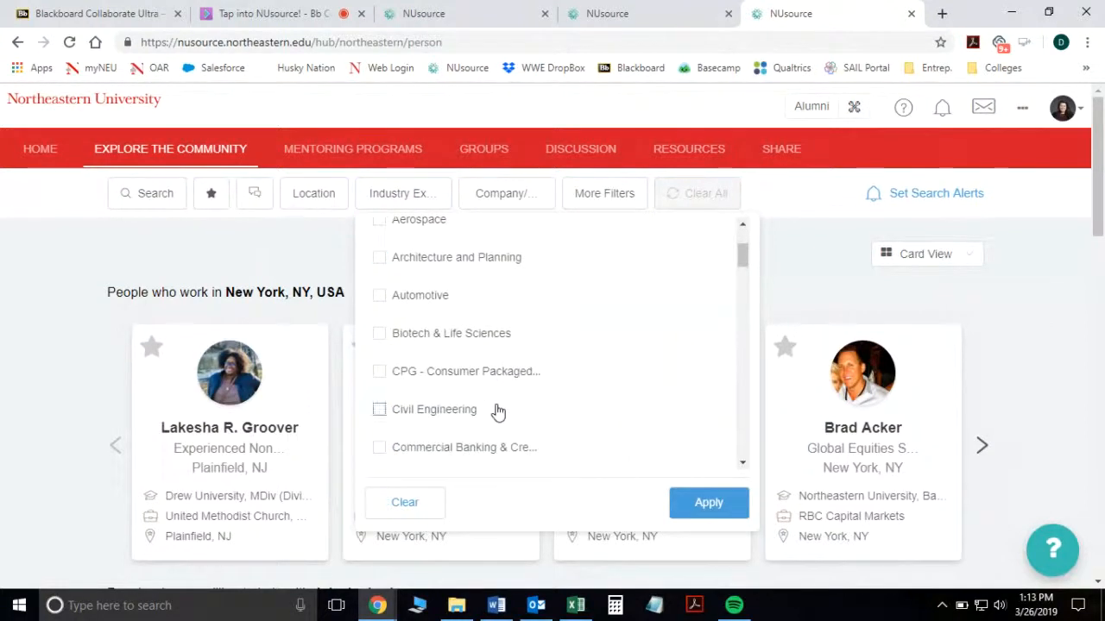
pyautogui.click(379, 409)
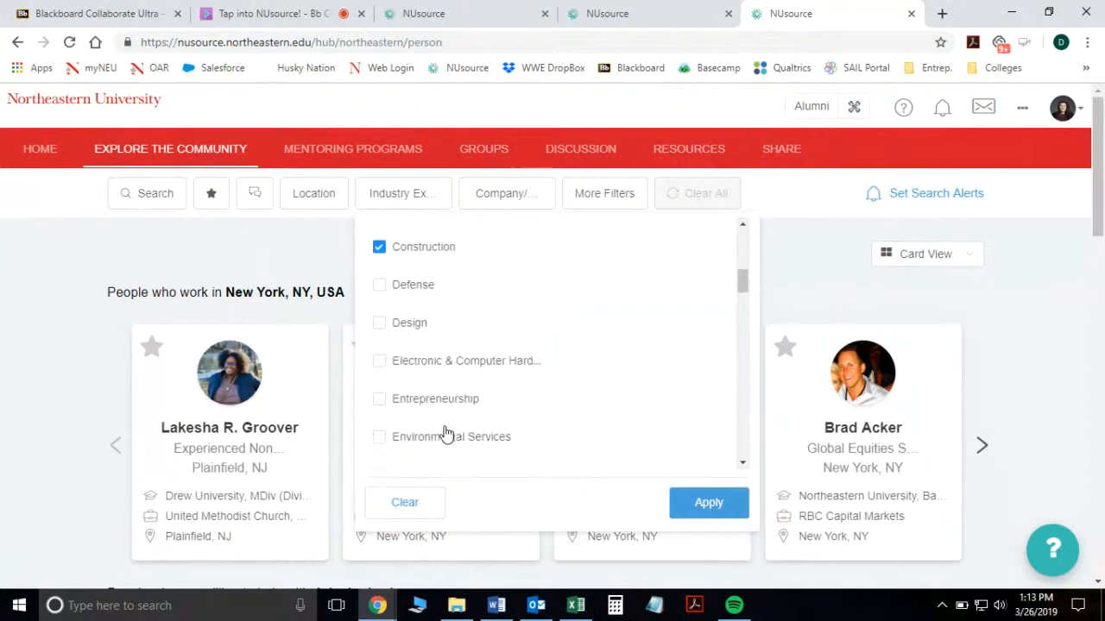
pyautogui.click(379, 399)
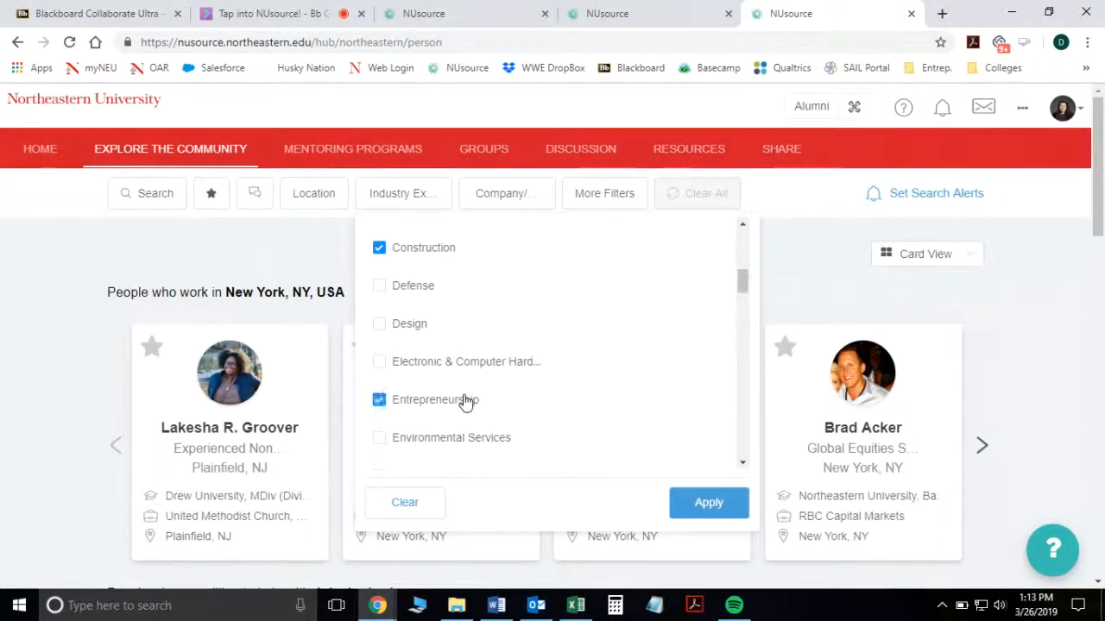
pyautogui.click(708, 502)
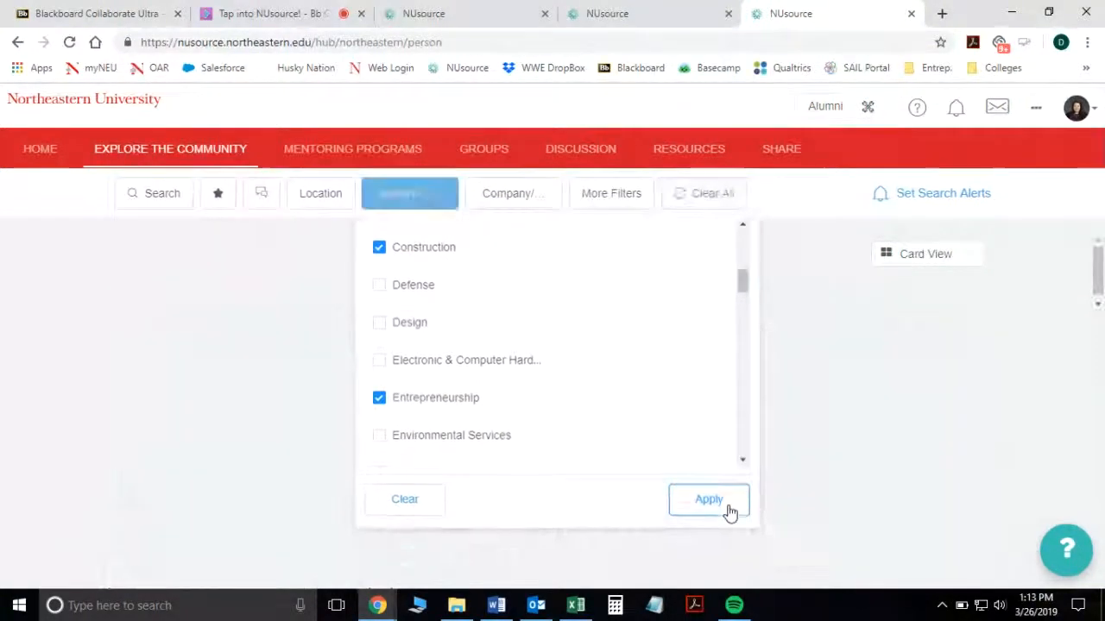
pyautogui.click(708, 498)
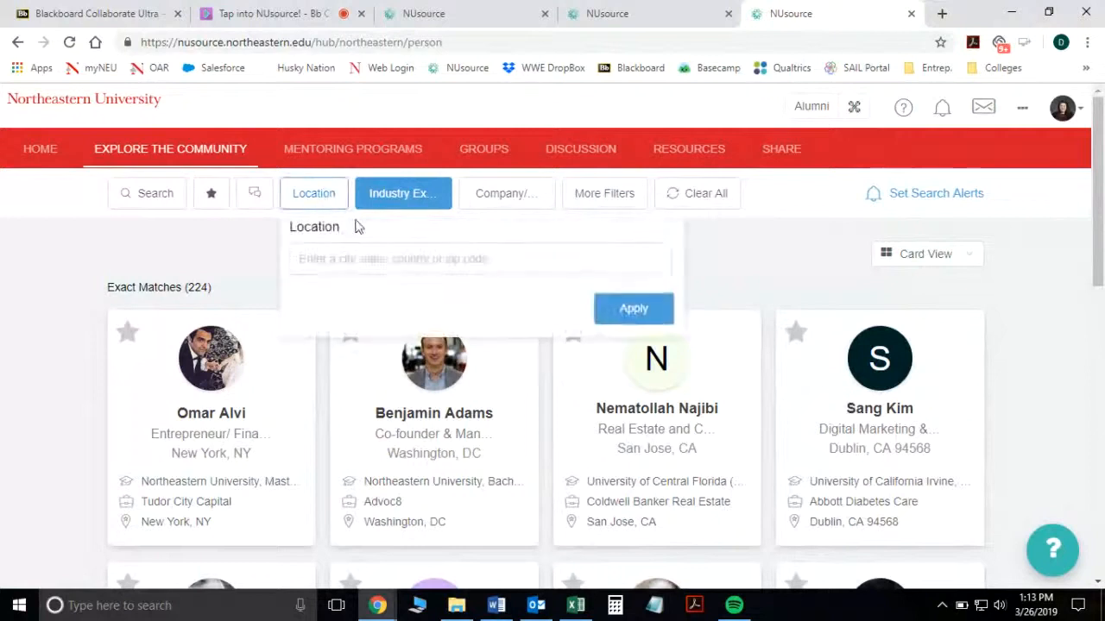
pyautogui.write('san')
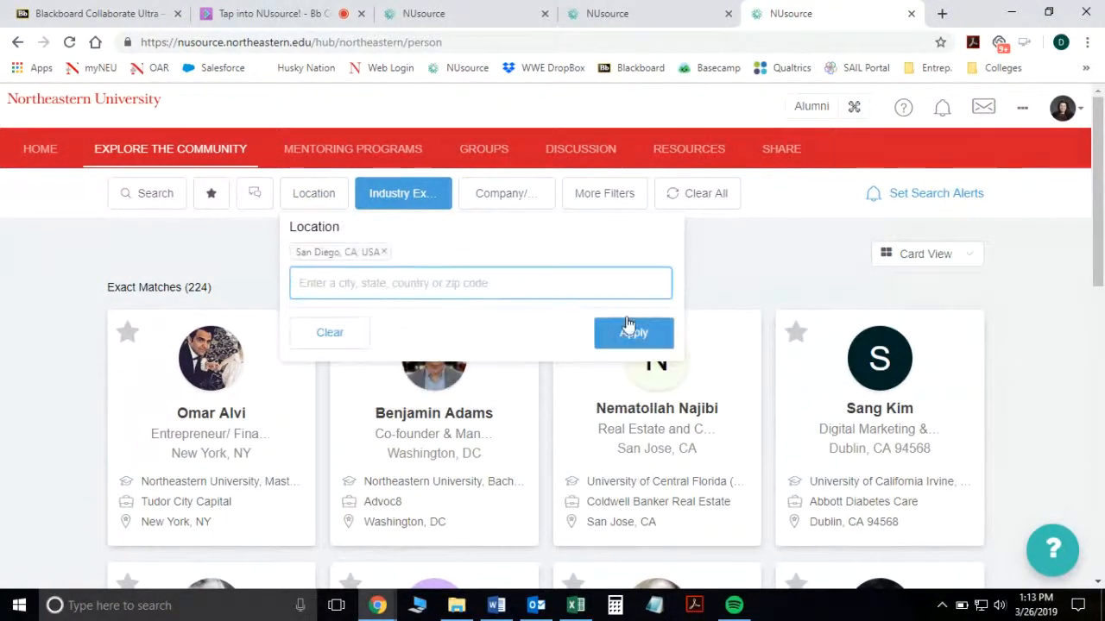
pyautogui.click(634, 333)
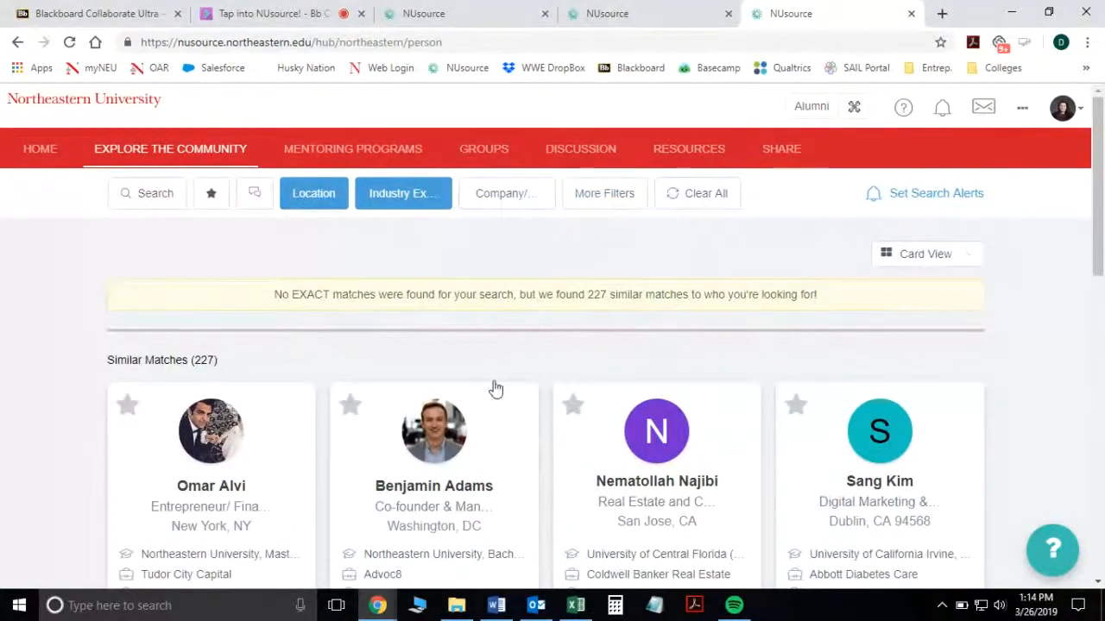
pyautogui.scroll(-3)
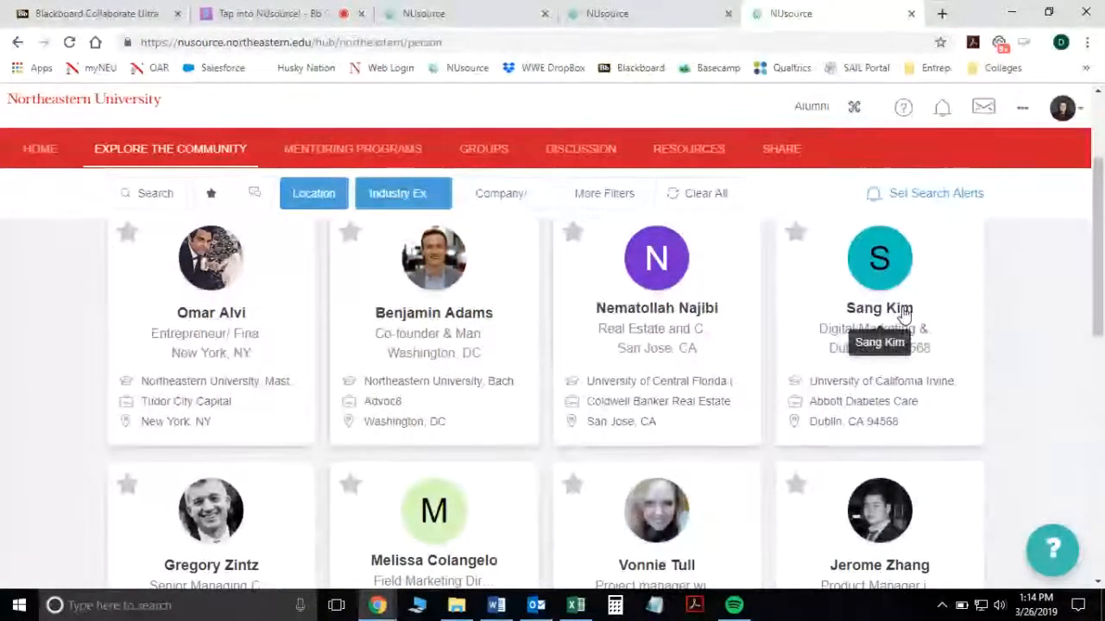
pyautogui.moveTo(1018, 313)
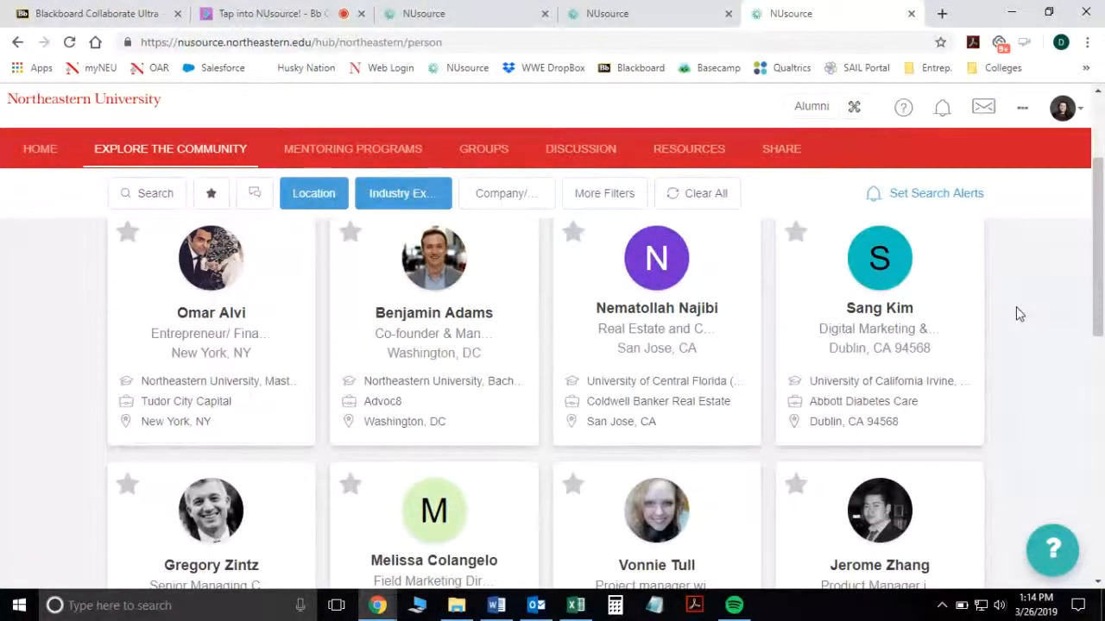
pyautogui.moveTo(844, 368)
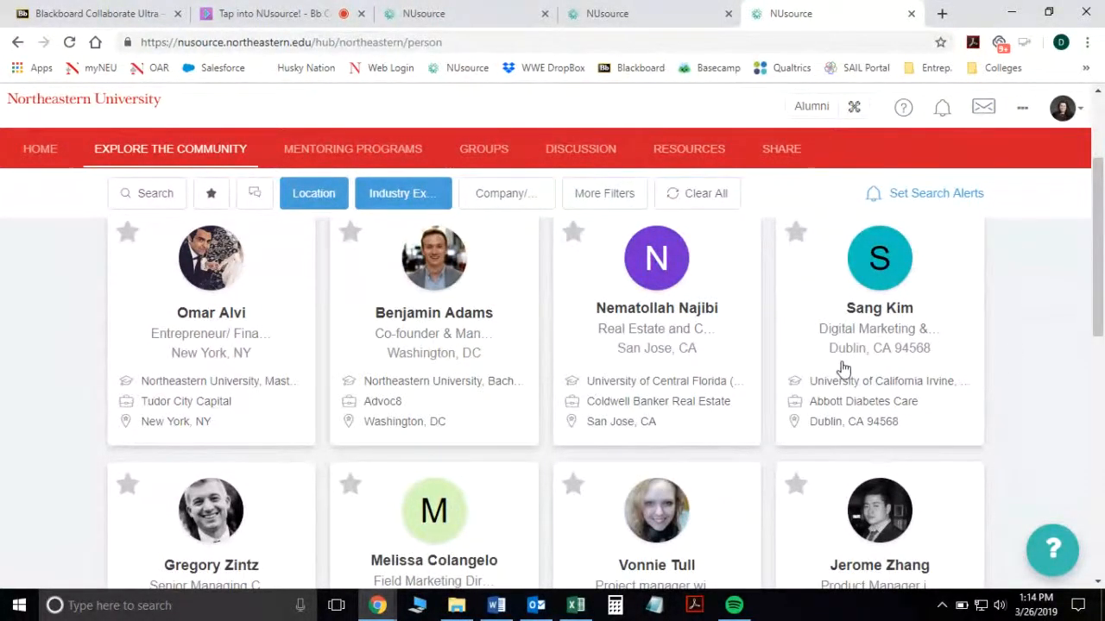
pyautogui.moveTo(655, 380)
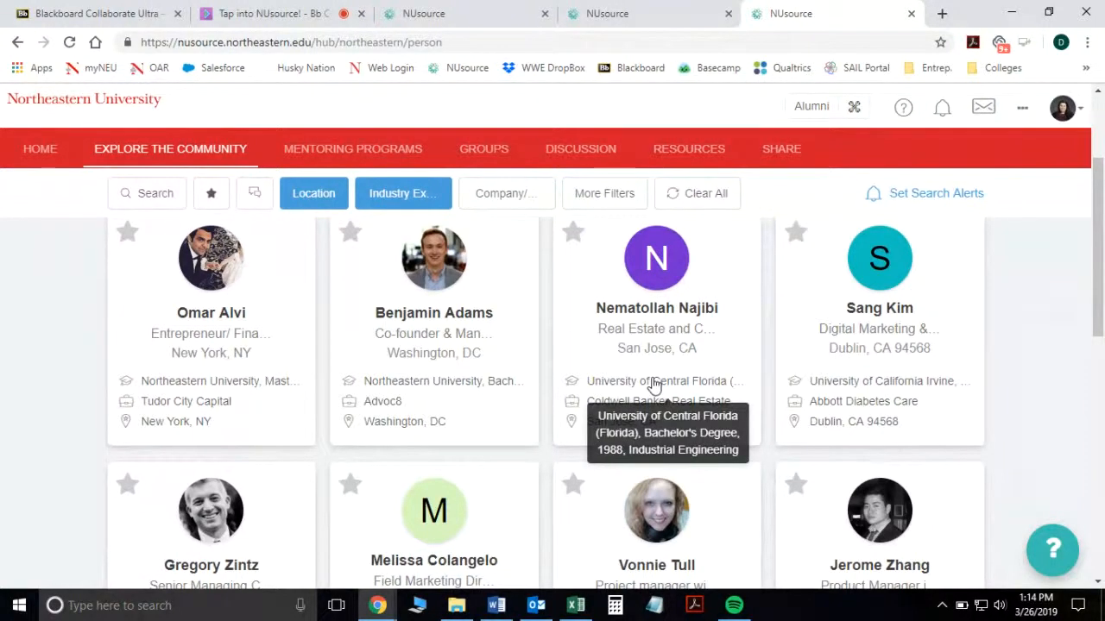
pyautogui.moveTo(377, 408)
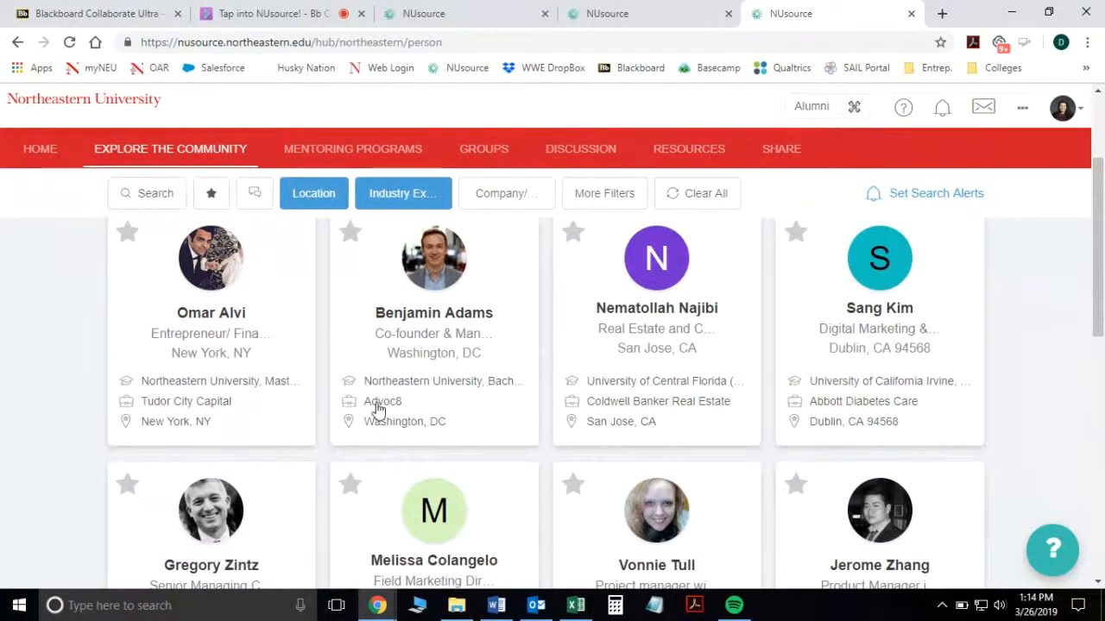
pyautogui.moveTo(471, 315)
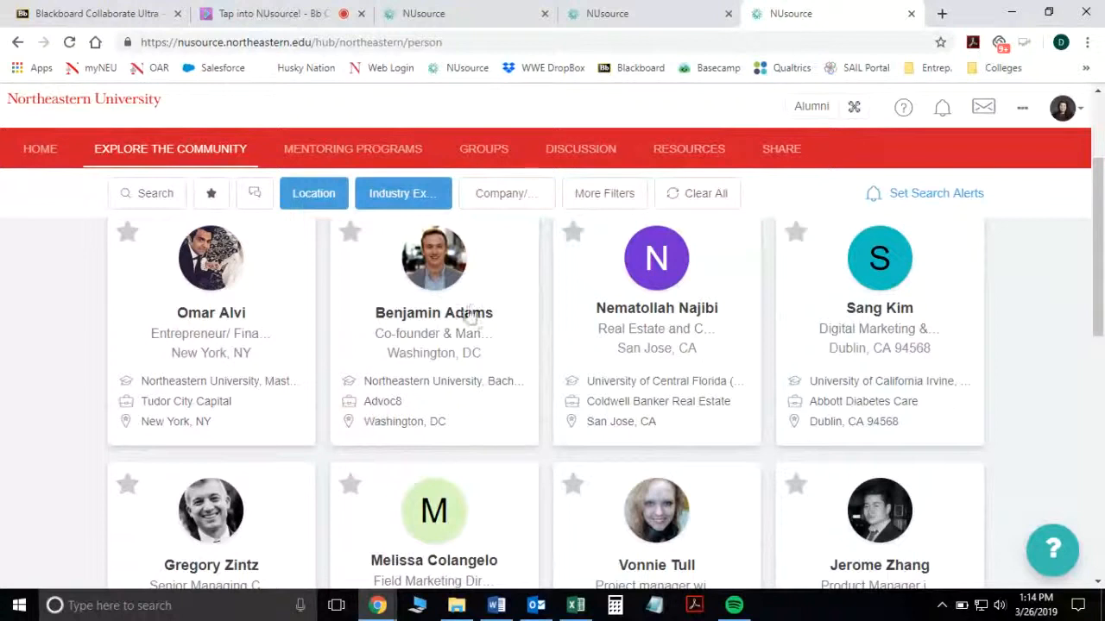
pyautogui.scroll(-3)
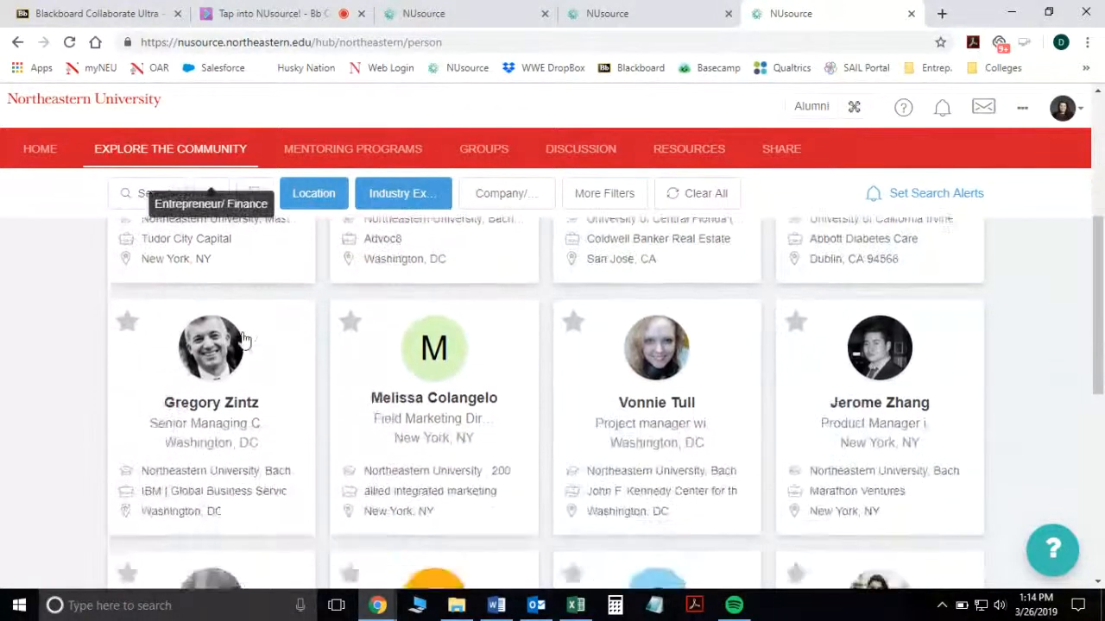
pyautogui.scroll(-3)
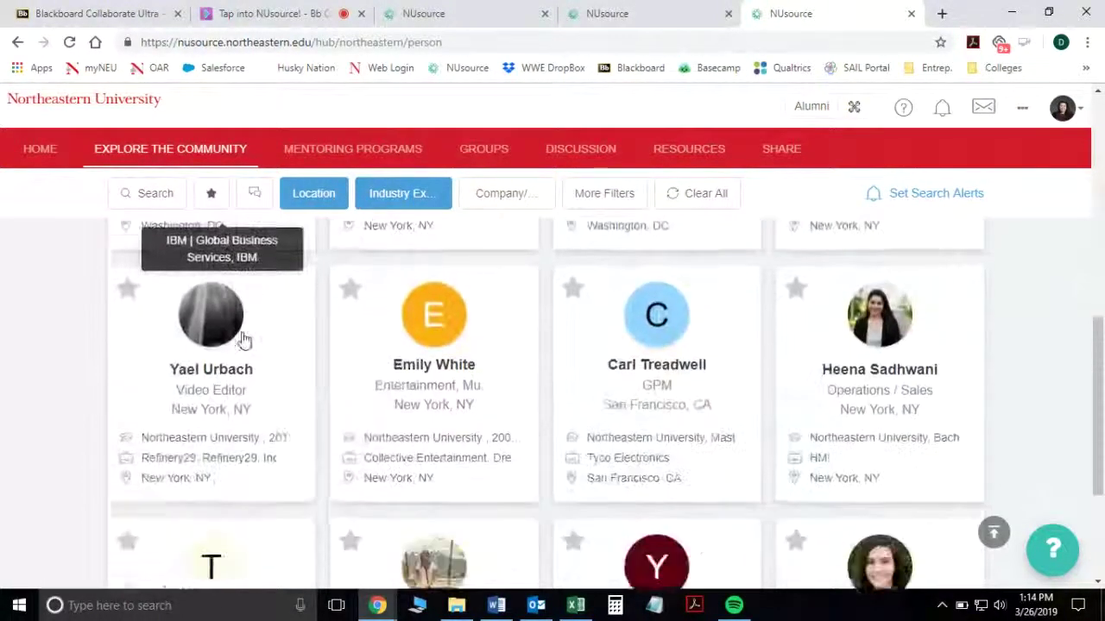
pyautogui.scroll(-3)
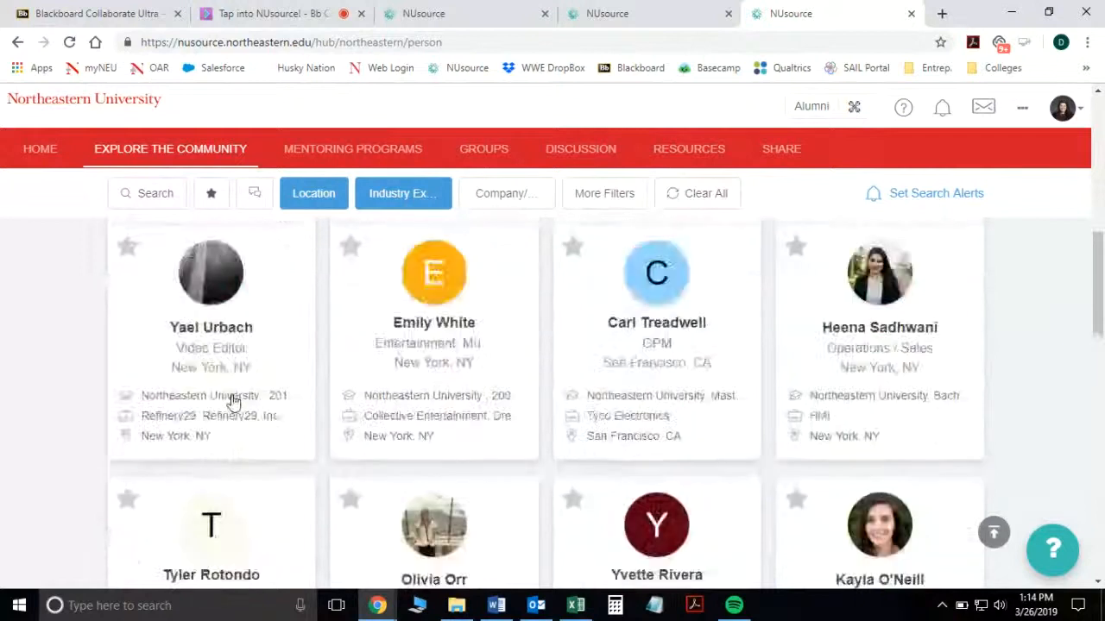
# Step: Filter by company Amazon with Is Current? ticked and browse the 5 matches
pyautogui.click(705, 193)
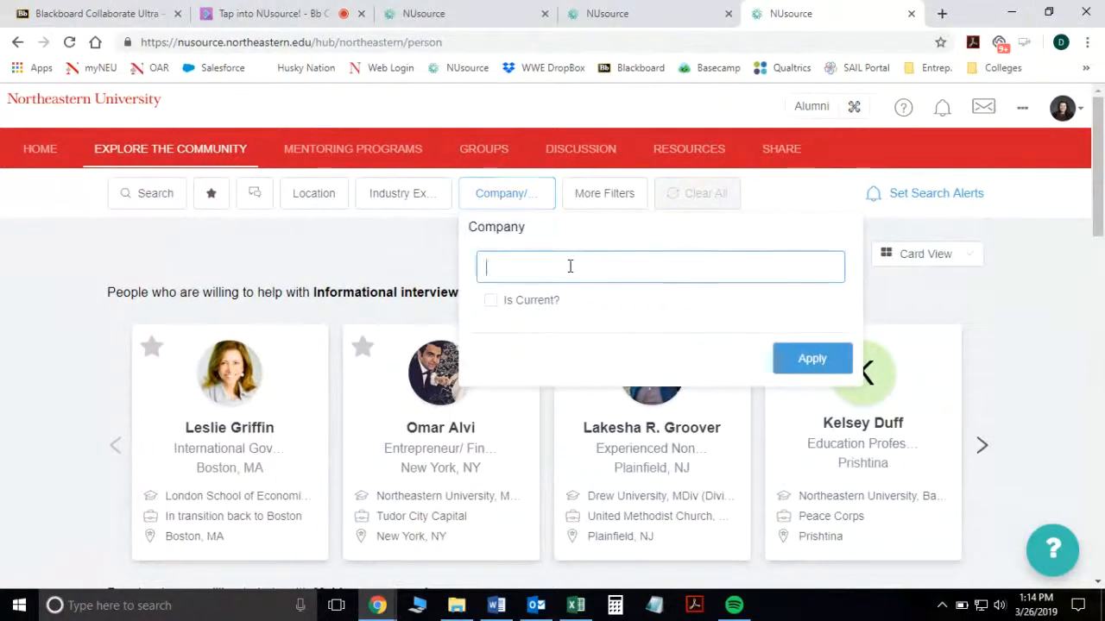
pyautogui.write('Amazon')
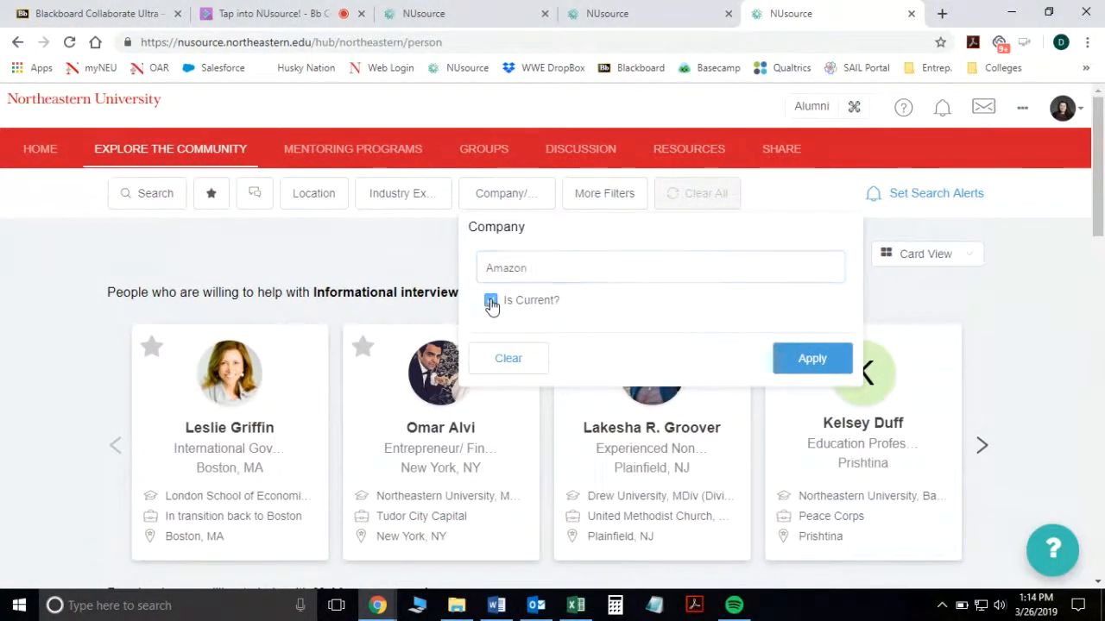
pyautogui.click(490, 299)
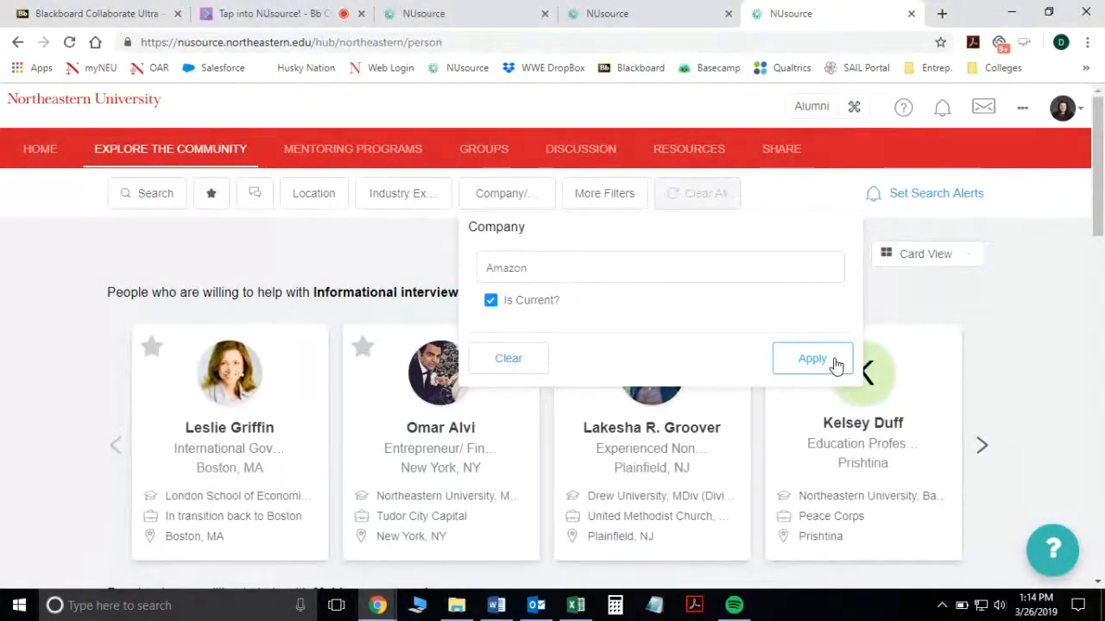
pyautogui.click(812, 358)
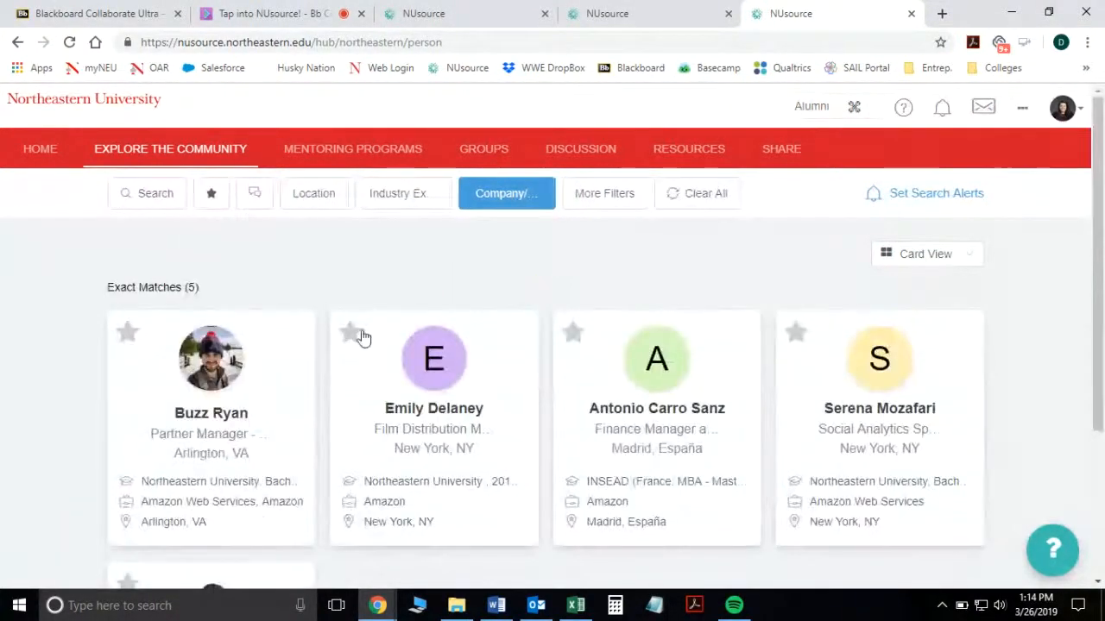
pyautogui.scroll(-3)
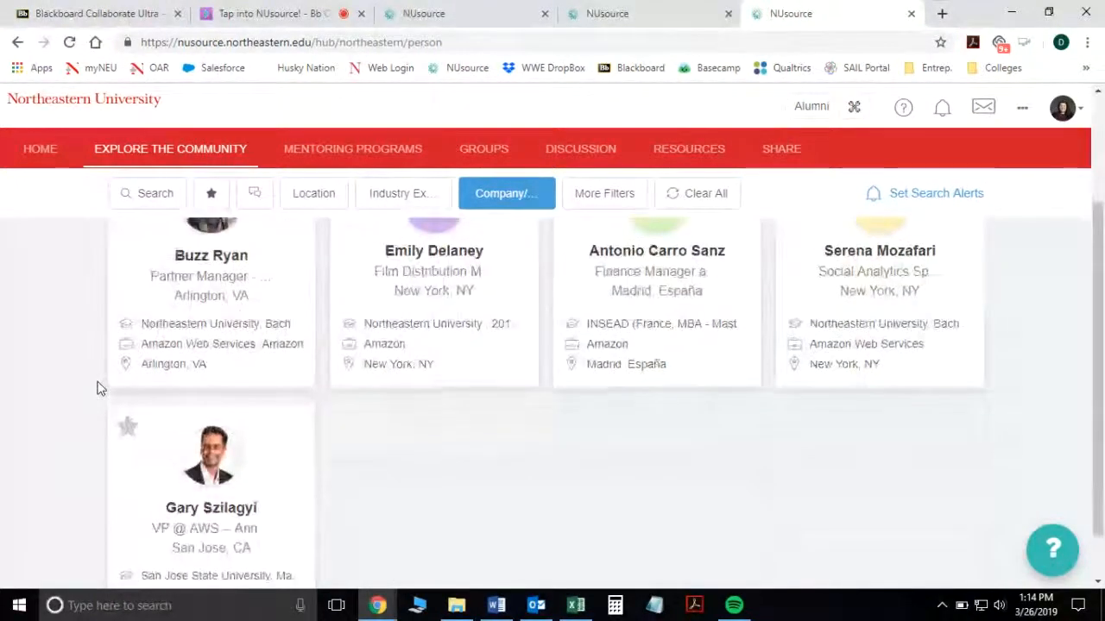
pyautogui.scroll(-3)
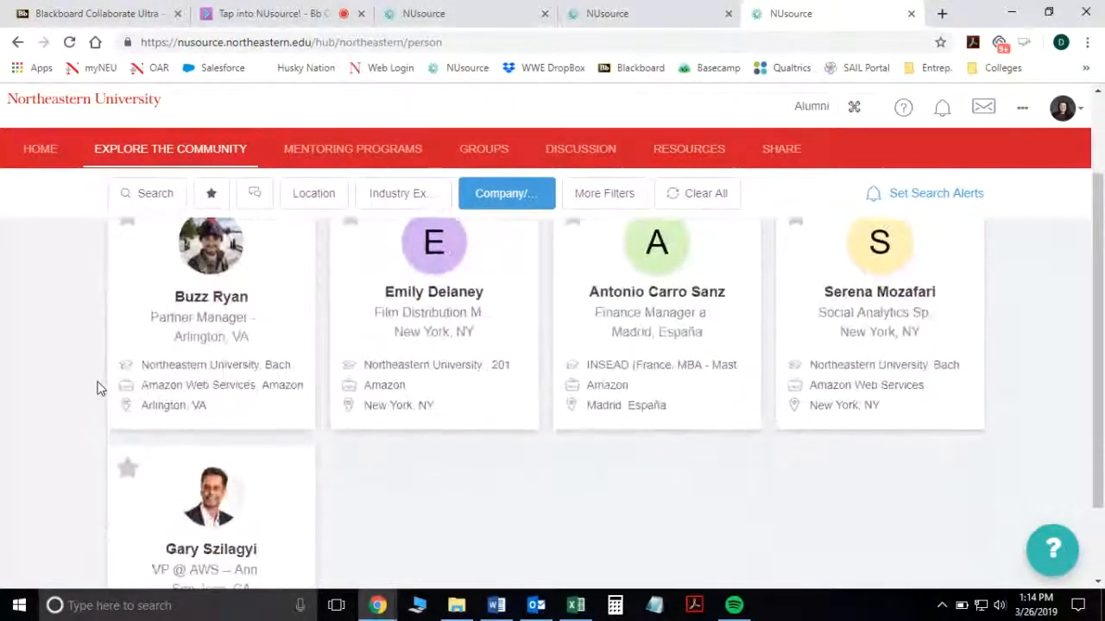
pyautogui.moveTo(535, 472)
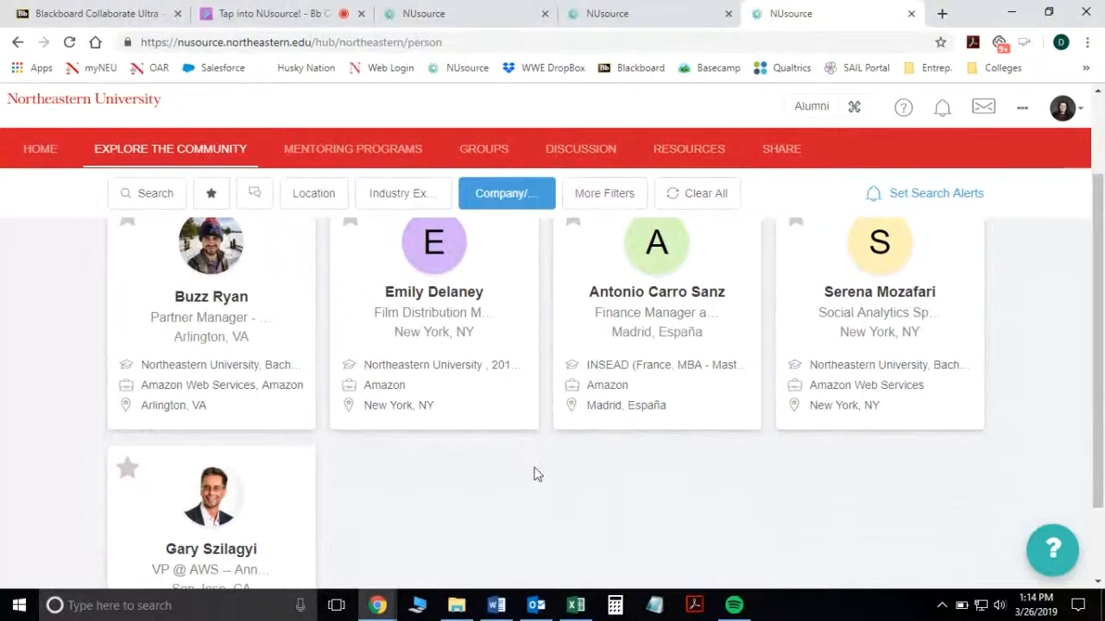
pyautogui.moveTo(662, 477)
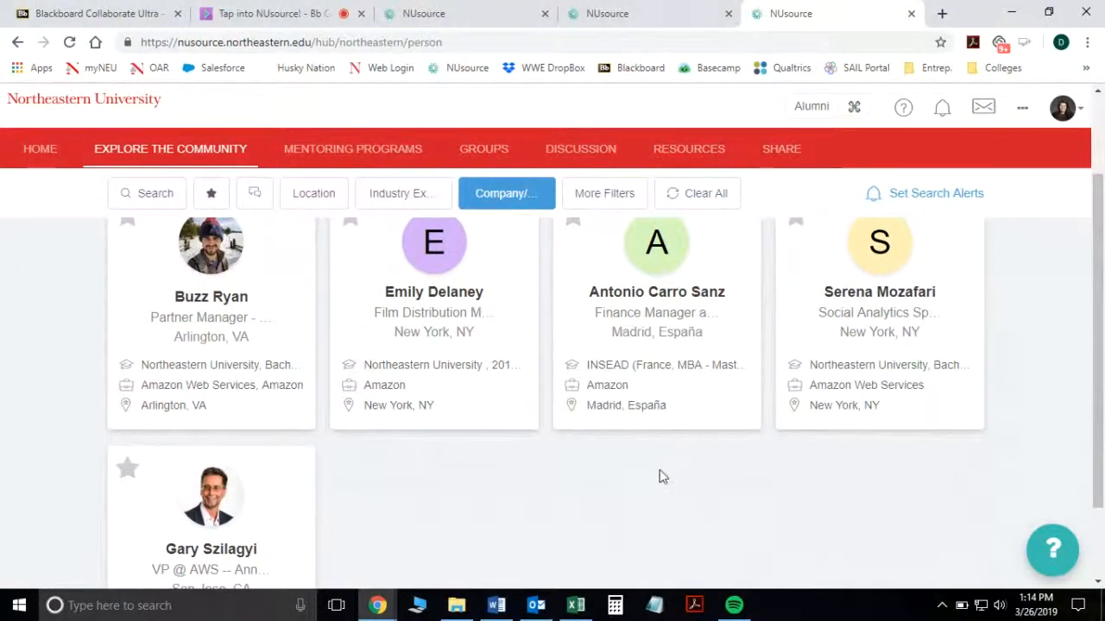
pyautogui.scroll(3)
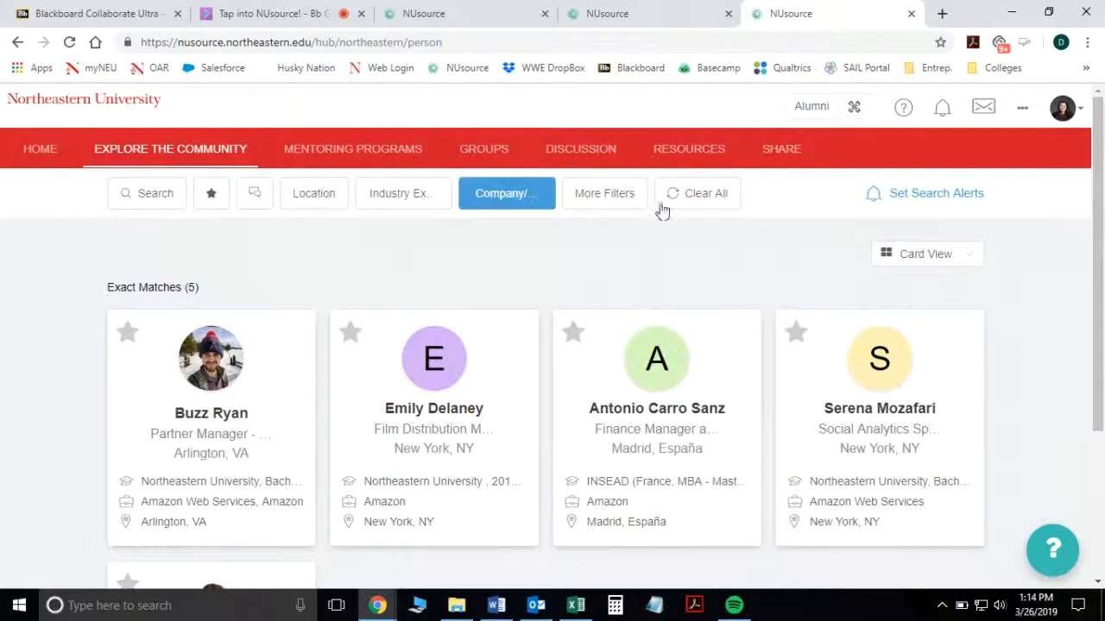
# Step: Clear All filters and browse the Resume/CV critique and Journalism suggestion lists
pyautogui.click(705, 193)
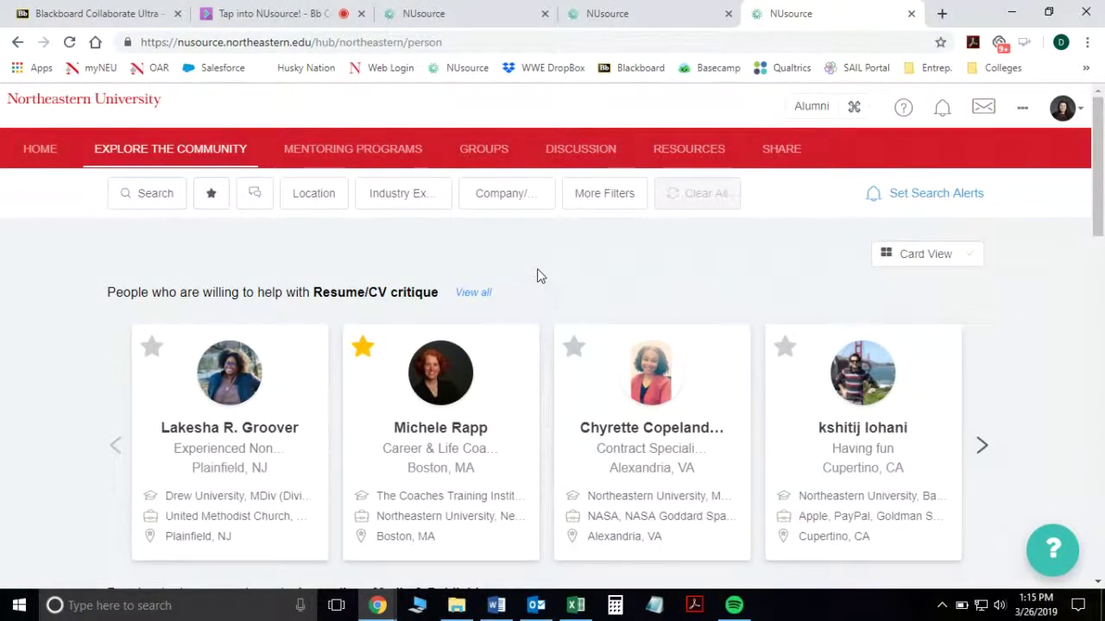
pyautogui.moveTo(703, 285)
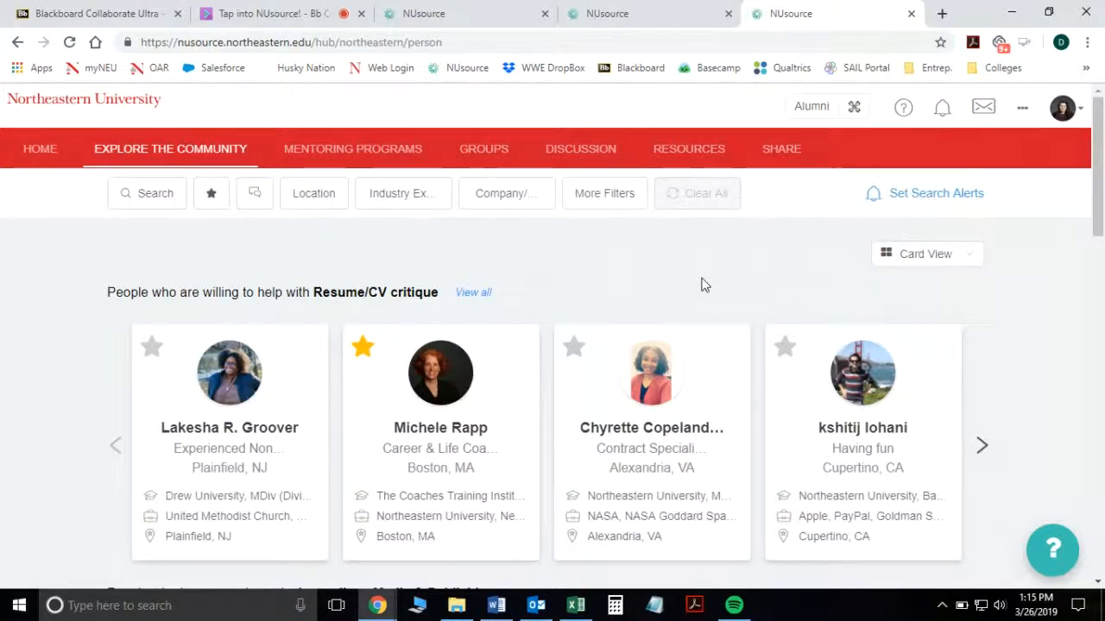
pyautogui.moveTo(982, 205)
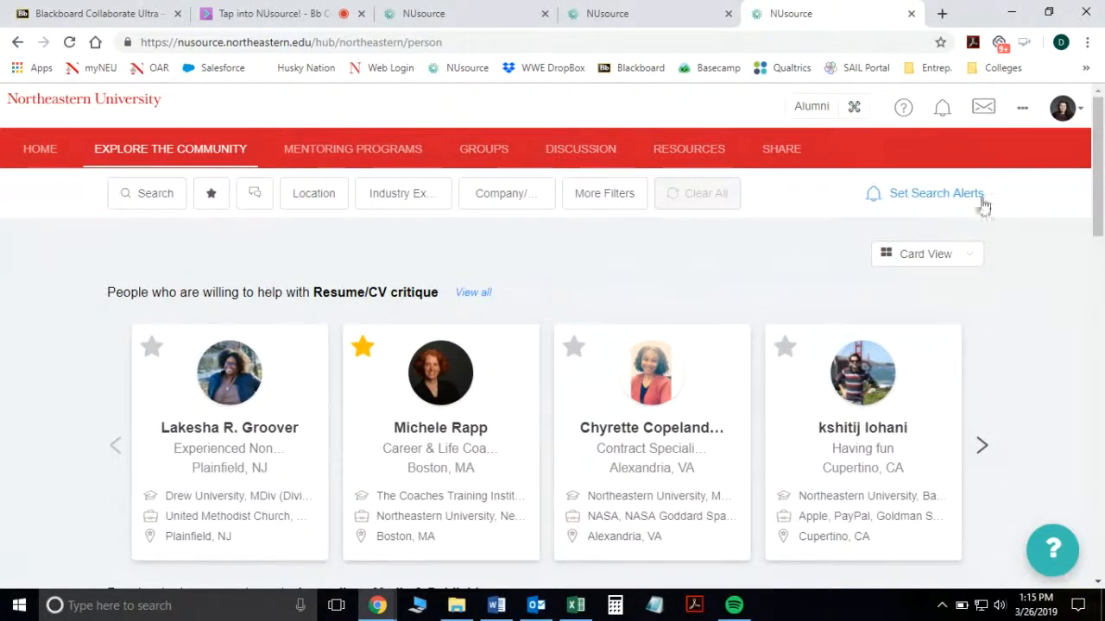
pyautogui.moveTo(735, 300)
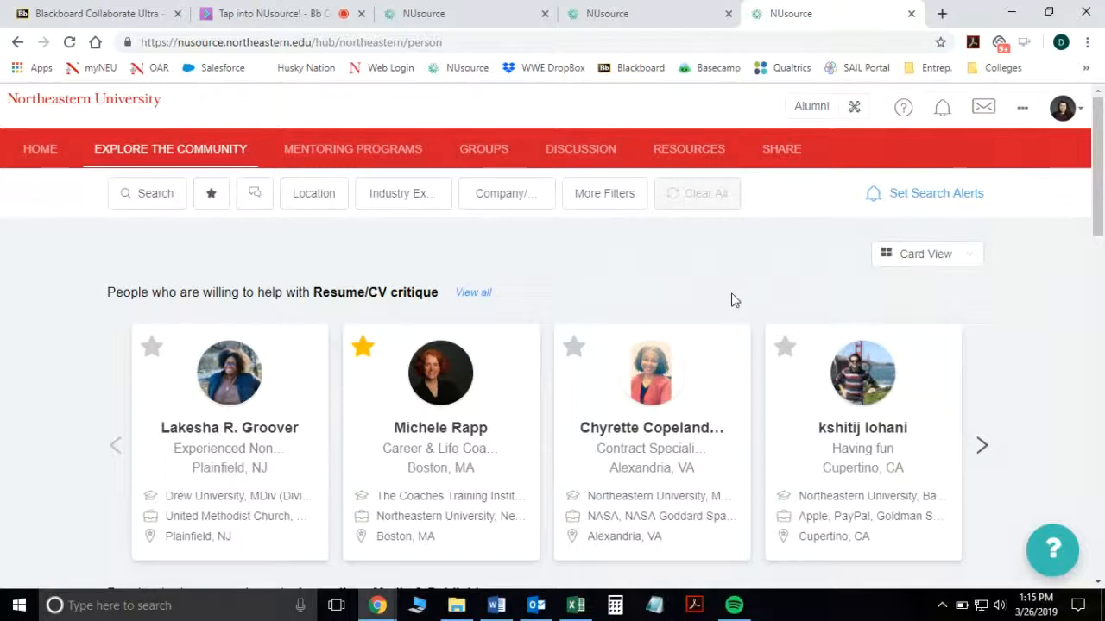
pyautogui.moveTo(781, 252)
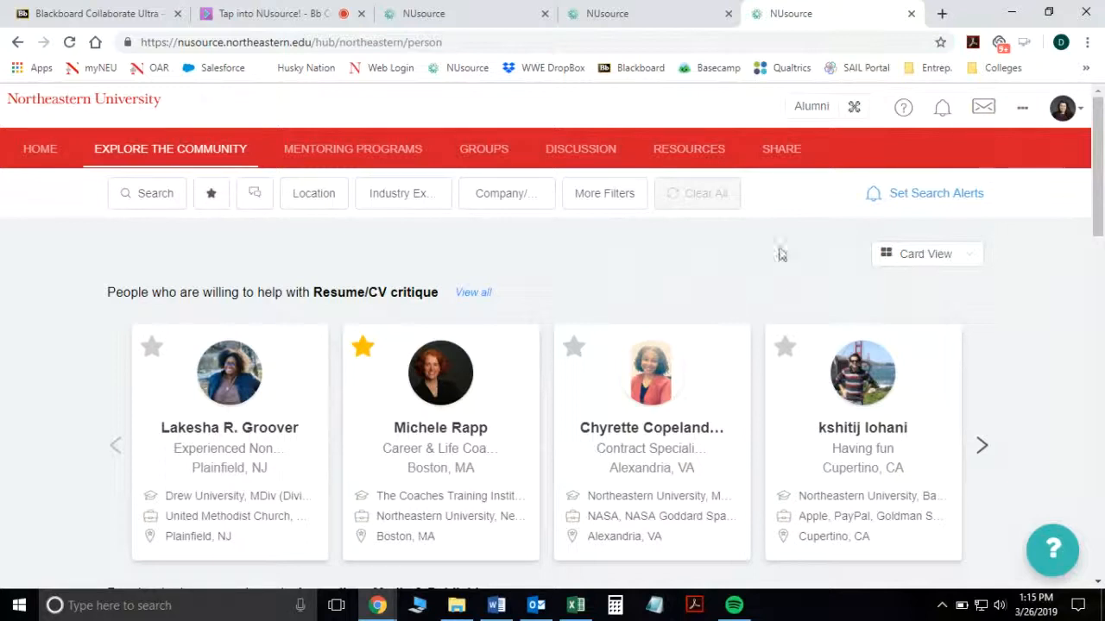
pyautogui.moveTo(714, 263)
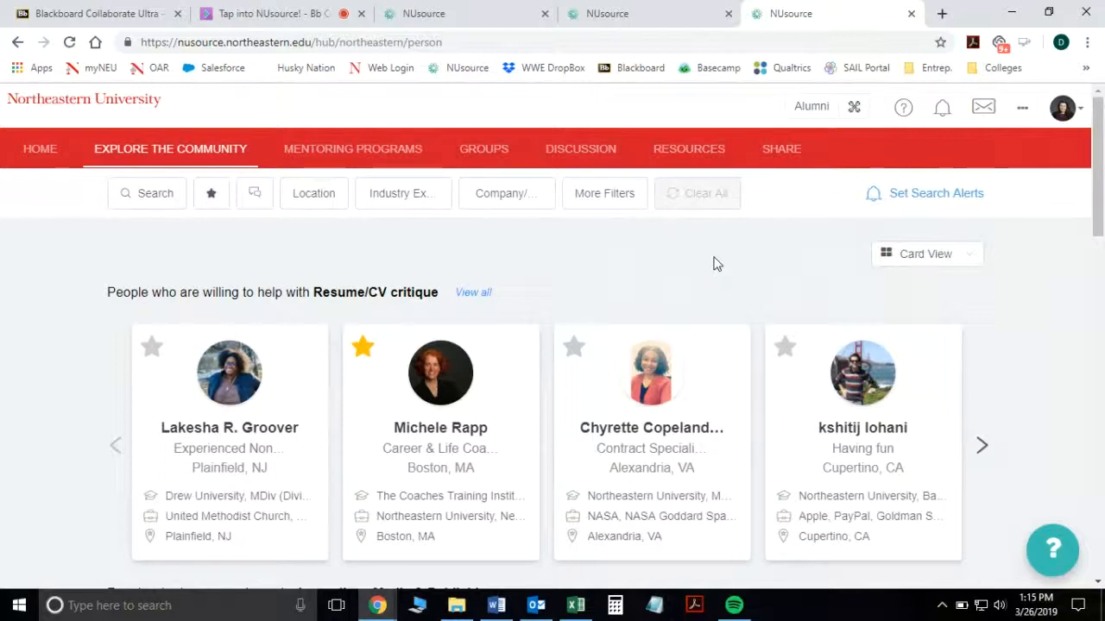
pyautogui.scroll(-3)
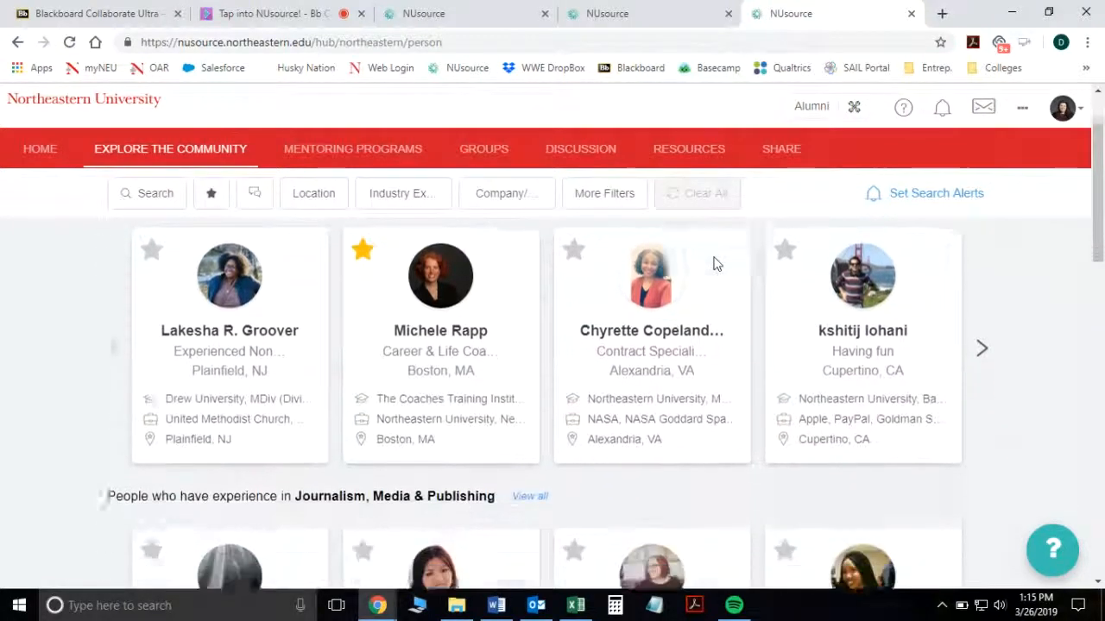
pyautogui.scroll(-3)
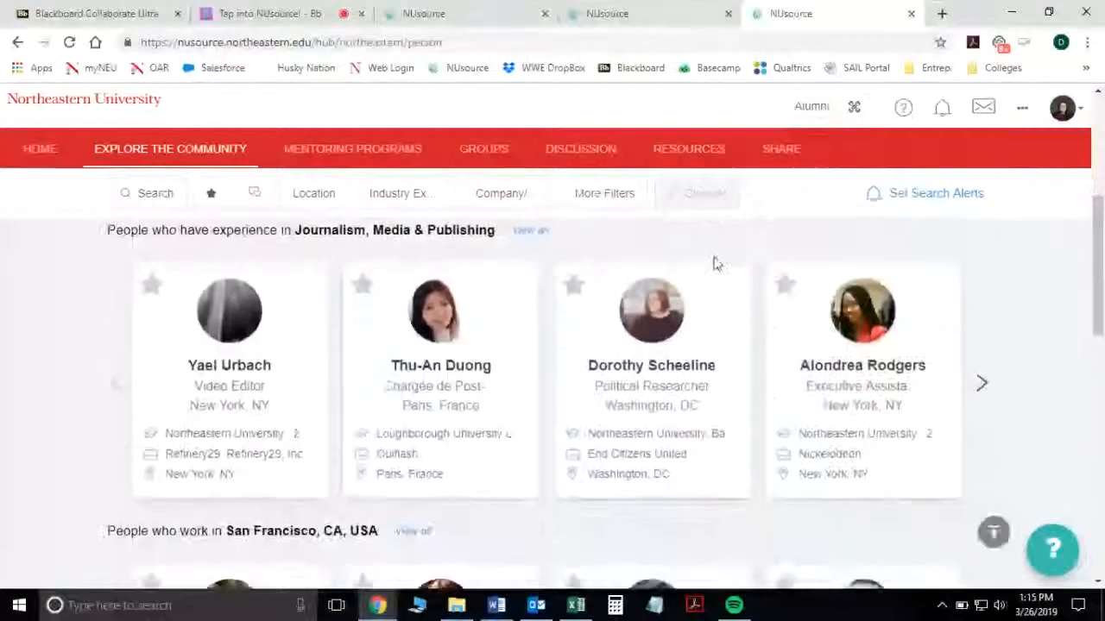
pyautogui.scroll(-3)
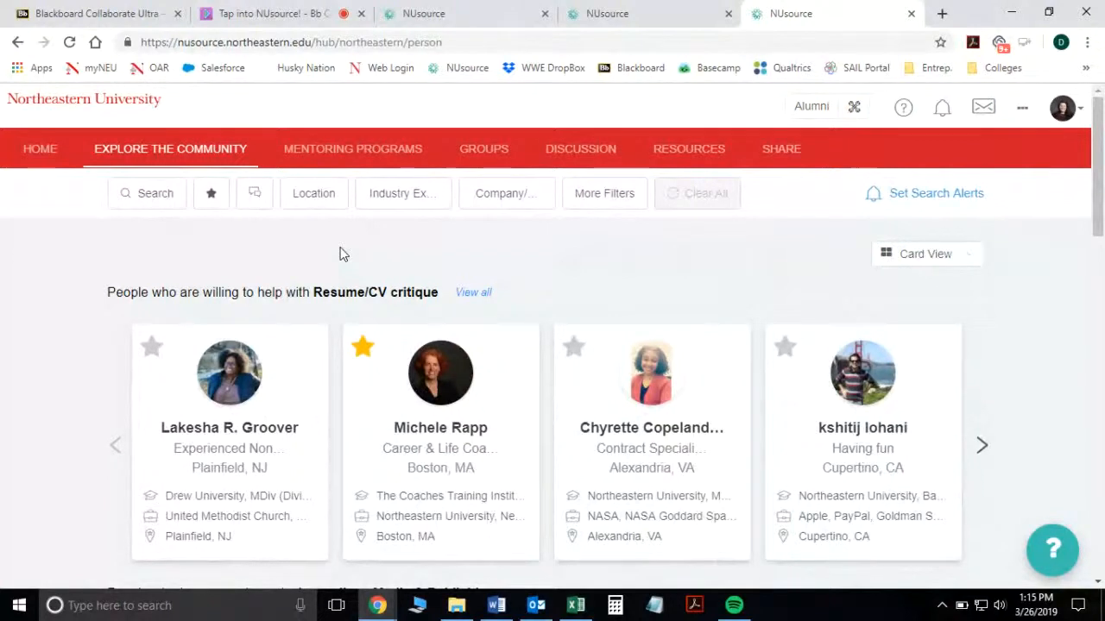
pyautogui.moveTo(353, 149)
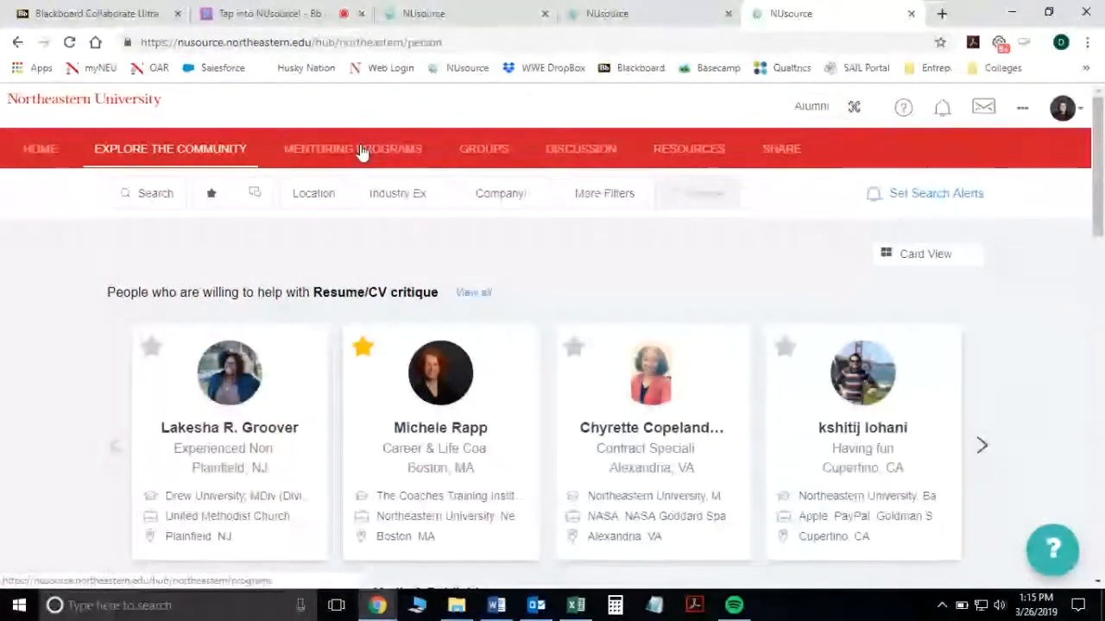
pyautogui.click(353, 148)
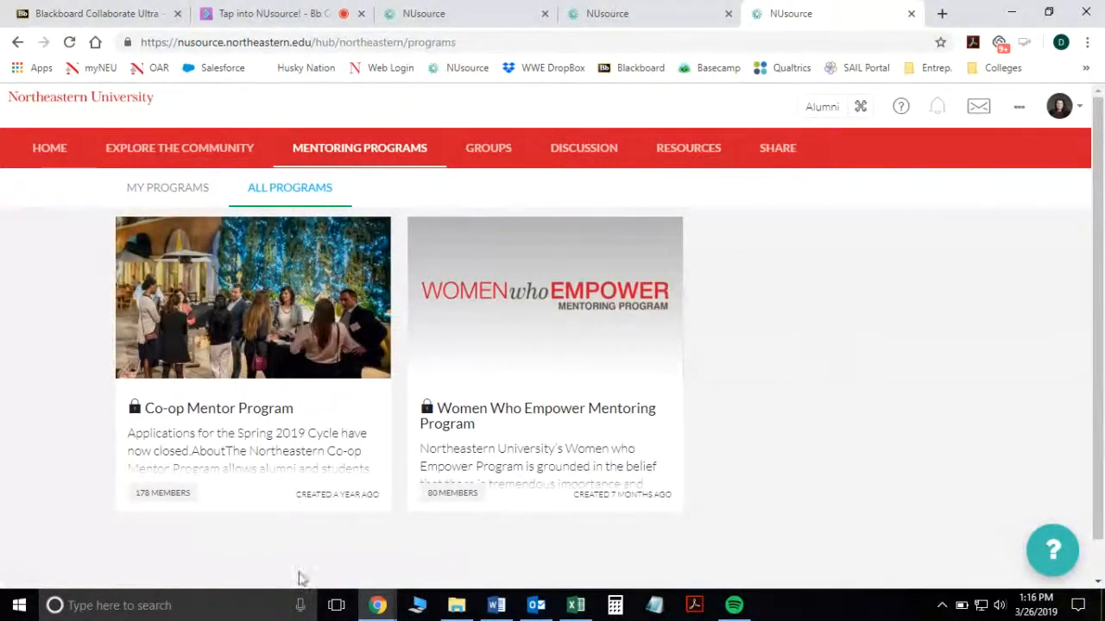
pyautogui.moveTo(339, 335)
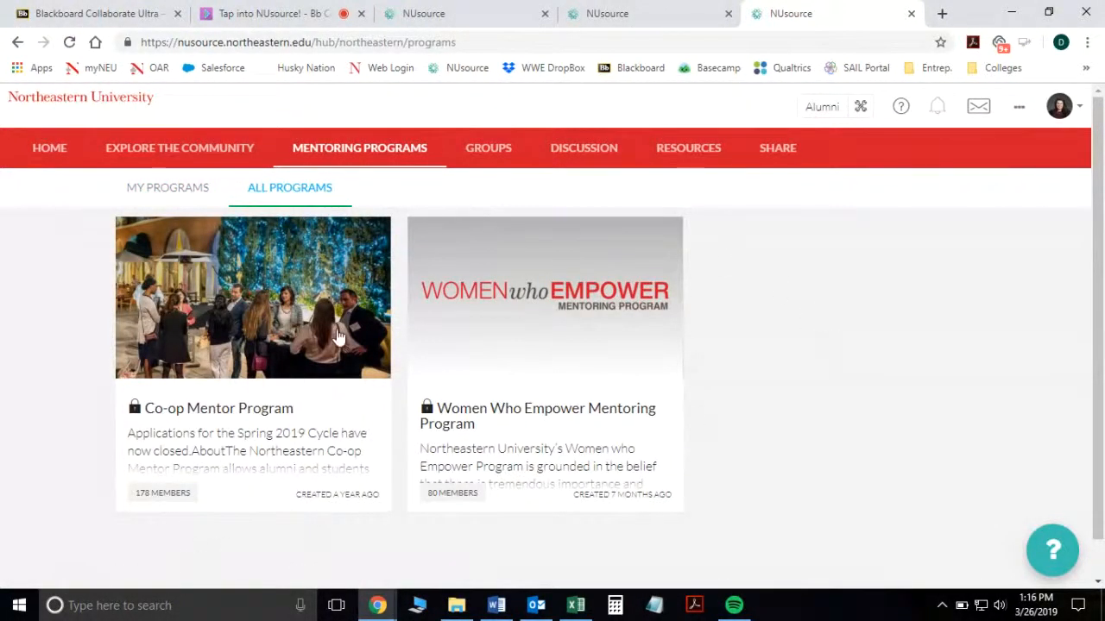
pyautogui.moveTo(799, 309)
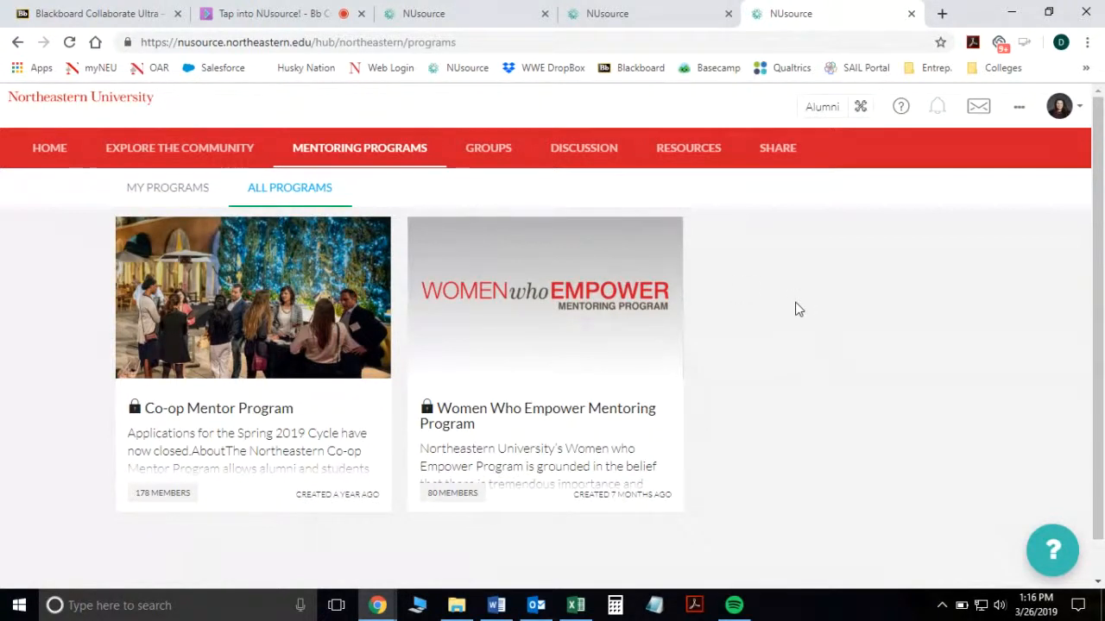
pyautogui.moveTo(226, 355)
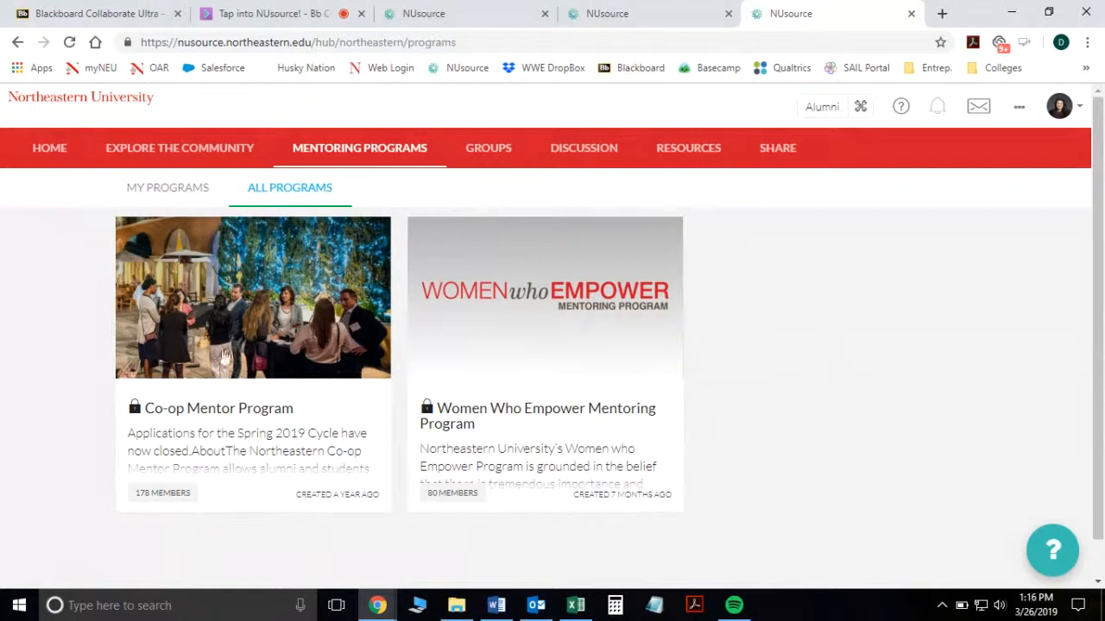
pyautogui.moveTo(49, 148)
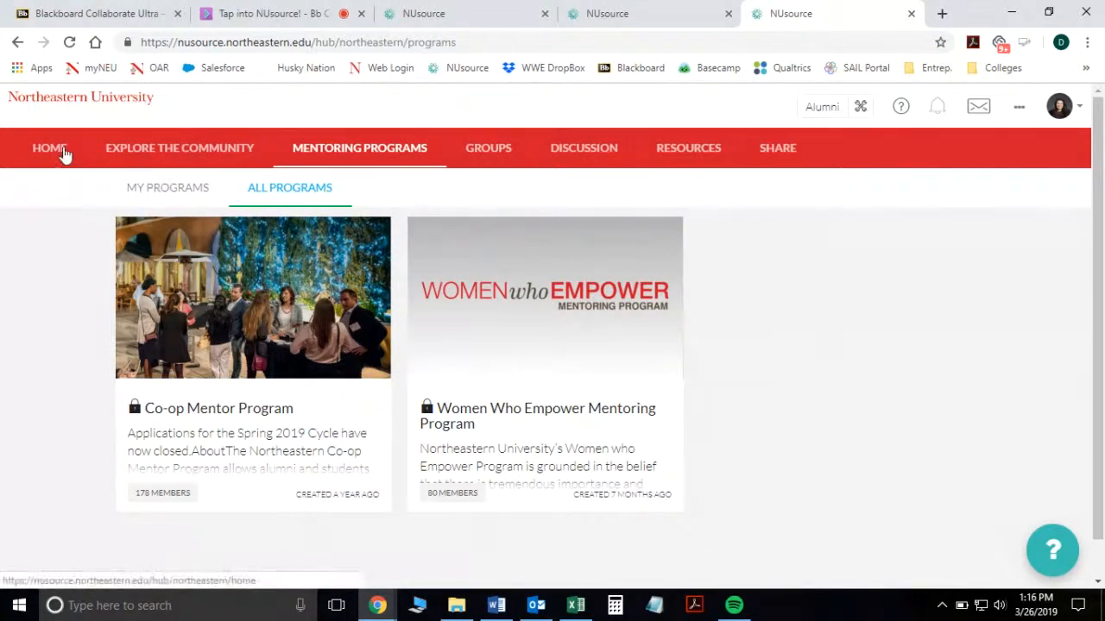
pyautogui.moveTo(179, 148)
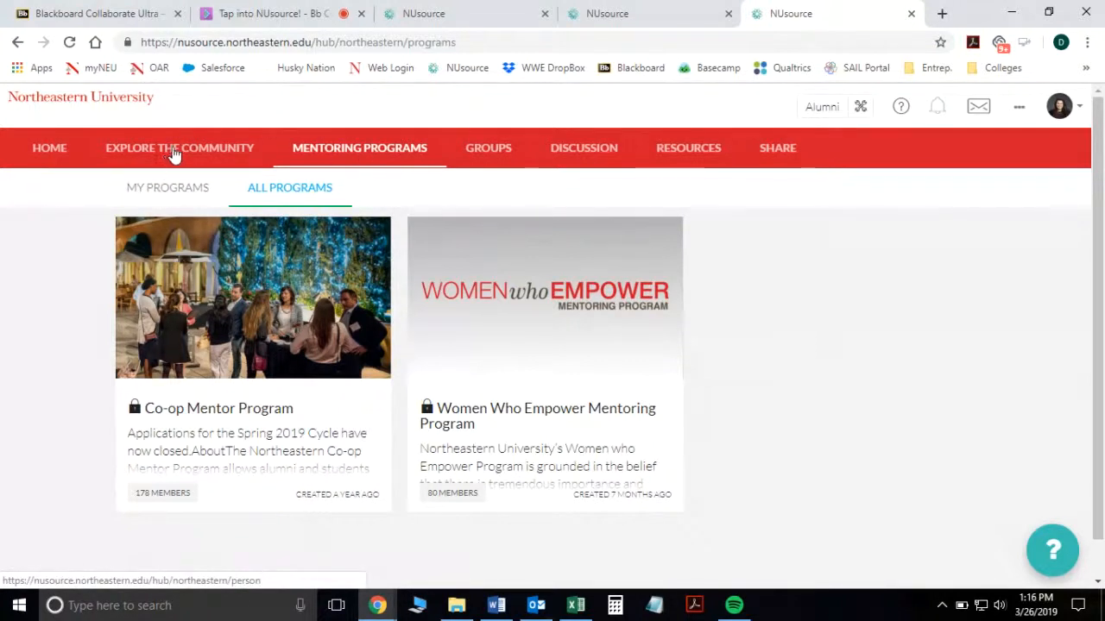
pyautogui.click(179, 147)
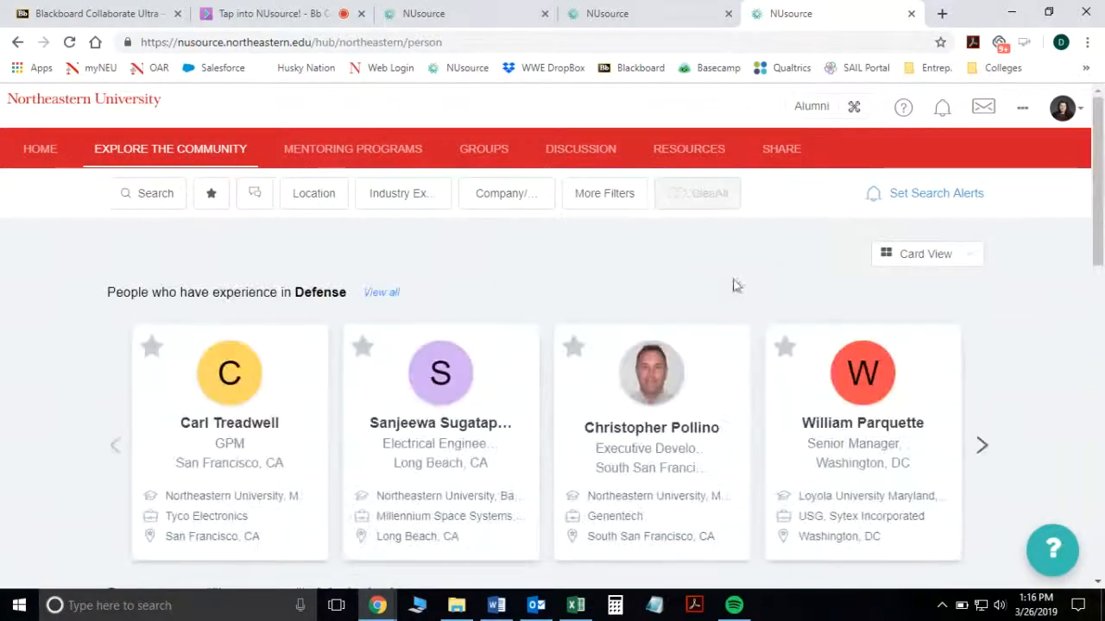
pyautogui.moveTo(767, 272)
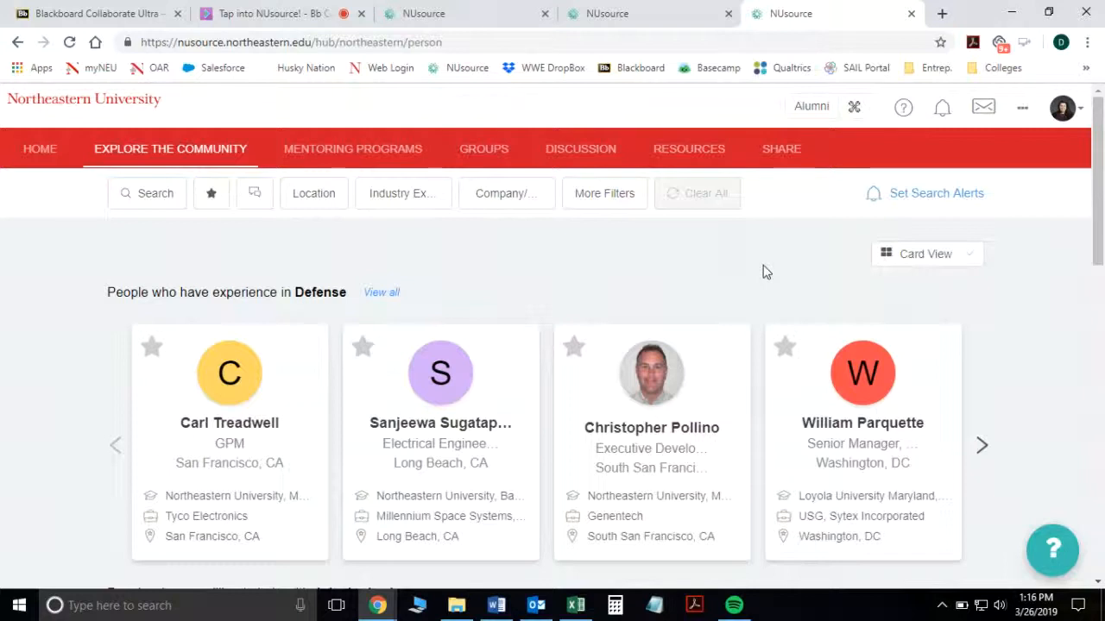
pyautogui.moveTo(1044, 203)
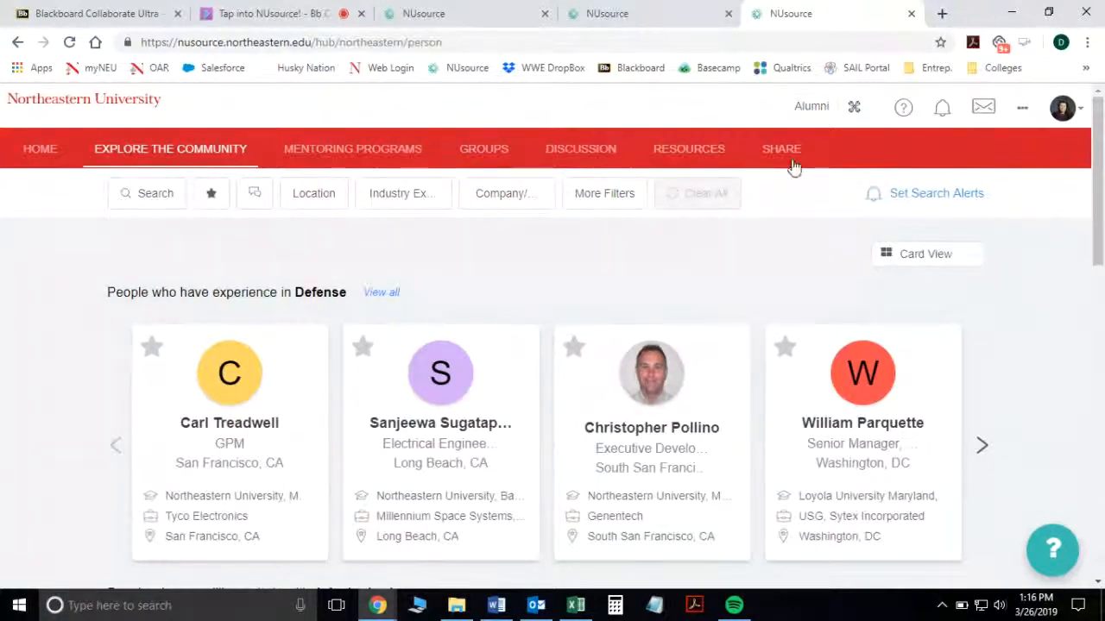
# Step: Open the Share page and review the referral form, link, social buttons and leaderboard
pyautogui.click(781, 149)
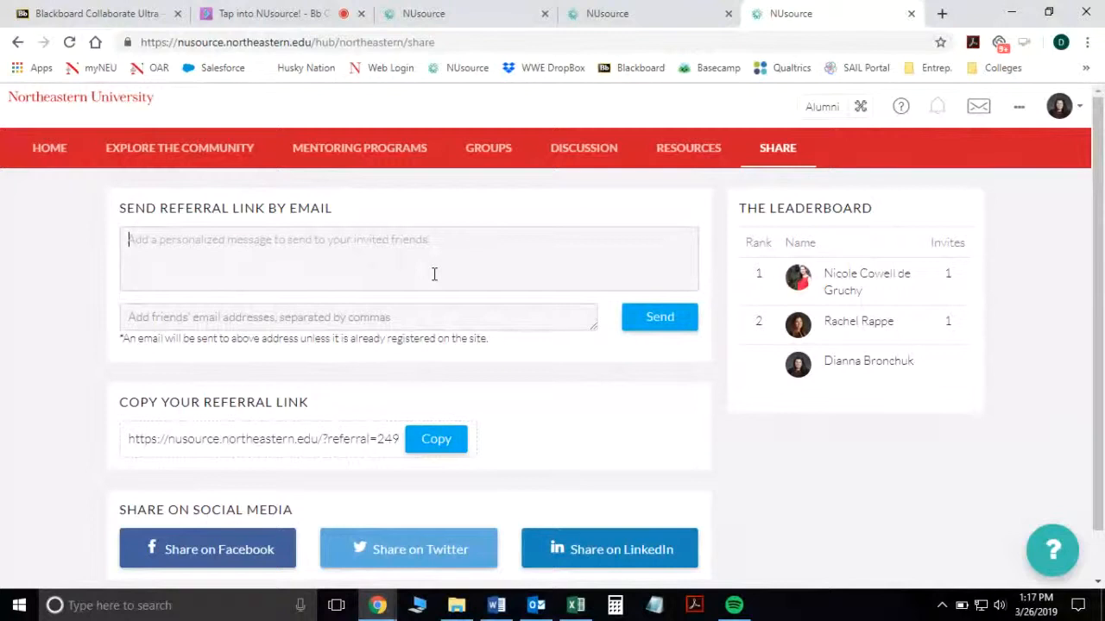
pyautogui.moveTo(529, 299)
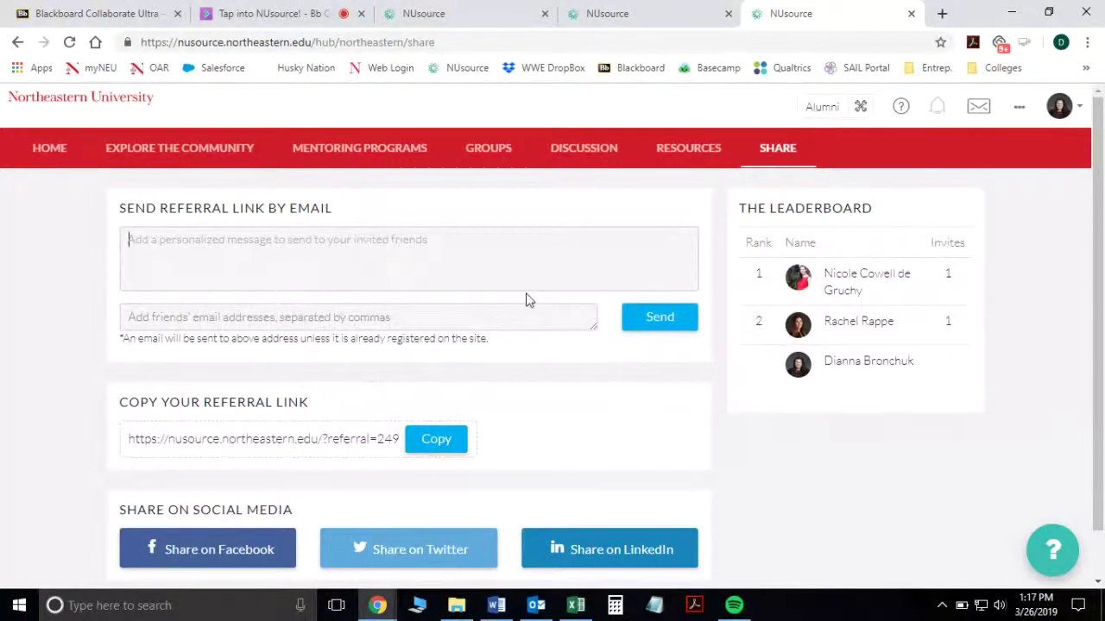
pyautogui.scroll(-3)
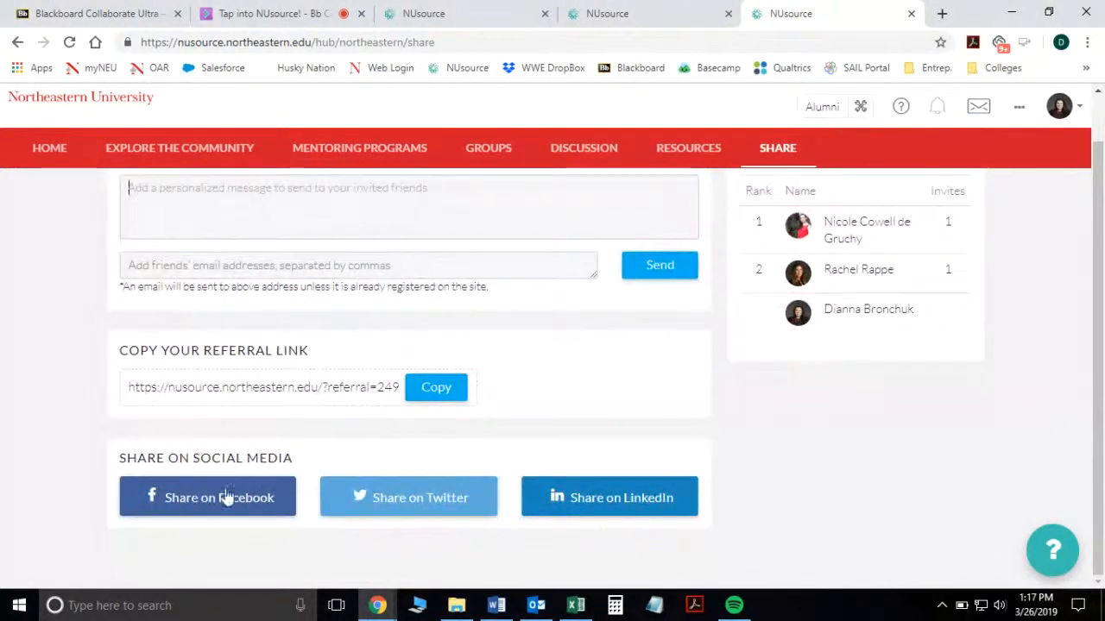
pyautogui.moveTo(549, 538)
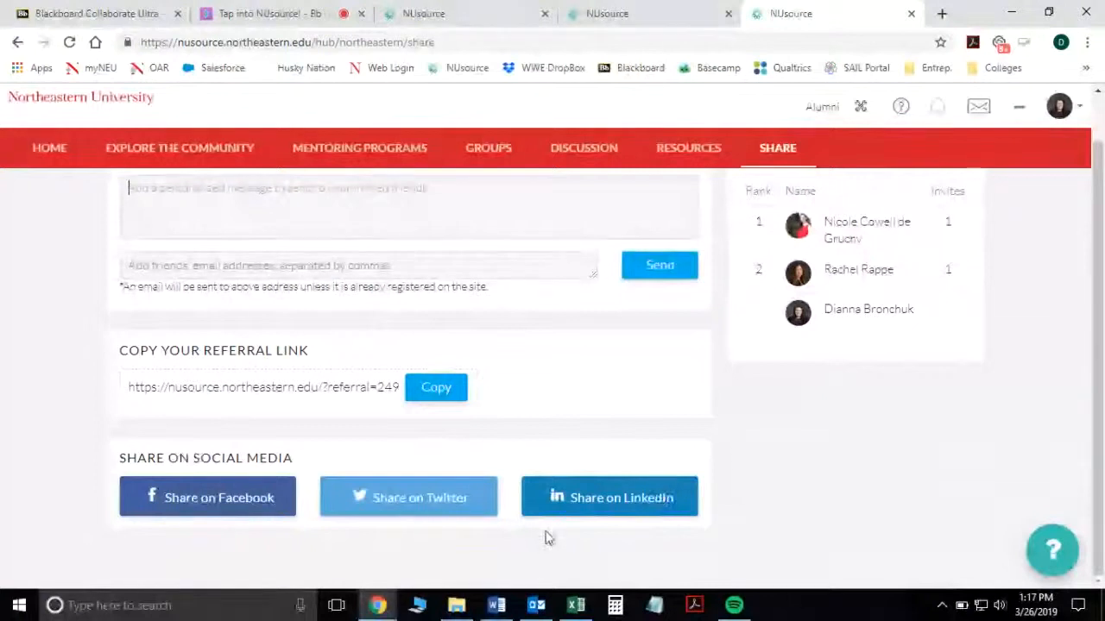
pyautogui.moveTo(423, 447)
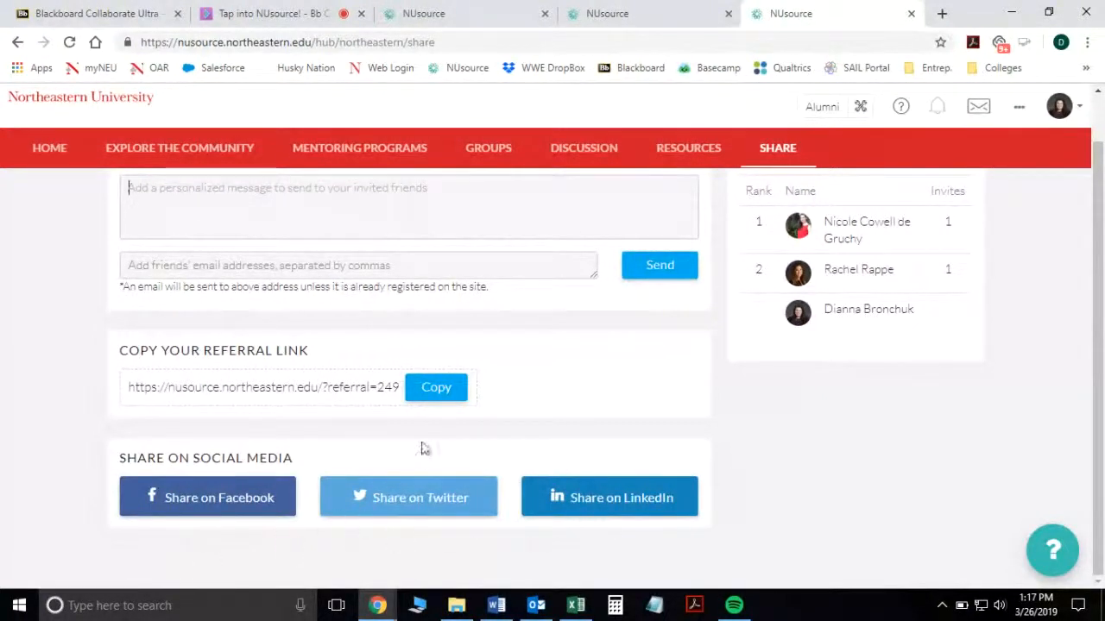
pyautogui.moveTo(699, 404)
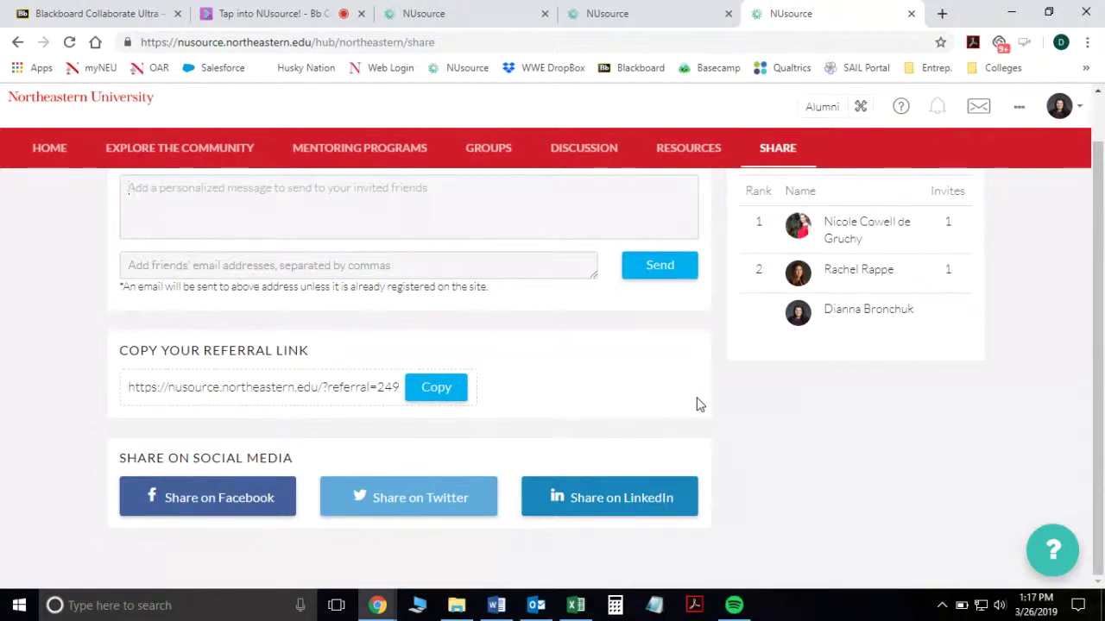
pyautogui.scroll(3)
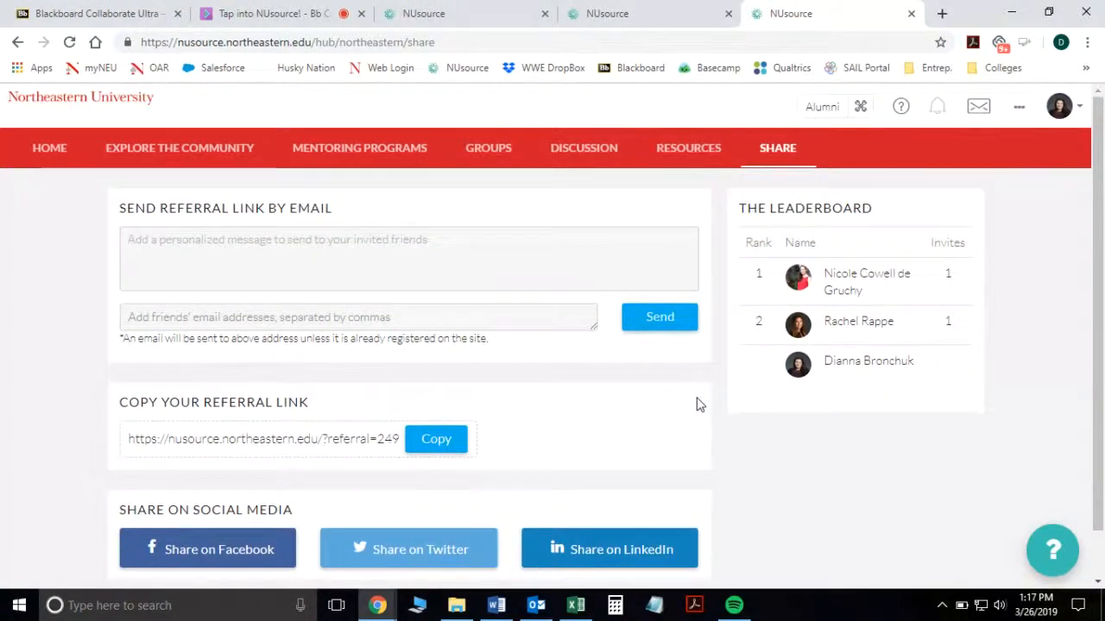
pyautogui.moveTo(359, 147)
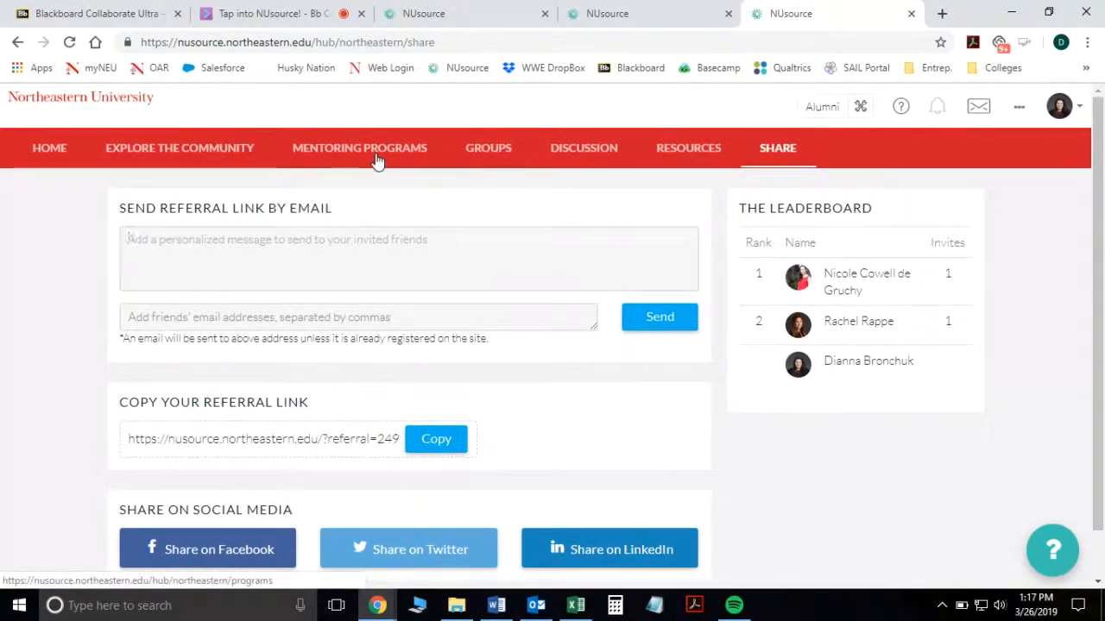
pyautogui.moveTo(699, 173)
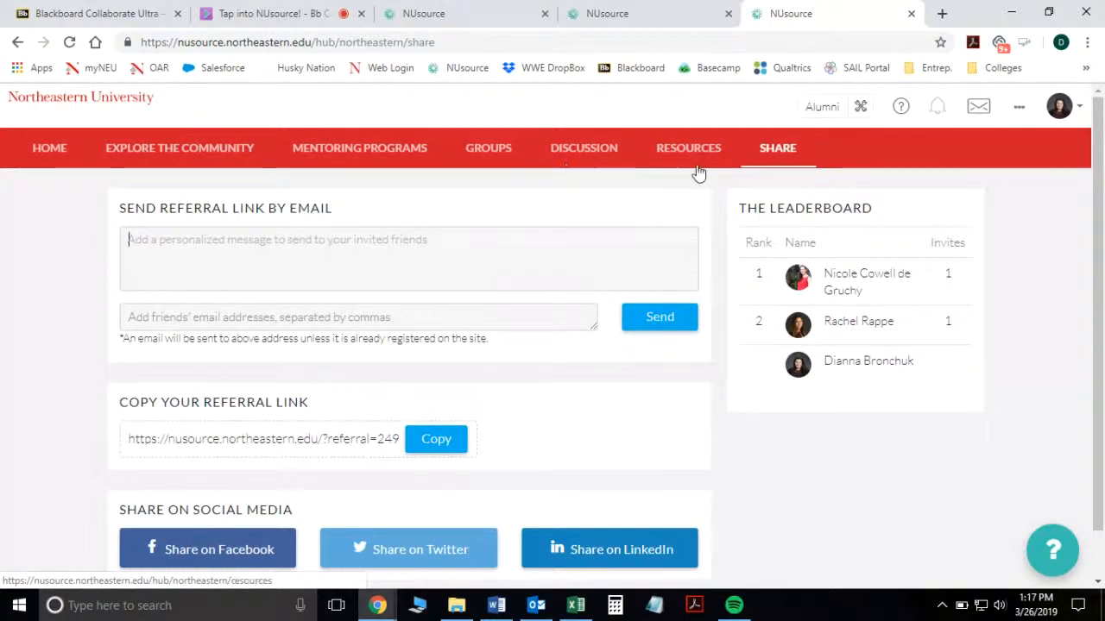
pyautogui.moveTo(1024, 205)
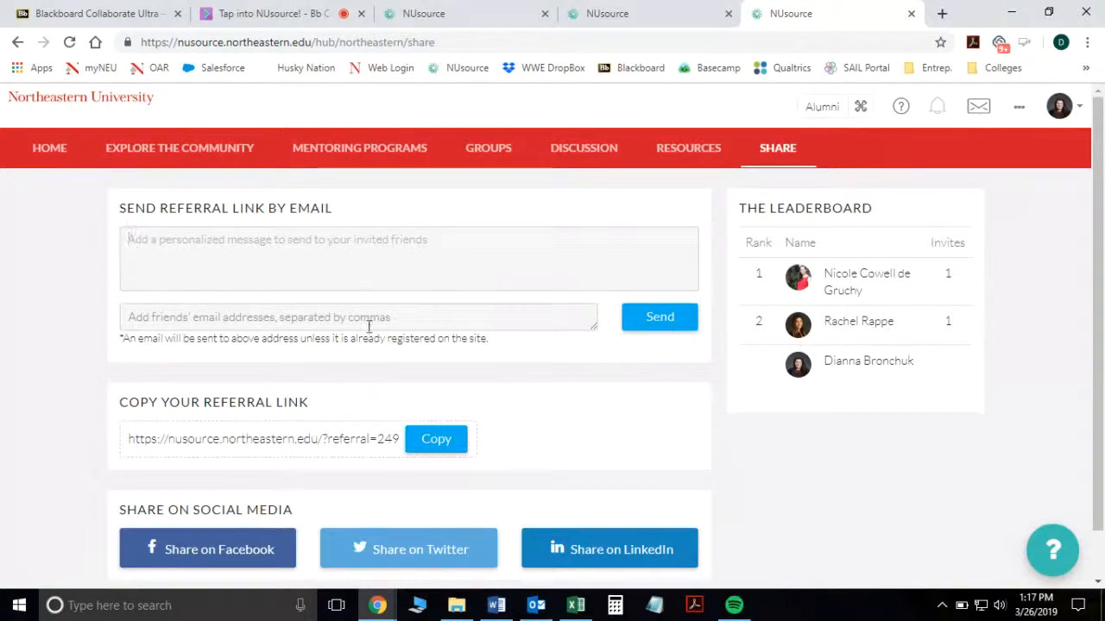
pyautogui.moveTo(112, 200)
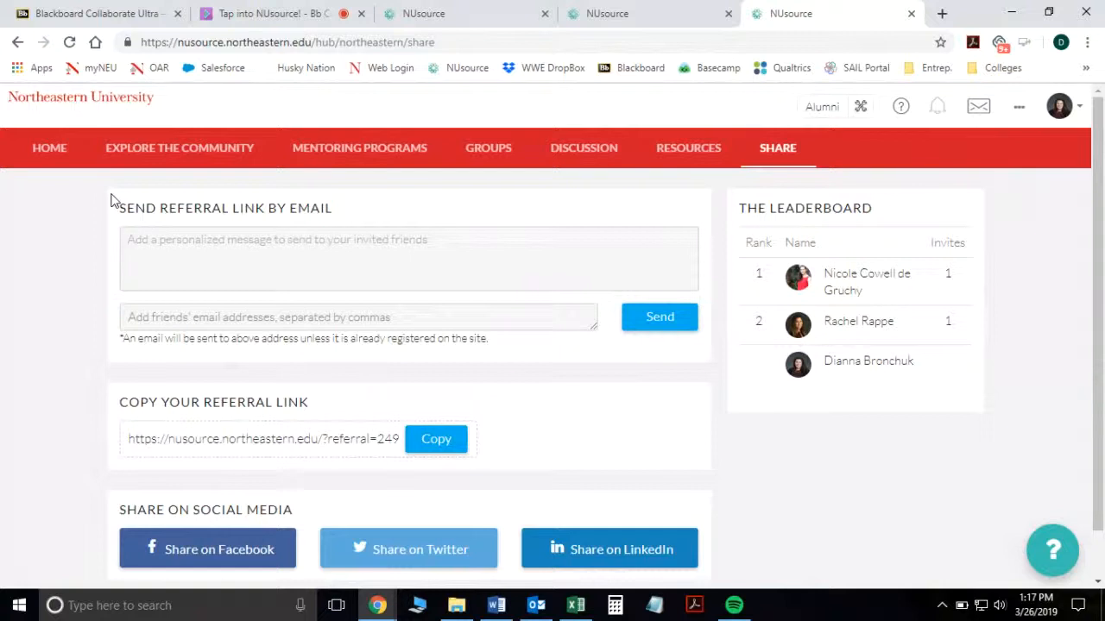
pyautogui.click(408, 257)
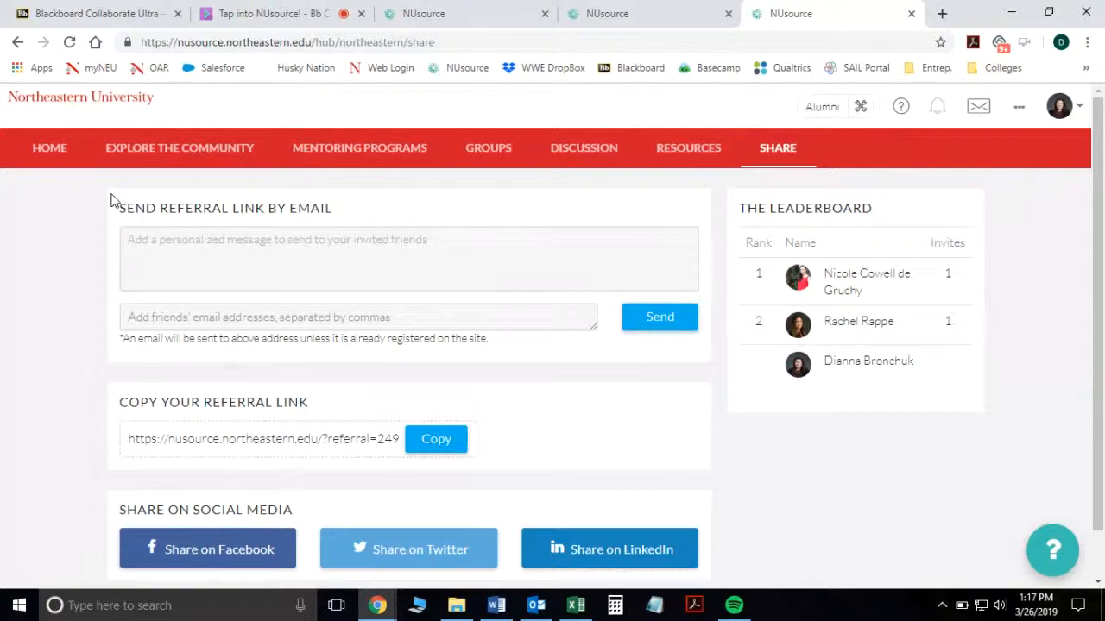
pyautogui.moveTo(272, 93)
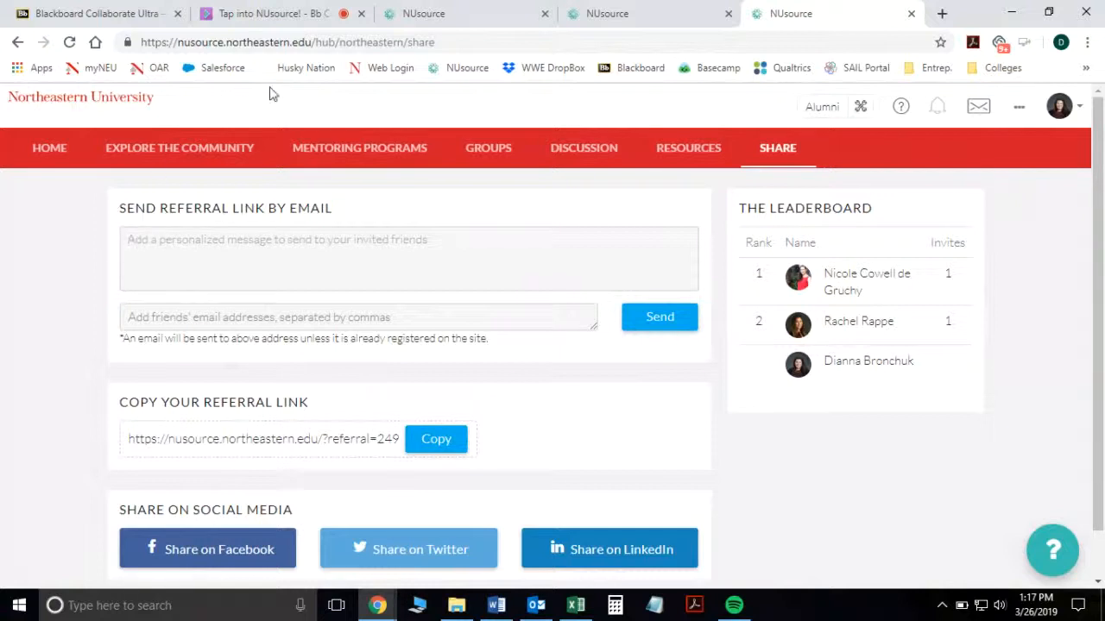
pyautogui.moveTo(359, 148)
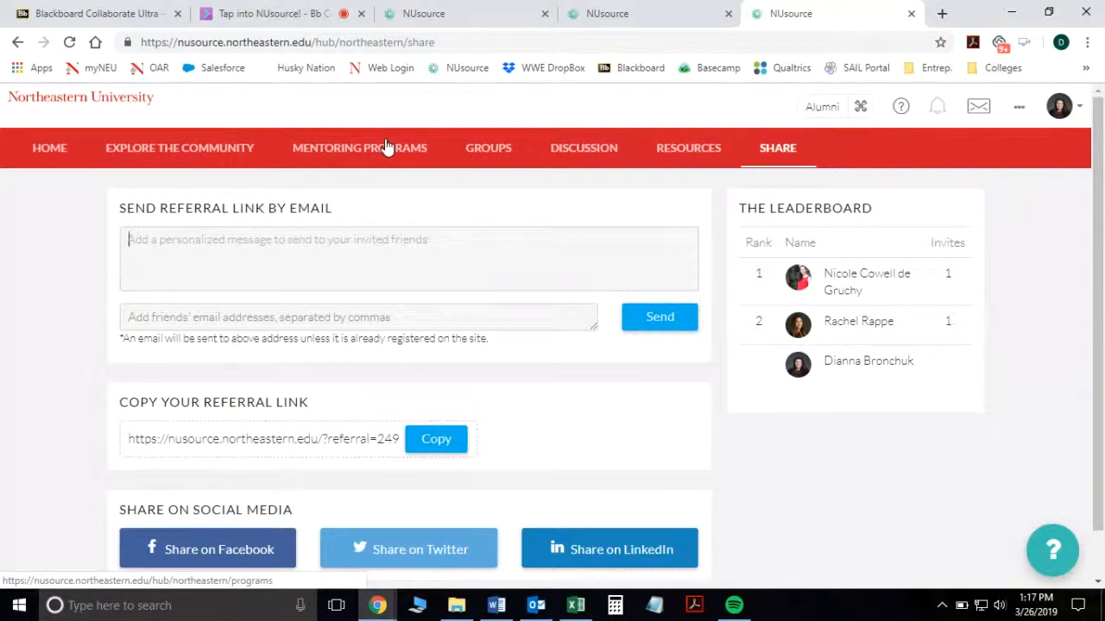
pyautogui.moveTo(72, 277)
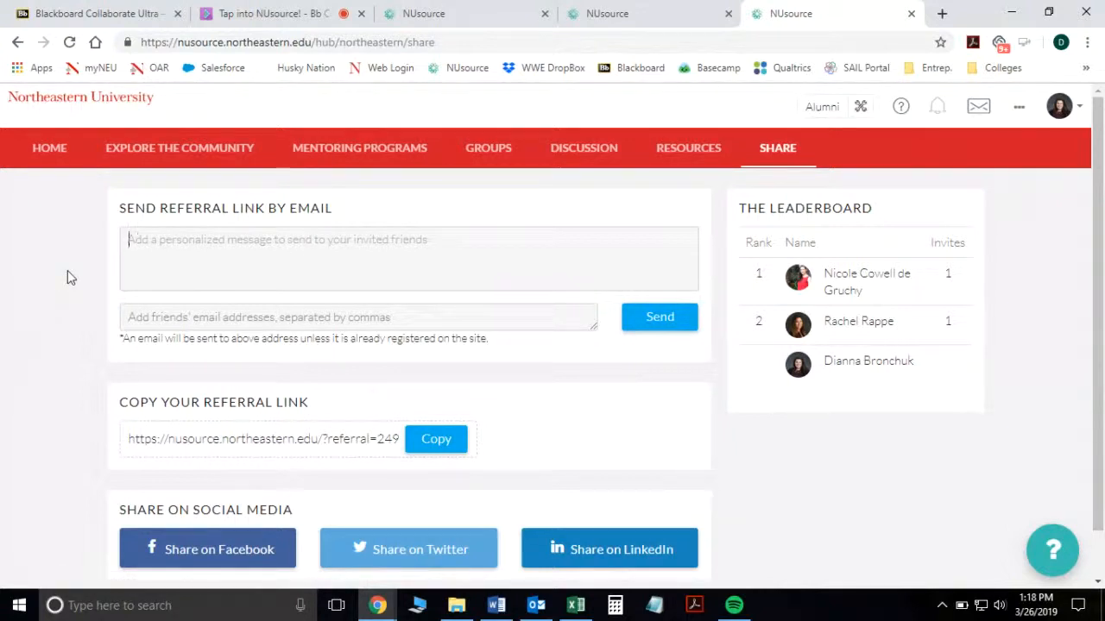
pyautogui.moveTo(50, 148)
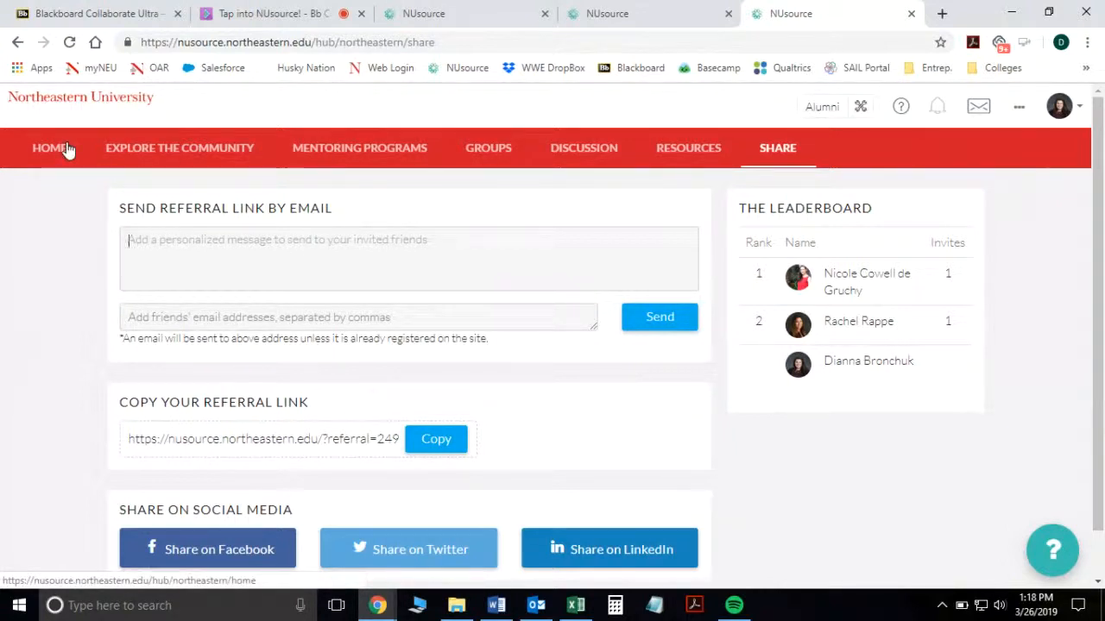
# Step: Go back to the NUsource home dashboard and scroll through its welcome banner and cards
pyautogui.click(180, 147)
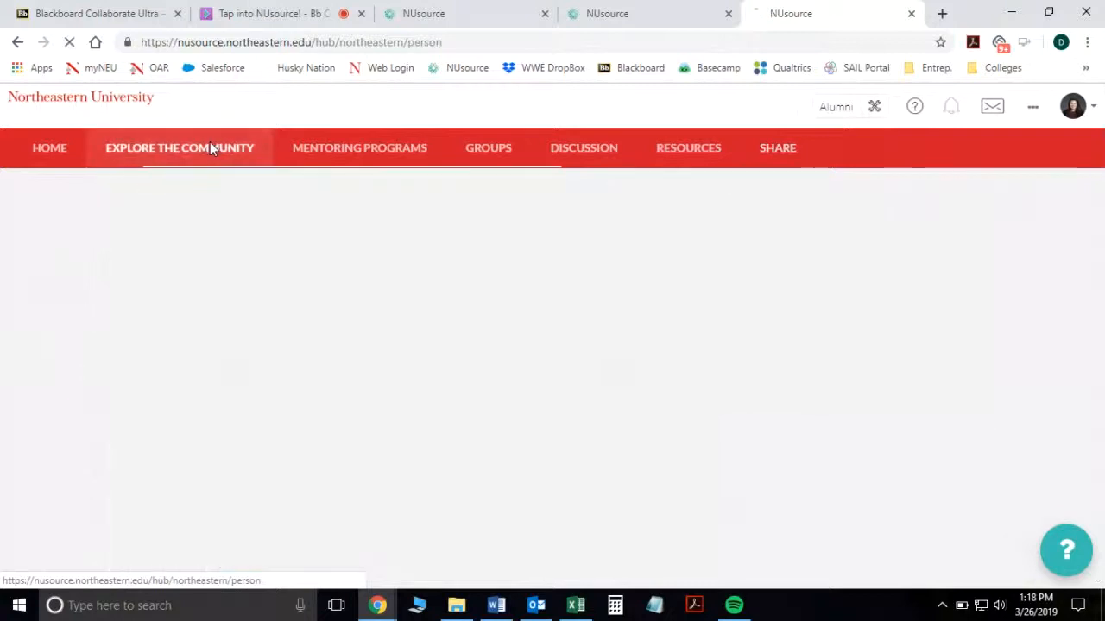
pyautogui.click(179, 148)
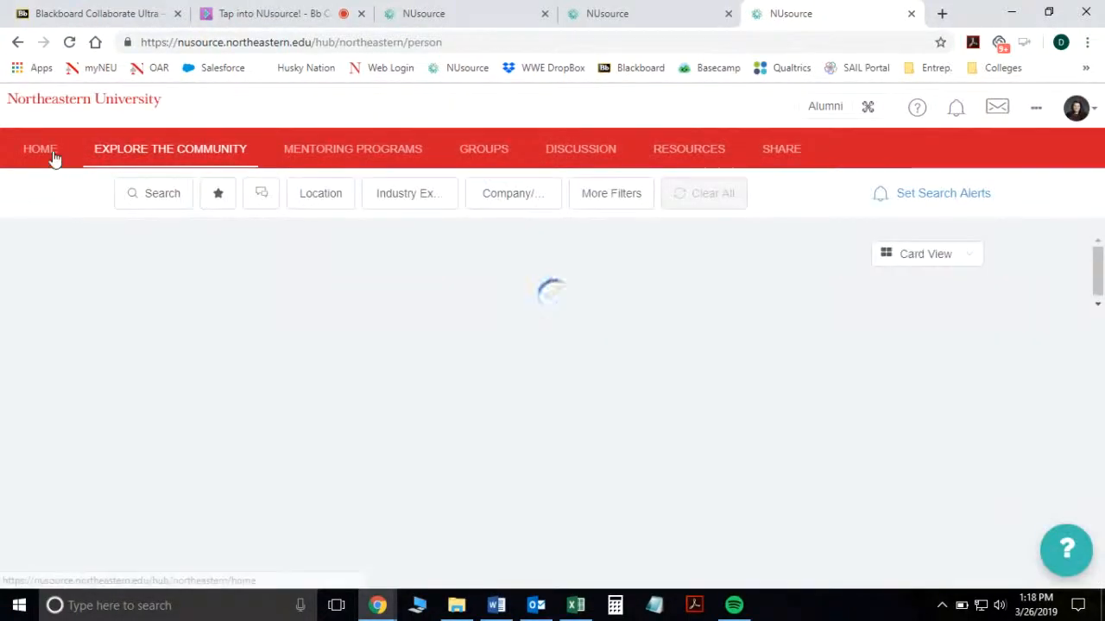
pyautogui.click(40, 148)
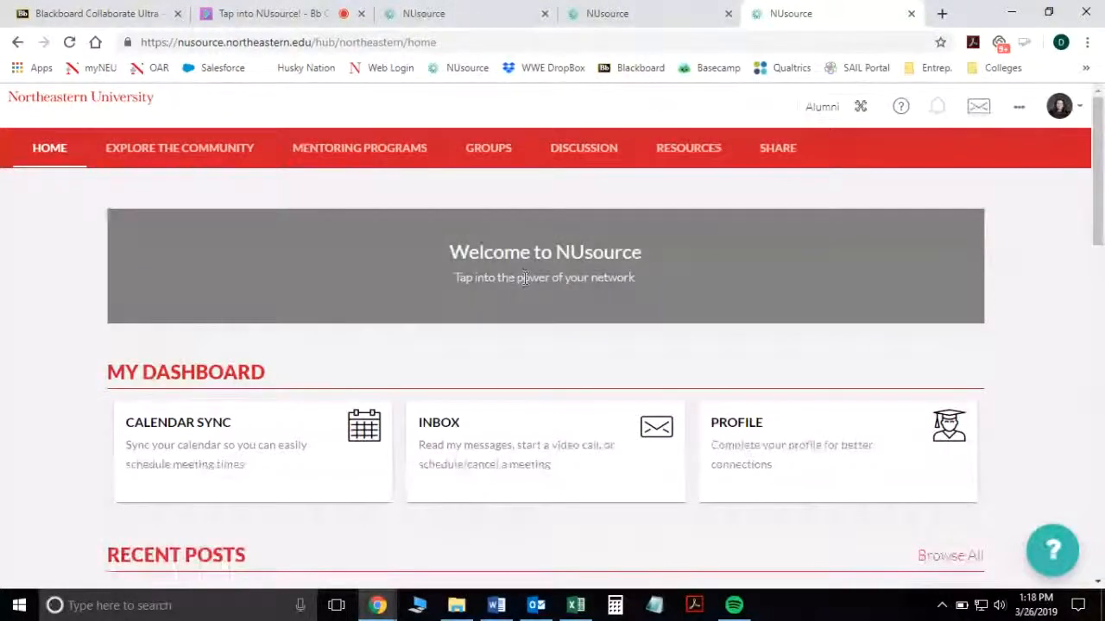
pyautogui.scroll(-3)
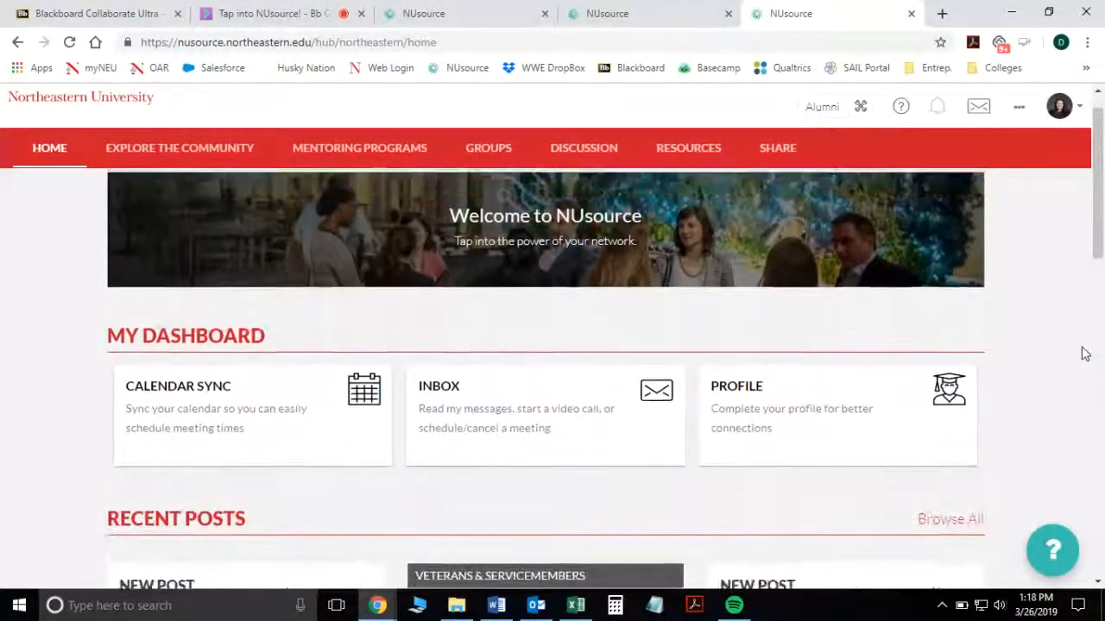
pyautogui.scroll(3)
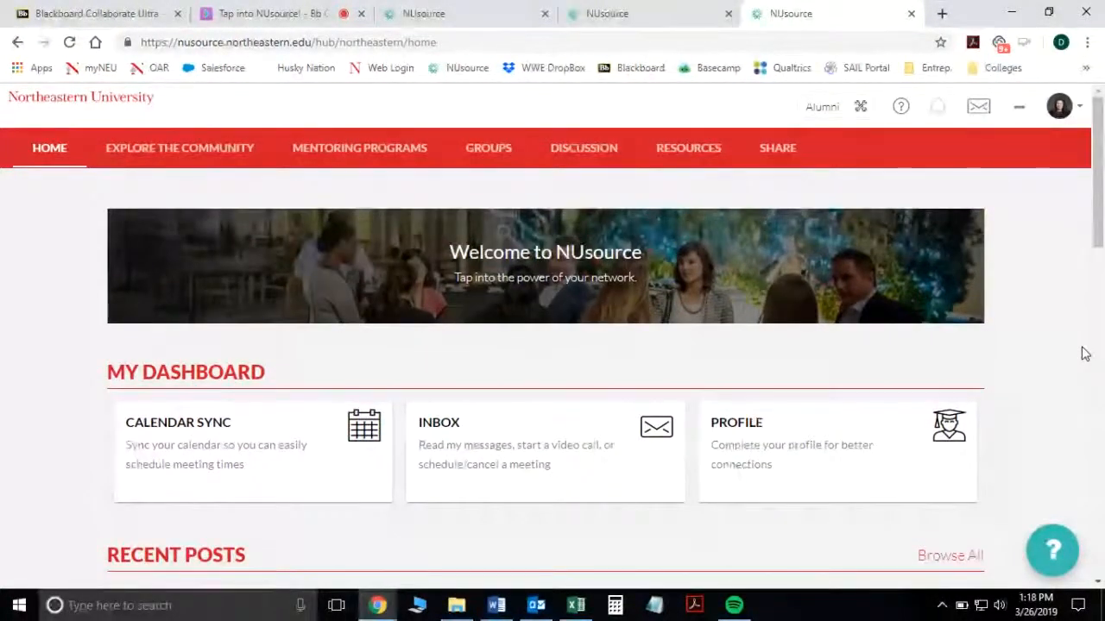